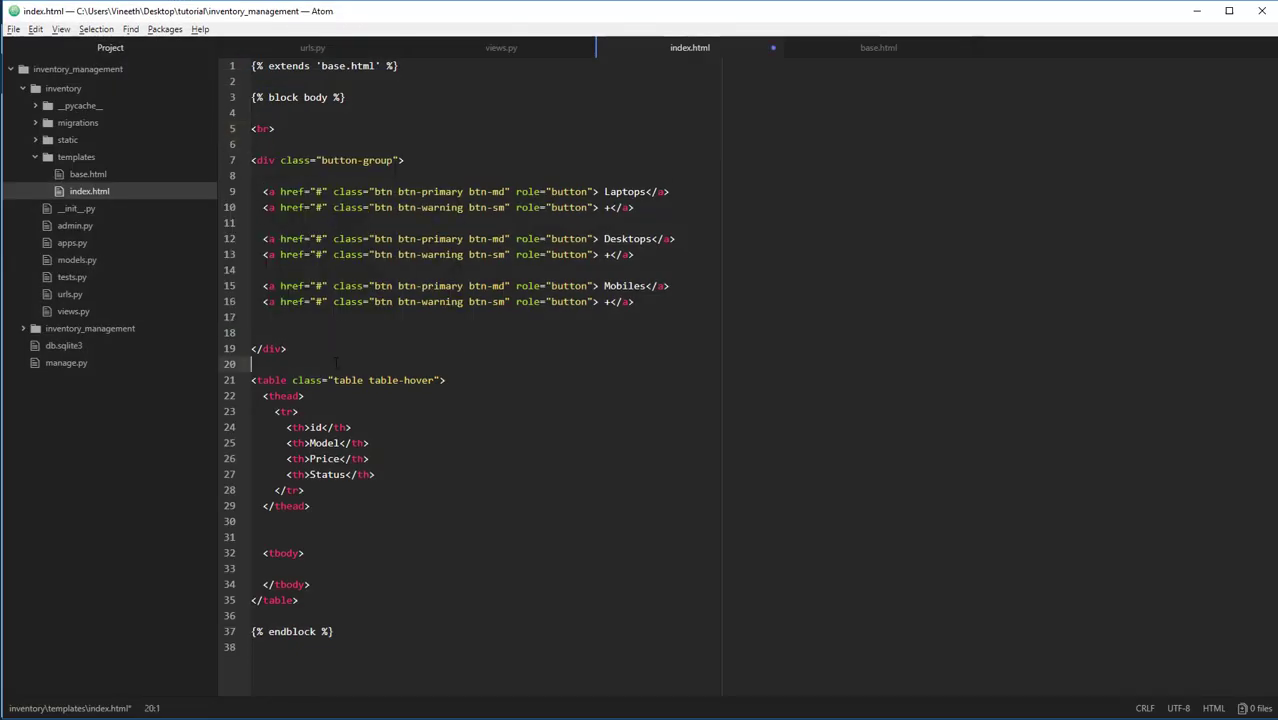
Step: Add a <br> above the button group and set the navbar brand to Inventory Management
{"action": "type", "text": "brand\" href=\"#\"></a>"}
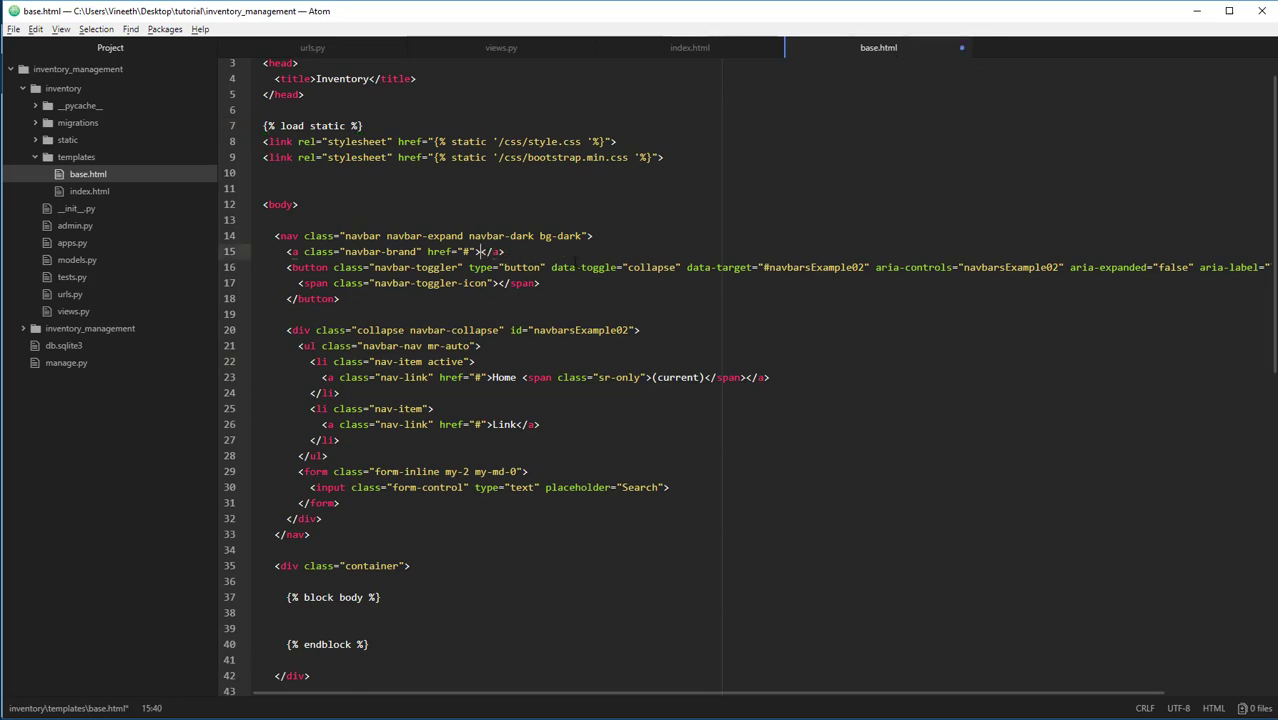
{"action": "type", "text": "Inventory Manage"}
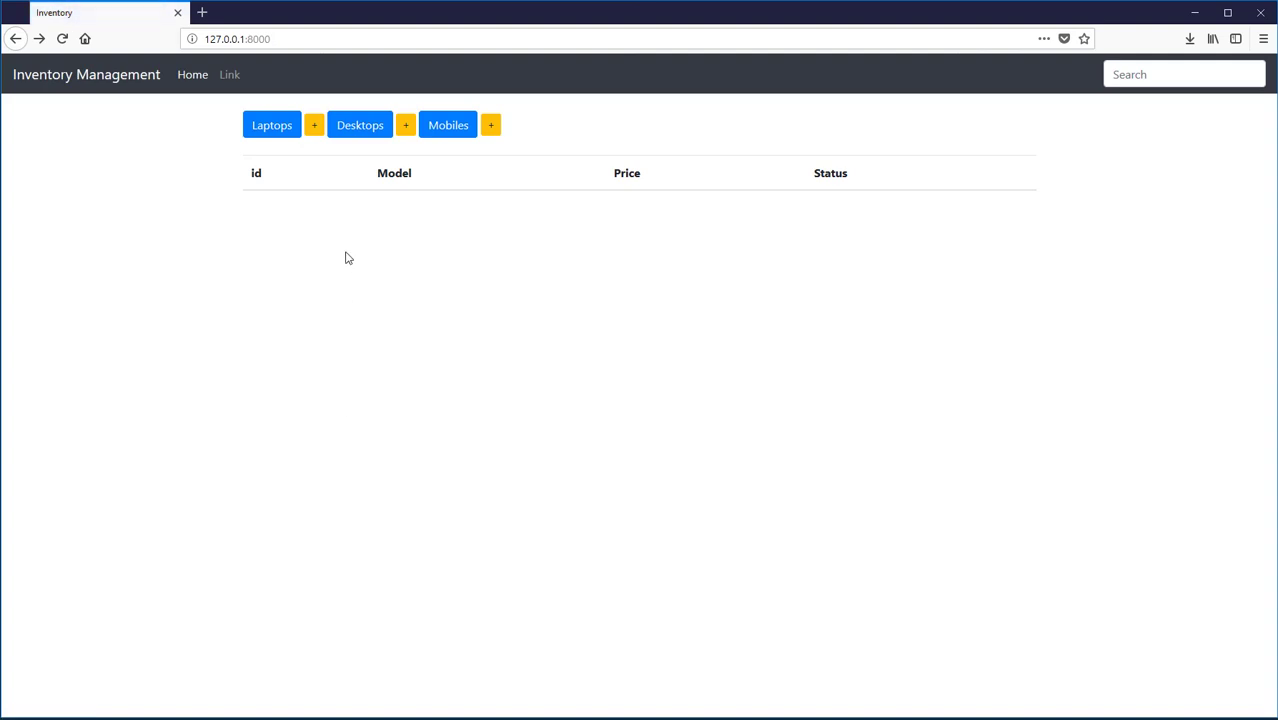
{"action": "mouse_move", "coordinate": [520, 206]}
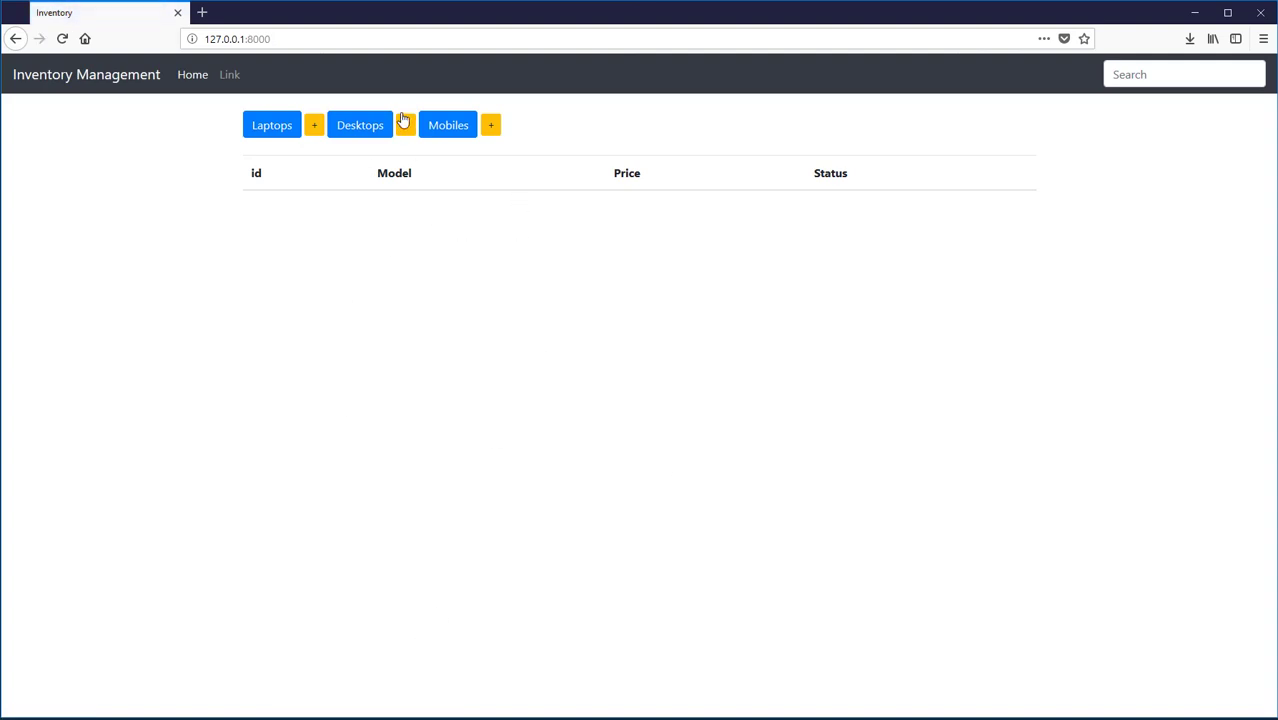
Step: Go to 127.0.0.1:8000/admin and focus the username field on the login form
{"action": "left_click", "coordinate": [388, 38]}
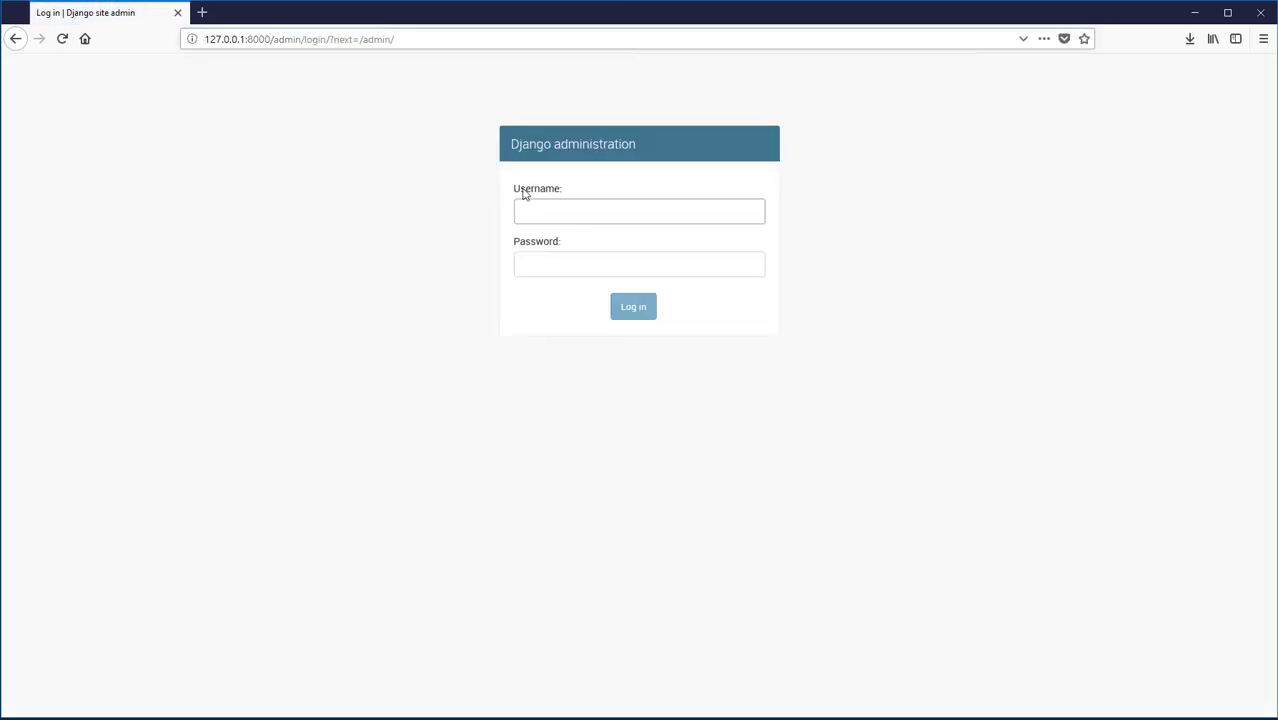
{"action": "left_click", "coordinate": [632, 306]}
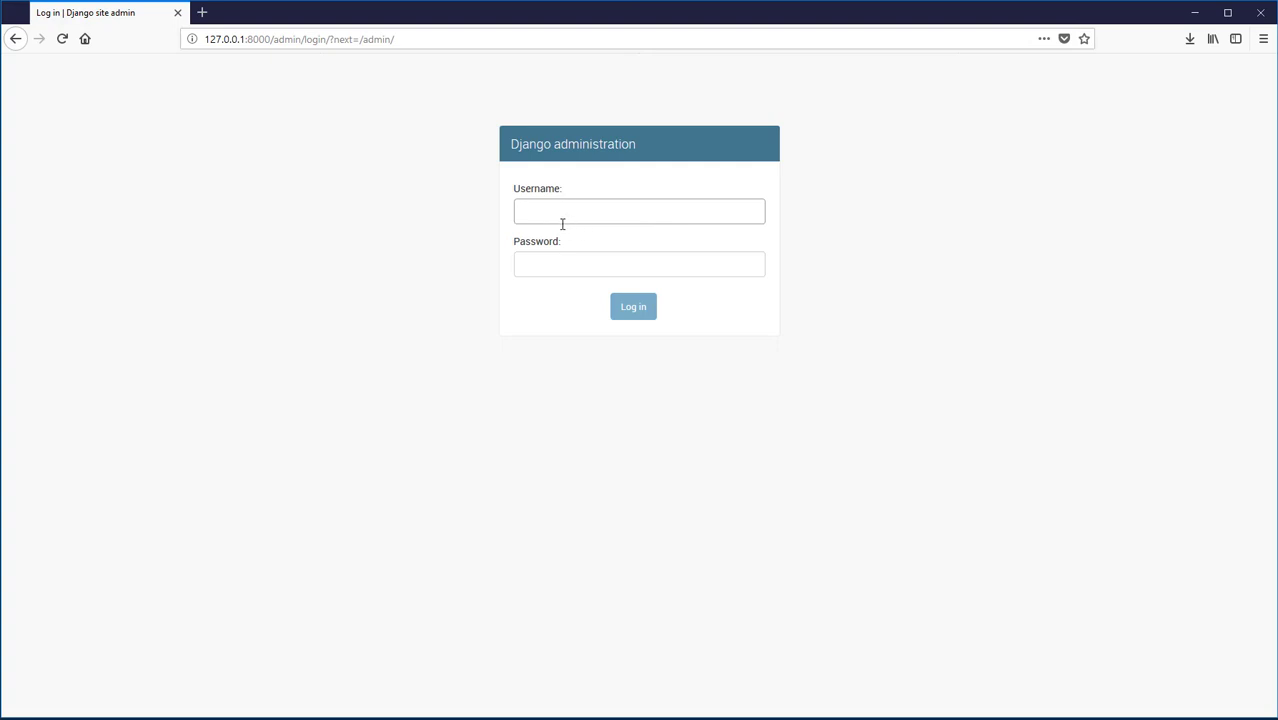
{"action": "left_click", "coordinate": [640, 210]}
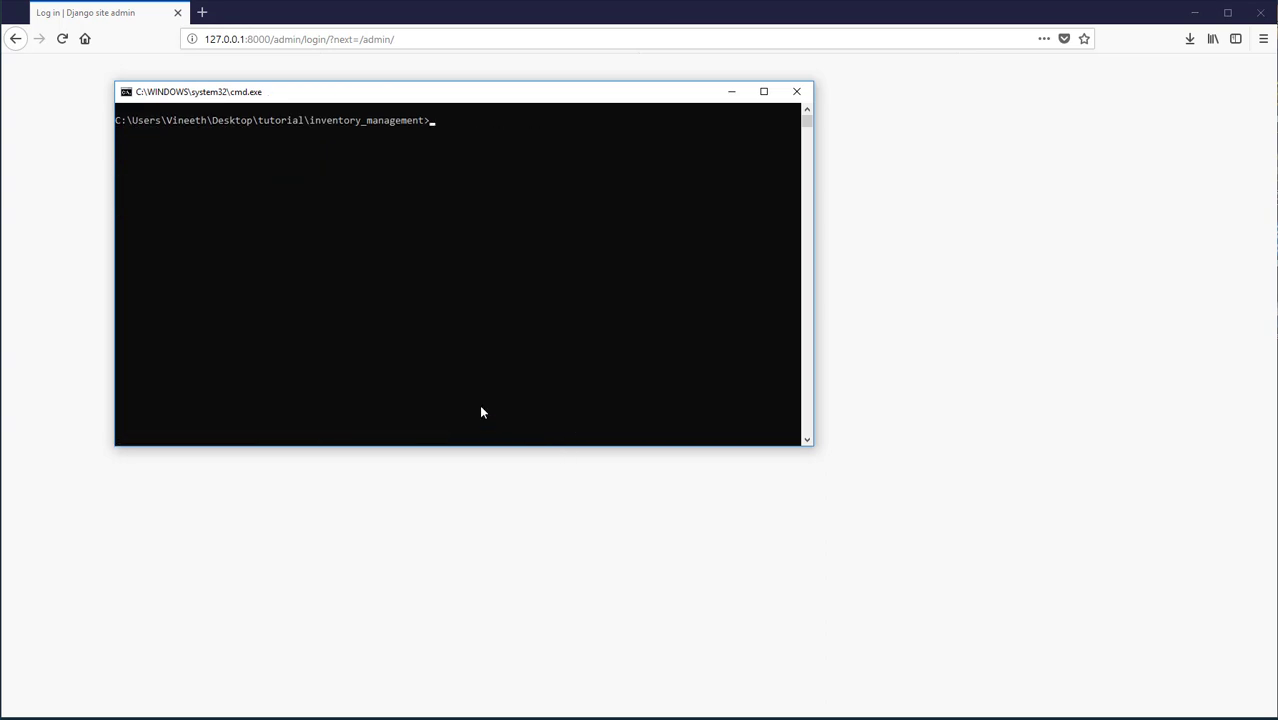
Step: Run manage.py createsuperuser and enter username admin3 with an admin email and password
{"action": "type", "text": "python manage.py createsuperuser"}
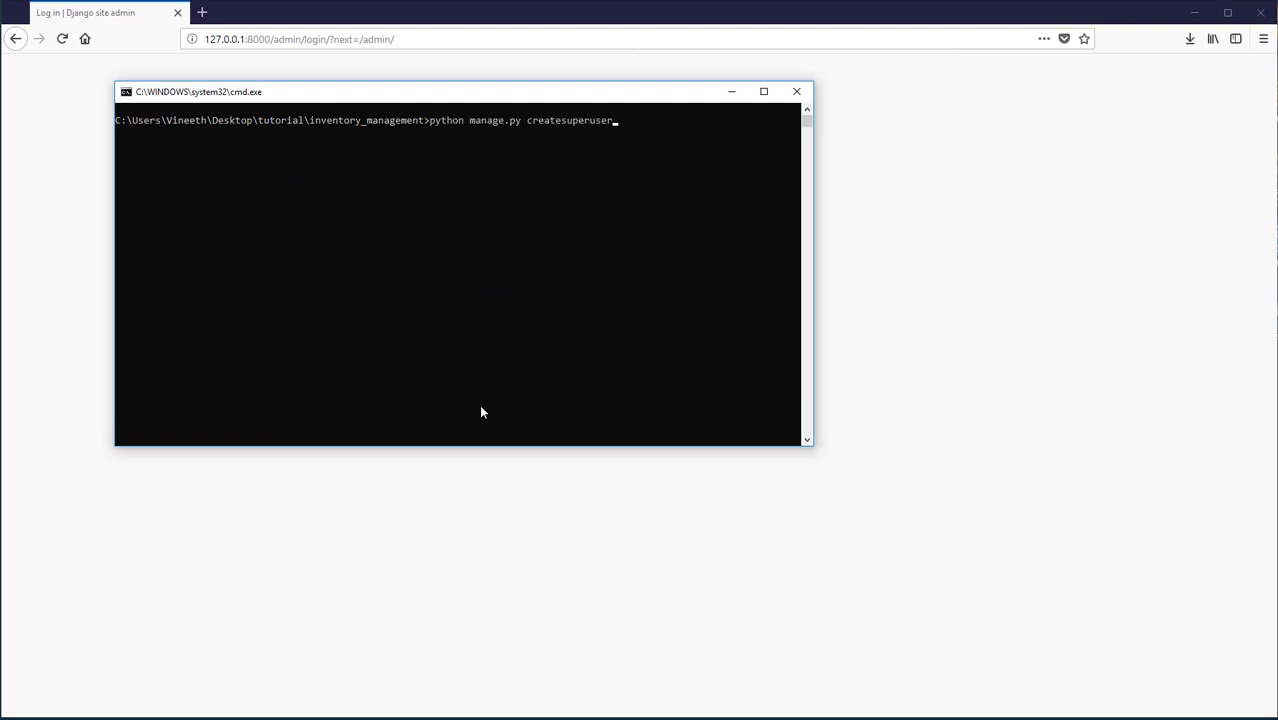
{"action": "type", "text": "admin3"}
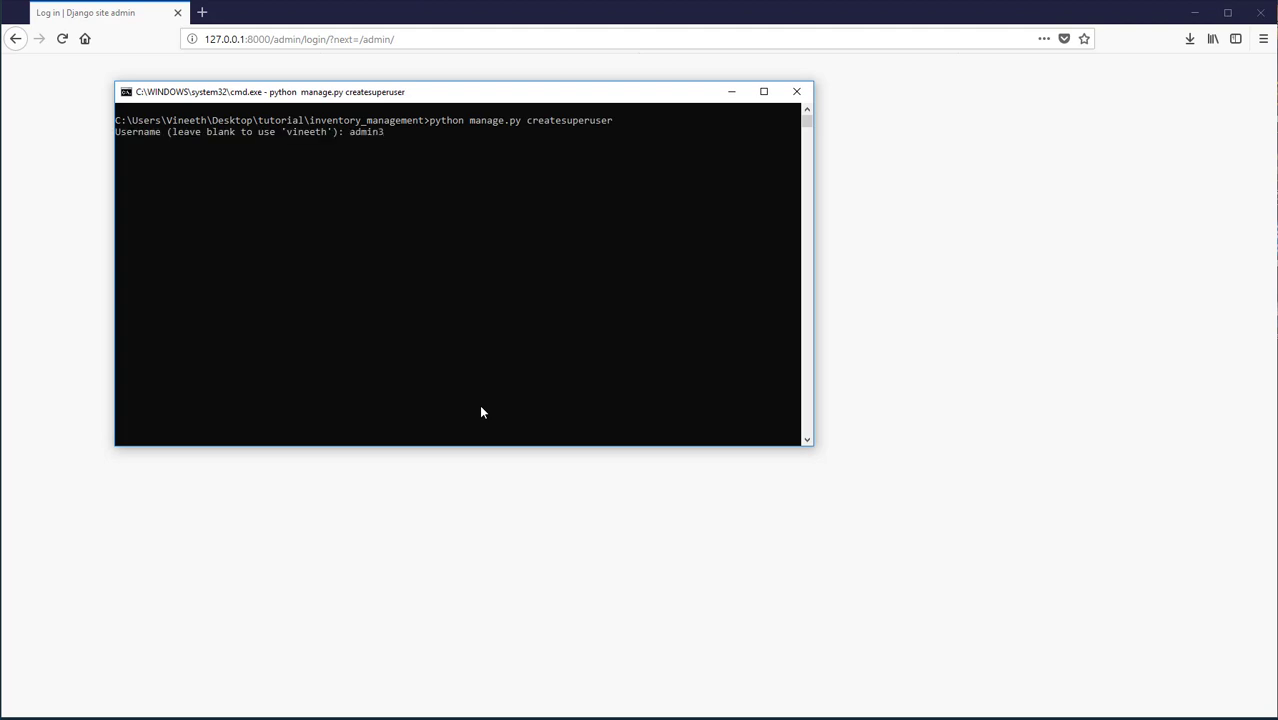
{"action": "type", "text": "admin@admin.com"}
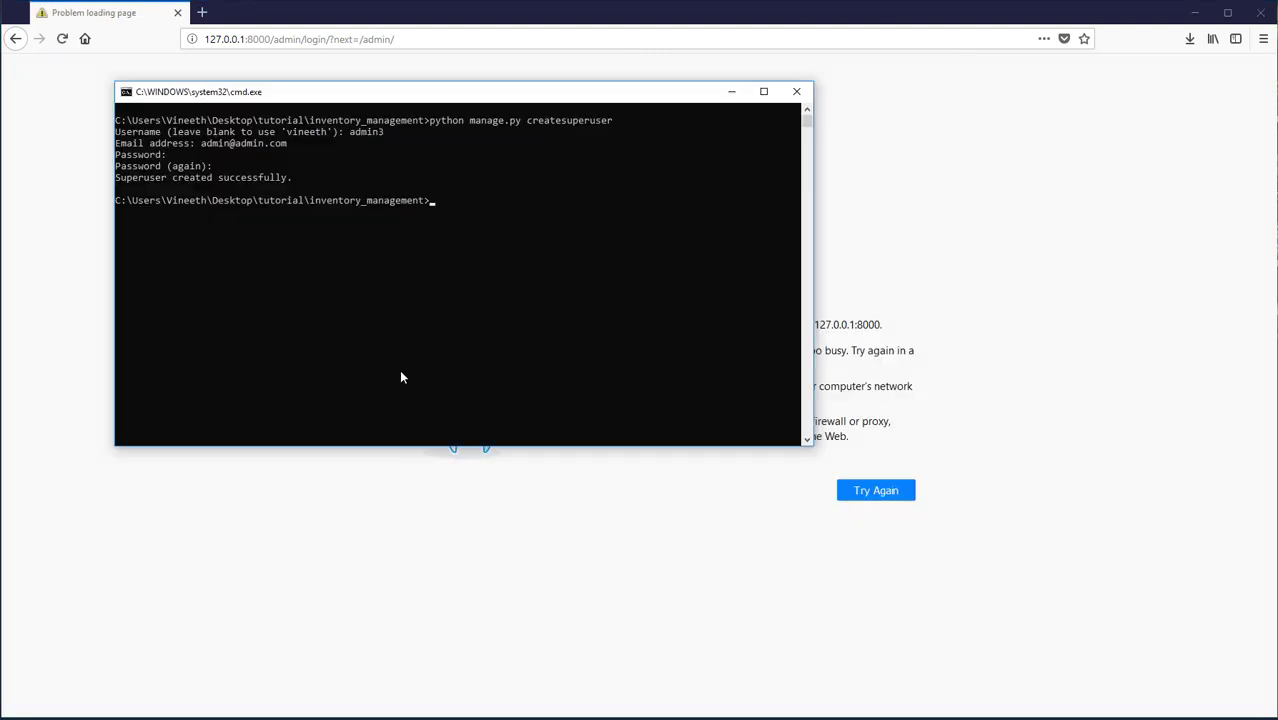
Step: Restart the development server with python manage.py runserver and reload the admin login
{"action": "type", "text": "python manage.py runserver"}
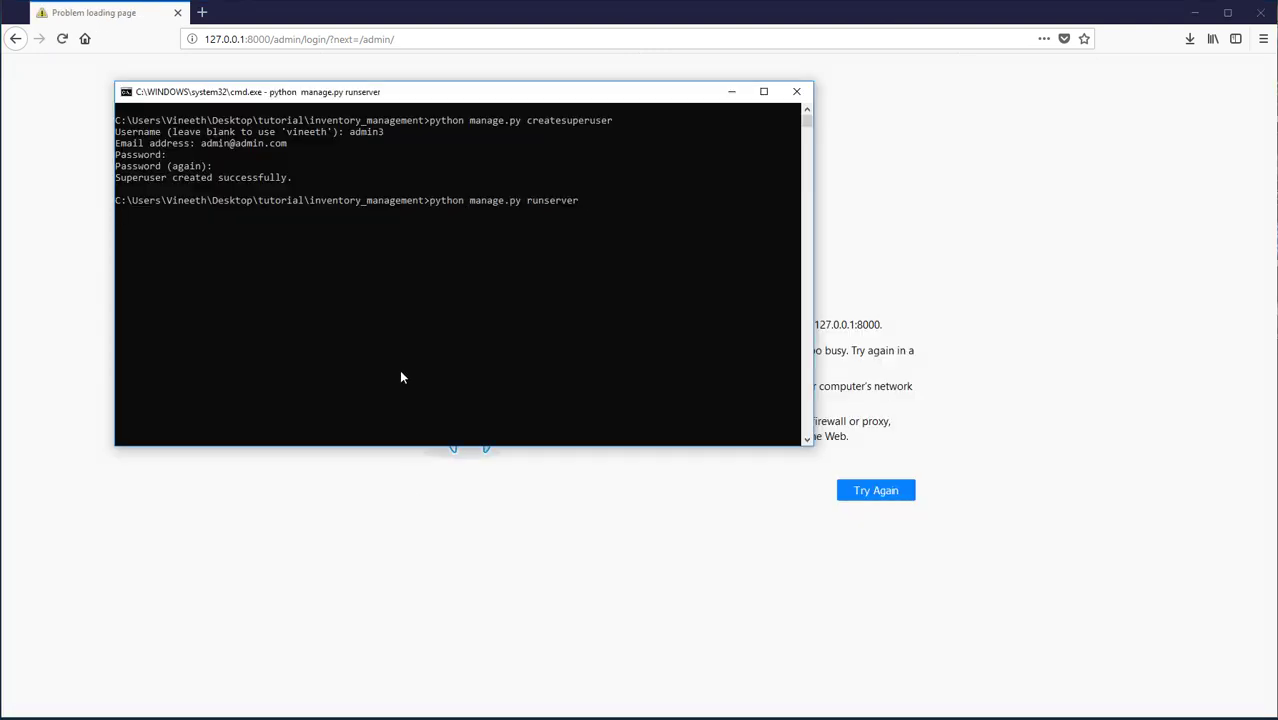
{"action": "left_click", "coordinate": [876, 490]}
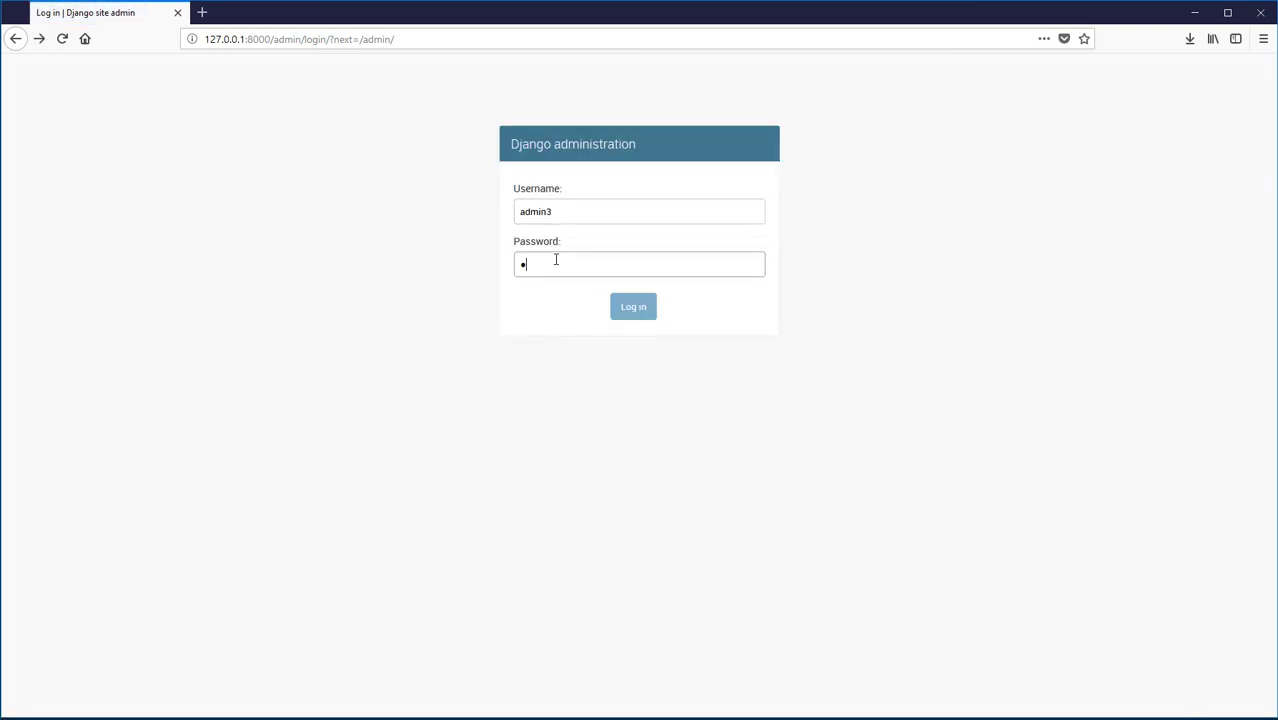
Step: Sign in as admin3 to reach the site administration dashboard
{"action": "left_click", "coordinate": [632, 306]}
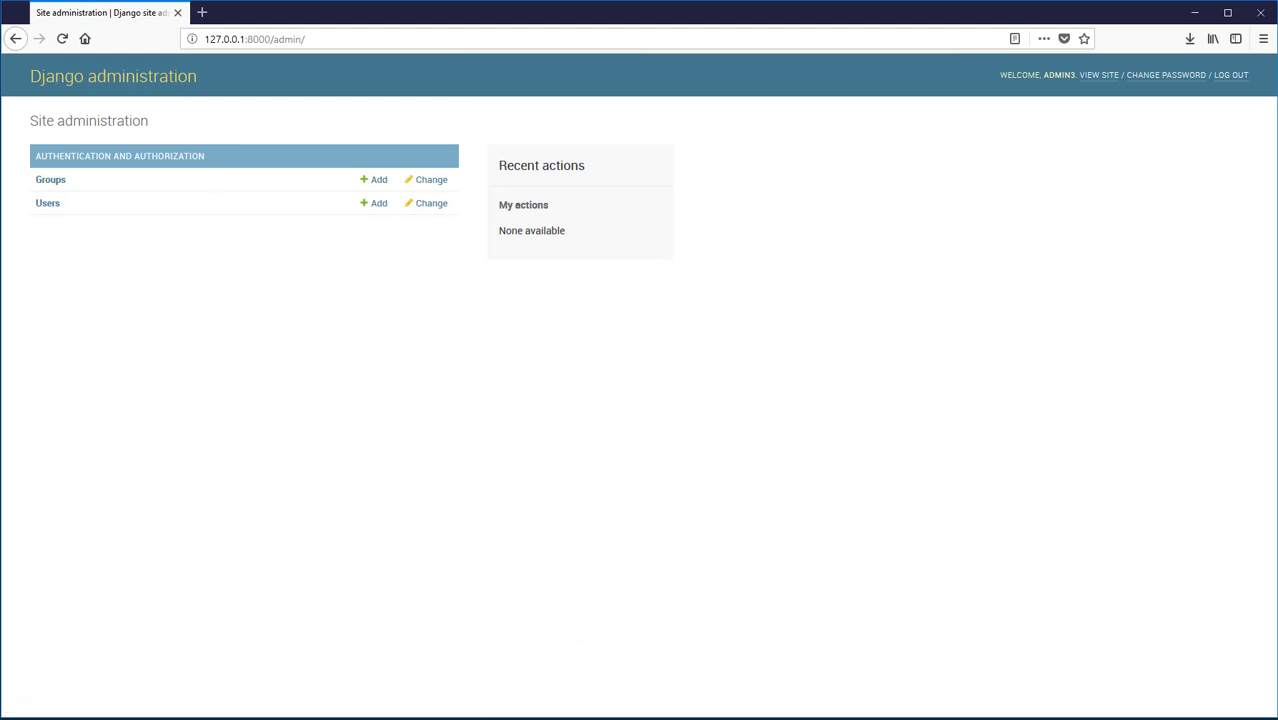
{"action": "mouse_move", "coordinate": [16, 336]}
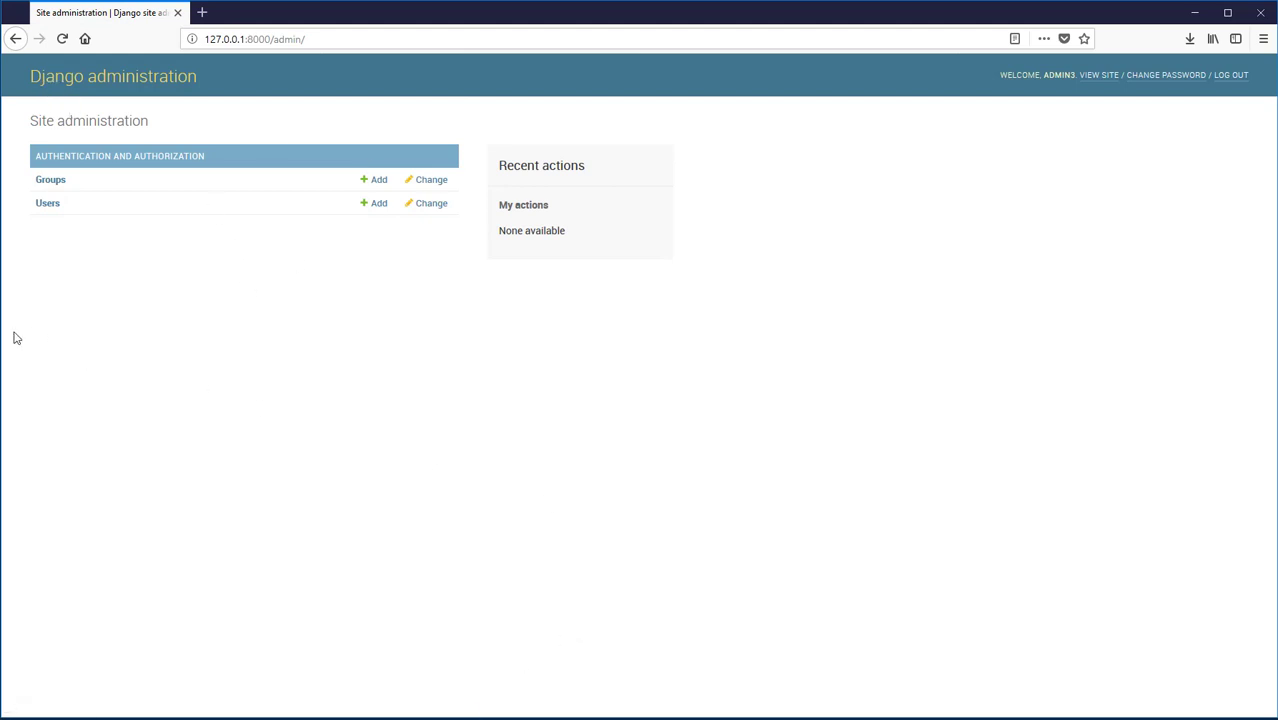
{"action": "mouse_move", "coordinate": [104, 452]}
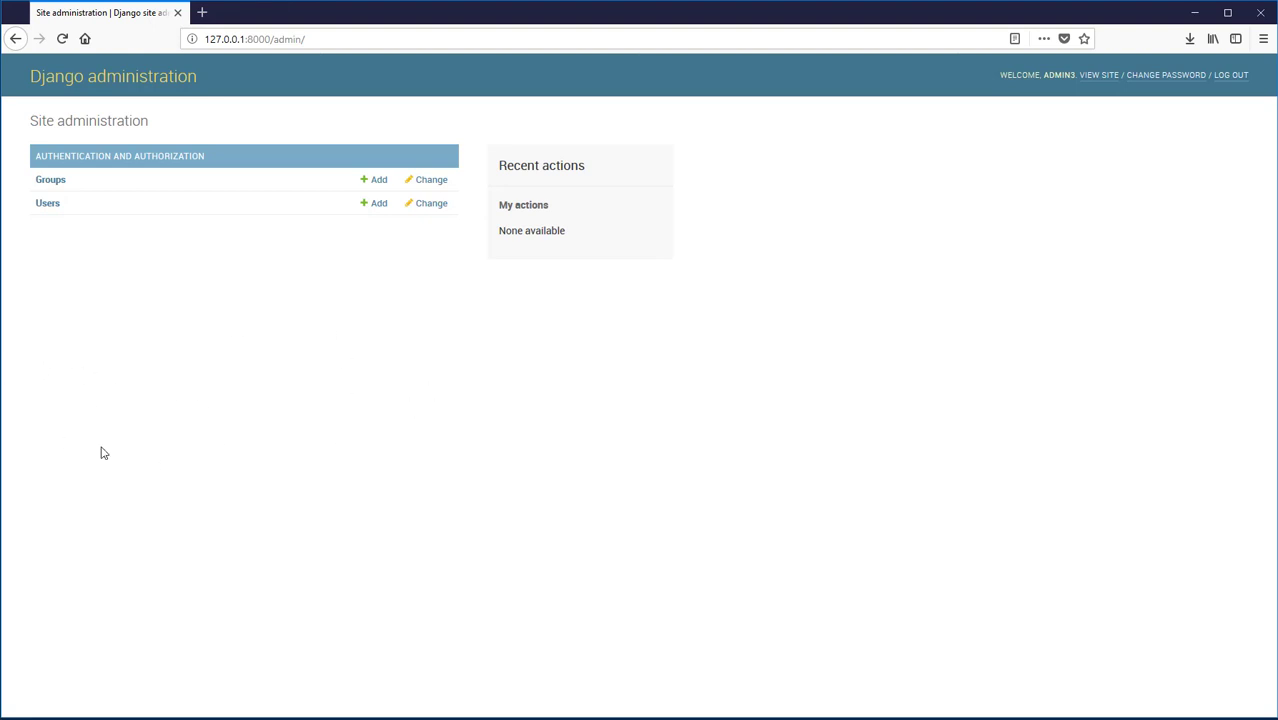
{"action": "mouse_move", "coordinate": [264, 472]}
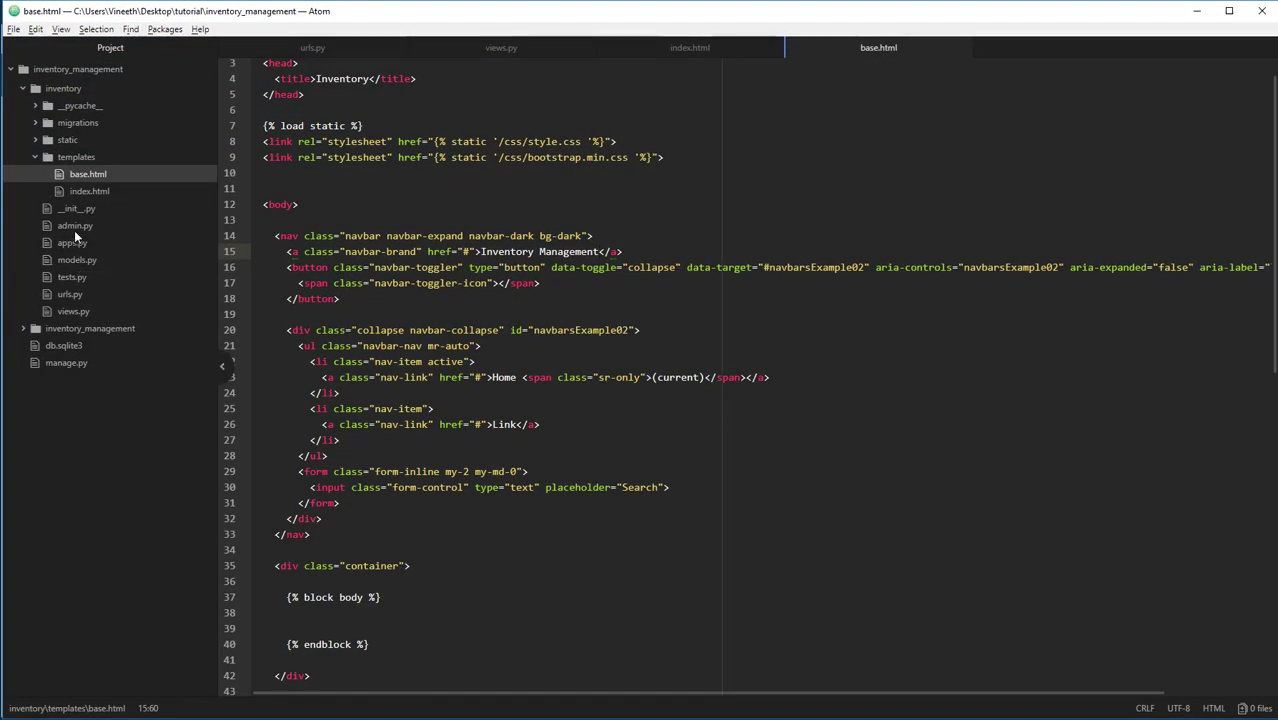
{"action": "left_click", "coordinate": [74, 224]}
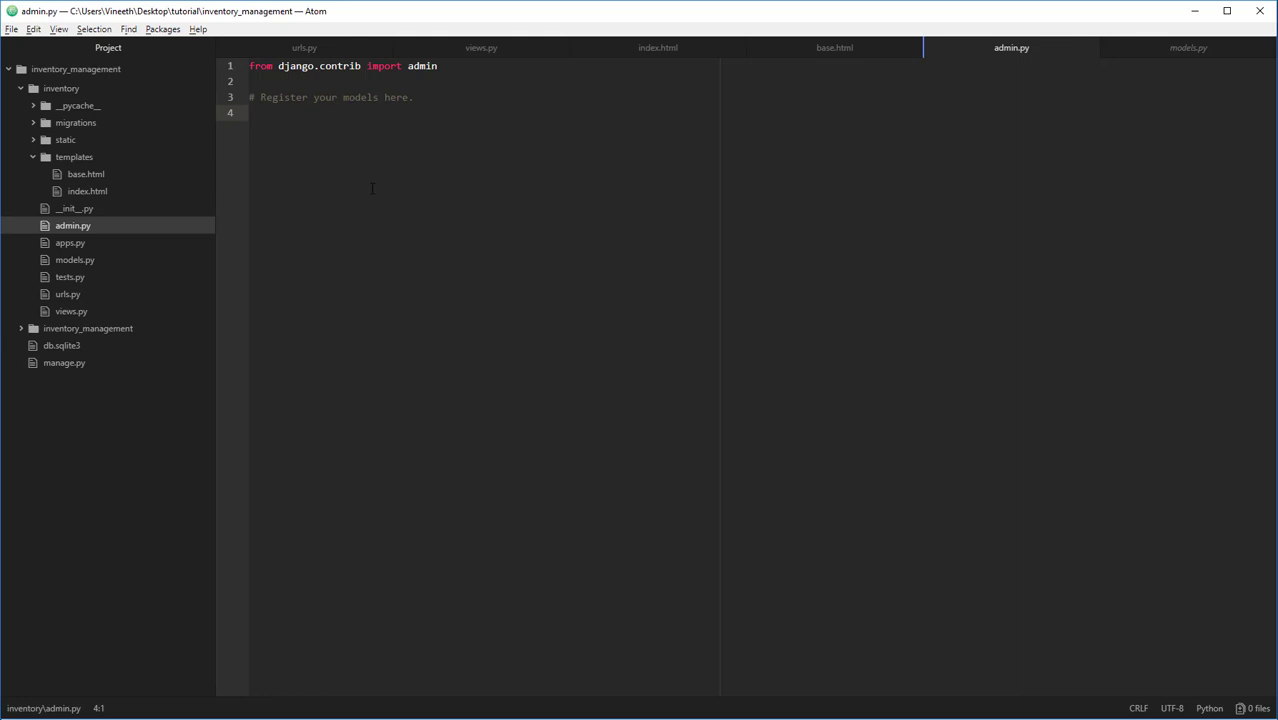
{"action": "type", "text": "@admin.register(D"}
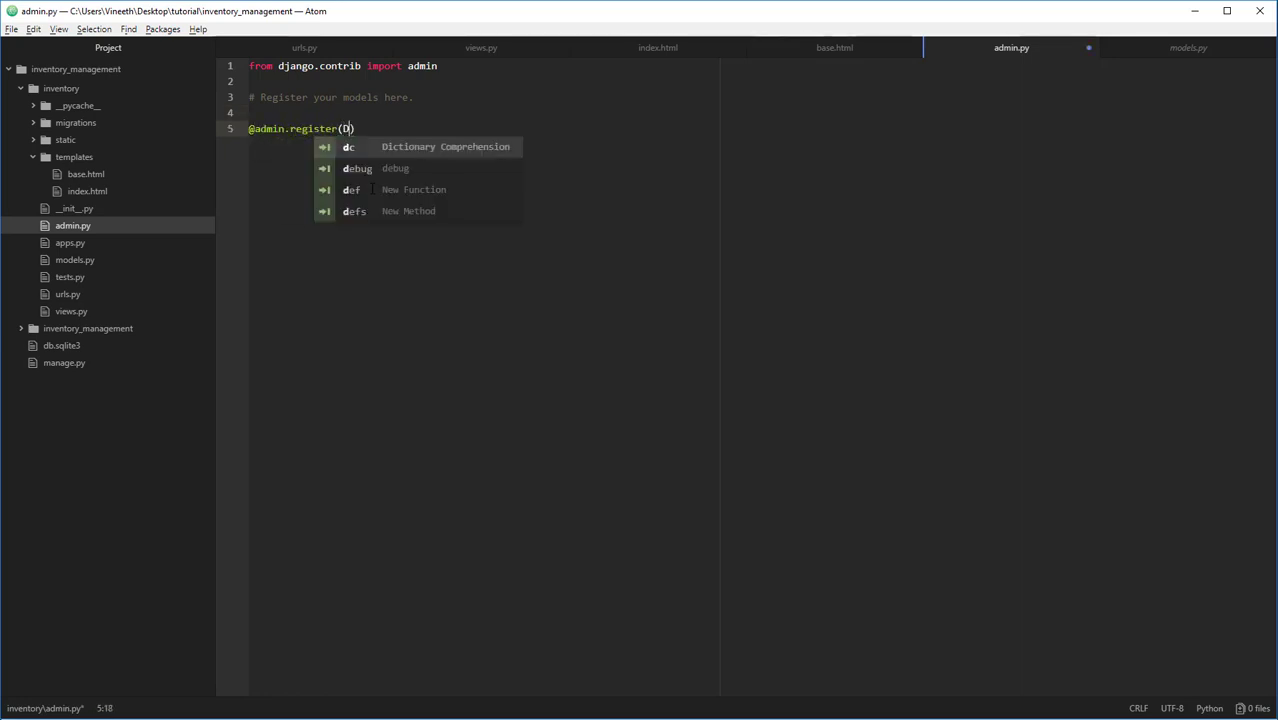
{"action": "type", "text": "esktop, Lapto"}
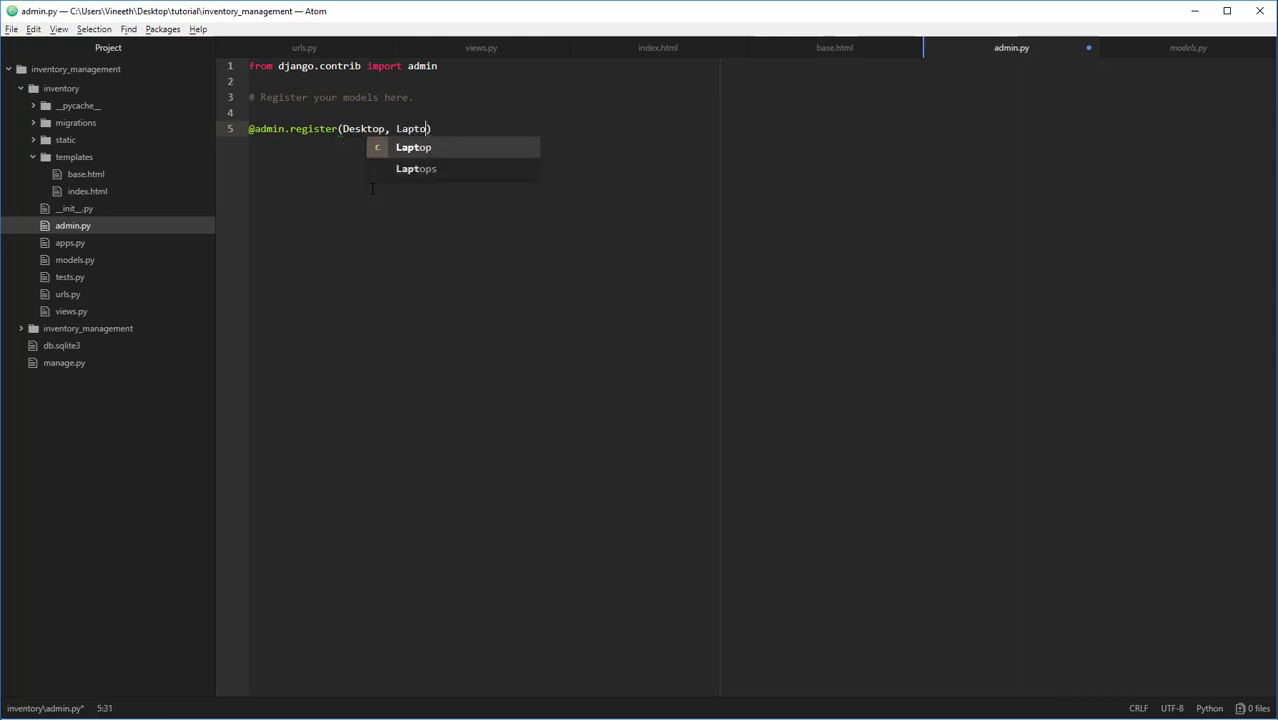
{"action": "type", "text": ", Mobile):"}
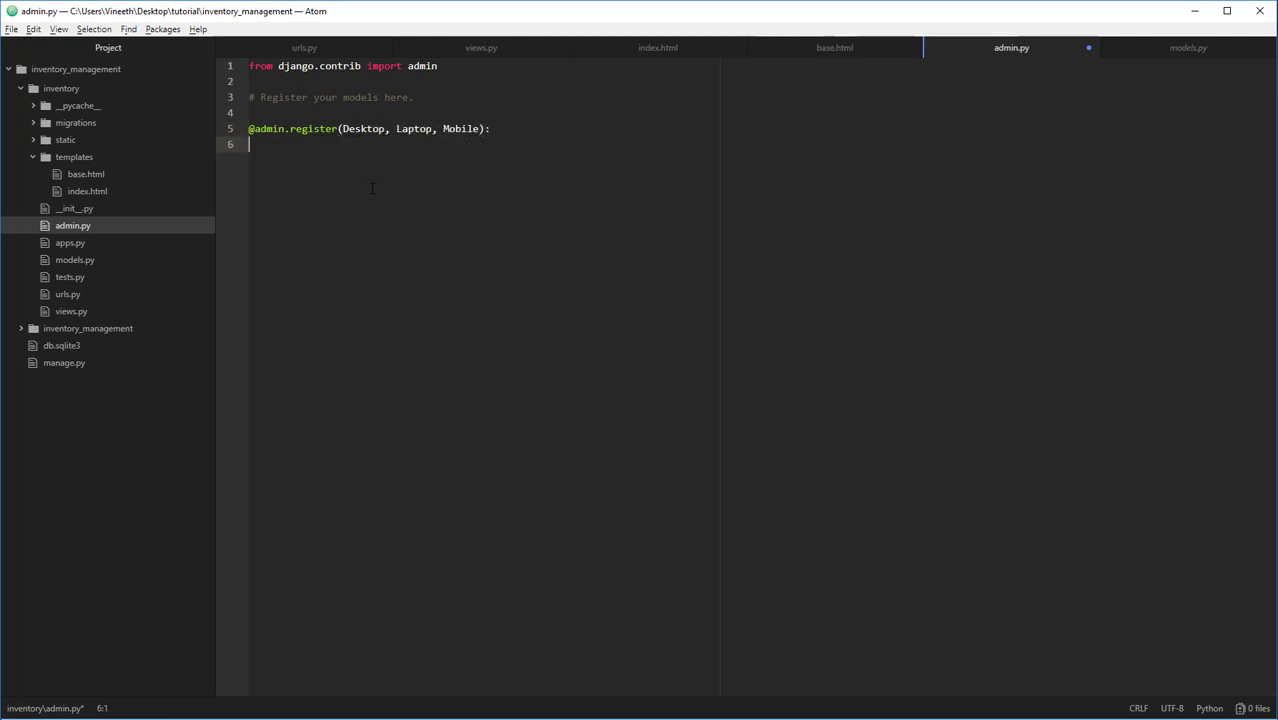
Step: Begin the class ViewAdmin() definition beneath the register decorator
{"action": "type", "text": "class"}
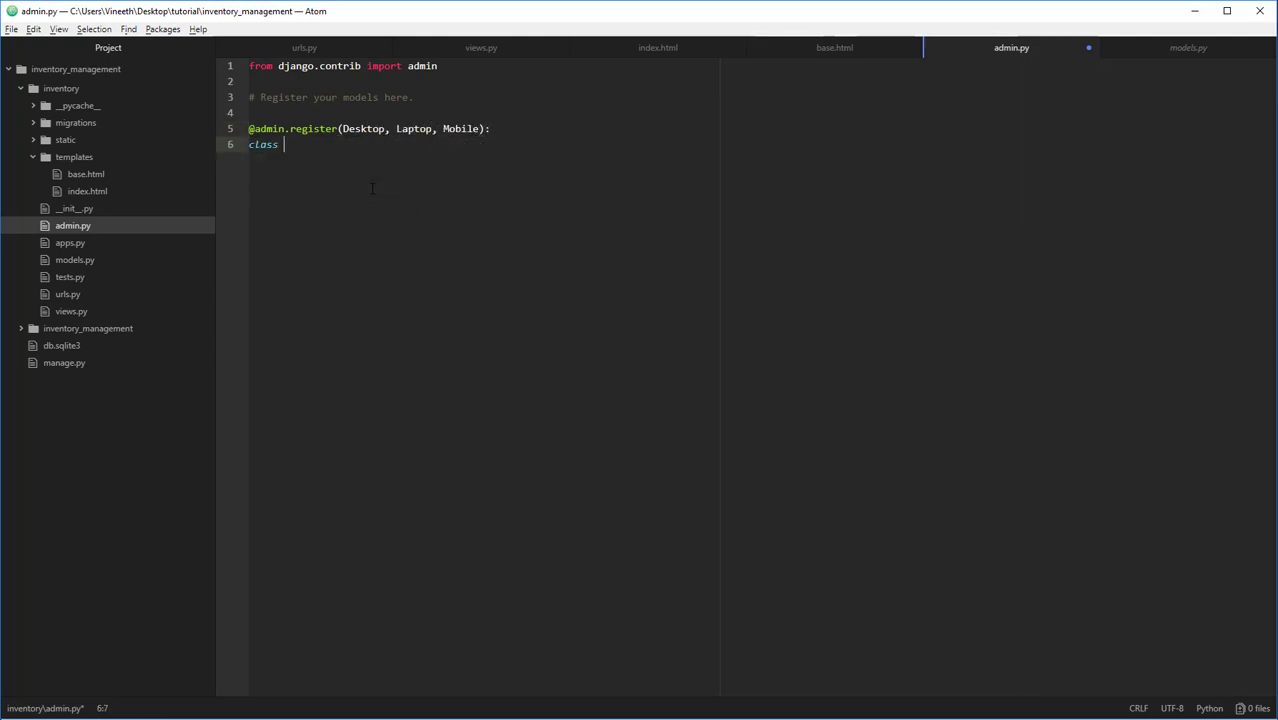
{"action": "type", "text": "ViewAdmin()"}
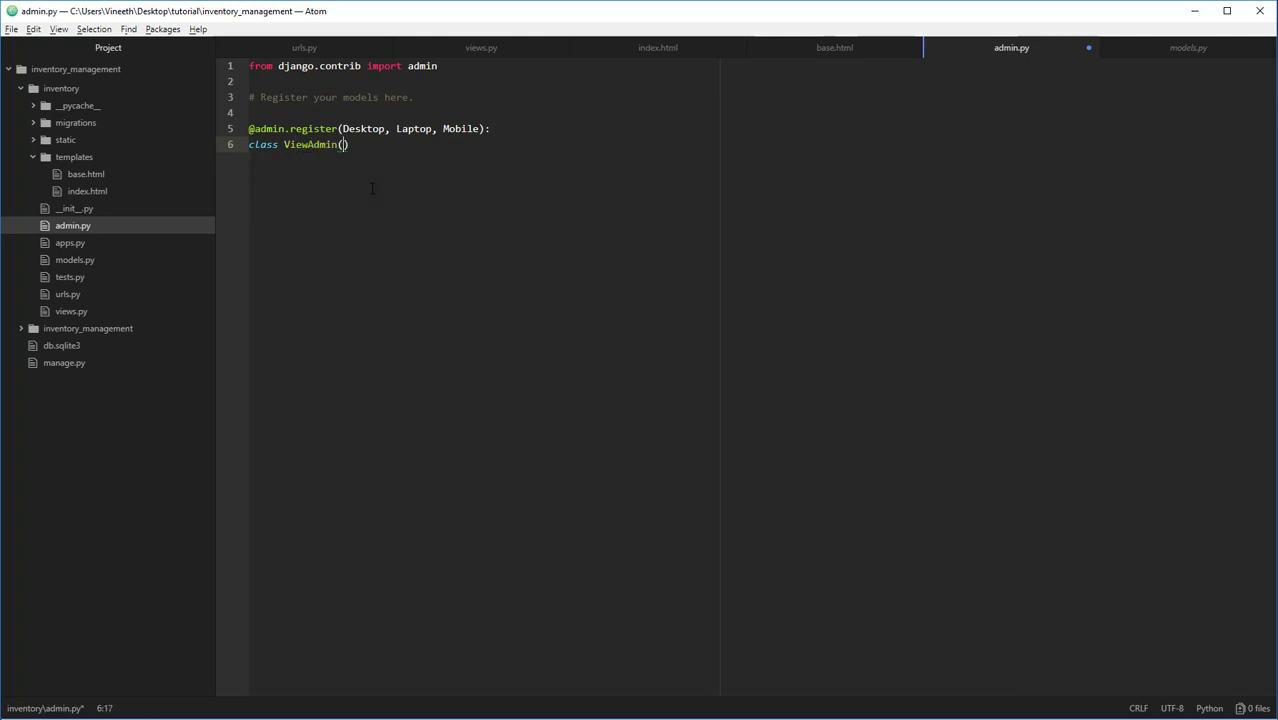
{"action": "type", "text": "ad"}
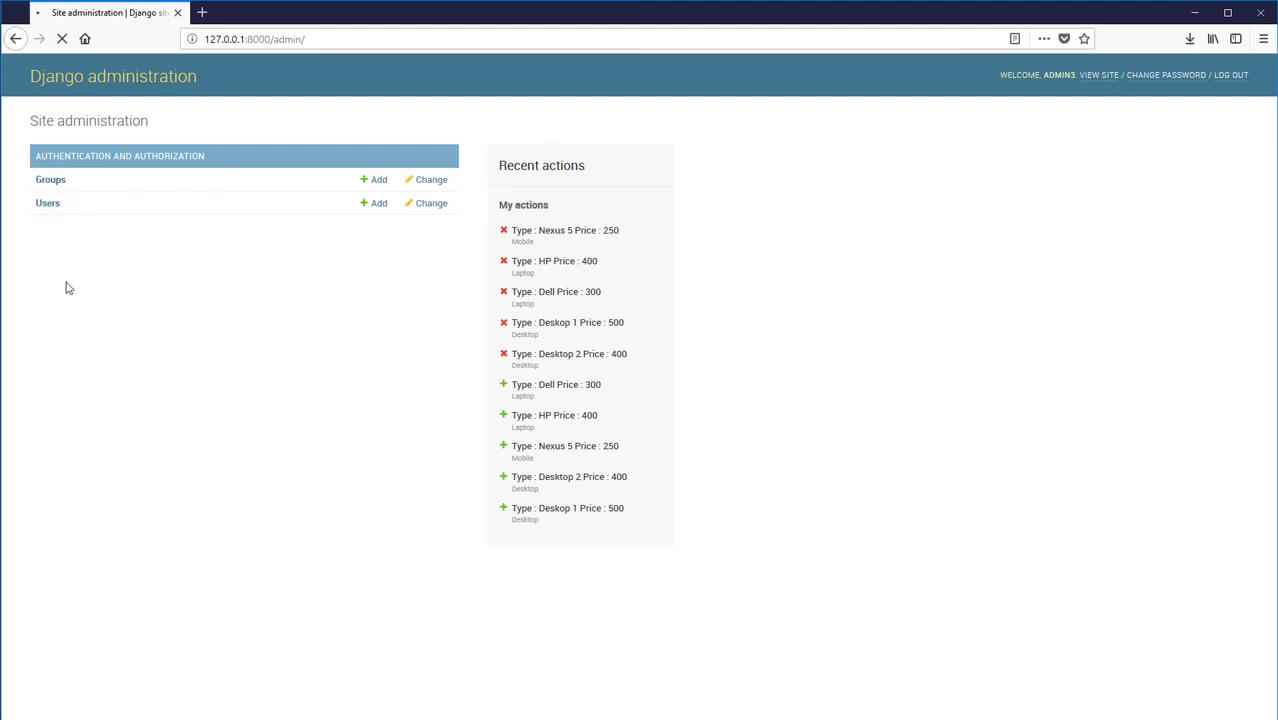
{"action": "mouse_move", "coordinate": [206, 644]}
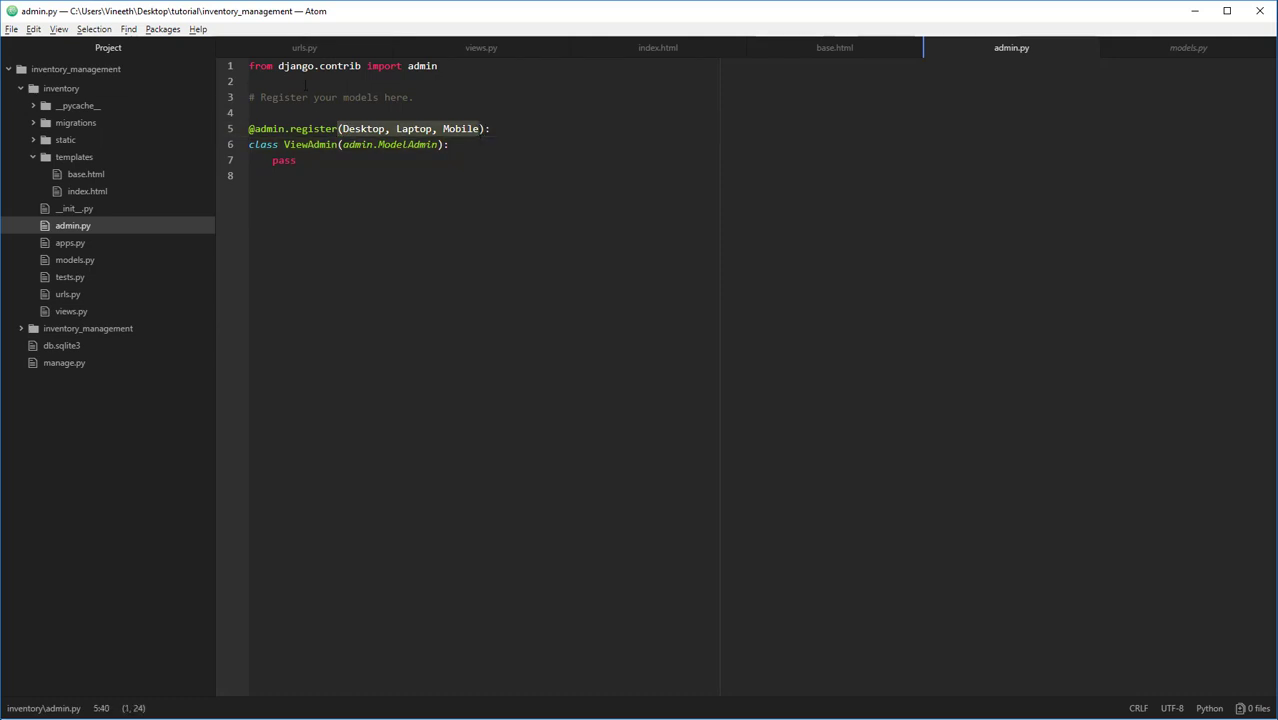
Step: Make ViewAdmin subclass admin.ModelAdmin with a pass body and save
{"action": "type", "text": "fr"}
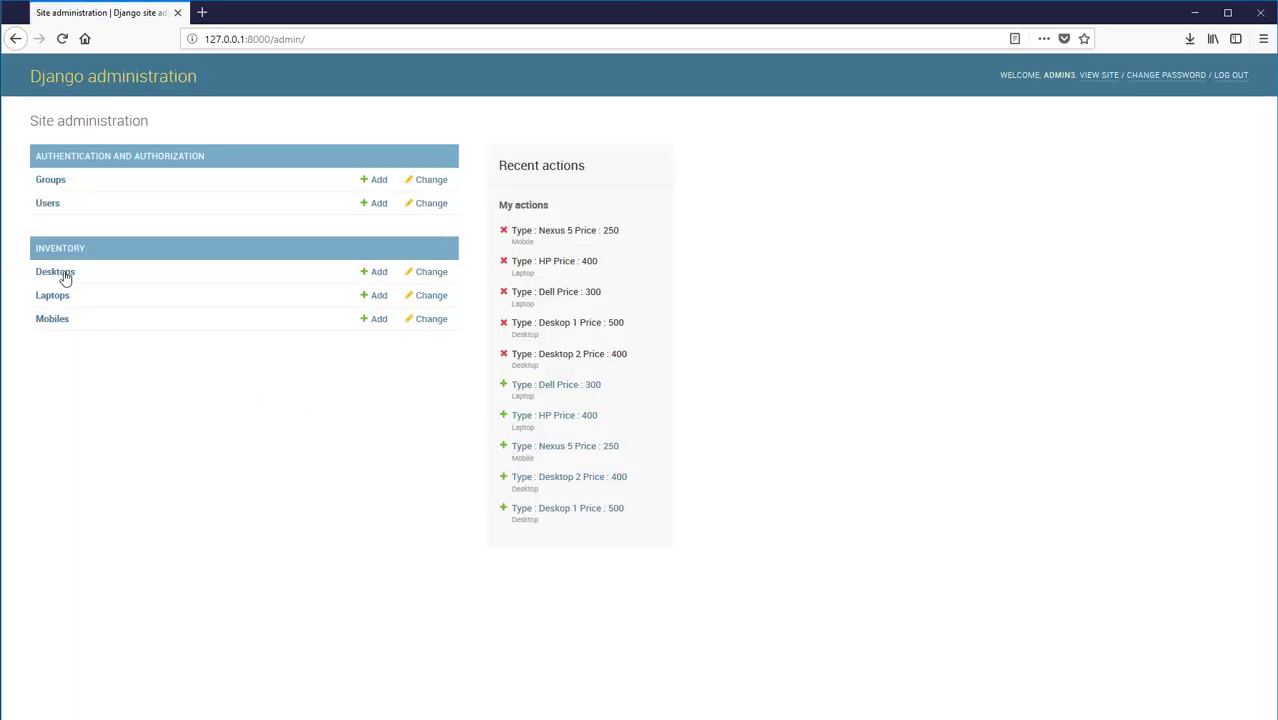
{"action": "mouse_move", "coordinate": [52, 318]}
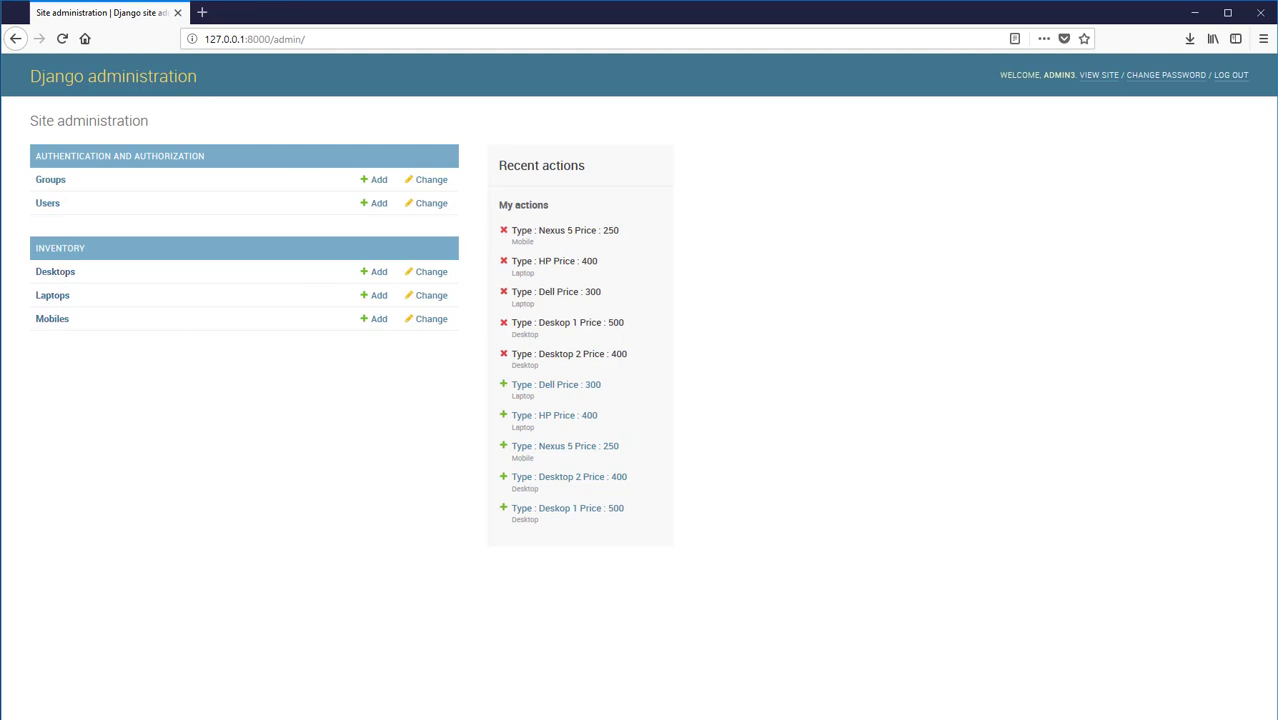
{"action": "mouse_move", "coordinate": [332, 466]}
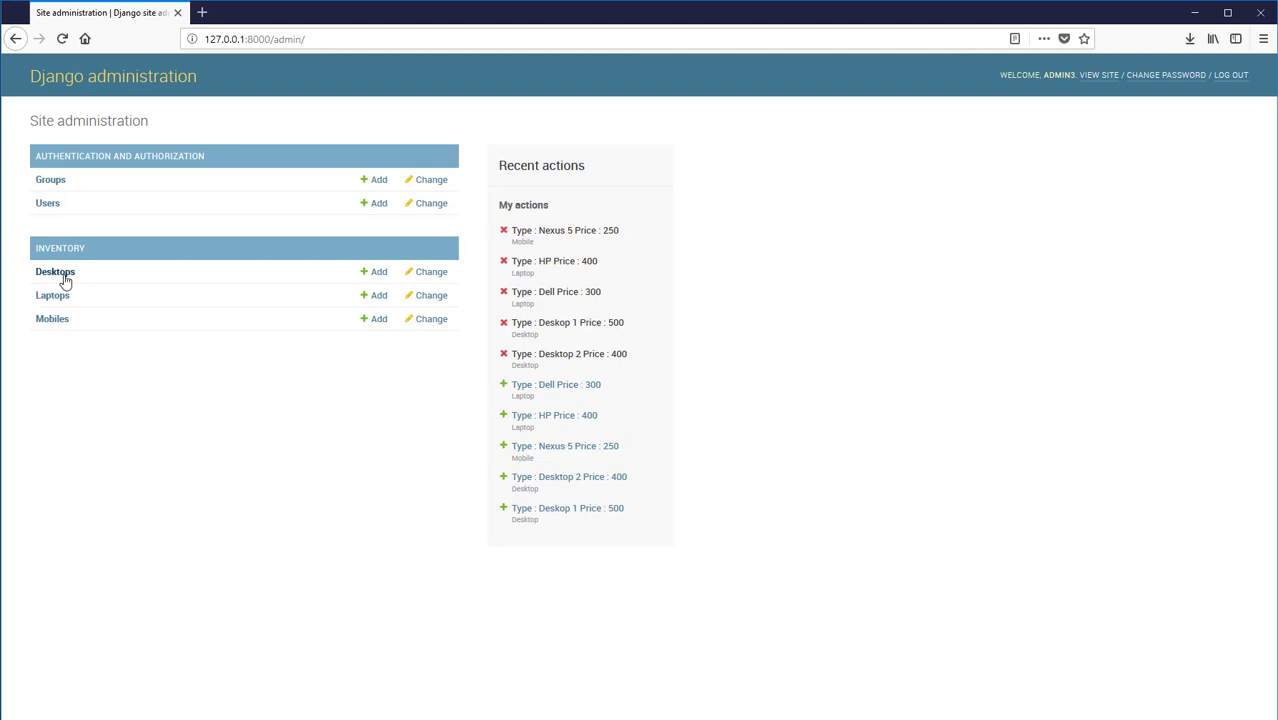
Step: Open the Desktops model listing from the Inventory section
{"action": "left_click", "coordinate": [54, 272]}
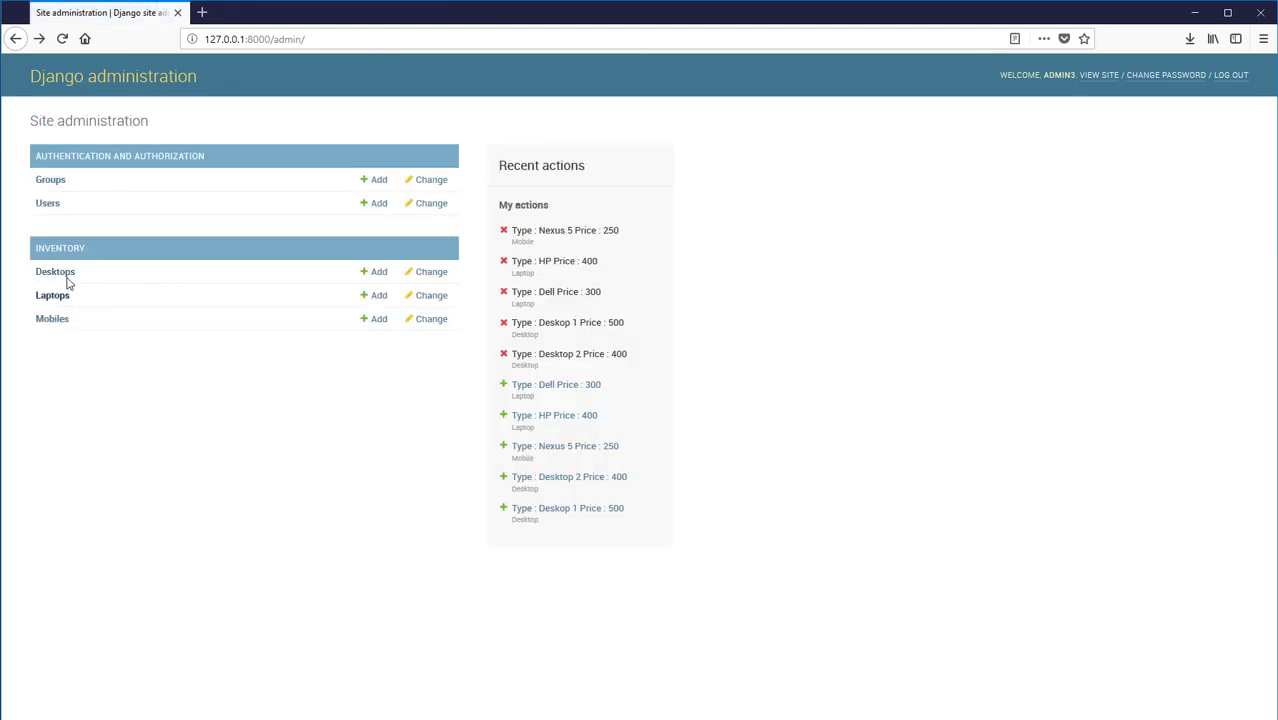
Step: Add Desktop 1 priced 400 with status Item Sold and save it
{"action": "left_click", "coordinate": [54, 272]}
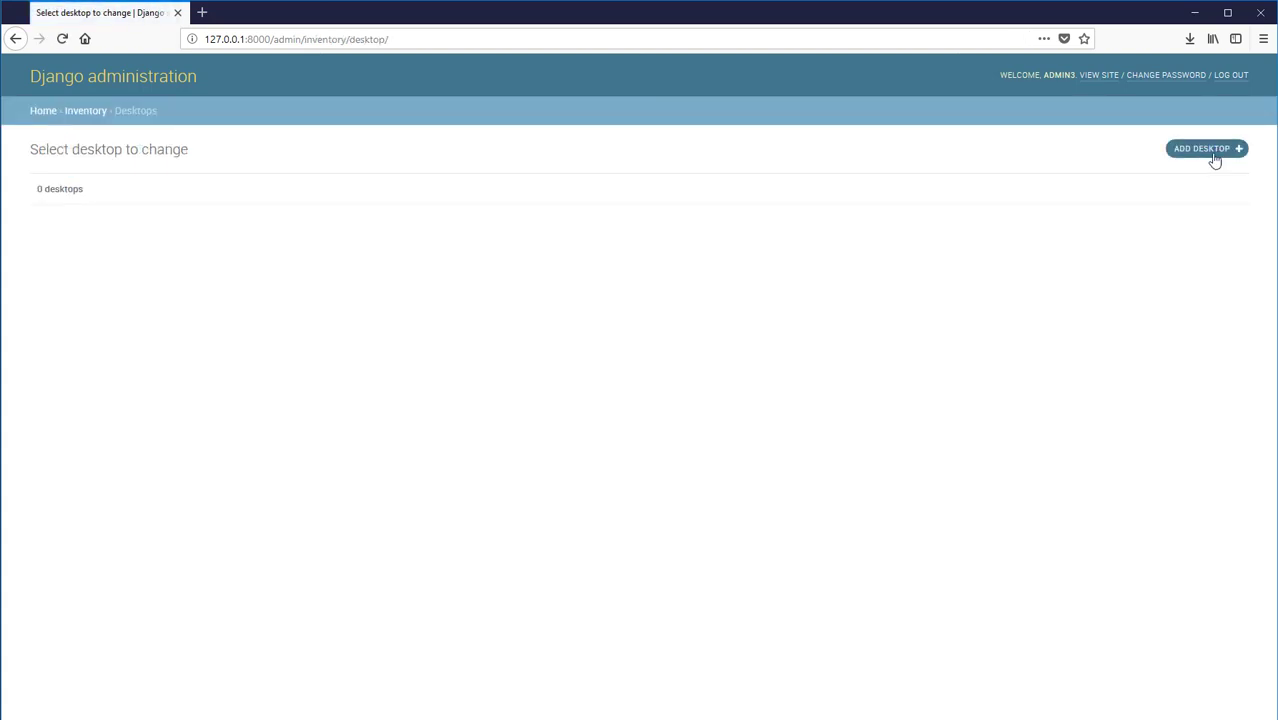
{"action": "left_click", "coordinate": [1206, 148]}
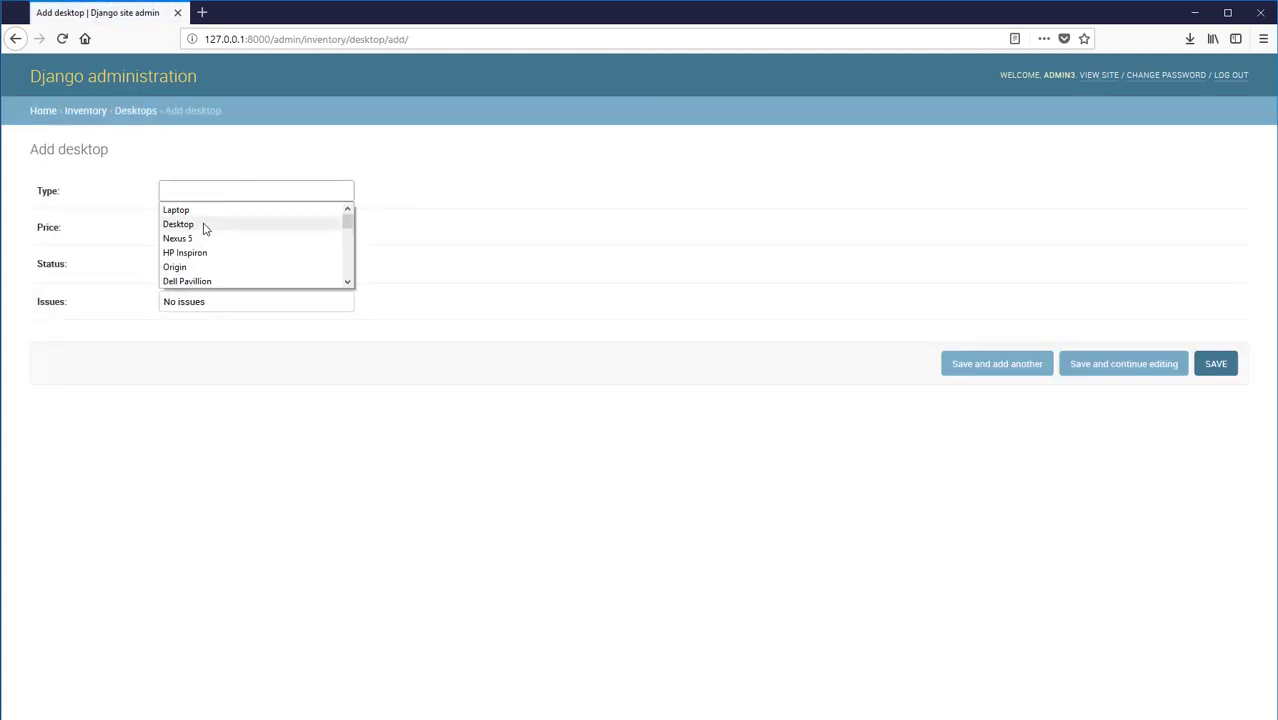
{"action": "type", "text": "De"}
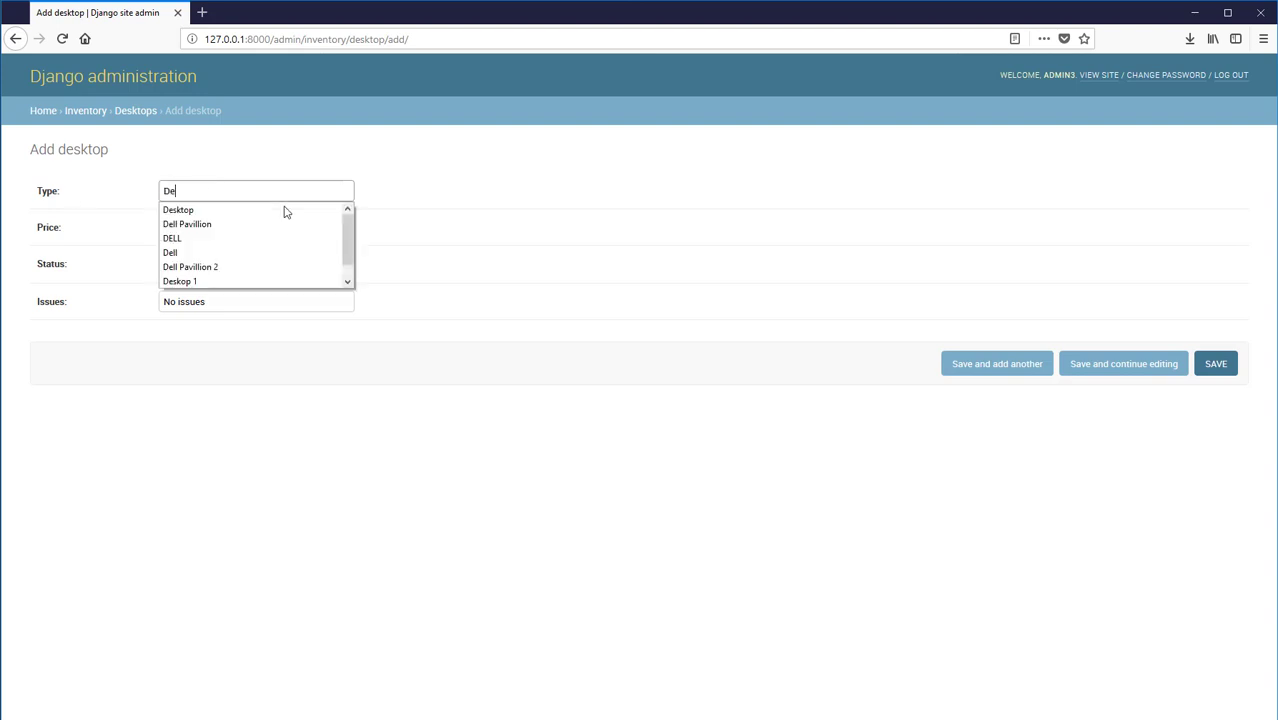
{"action": "left_click", "coordinate": [180, 280]}
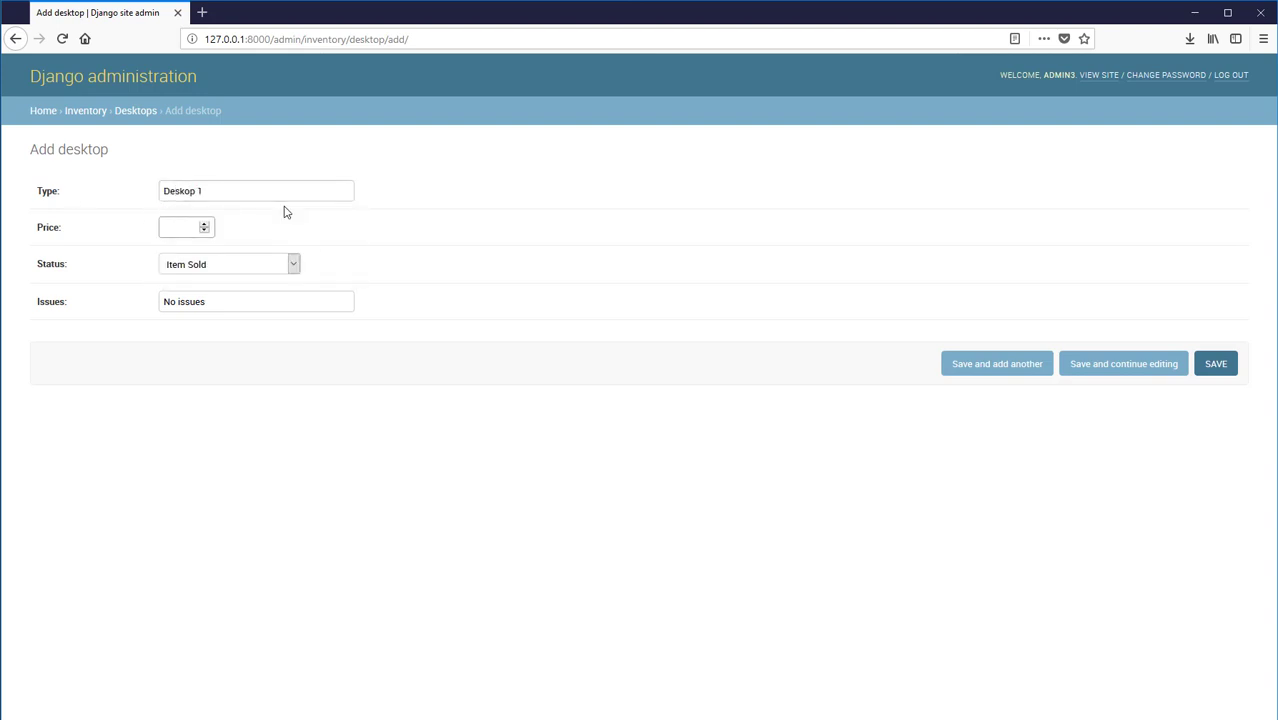
{"action": "left_click", "coordinate": [228, 264]}
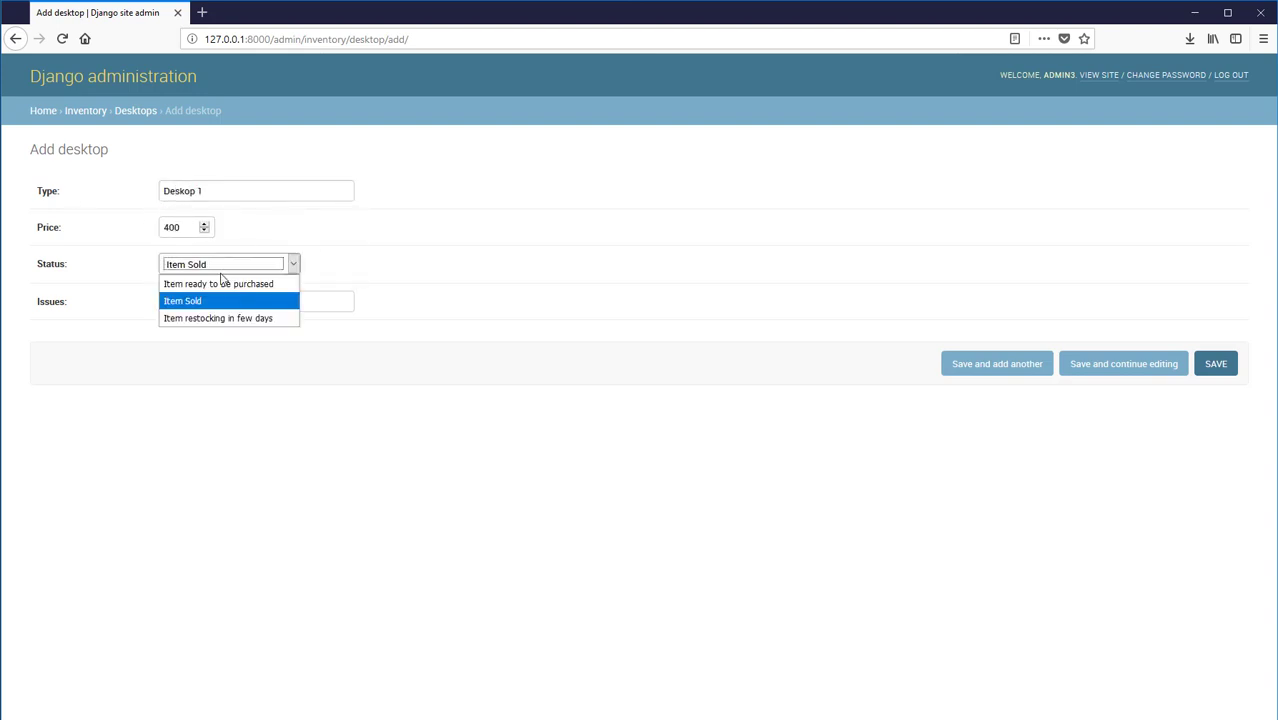
{"action": "left_click", "coordinate": [1216, 364]}
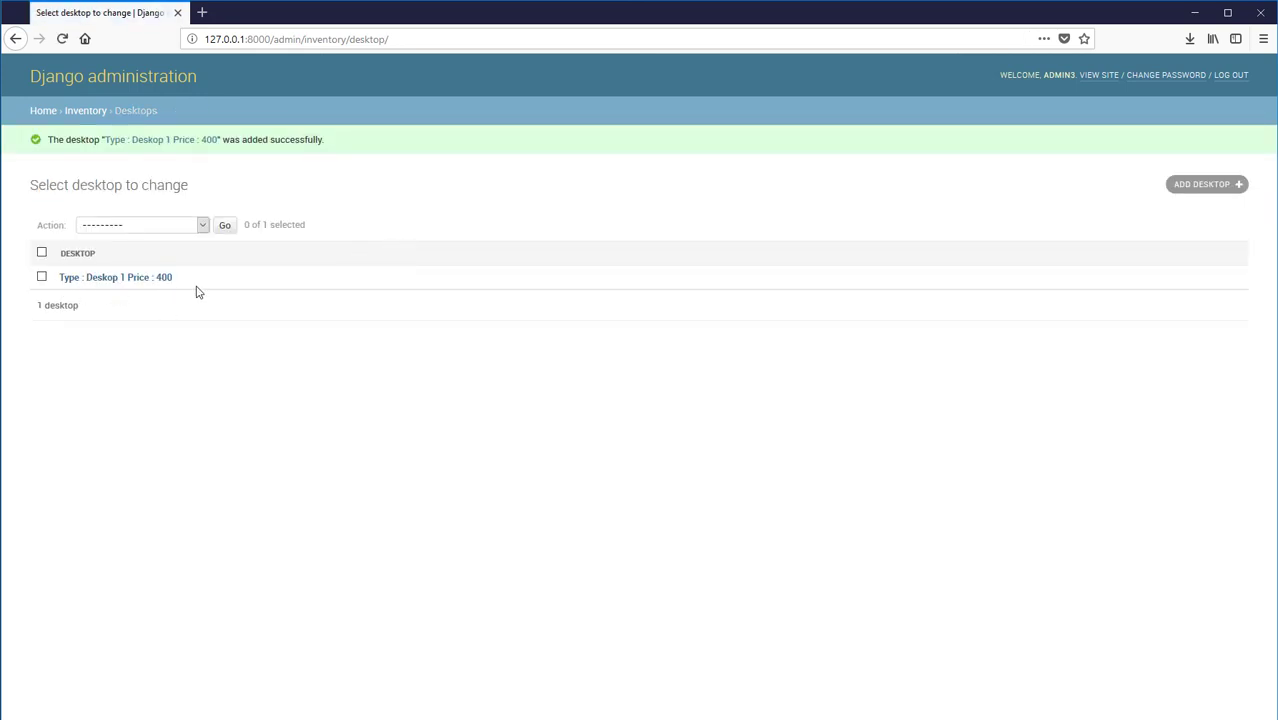
{"action": "mouse_move", "coordinate": [1176, 250]}
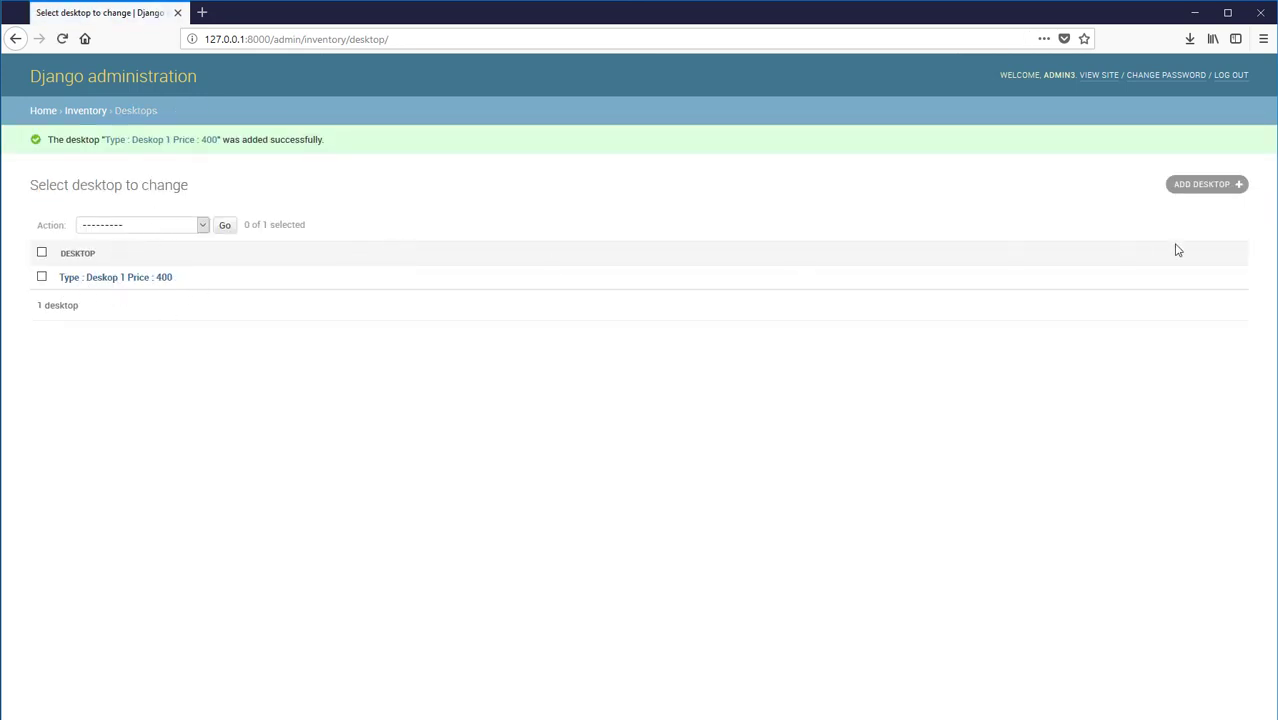
{"action": "mouse_move", "coordinate": [200, 284]}
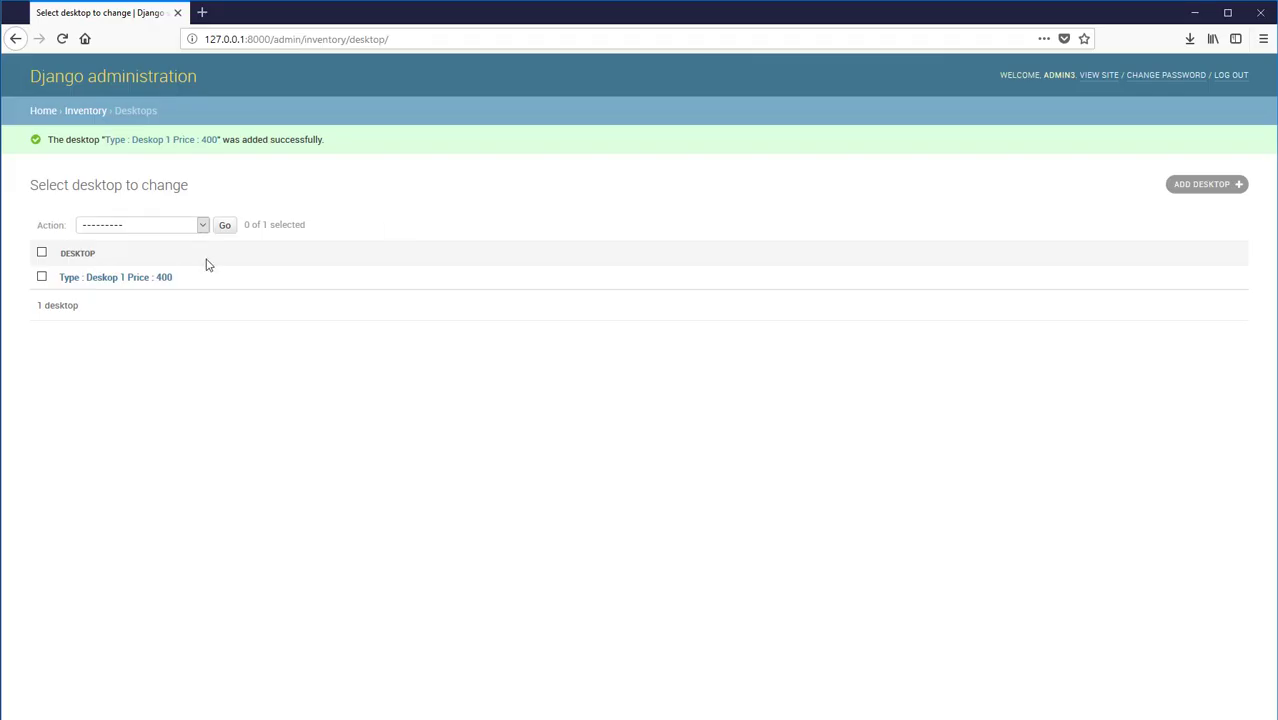
{"action": "mouse_move", "coordinate": [234, 252]}
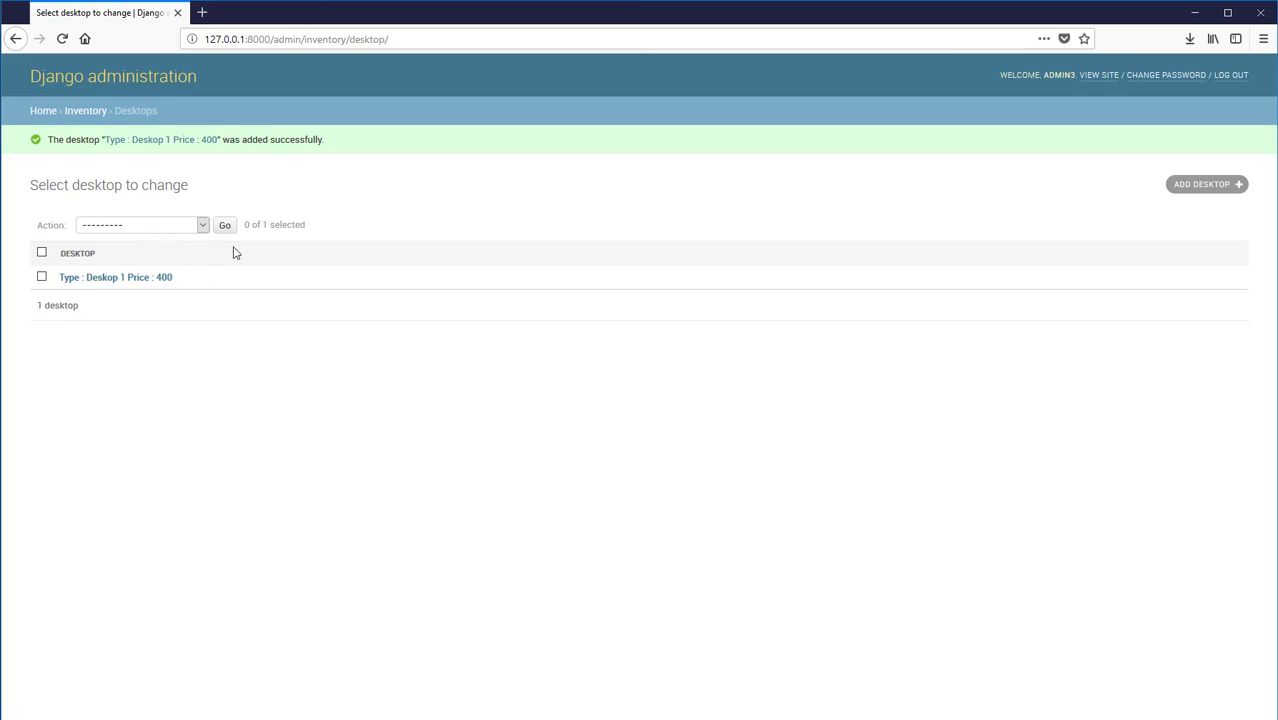
Step: Add Desktop 3 at 400 and Desktop 4 at 222, saving and adding another each time
{"action": "left_click", "coordinate": [1206, 184]}
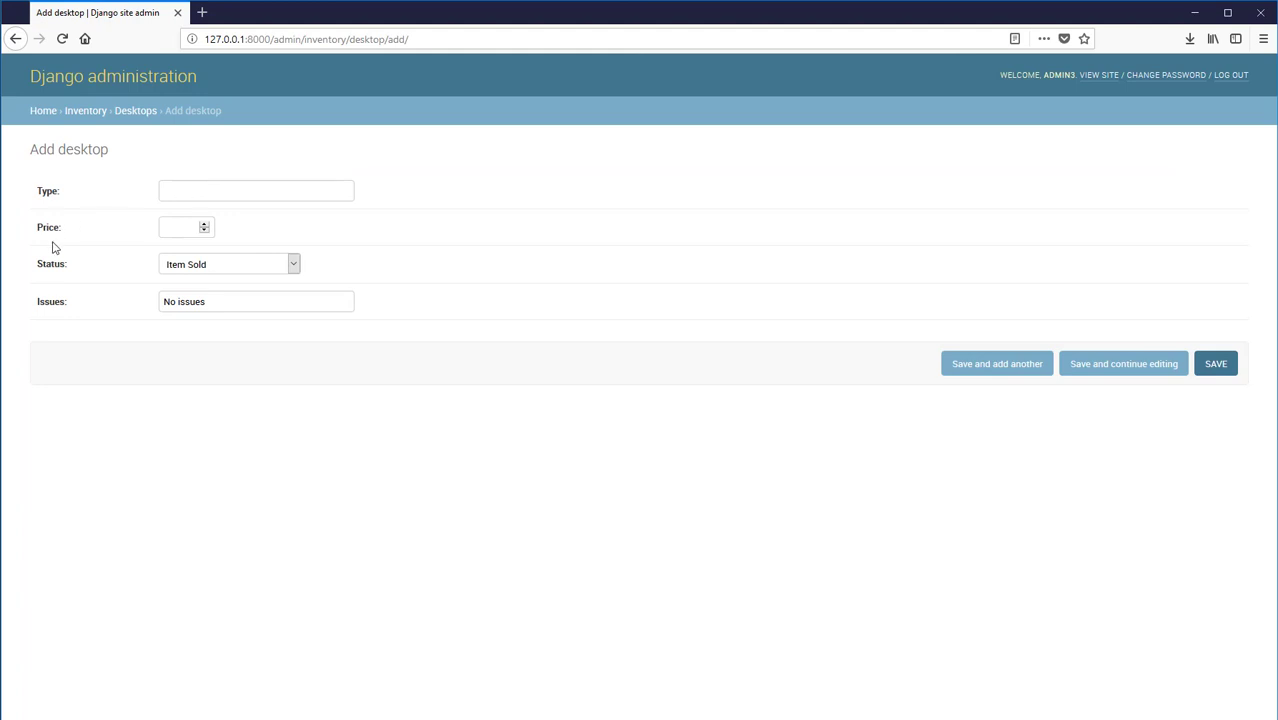
{"action": "mouse_move", "coordinate": [146, 232]}
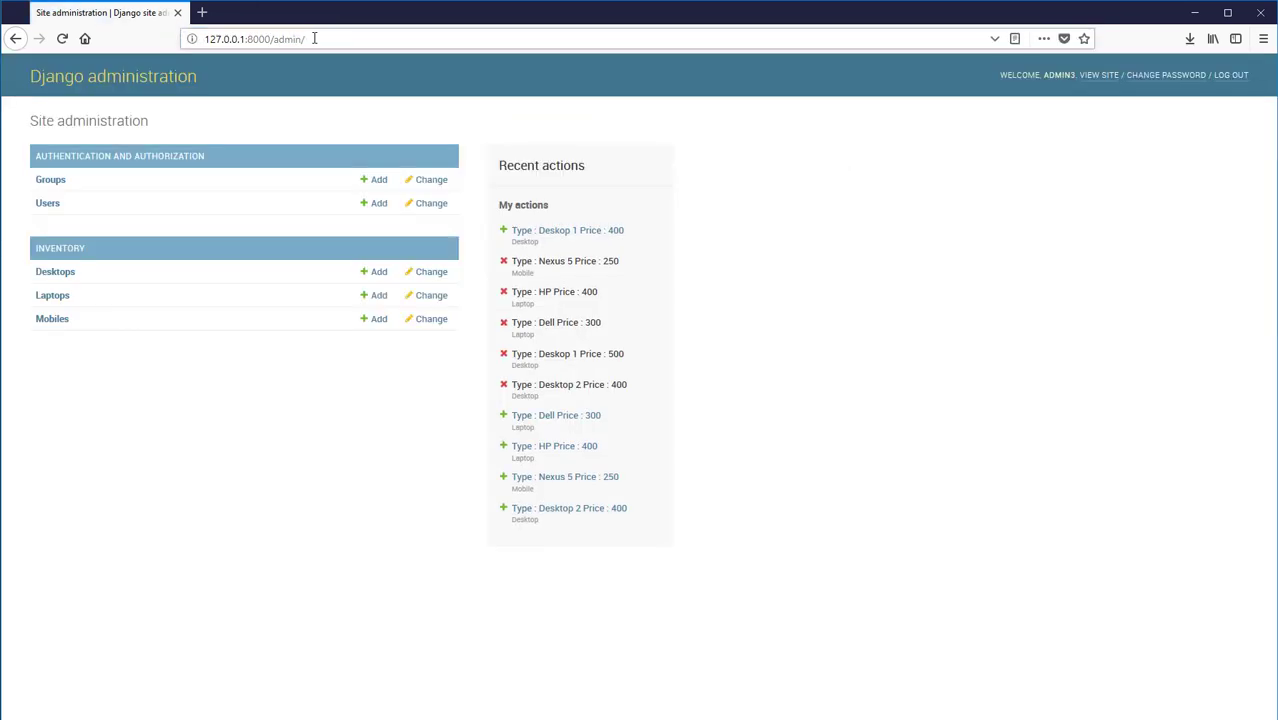
{"action": "left_click", "coordinate": [380, 272]}
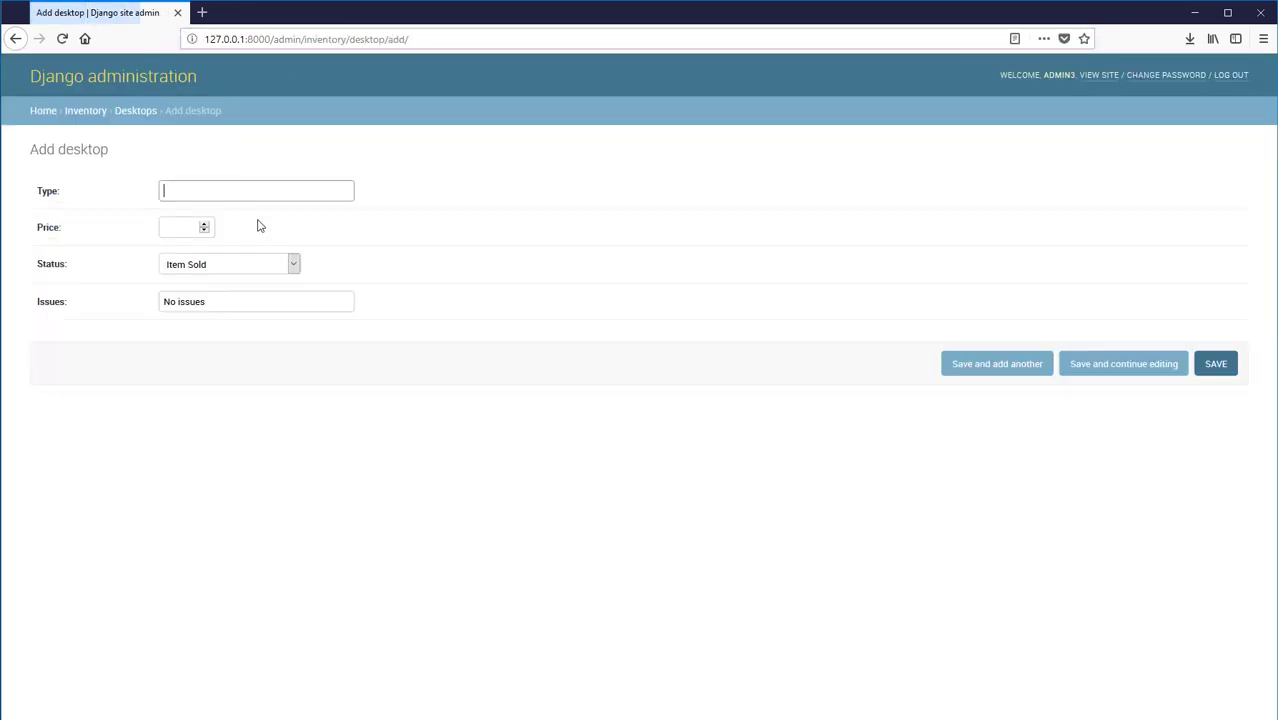
{"action": "type", "text": "Desko"}
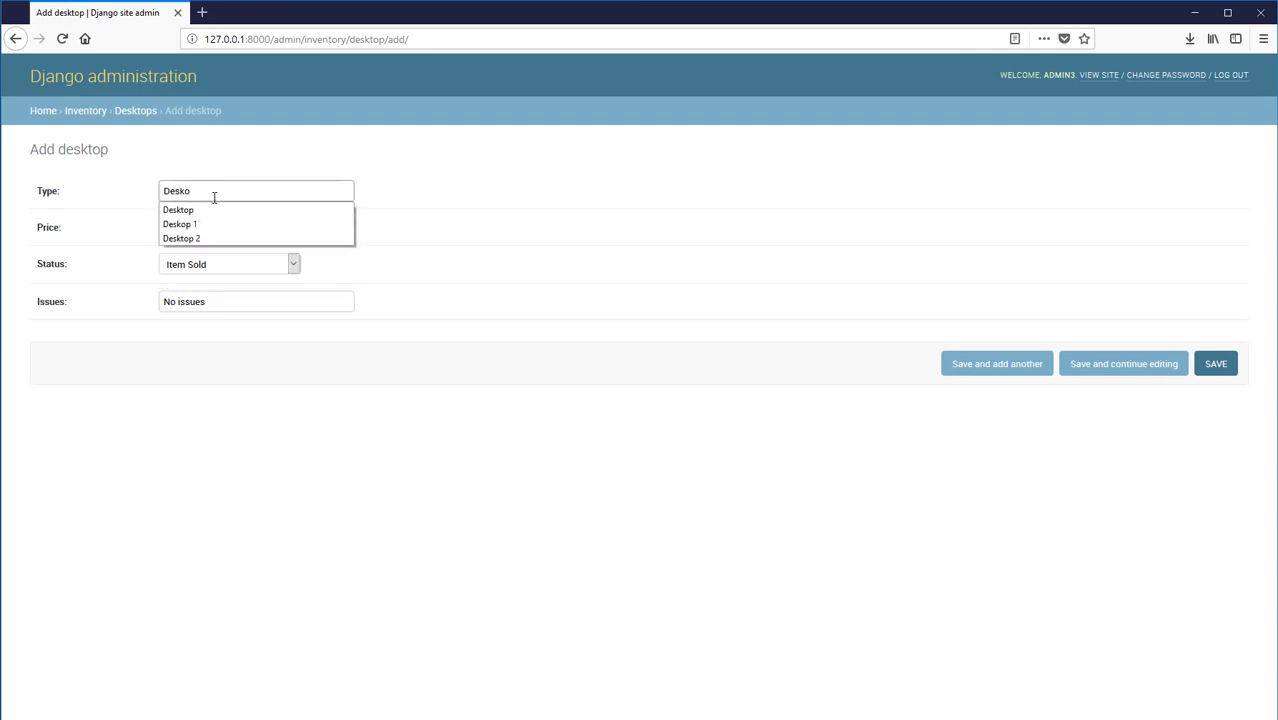
{"action": "key", "text": "Backspace"}
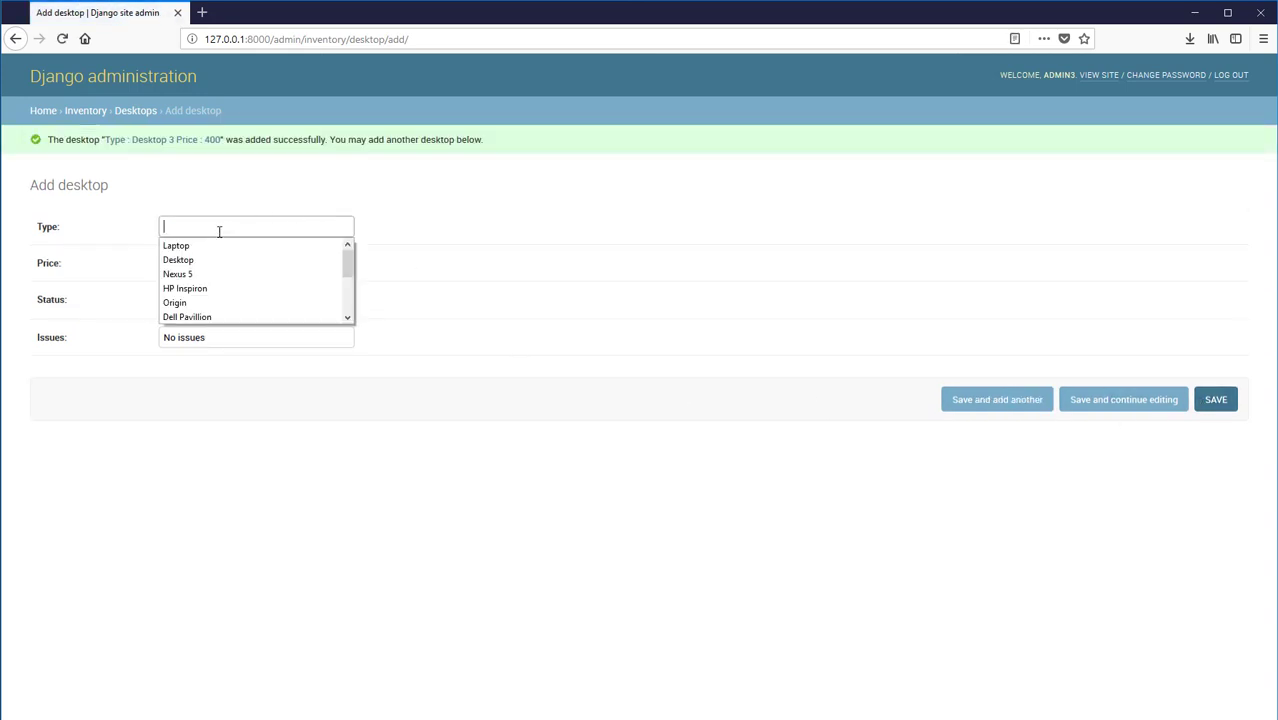
{"action": "type", "text": "Desktop 4"}
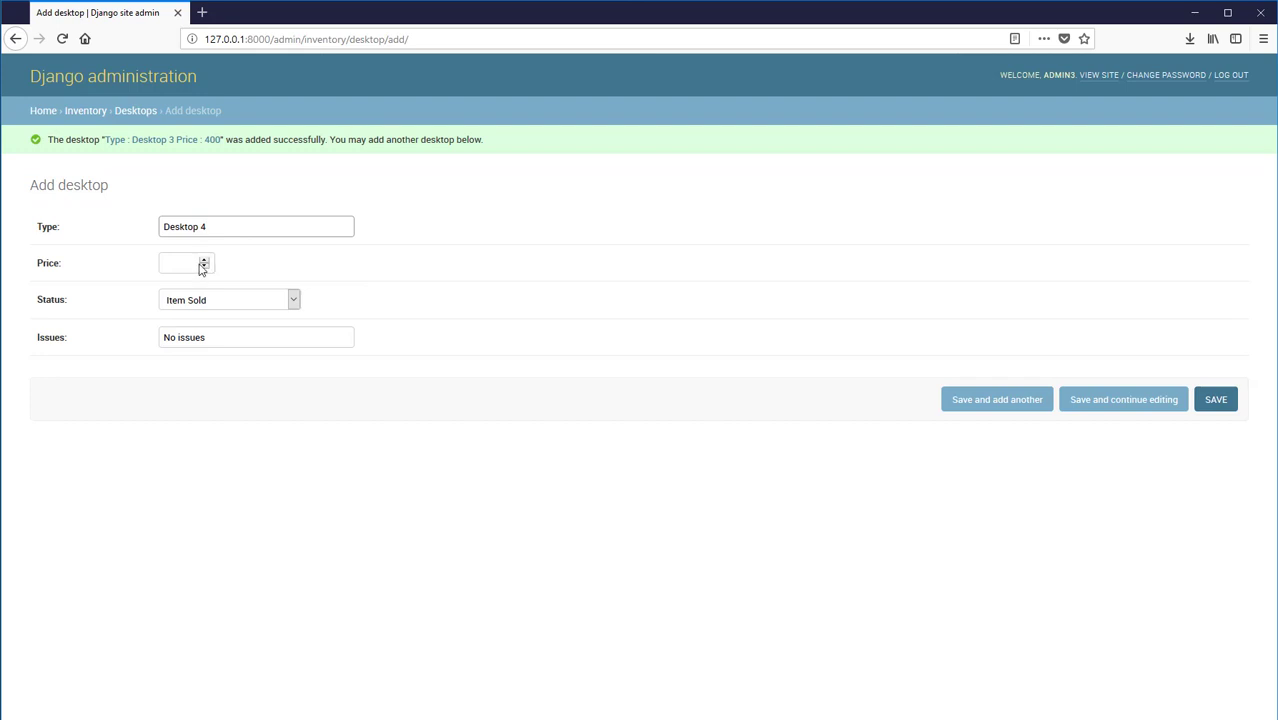
{"action": "type", "text": "222"}
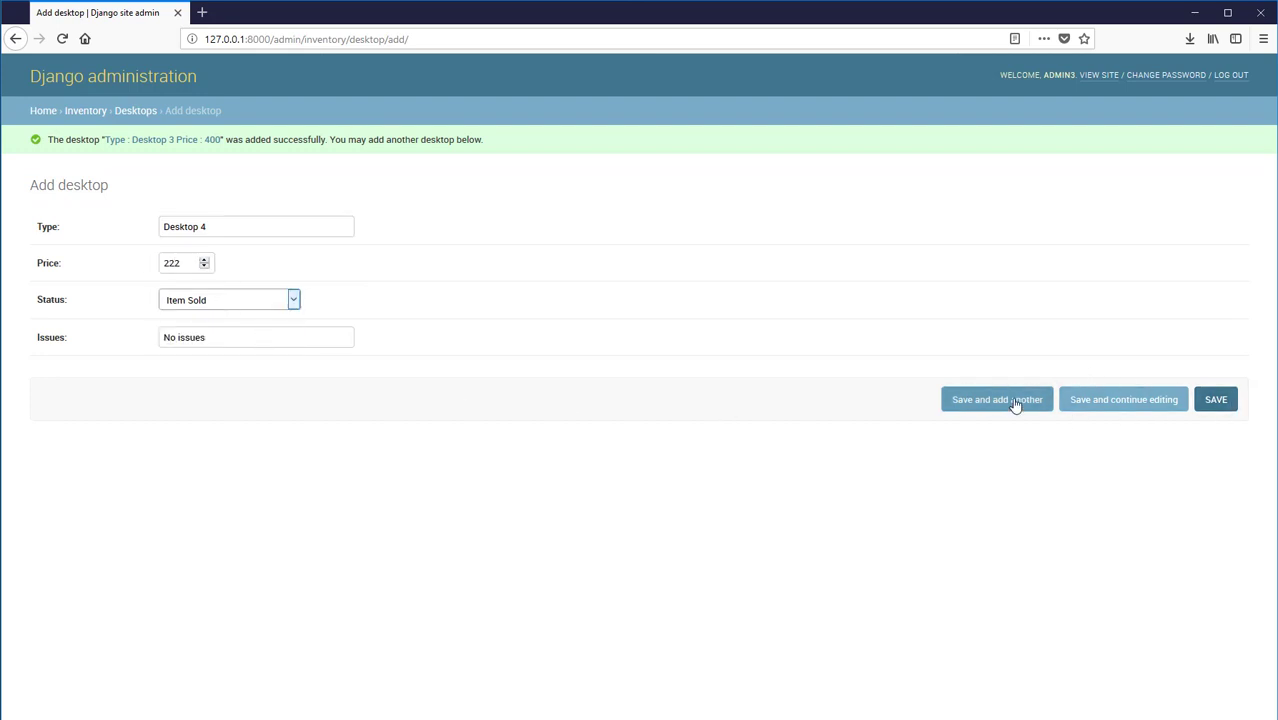
{"action": "left_click", "coordinate": [996, 400]}
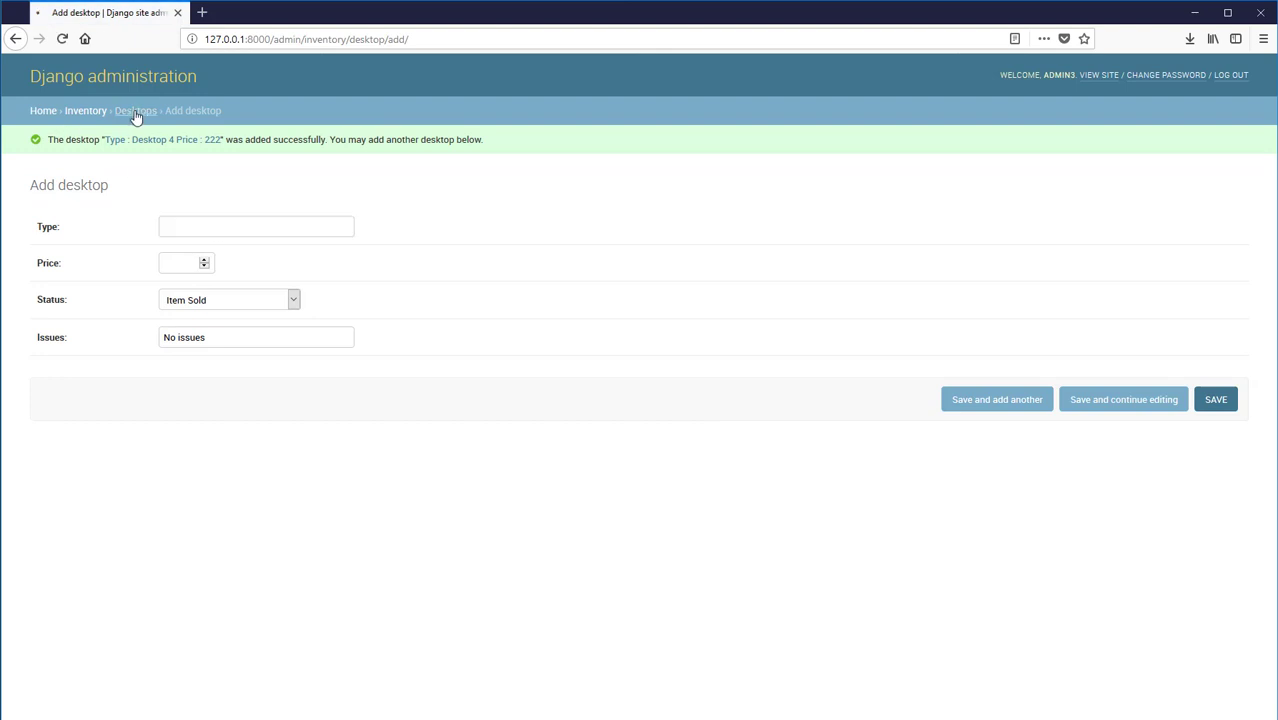
Step: Add Laptop 1 priced 400 with status Item ready to be purchased and save it
{"action": "left_click", "coordinate": [84, 110]}
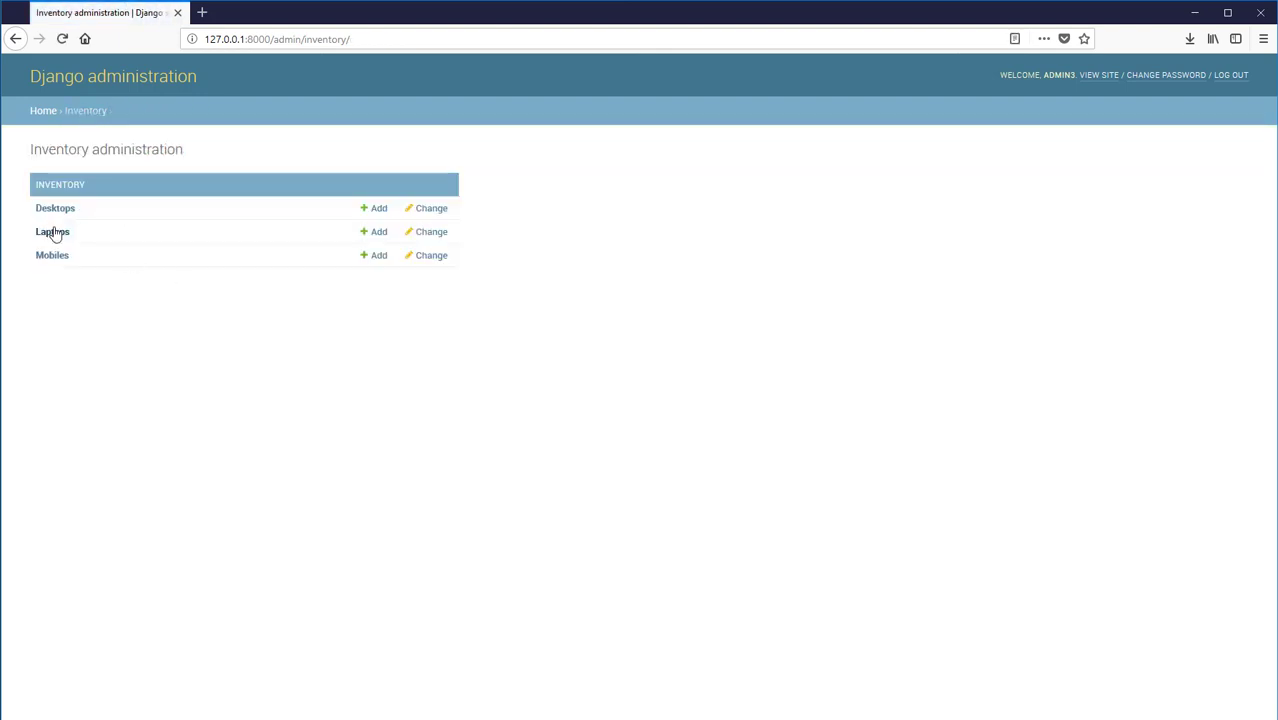
{"action": "left_click", "coordinate": [378, 232]}
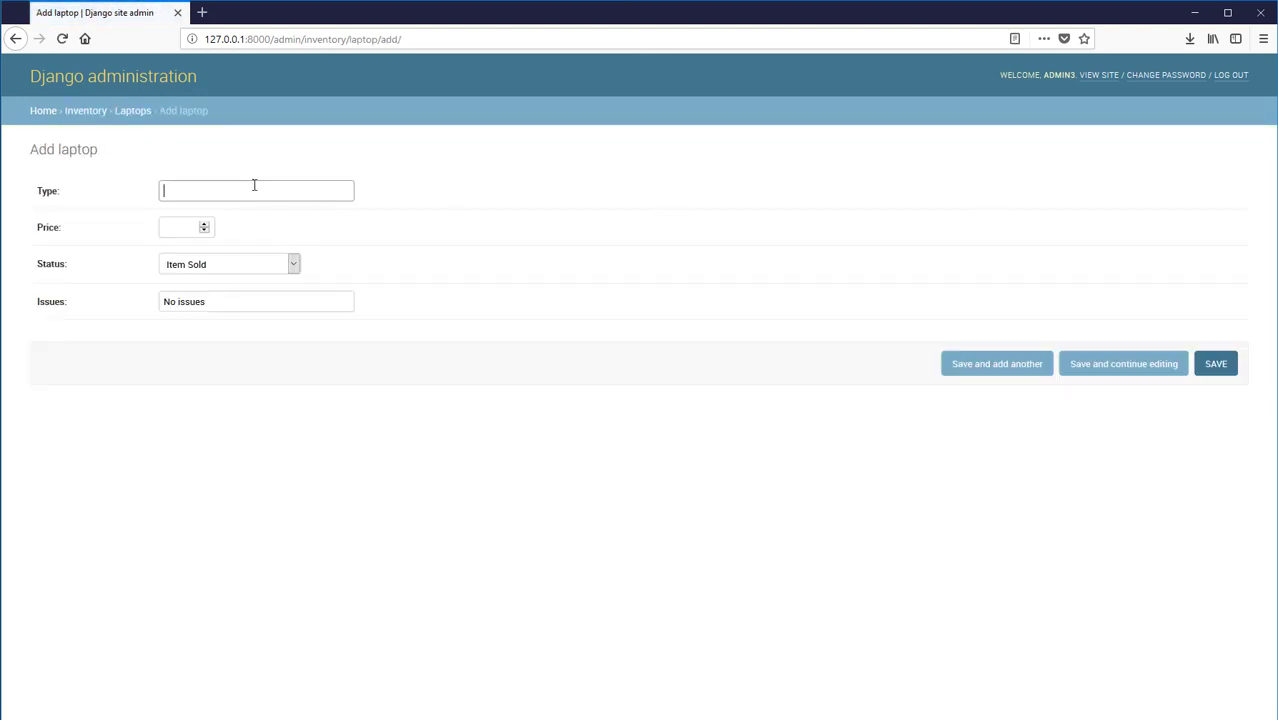
{"action": "left_click", "coordinate": [256, 190]}
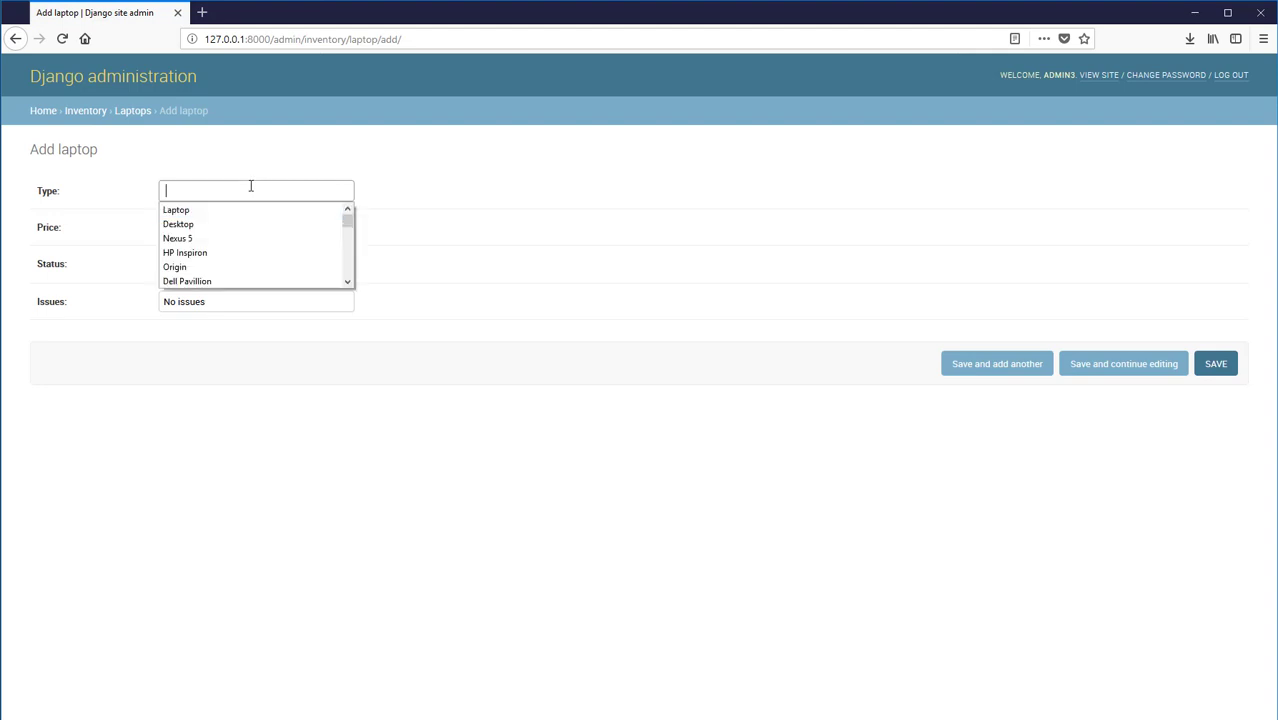
{"action": "type", "text": "Laptop 1"}
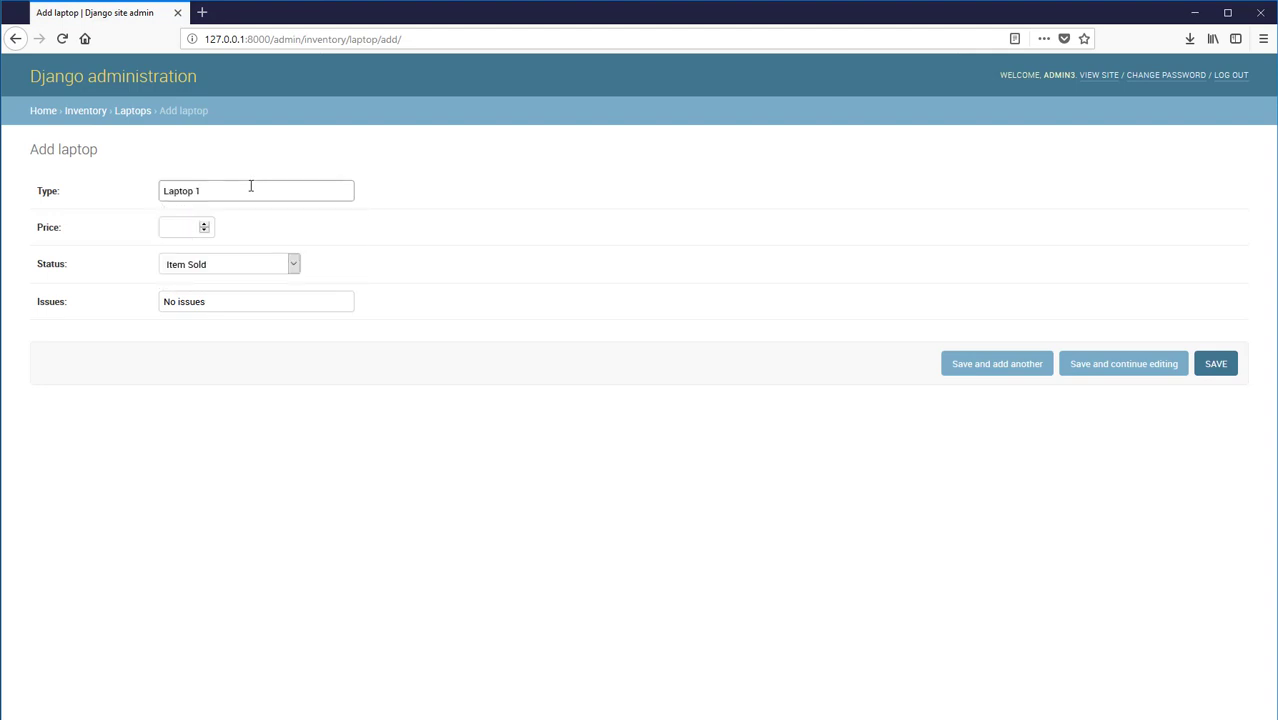
{"action": "type", "text": "400"}
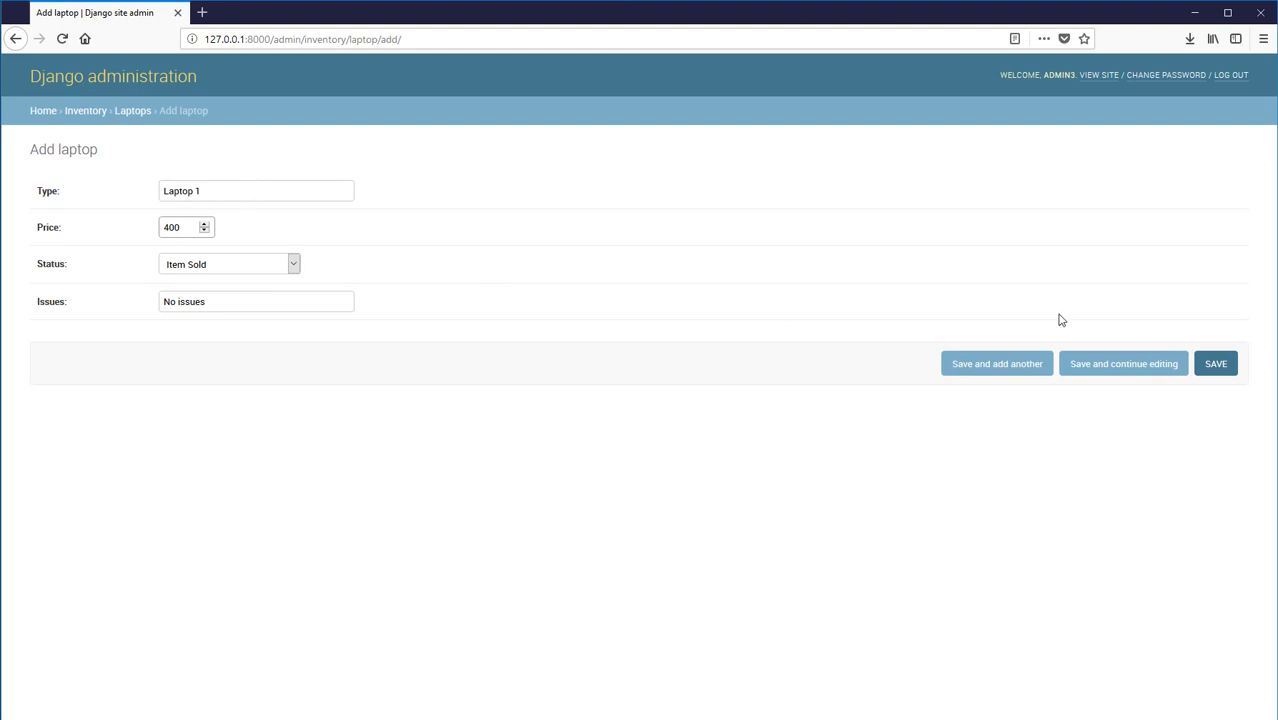
{"action": "left_click", "coordinate": [228, 264]}
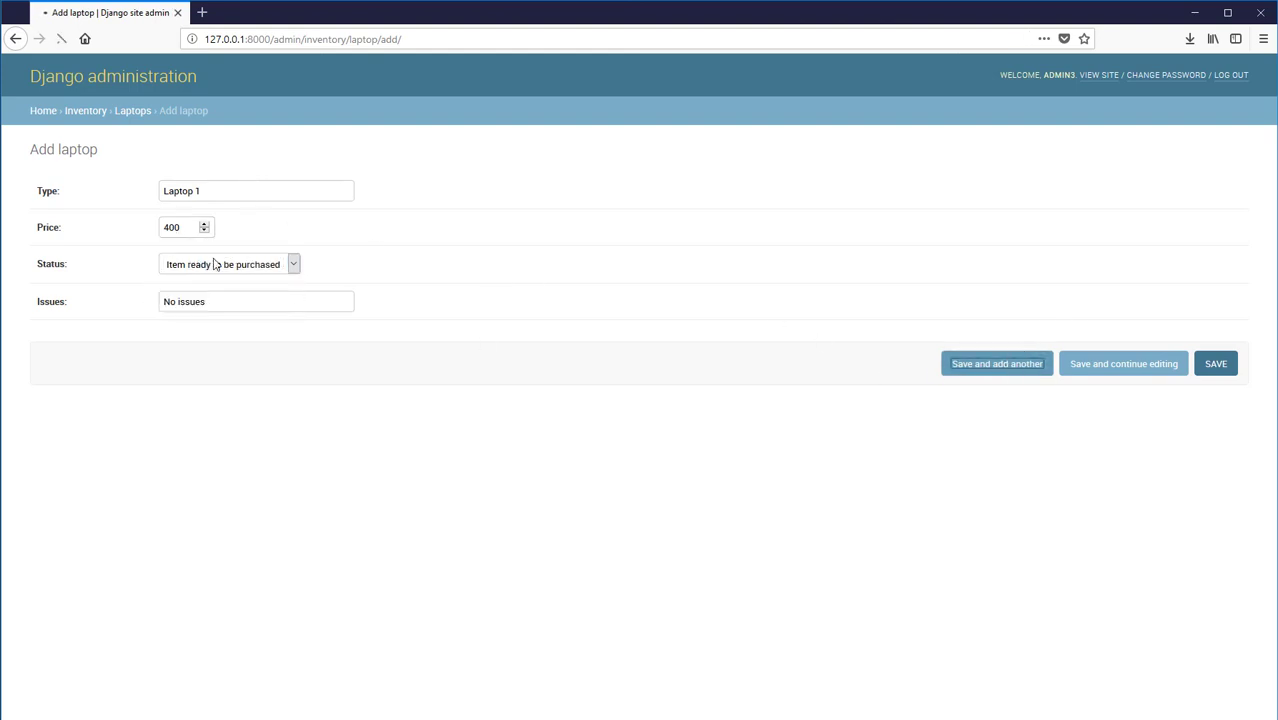
{"action": "left_click", "coordinate": [996, 364]}
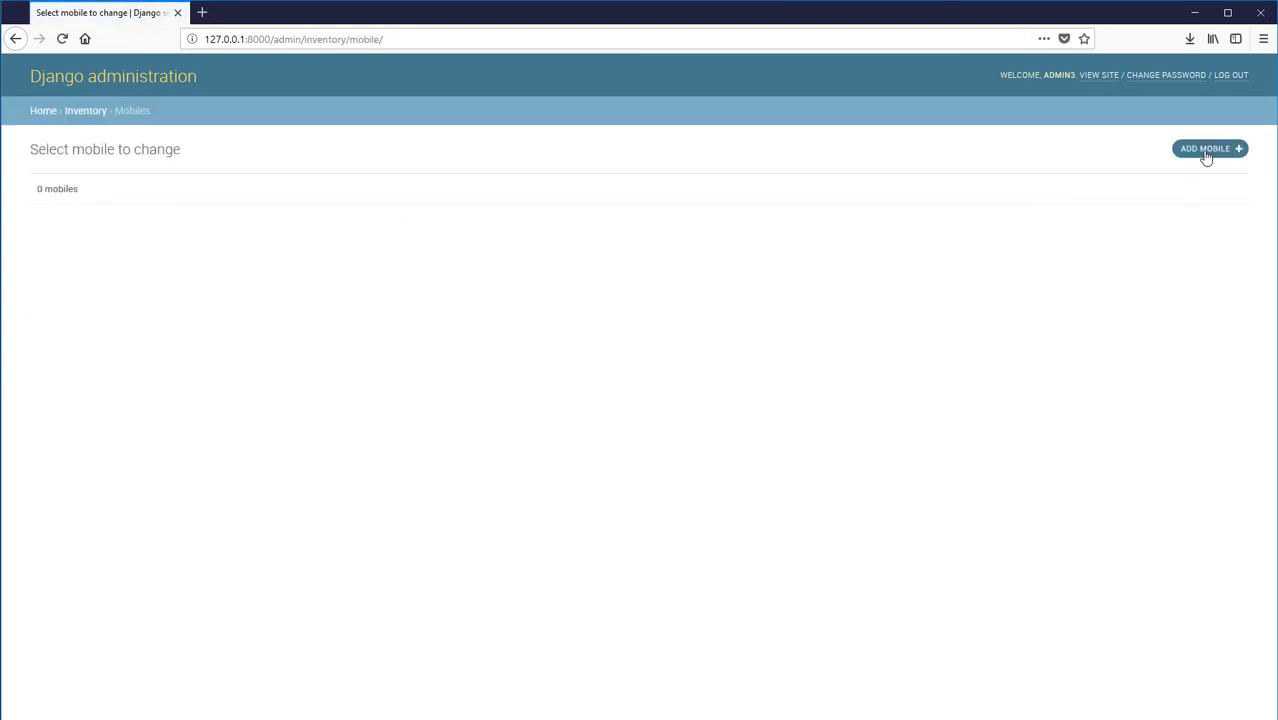
Step: Start a new mobile entry in Django admin with Type 'Nexus 5' and move to its Price field
{"action": "left_click", "coordinate": [1204, 148]}
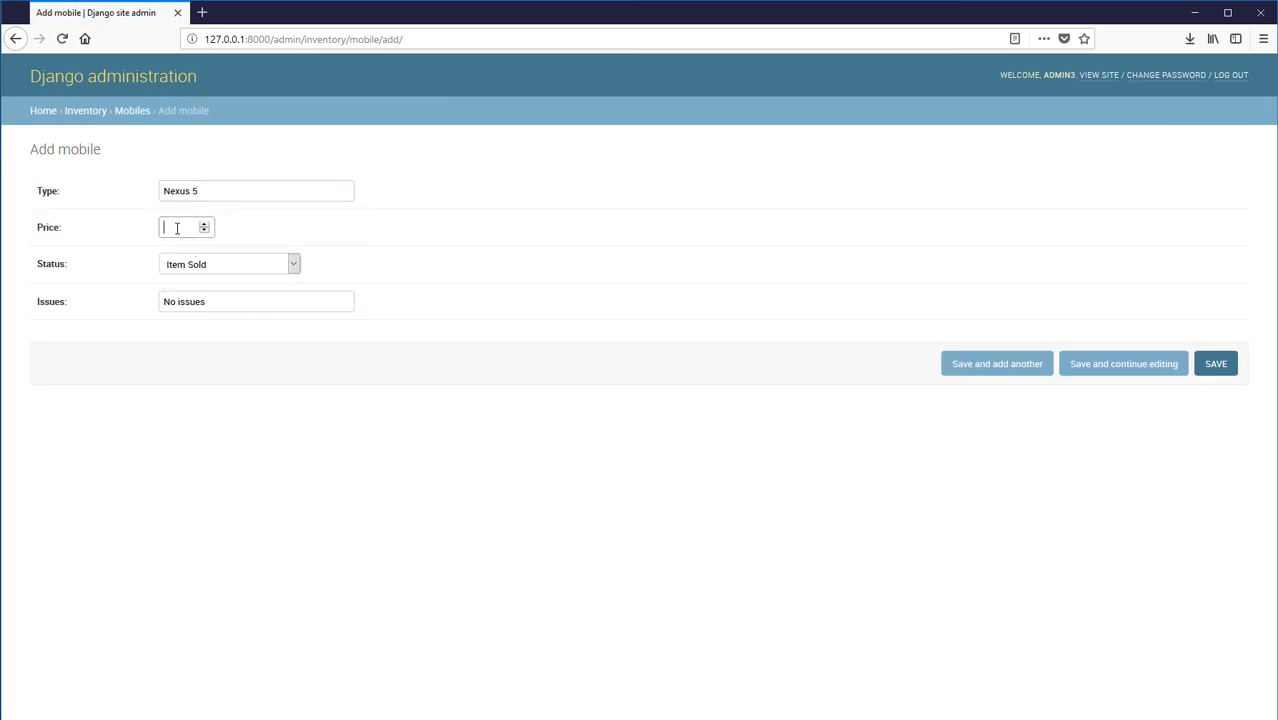
{"action": "left_click", "coordinate": [1216, 364]}
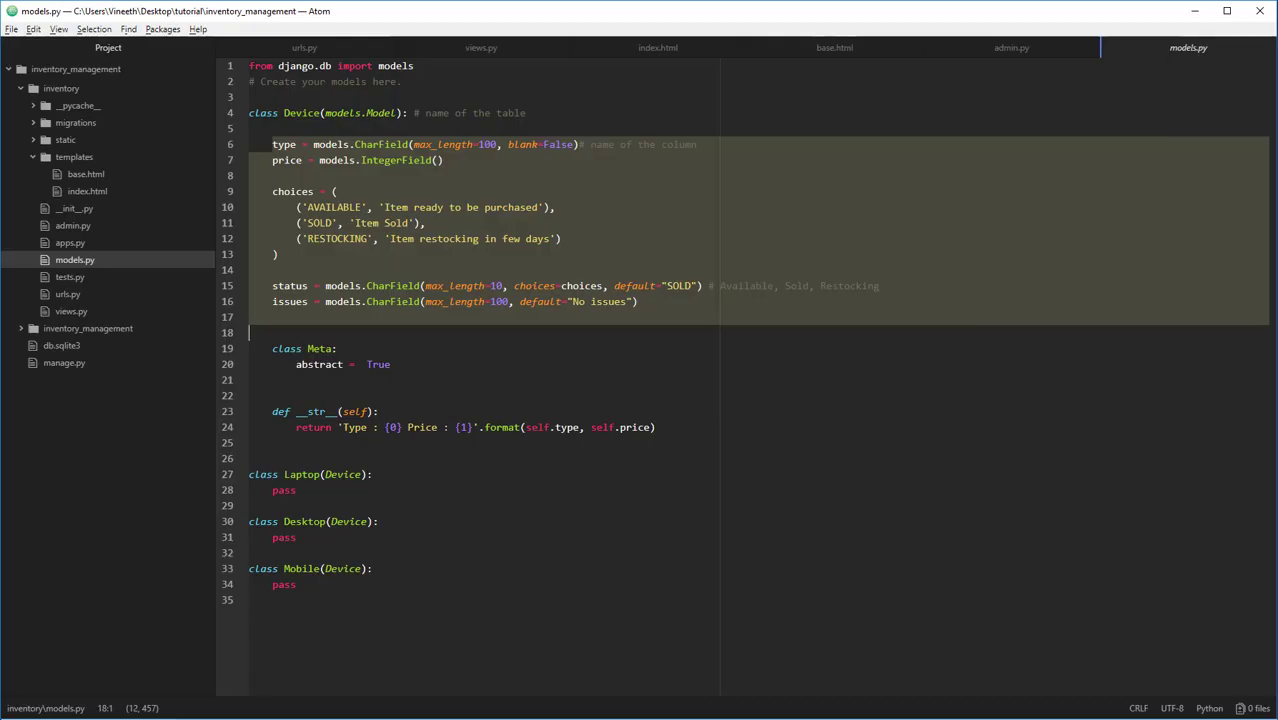
Step: Show admin.py with ViewAdmin registered for Desktop, Laptop and Mobile, and select the inventory folder
{"action": "left_click", "coordinate": [390, 364]}
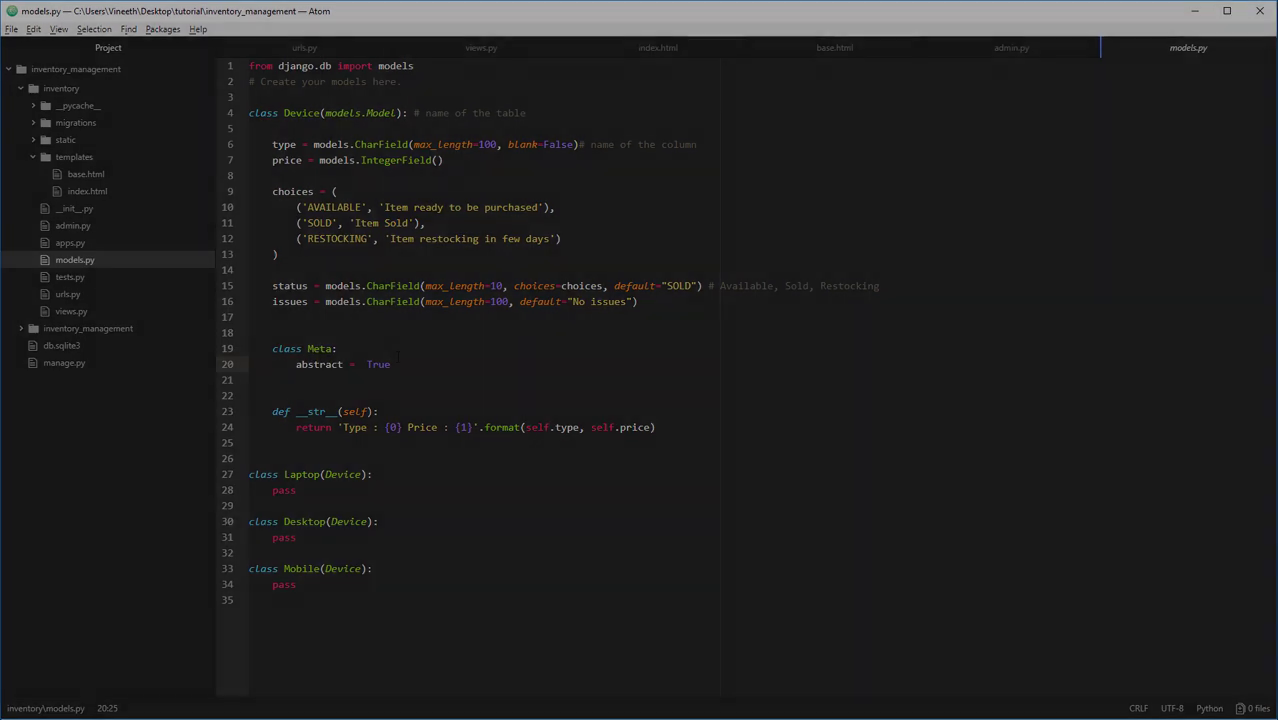
{"action": "left_click", "coordinate": [72, 224]}
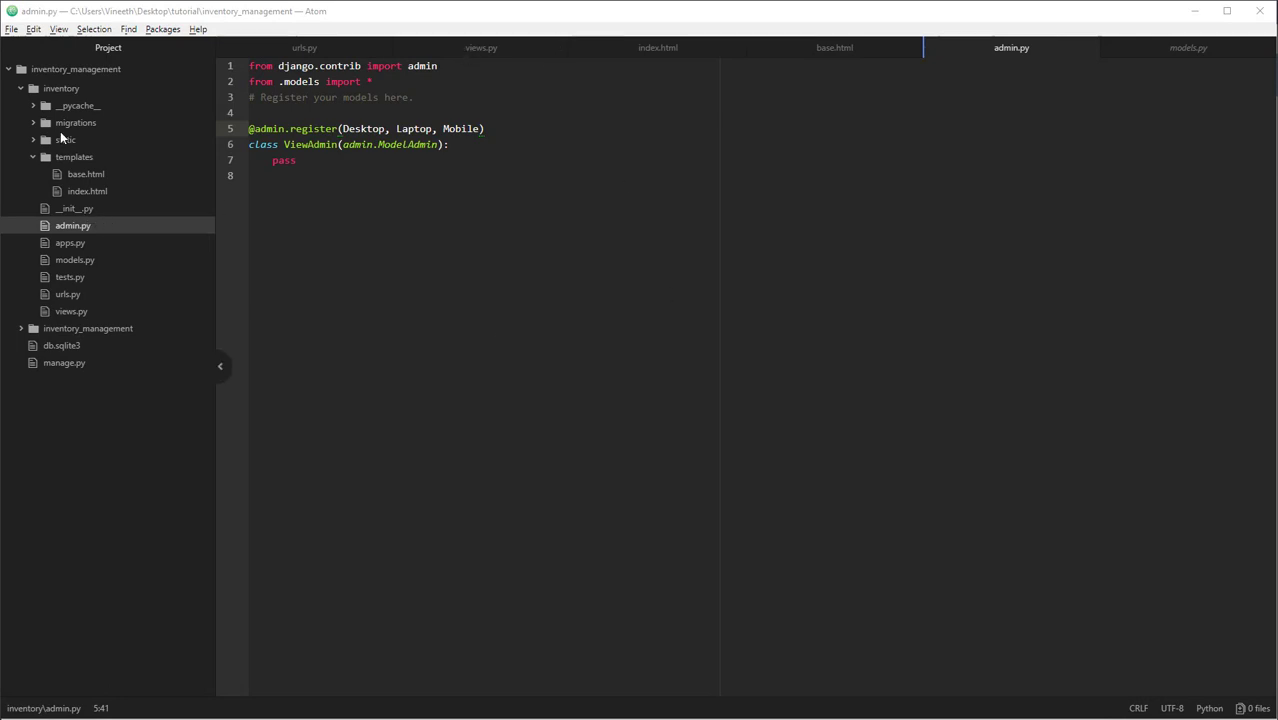
{"action": "left_click", "coordinate": [60, 88]}
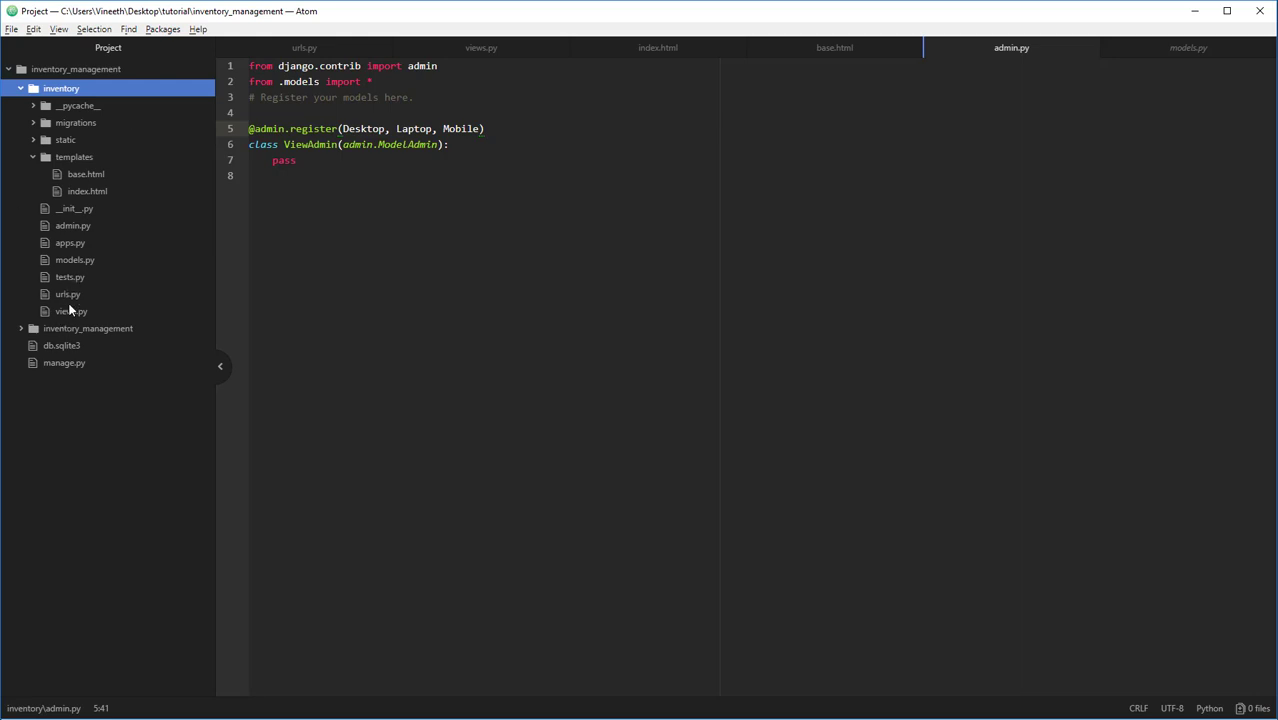
Step: In views.py define display_laptops(request) with items = Laptop.objects.all() as its first line
{"action": "left_click", "coordinate": [70, 312]}
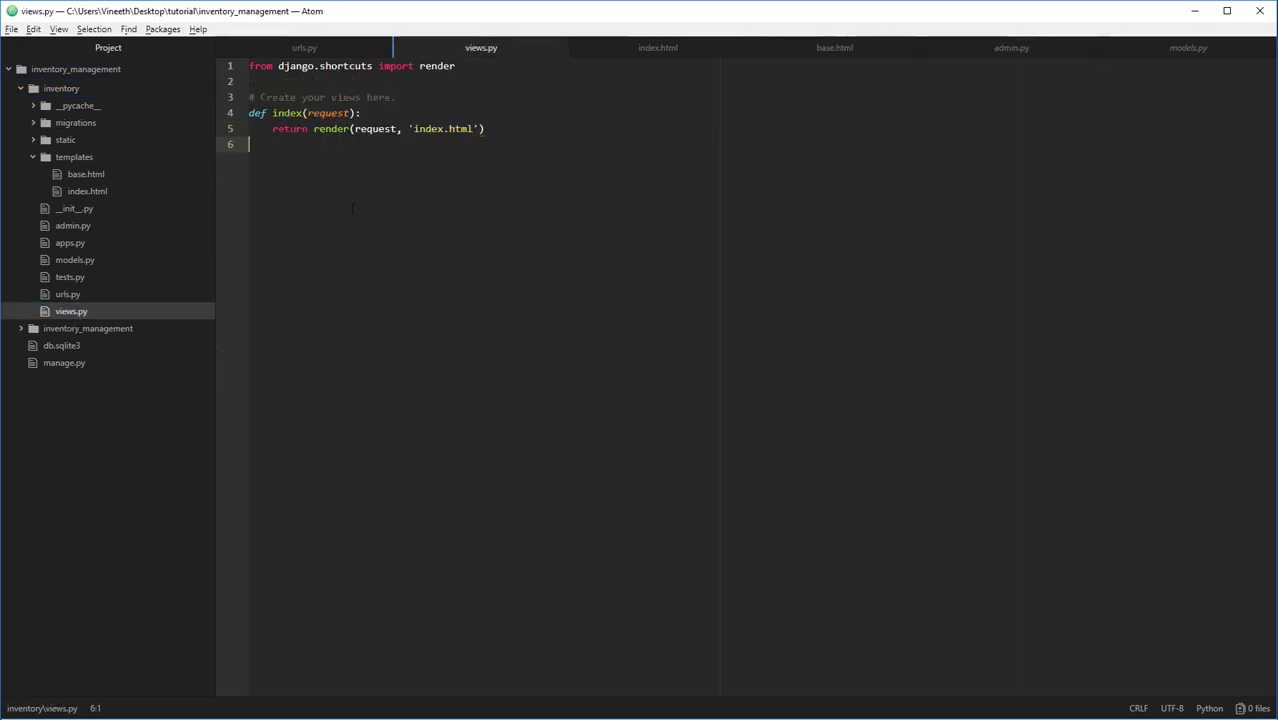
{"action": "key", "text": "enter"}
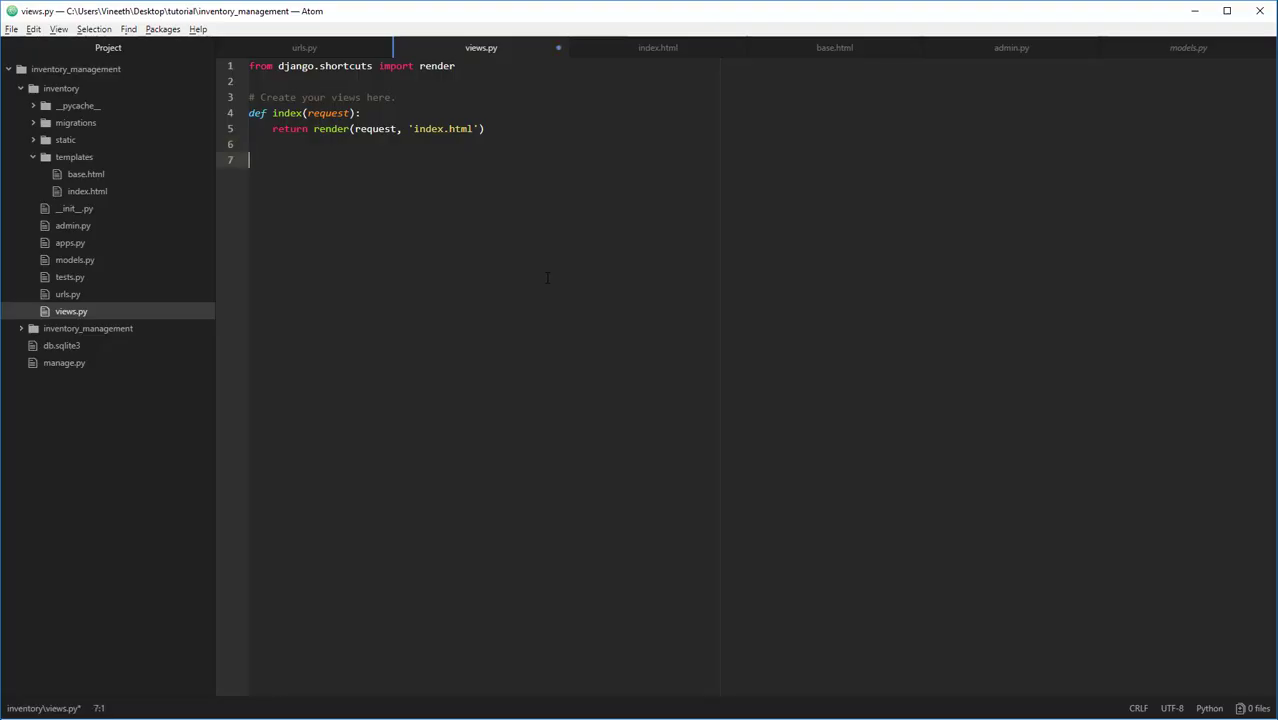
{"action": "type", "text": "def display_la"}
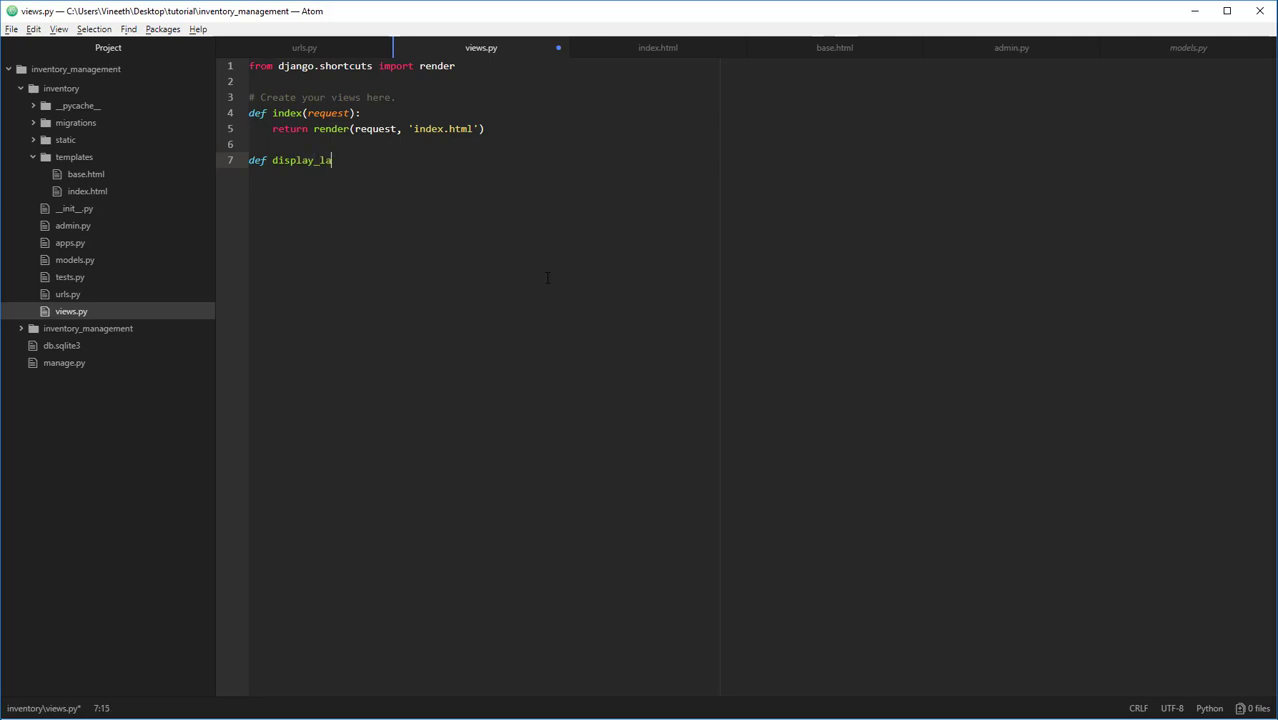
{"action": "type", "text": "ptops()"}
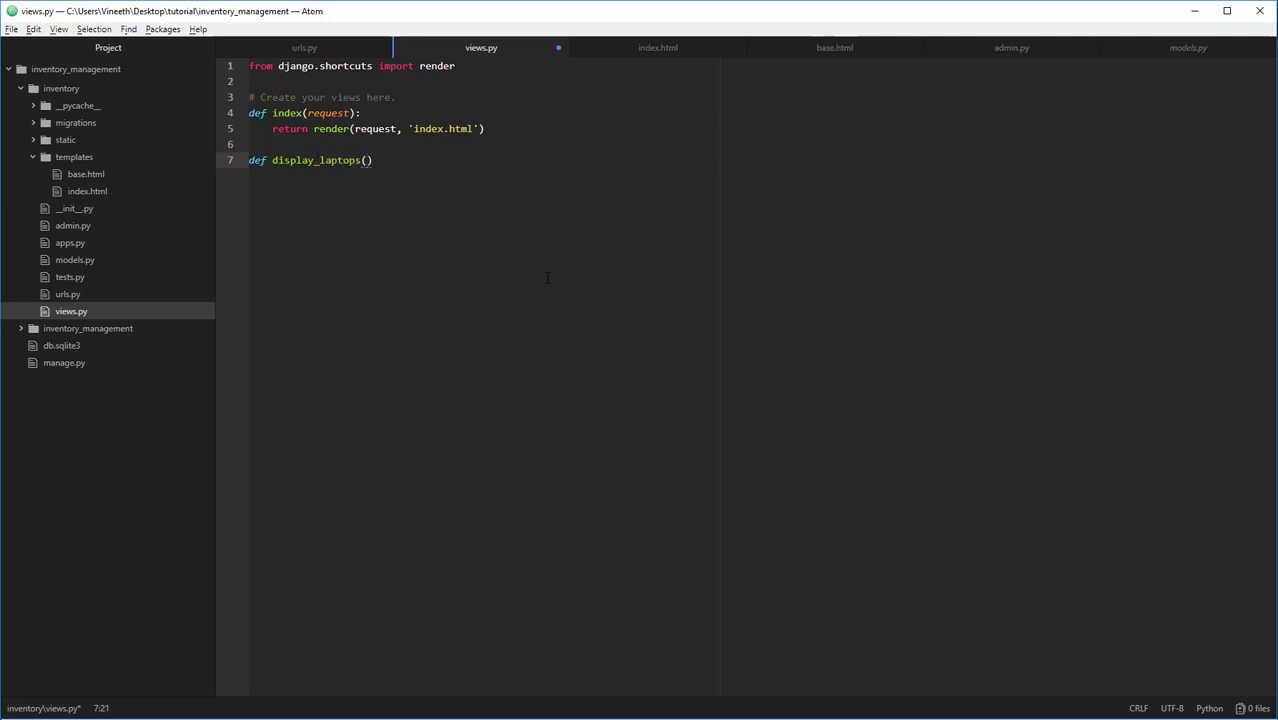
{"action": "type", "text": "request"}
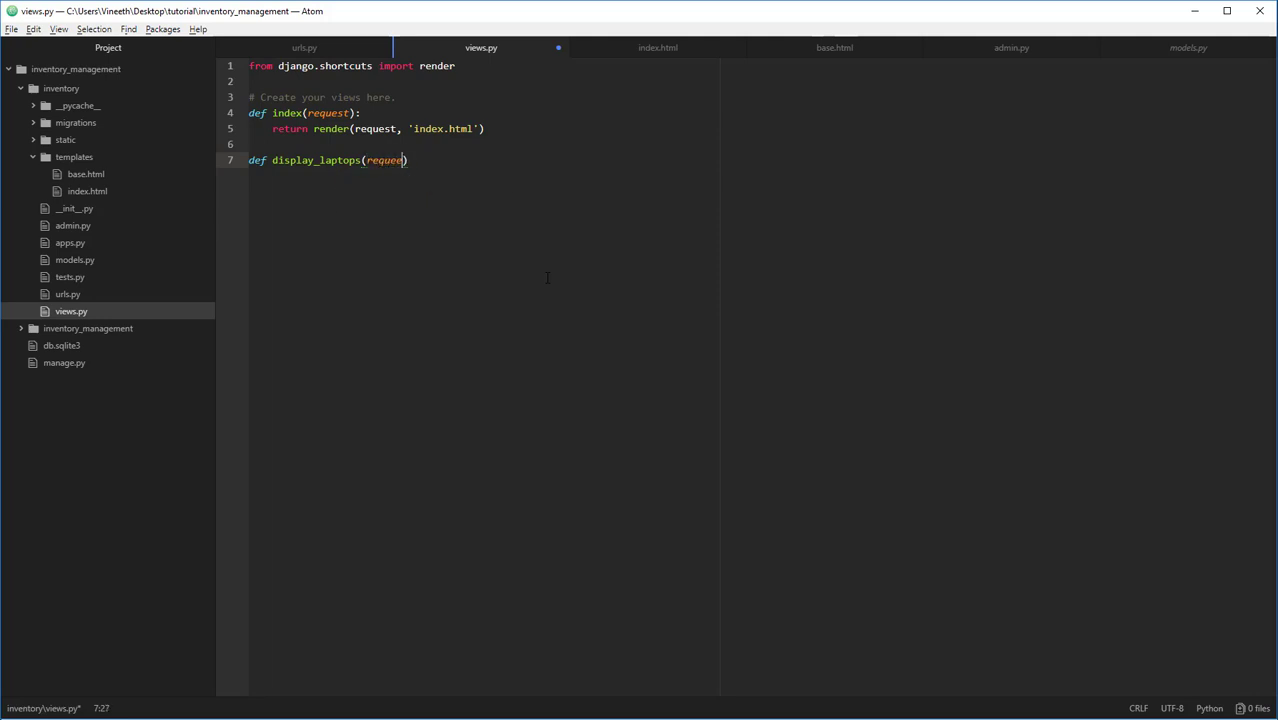
{"action": "type", "text": ":"}
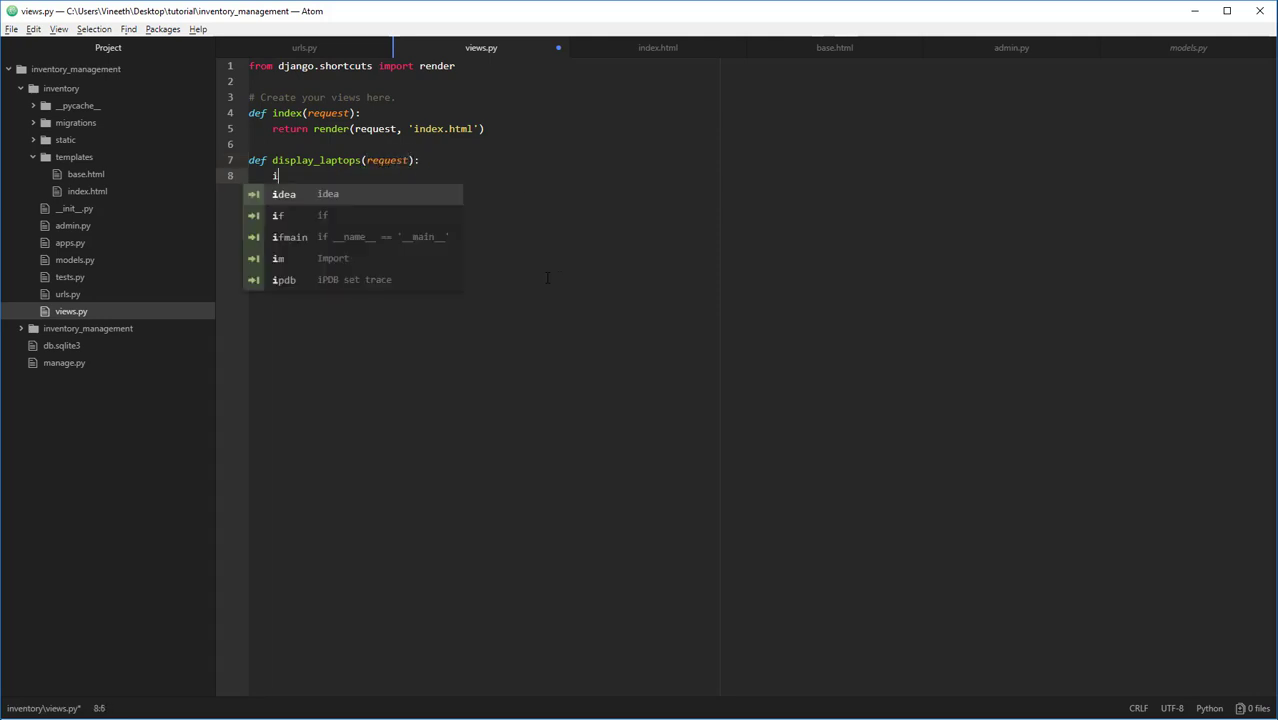
{"action": "type", "text": "tems = Lapto"}
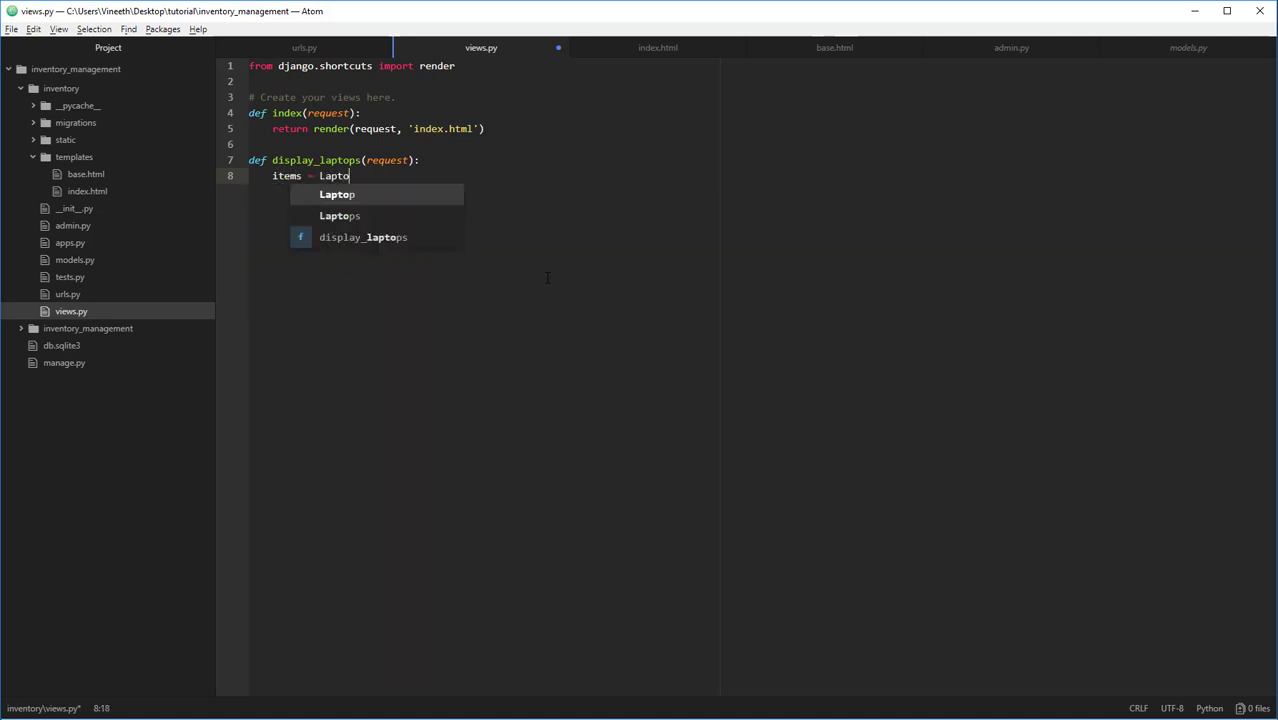
{"action": "type", "text": "ps.objects"}
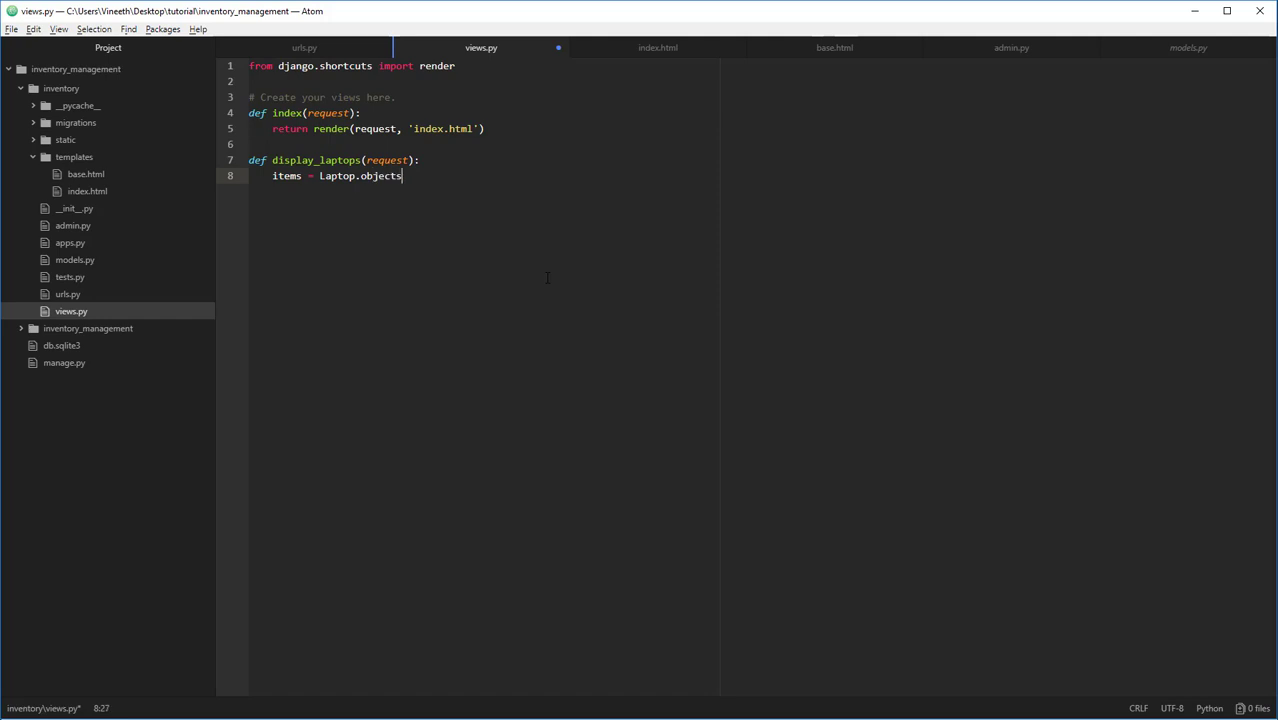
{"action": "type", "text": ".all"}
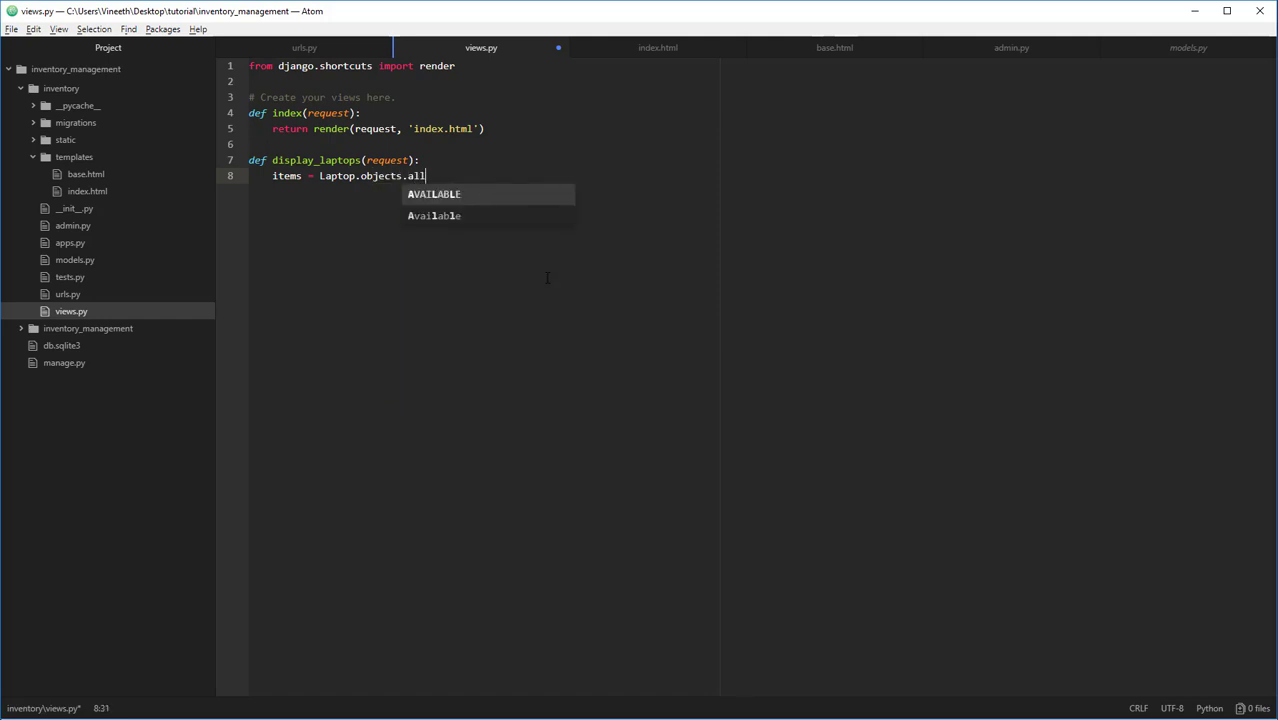
{"action": "type", "text": "()"}
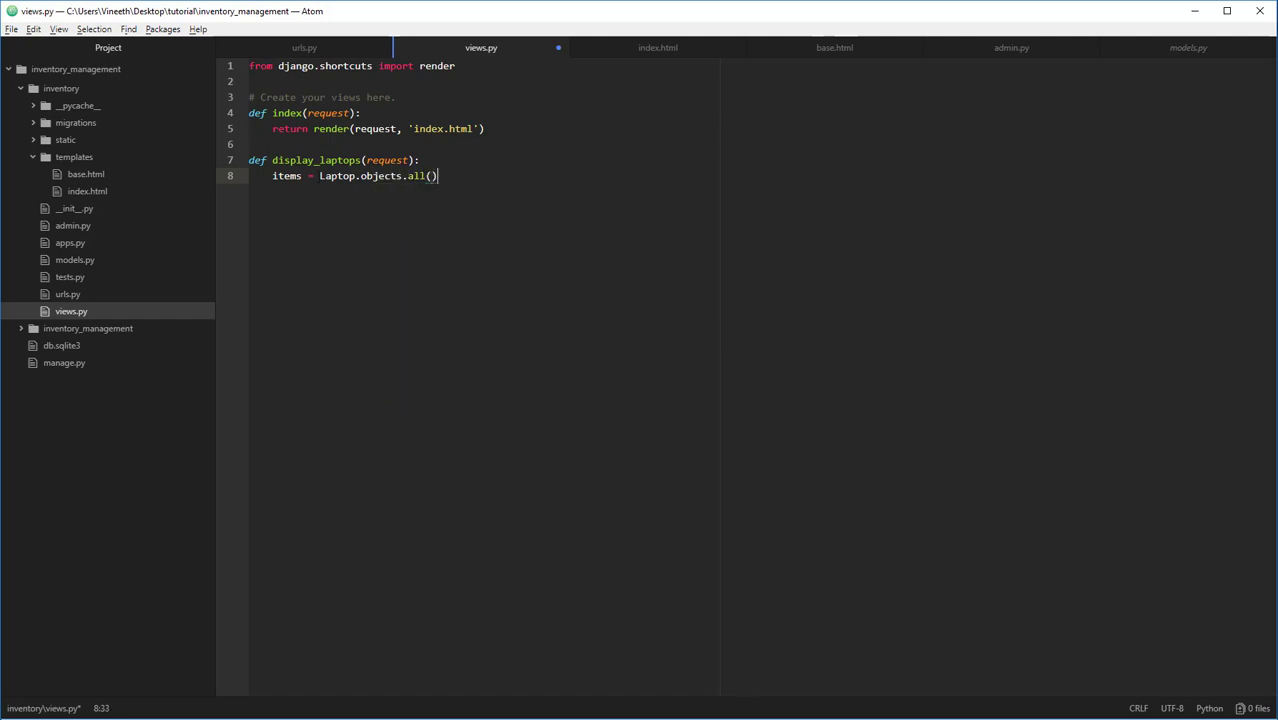
{"action": "double_click", "coordinate": [336, 176]}
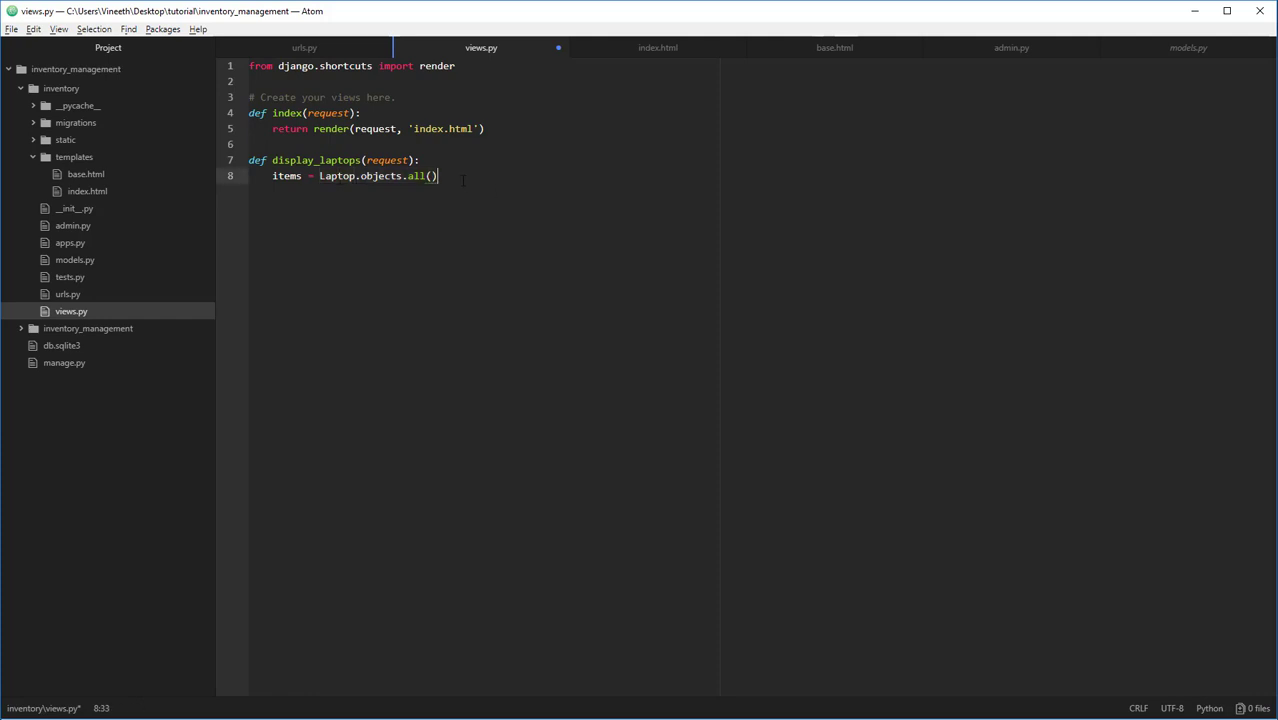
Step: Have display_laptops return render(request, 'index.html', context)
{"action": "type", "text": "return render("}
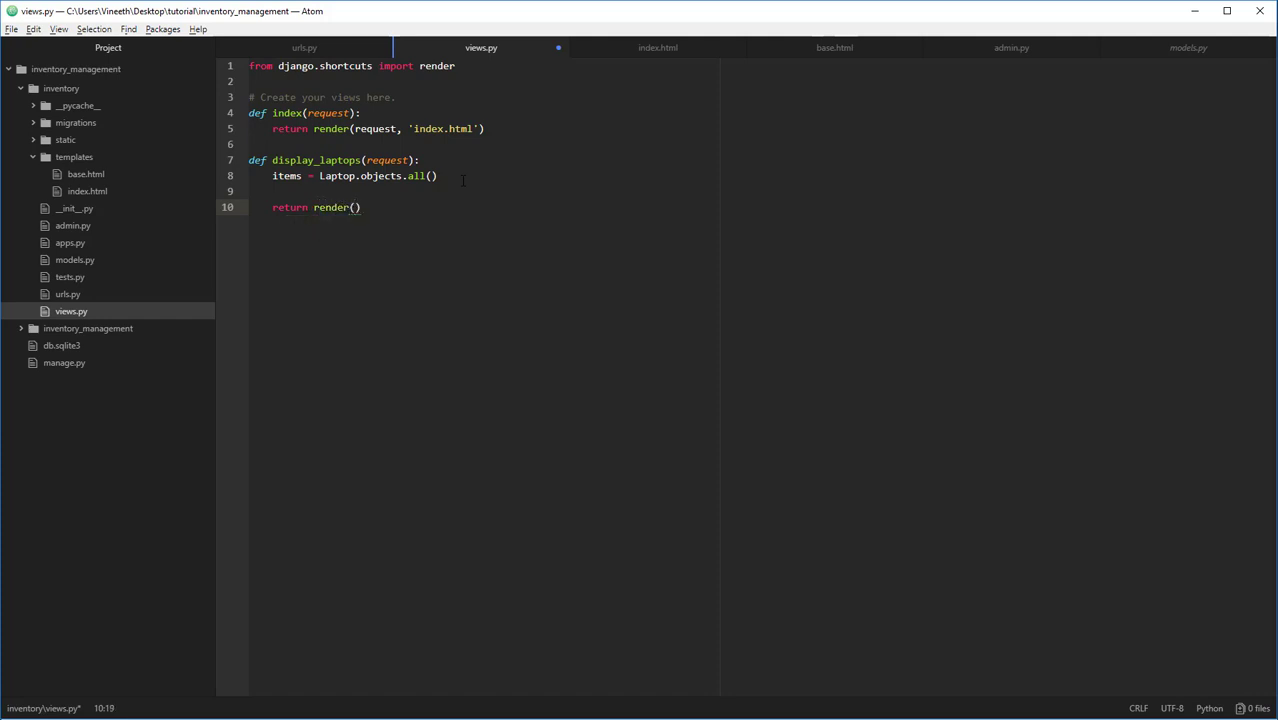
{"action": "type", "text": "# 3 arguments"}
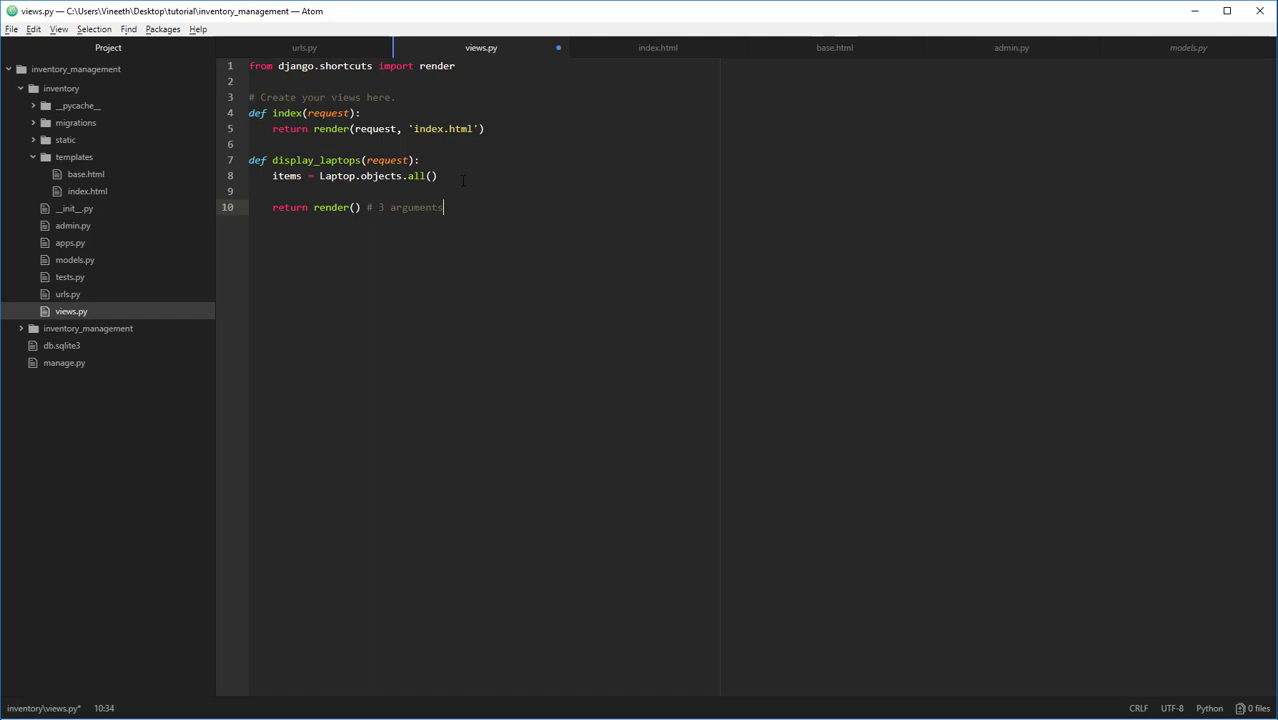
{"action": "type", "text": "r"}
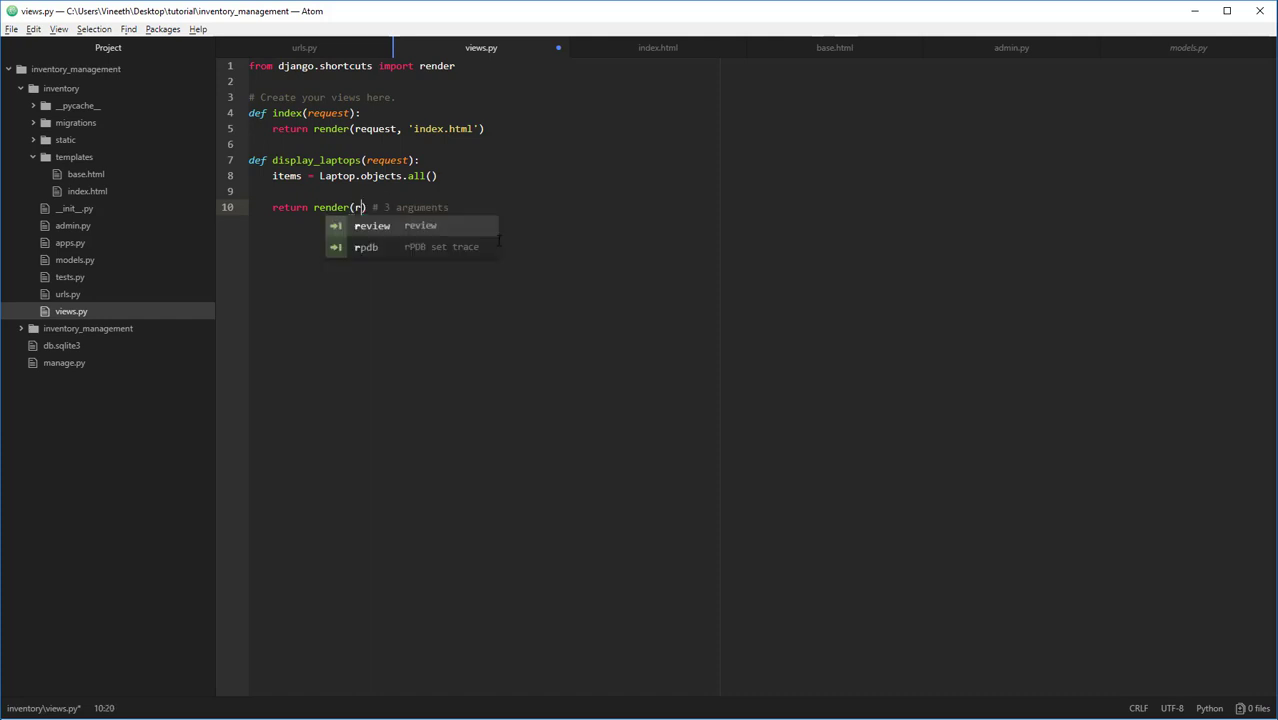
{"action": "type", "text": "equest,"}
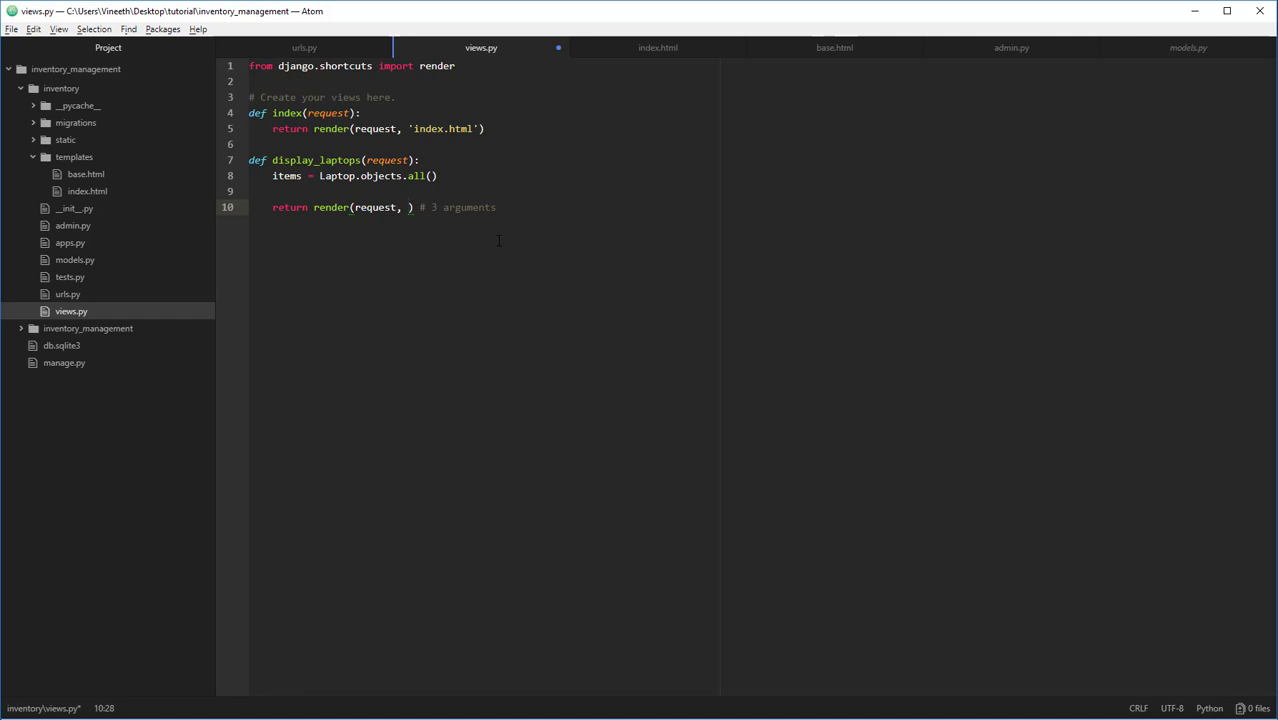
{"action": "type", "text": "index.html',"}
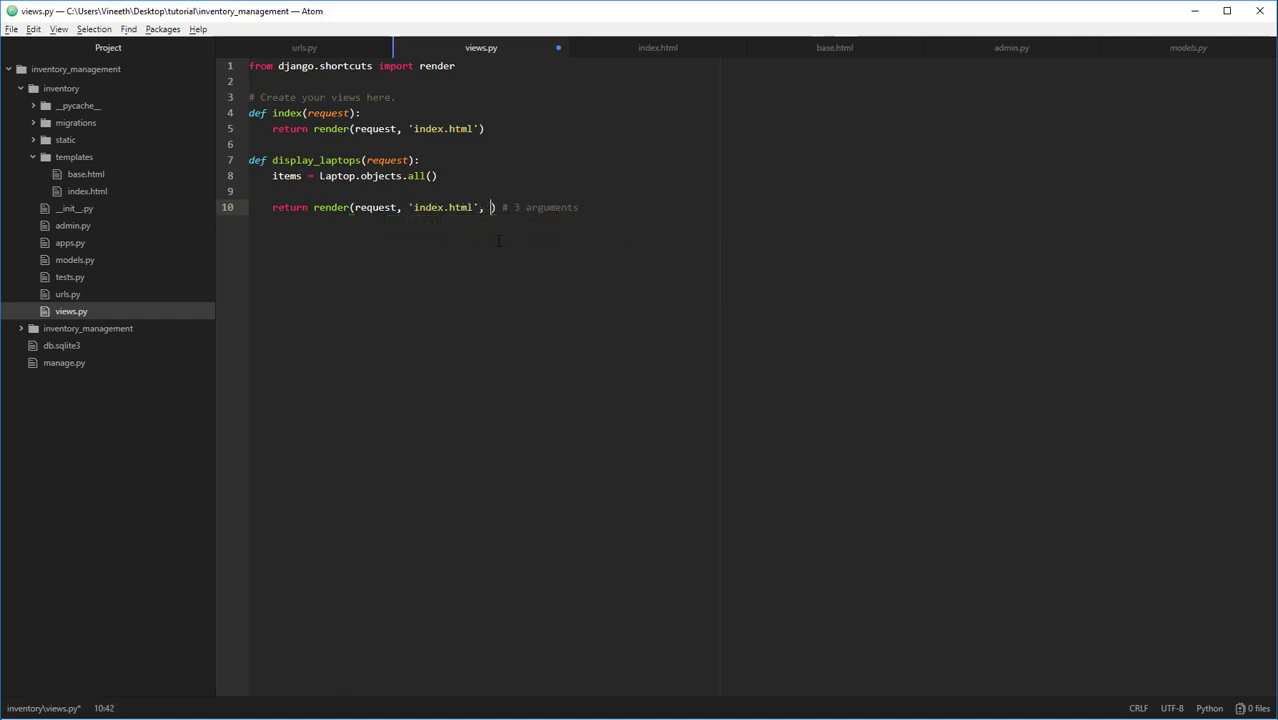
{"action": "type", "text": "co"}
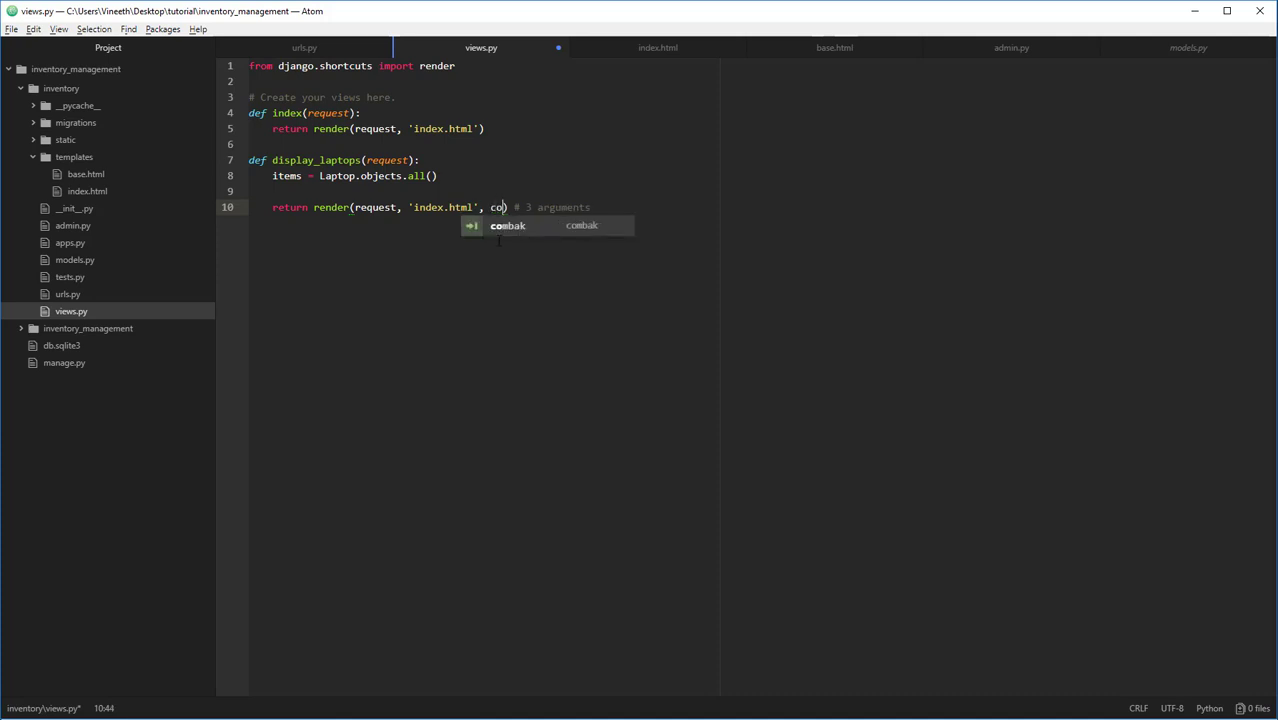
{"action": "type", "text": "ntext"}
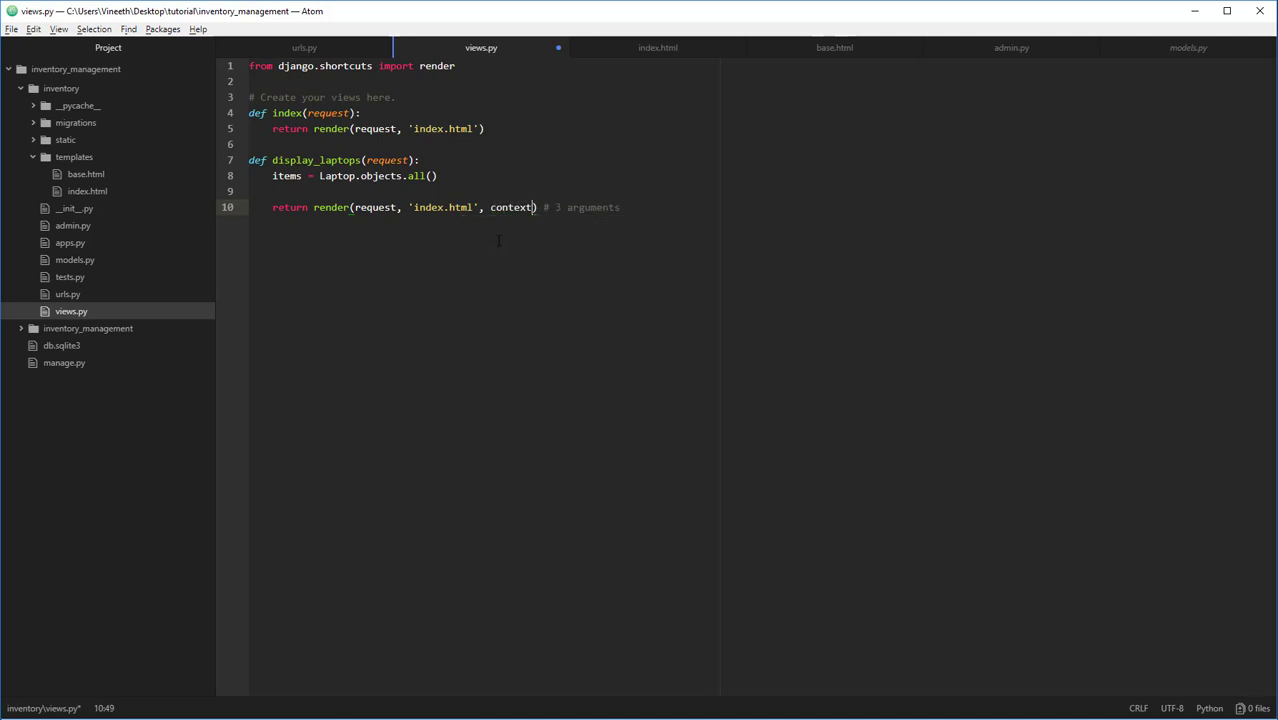
Step: Build a context dict with 'items': items and 'name': name above the return, and save views.py
{"action": "left_click", "coordinate": [360, 192]}
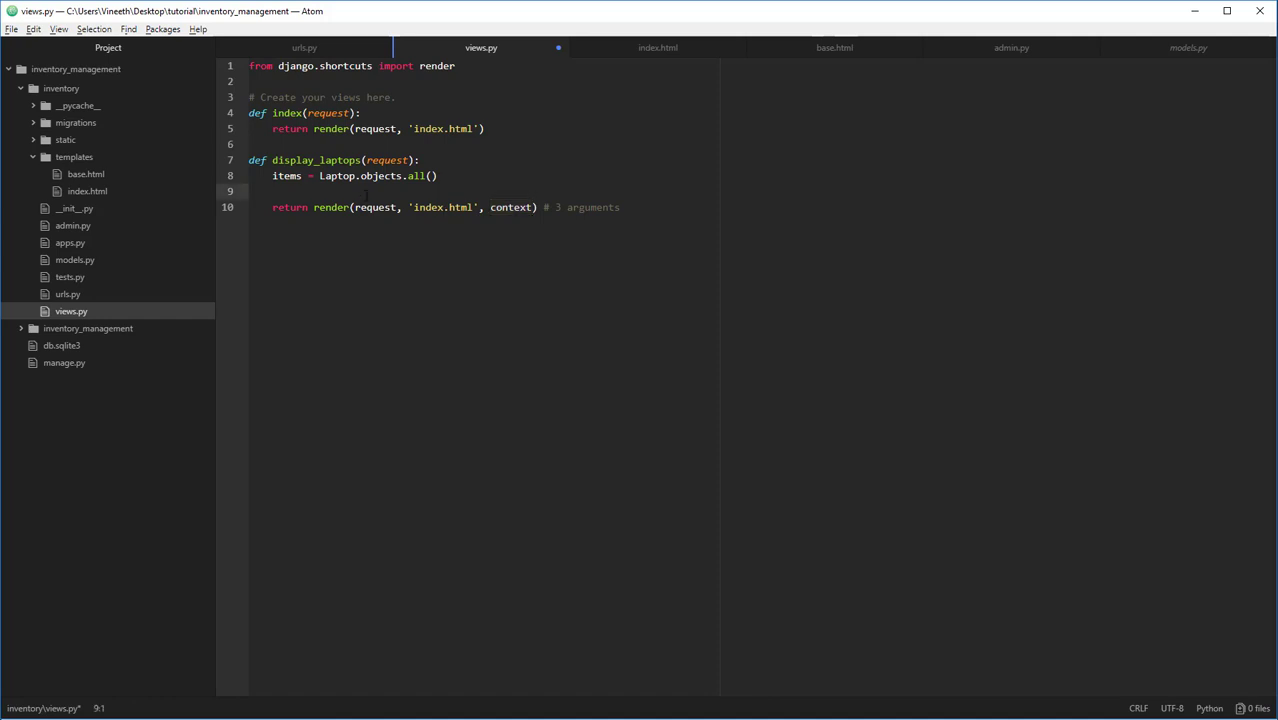
{"action": "type", "text": "context = {"}
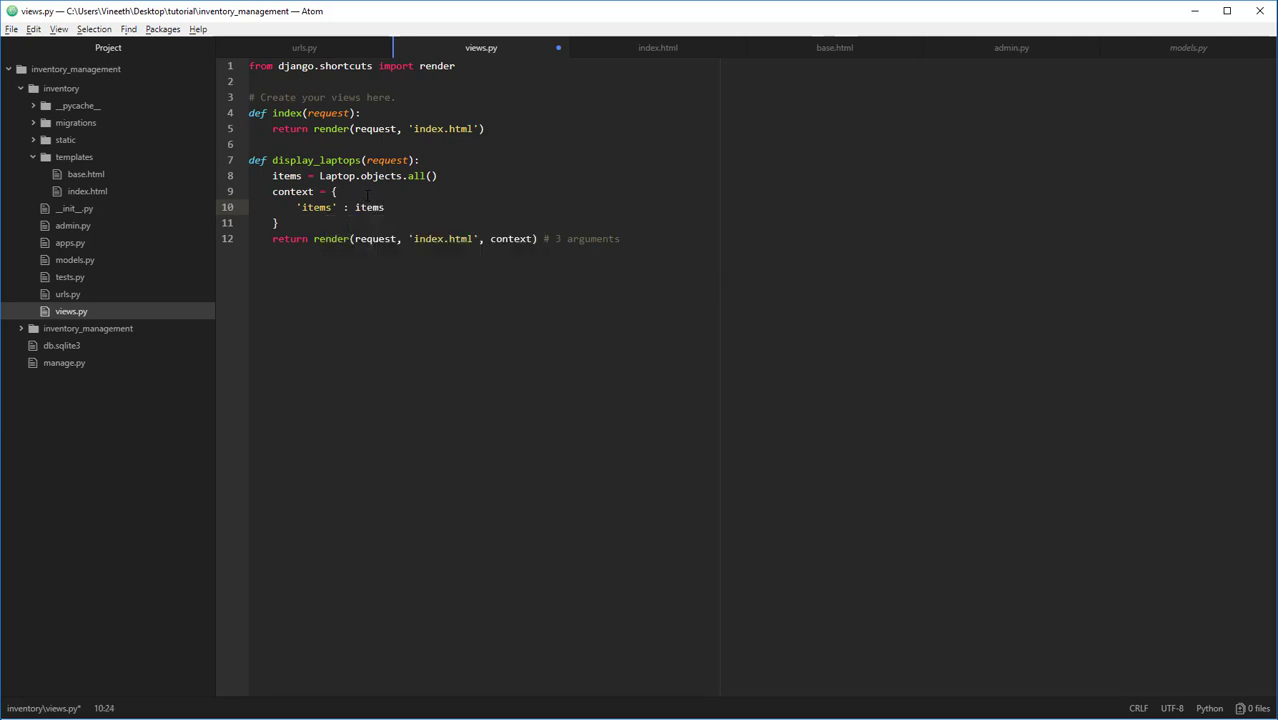
{"action": "type", "text": "'header"}
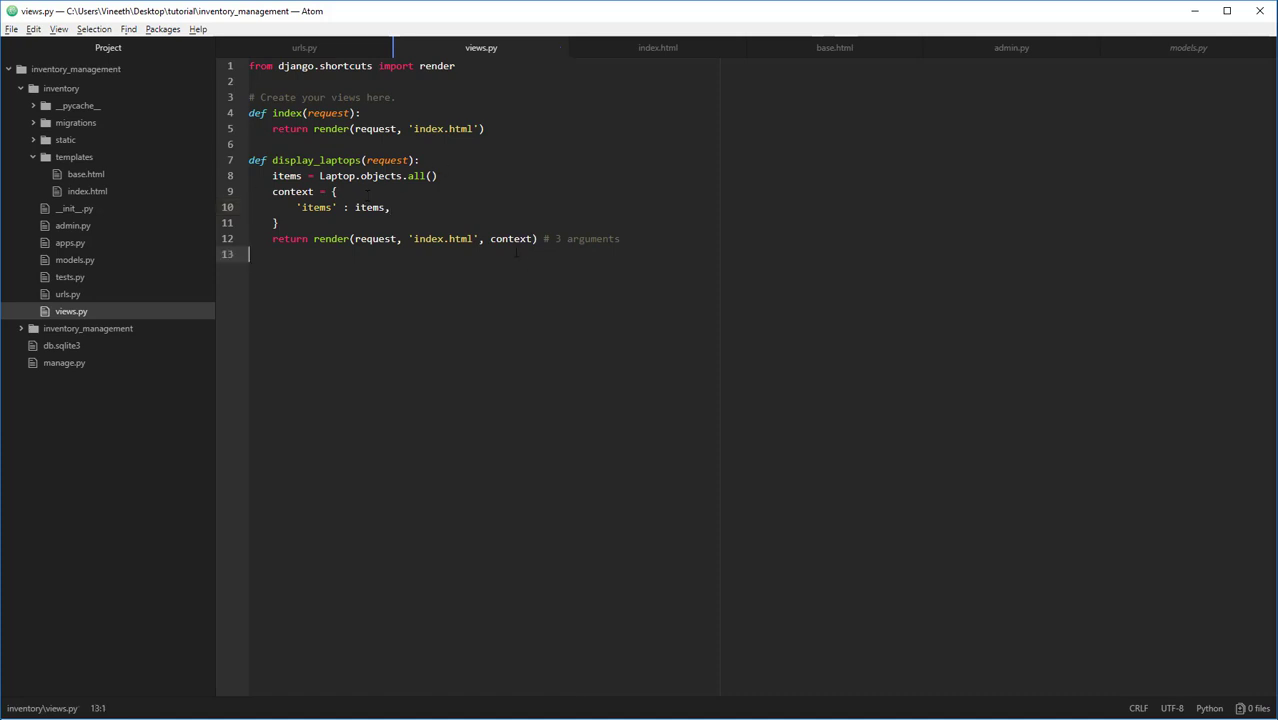
{"action": "double_click", "coordinate": [512, 238]}
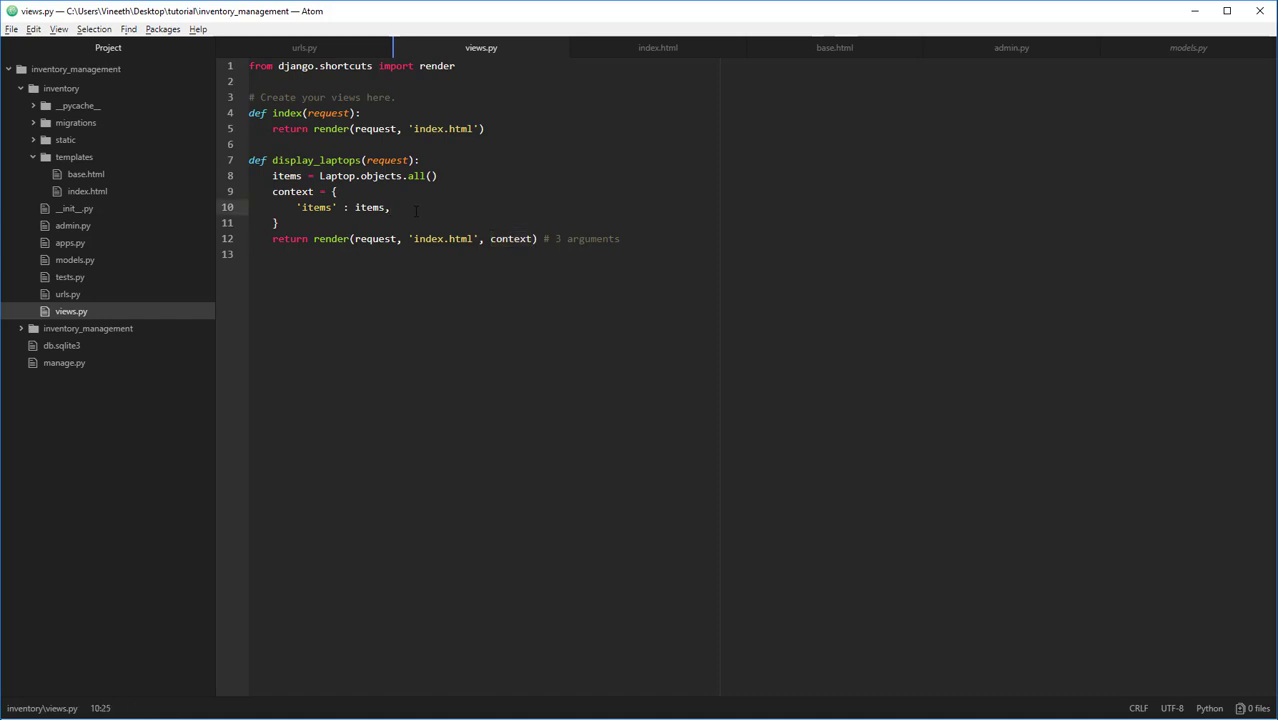
{"action": "type", "text": "'name' :"}
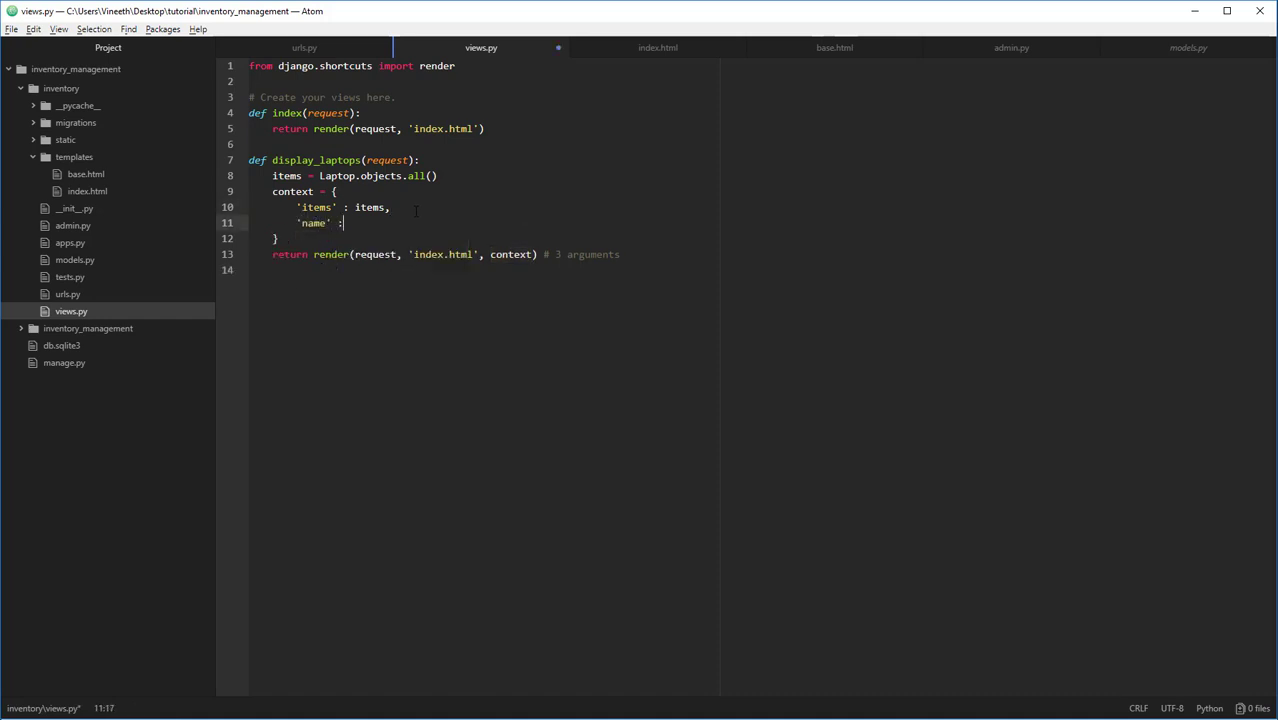
{"action": "type", "text": "name,"}
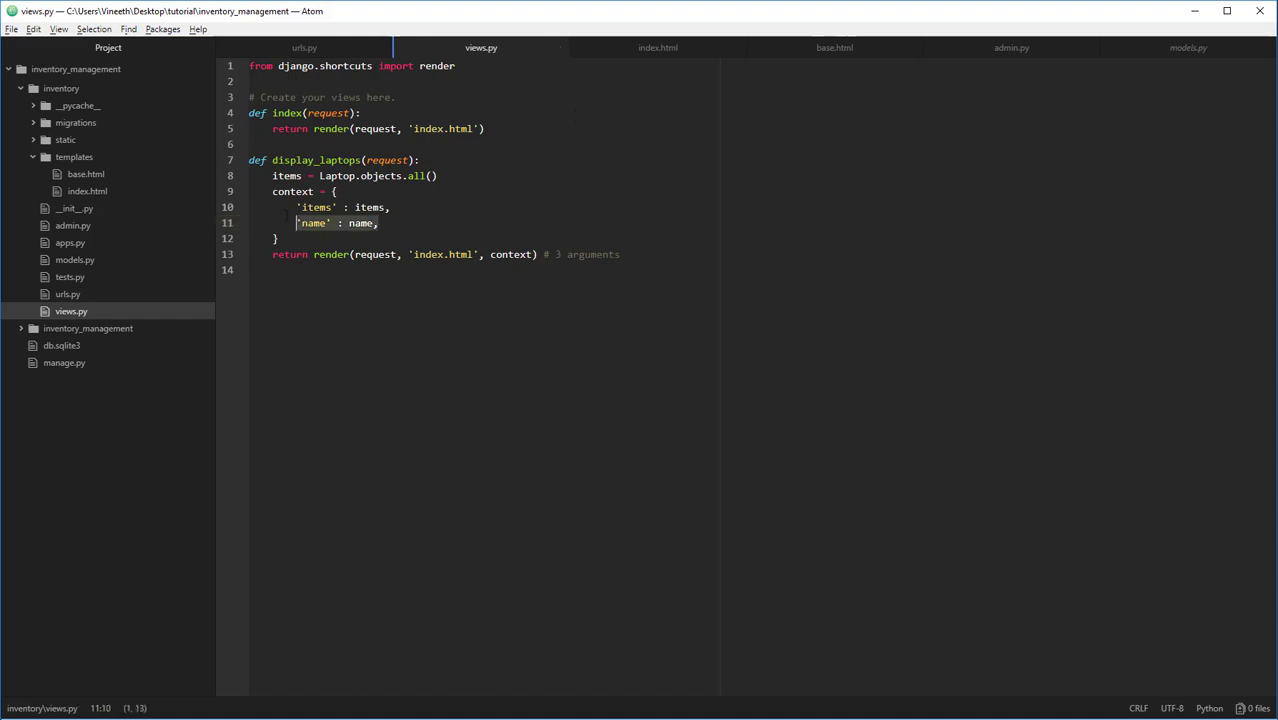
{"action": "key", "text": "Backspace"}
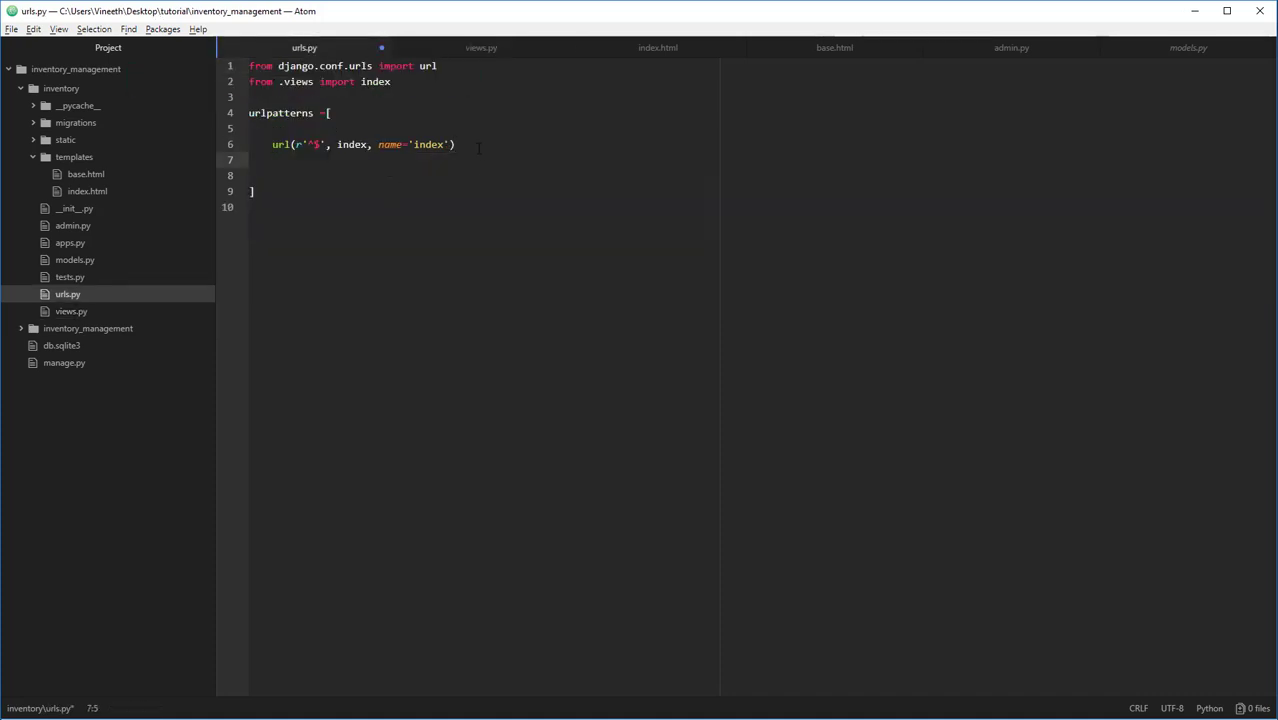
Step: Add url(r'^display_laptop$', display_laptop, name='display_laptop') below the index pattern in urls.py
{"action": "type", "text": "url("}
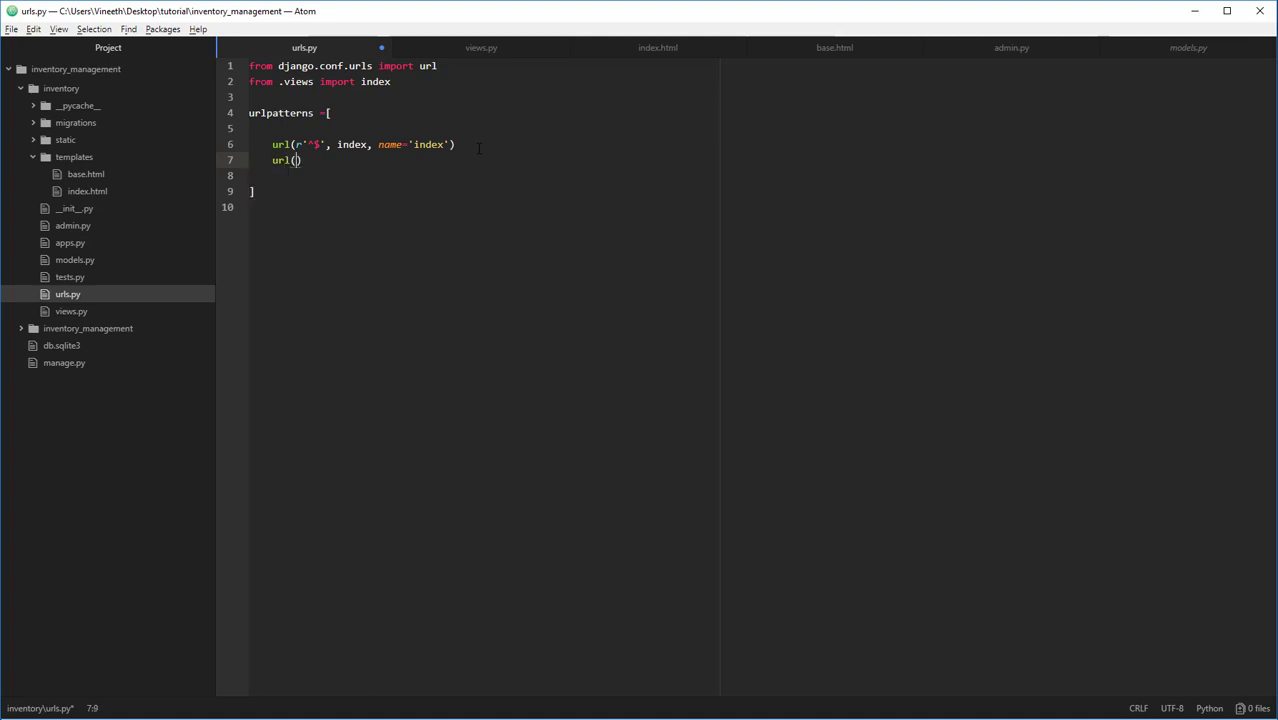
{"action": "key", "text": "Enter"}
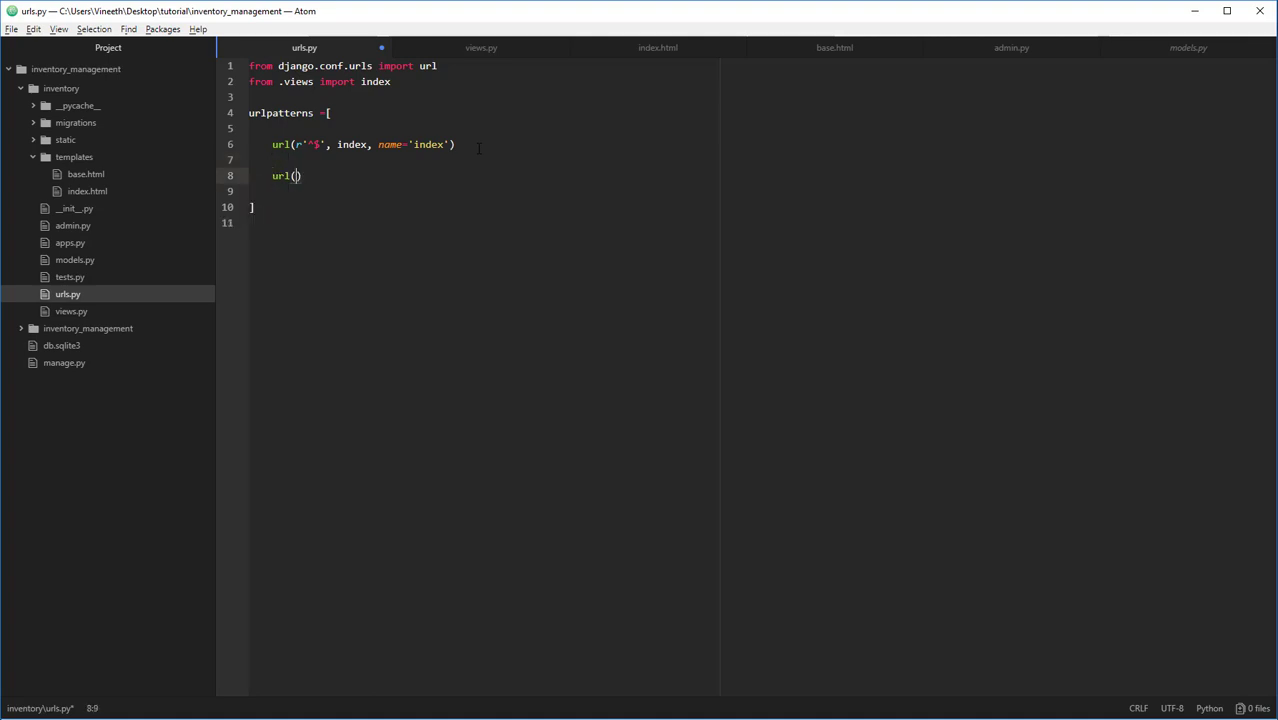
{"action": "type", "text": "r'"}
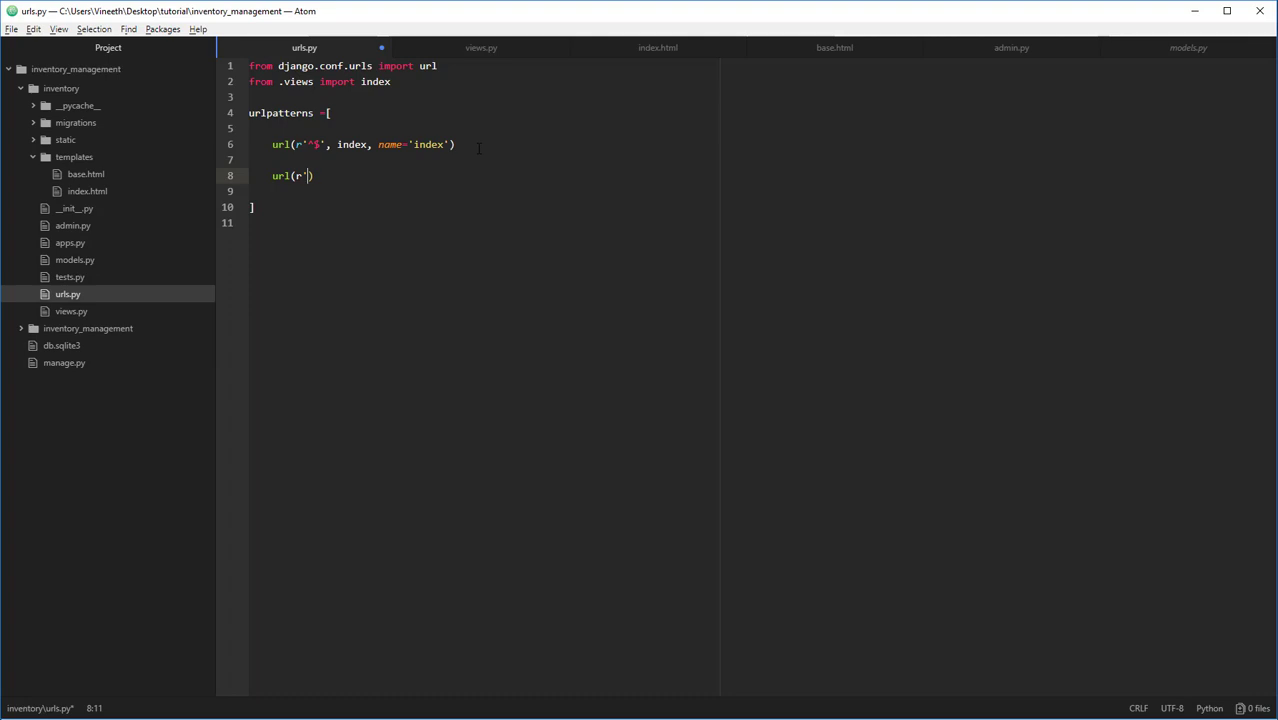
{"action": "type", "text": "^"}
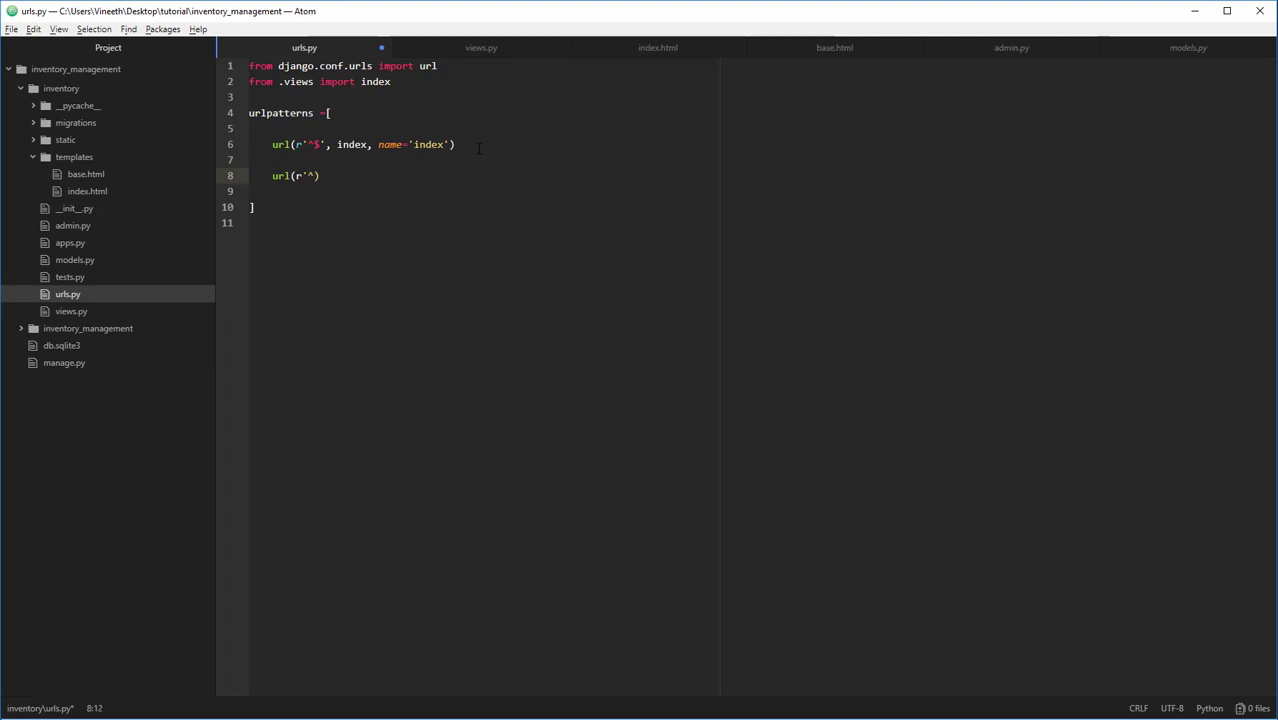
{"action": "type", "text": "$"}
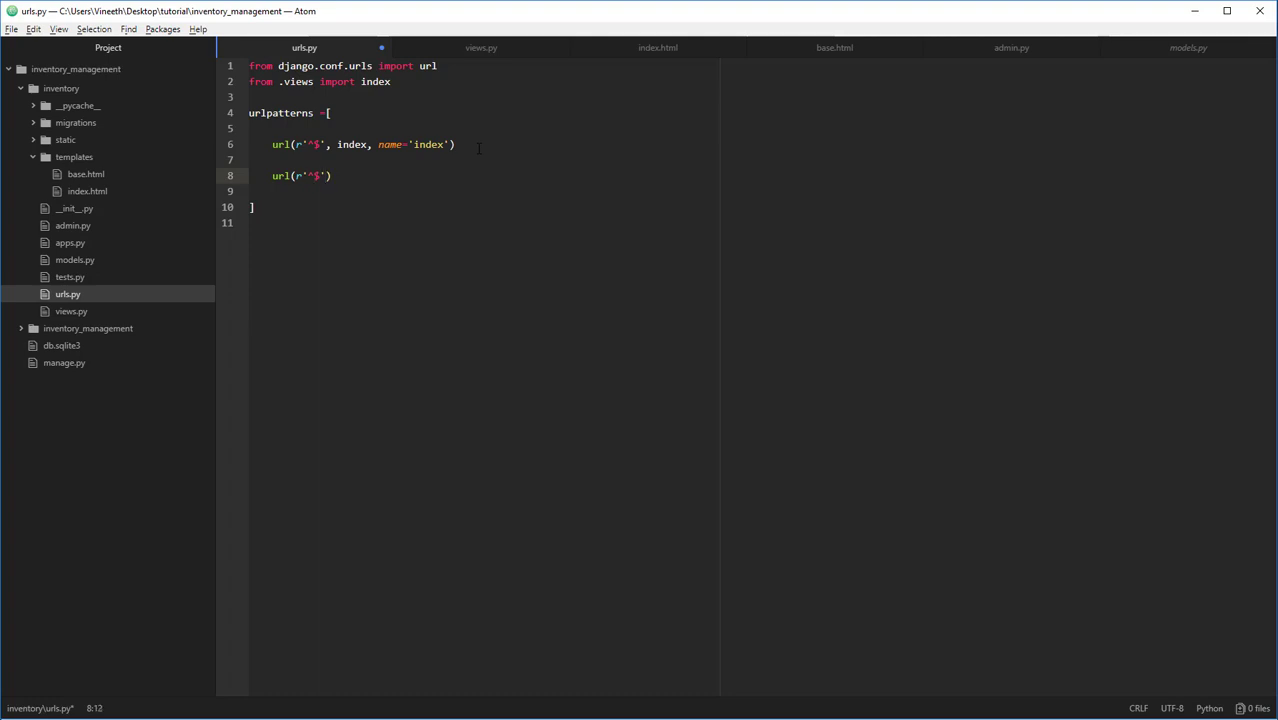
{"action": "type", "text": "display_laptop"}
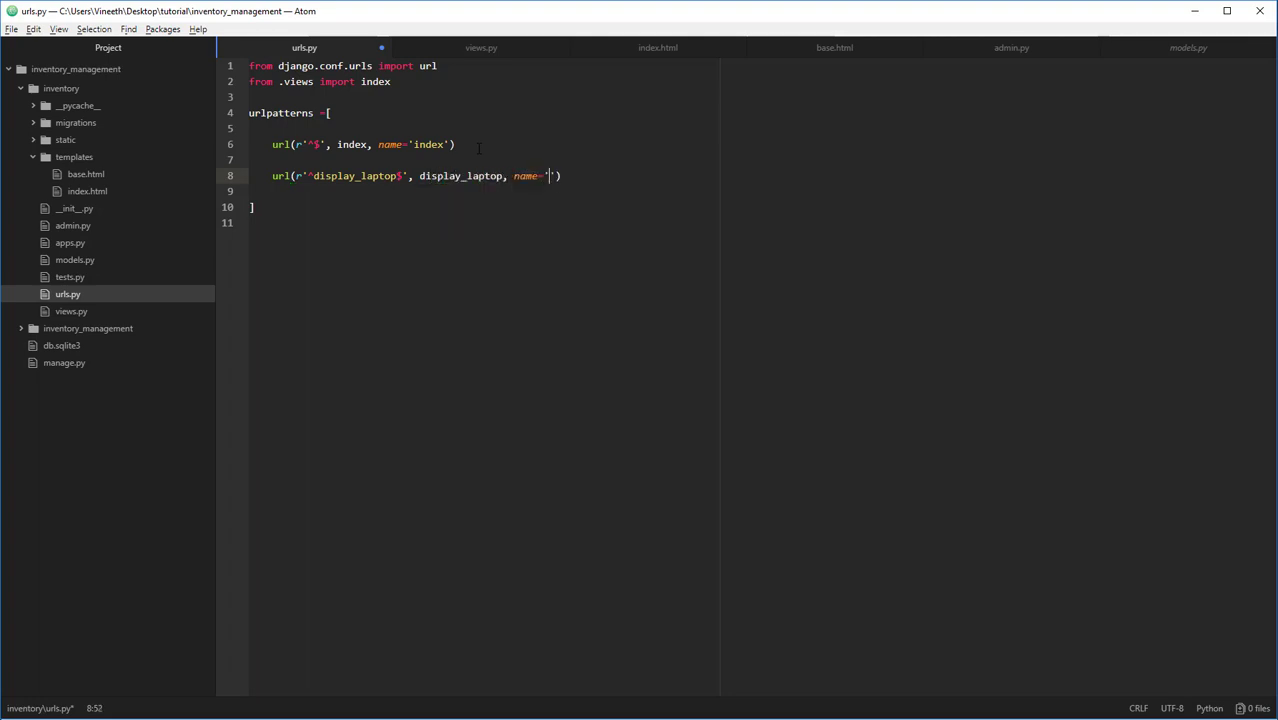
{"action": "type", "text": "display_laptop"}
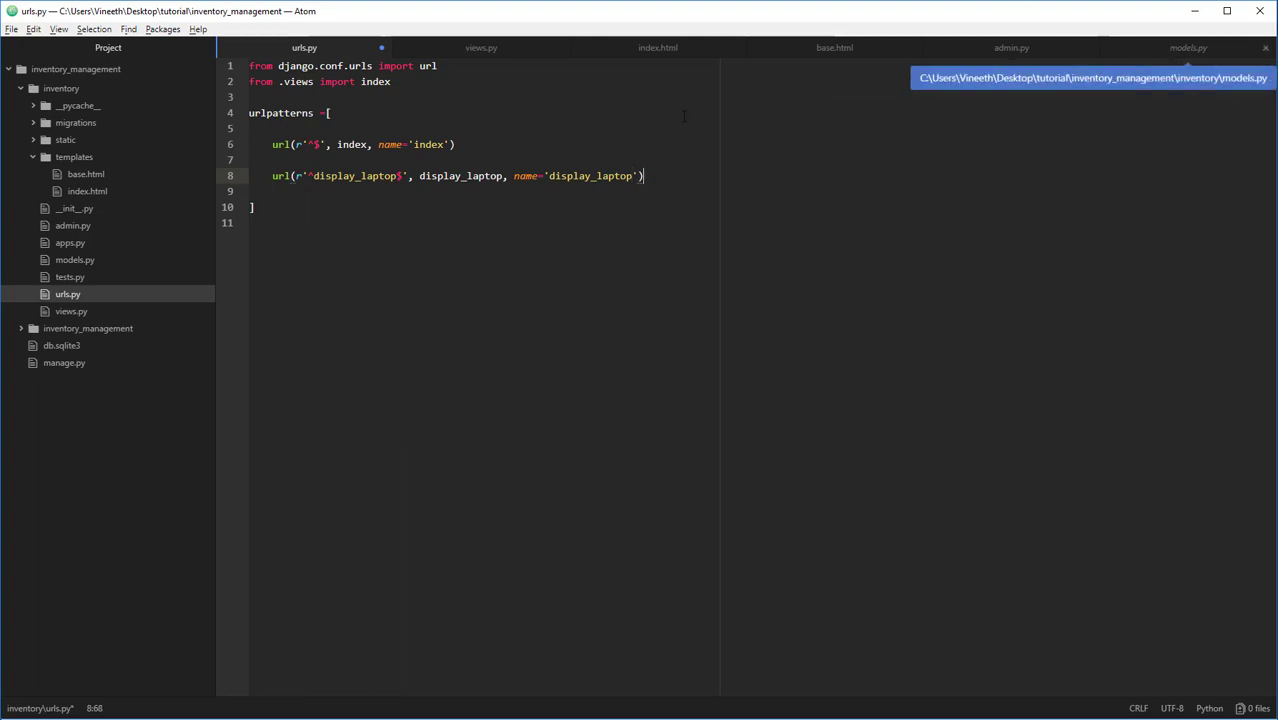
{"action": "left_click", "coordinate": [88, 192]}
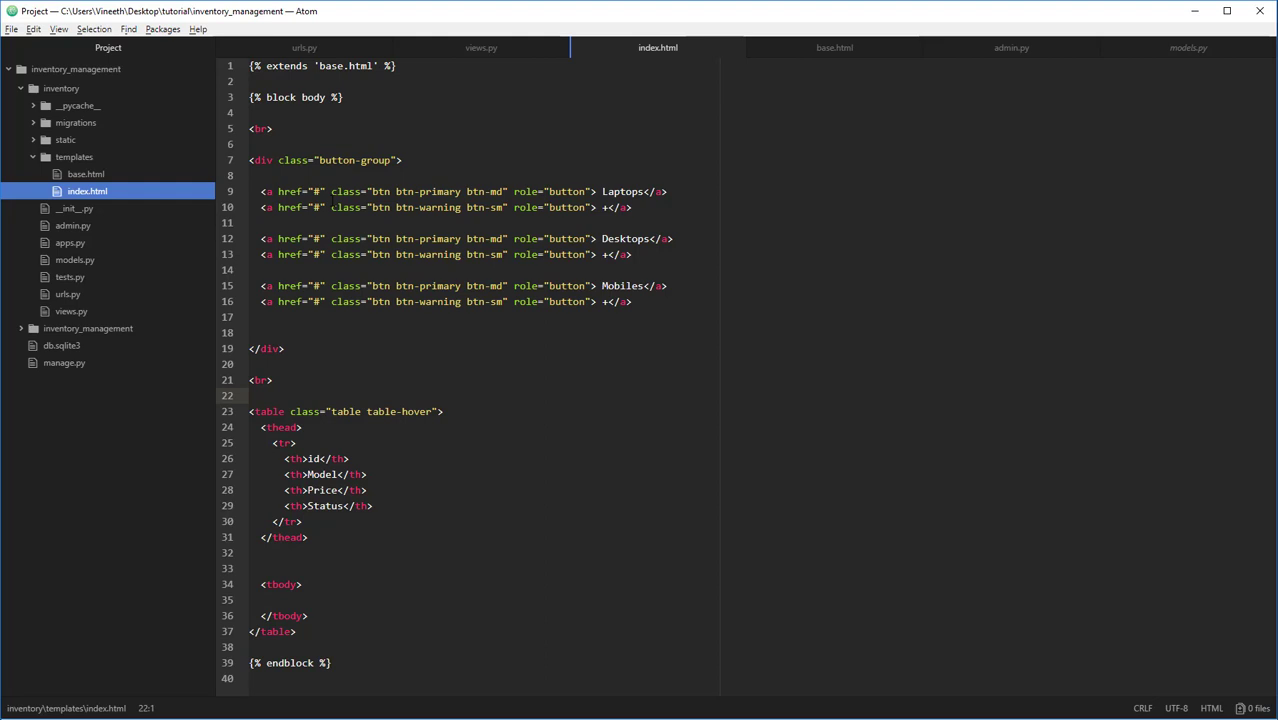
Step: Point the Laptops anchor href to {% url 'display_laptop' %} and check the name against urls.py
{"action": "left_click", "coordinate": [316, 192]}
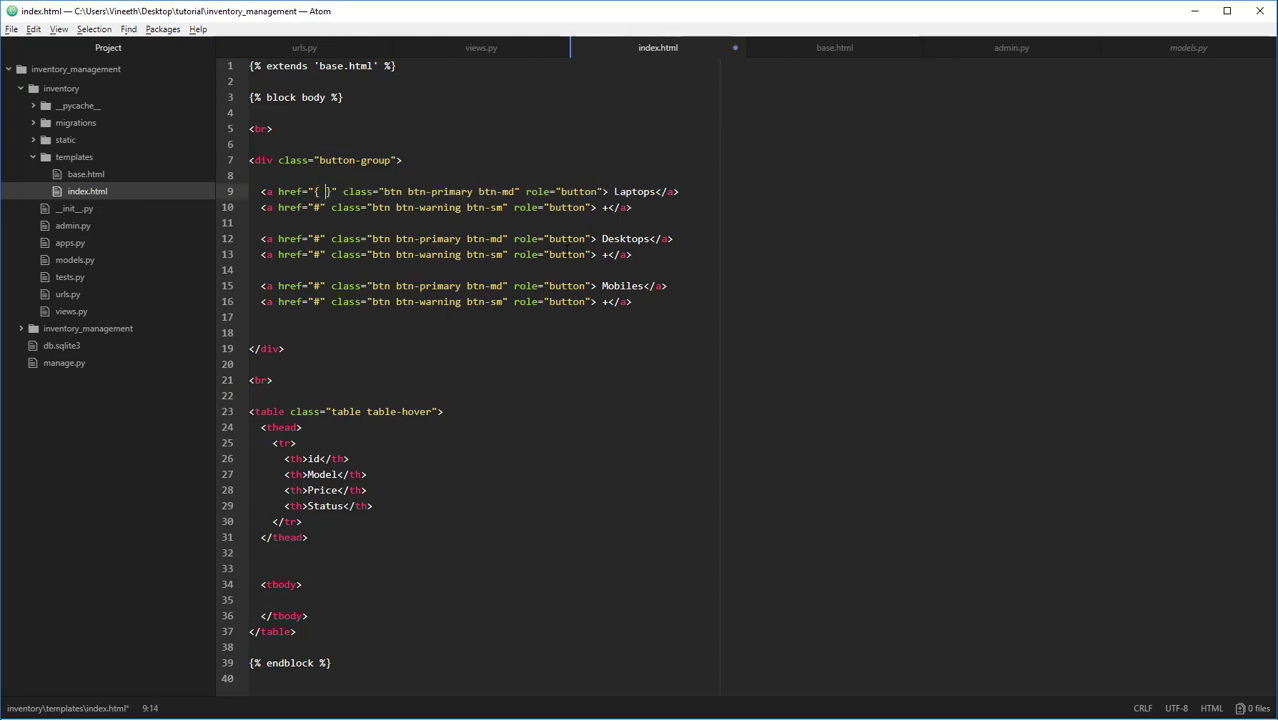
{"action": "type", "text": "url%"}
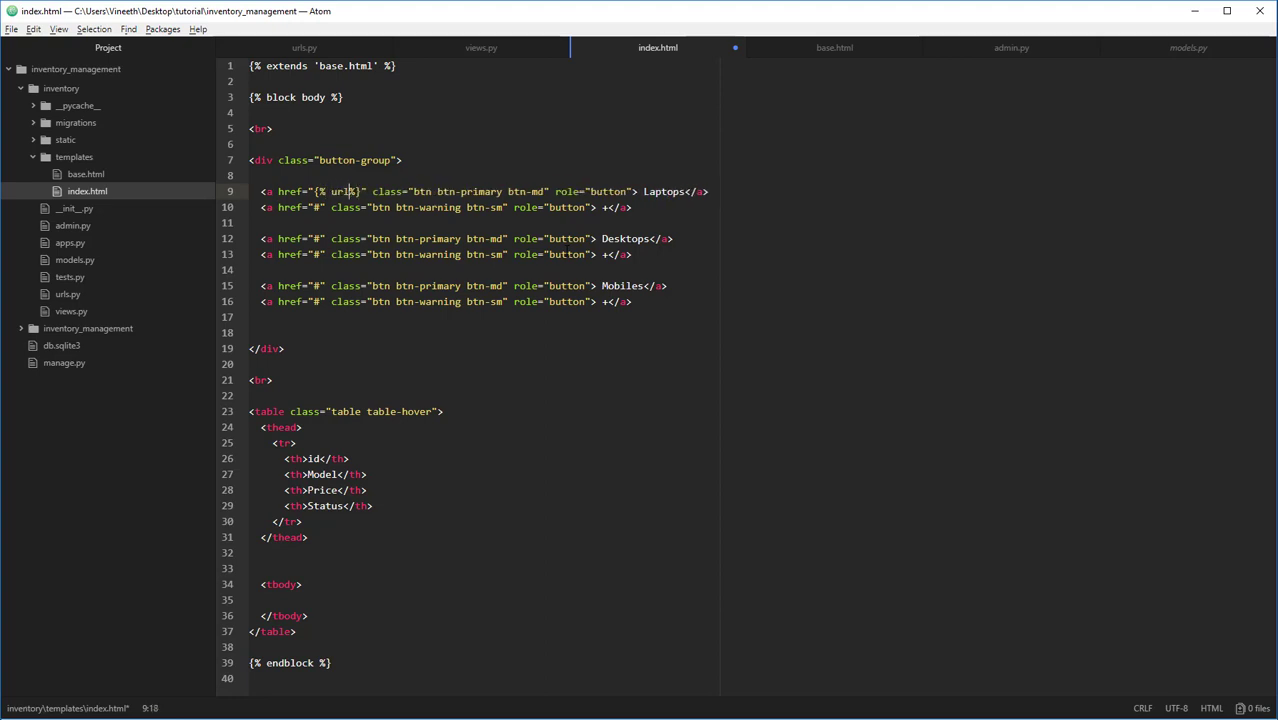
{"action": "type", "text": "'di'"}
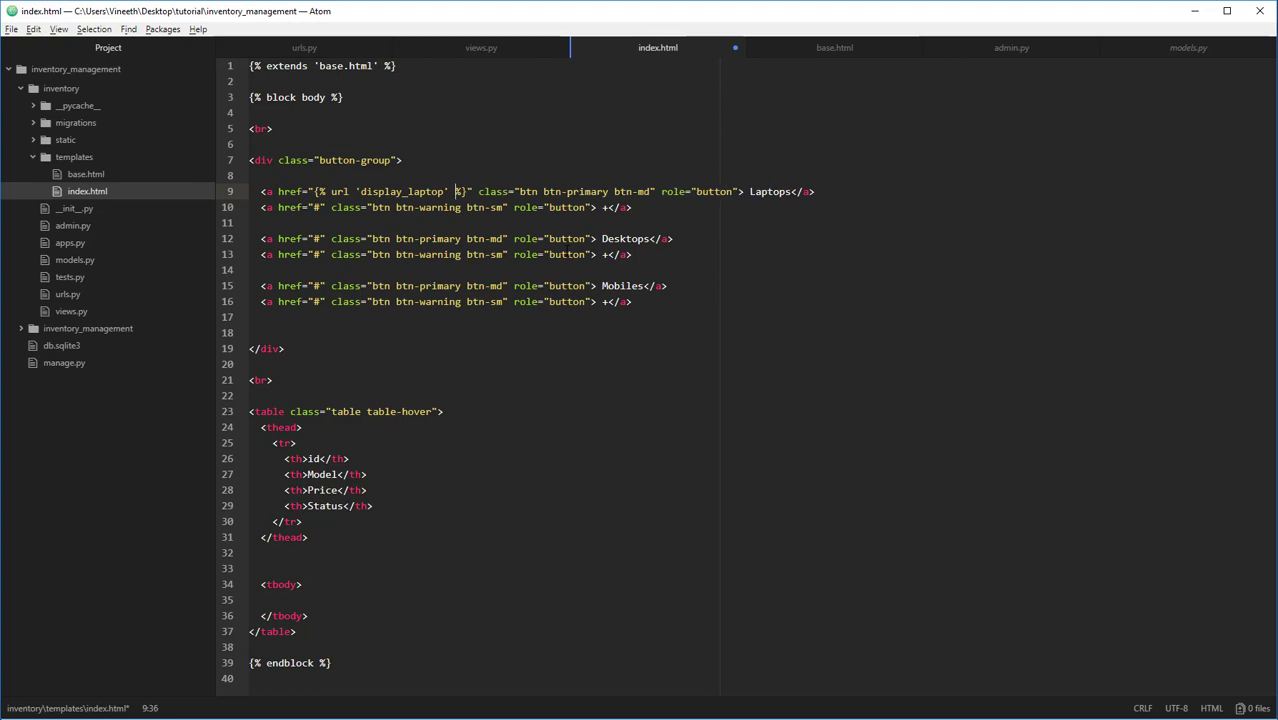
{"action": "double_click", "coordinate": [400, 192]}
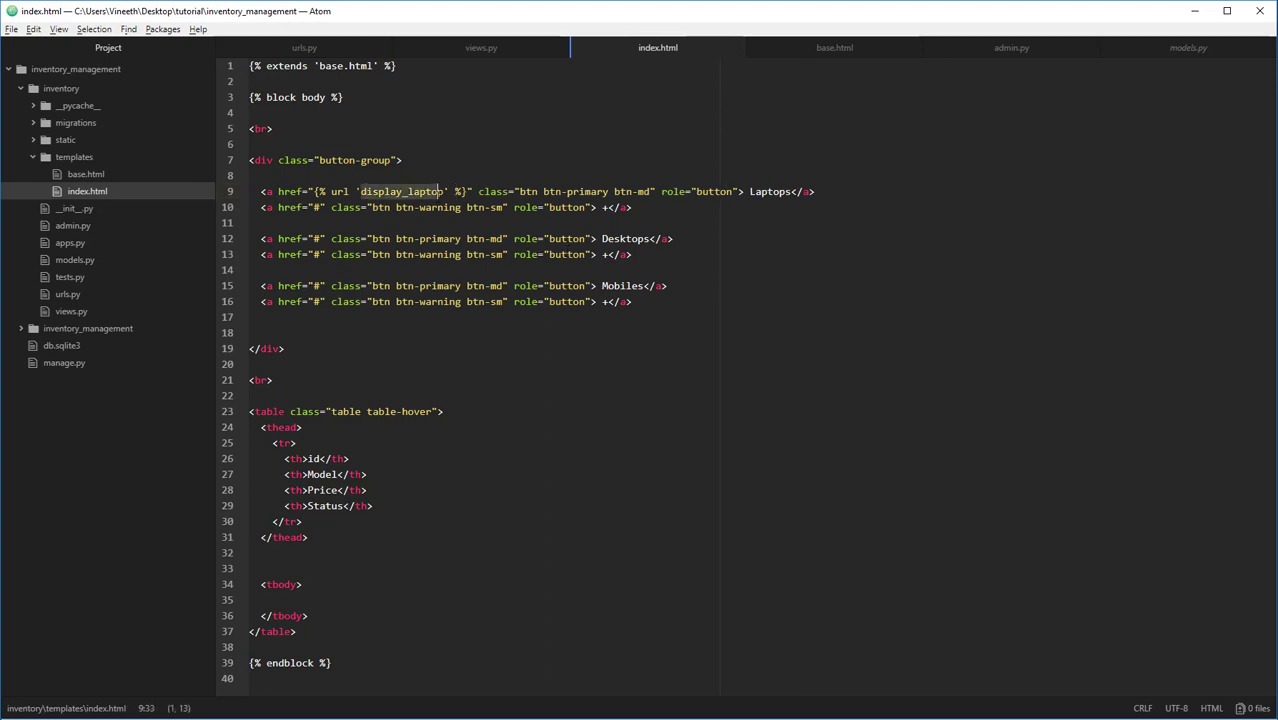
{"action": "left_click", "coordinate": [304, 48]}
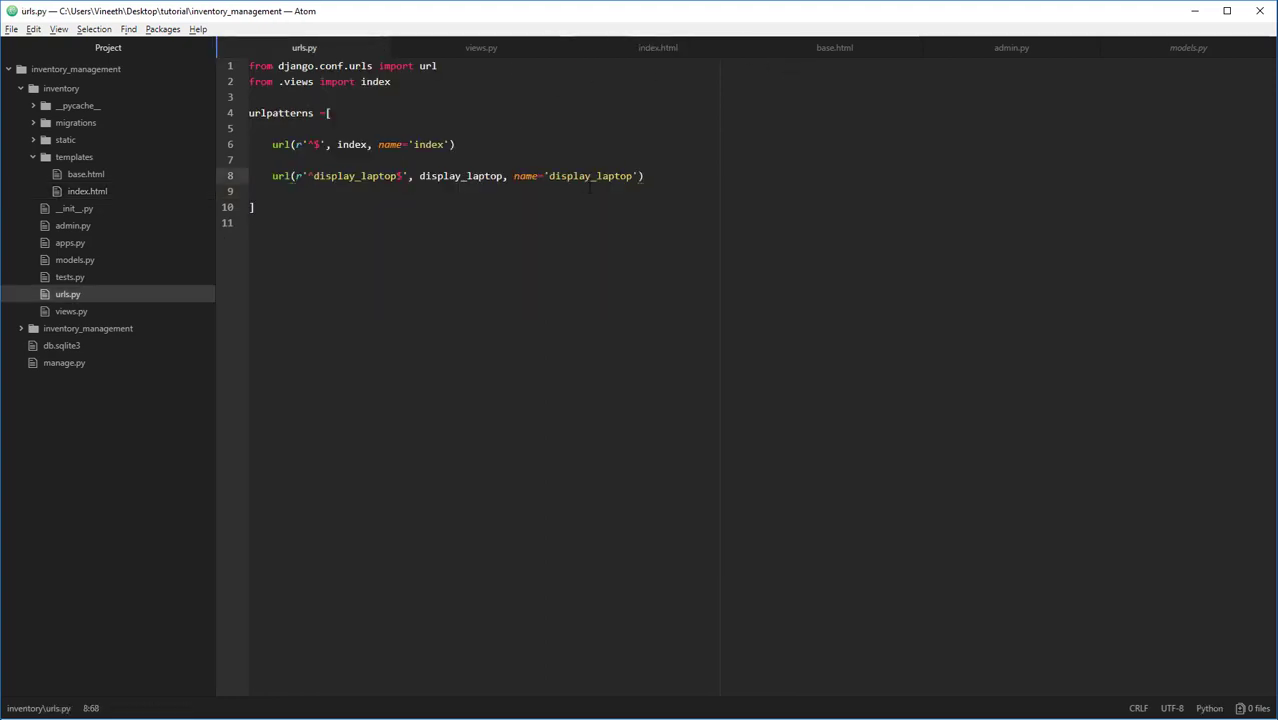
{"action": "left_click", "coordinate": [658, 48]}
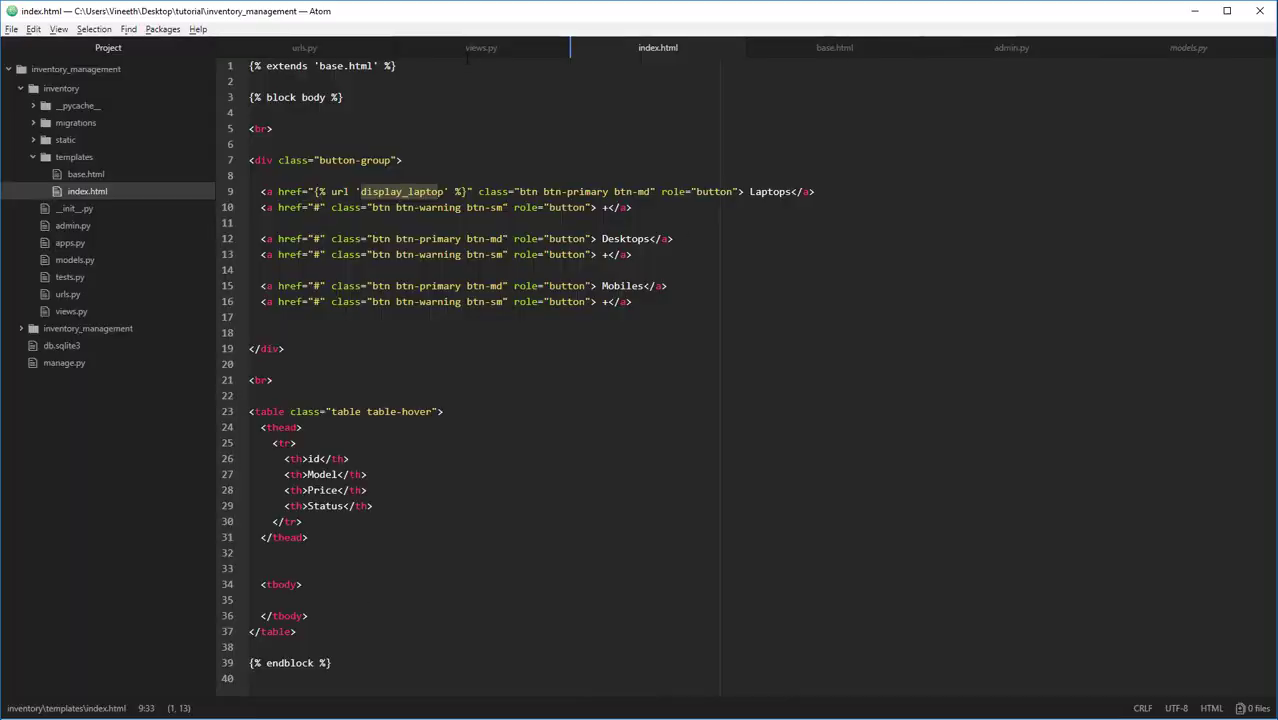
{"action": "left_click", "coordinate": [304, 48]}
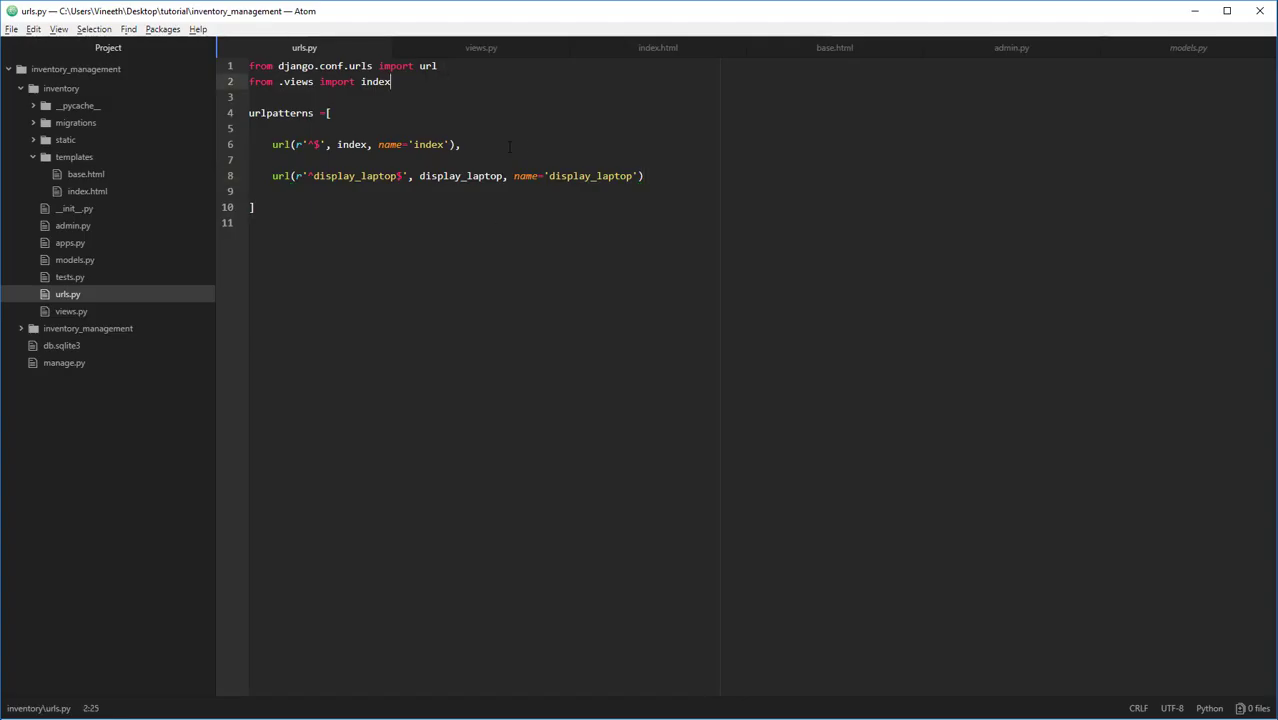
Step: Change the urls.py import to 'from .views import *'
{"action": "key", "text": "enter"}
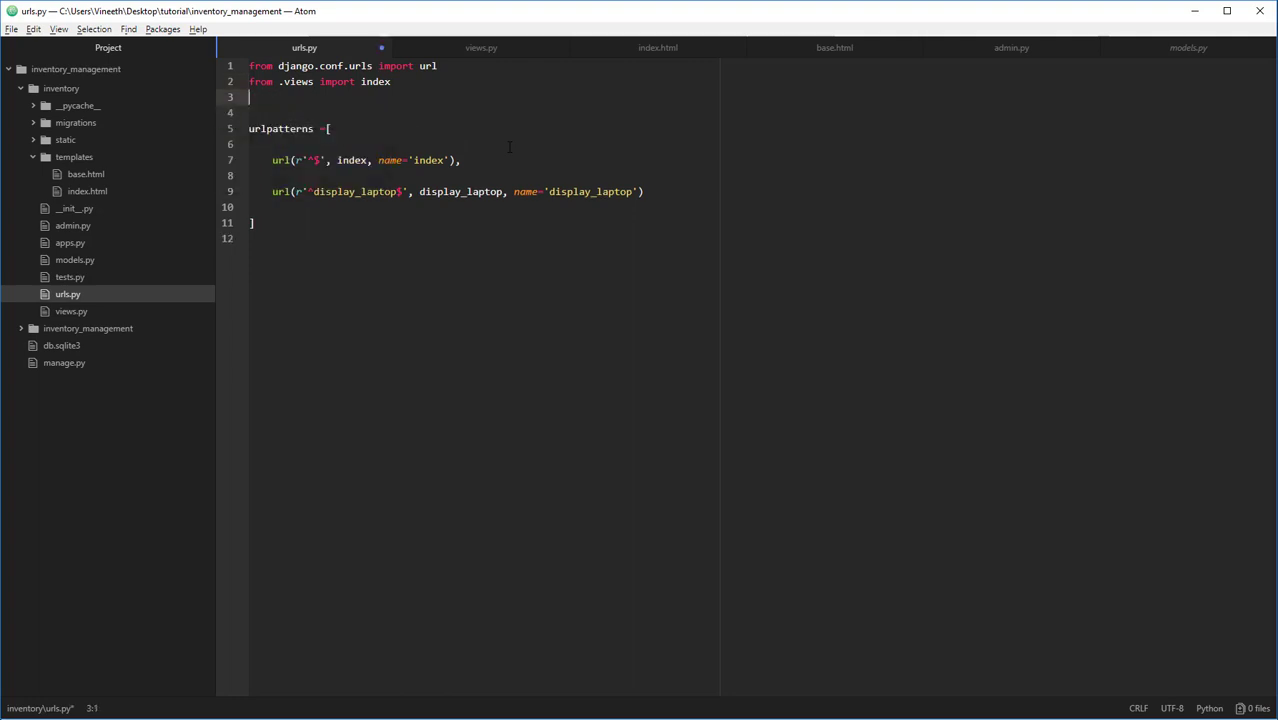
{"action": "key", "text": "BackSpace"}
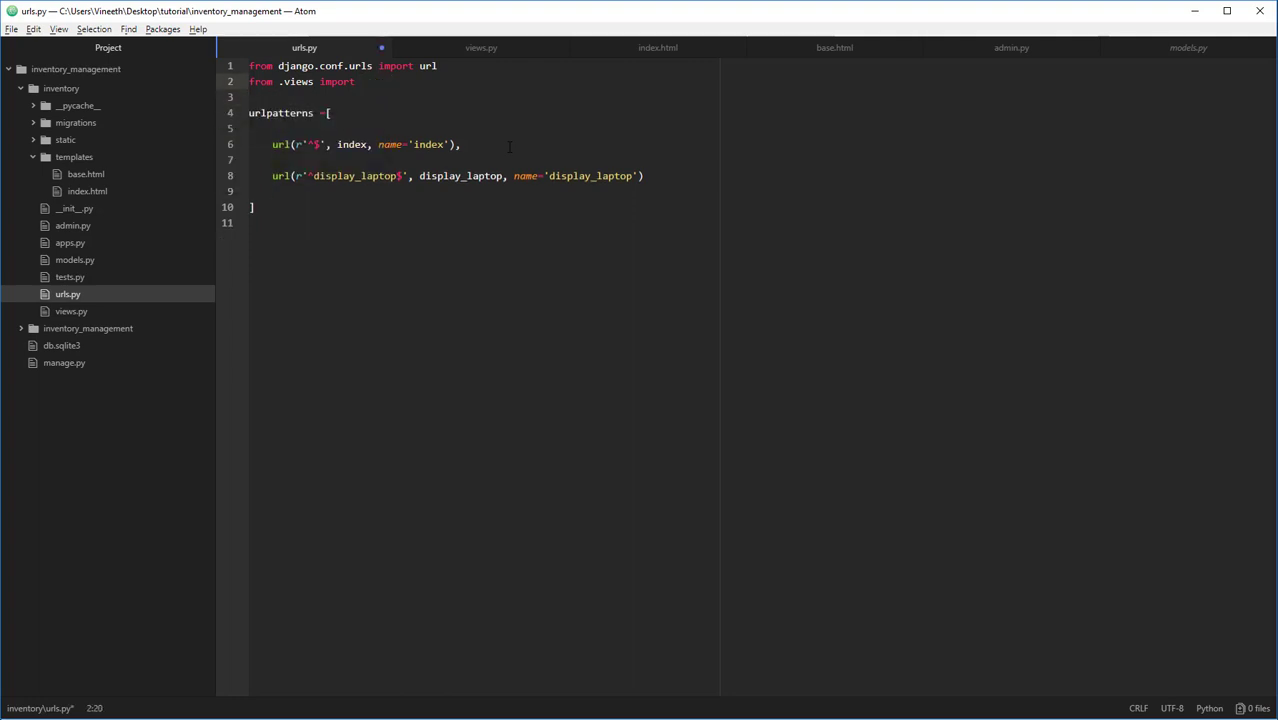
{"action": "type", "text": "*"}
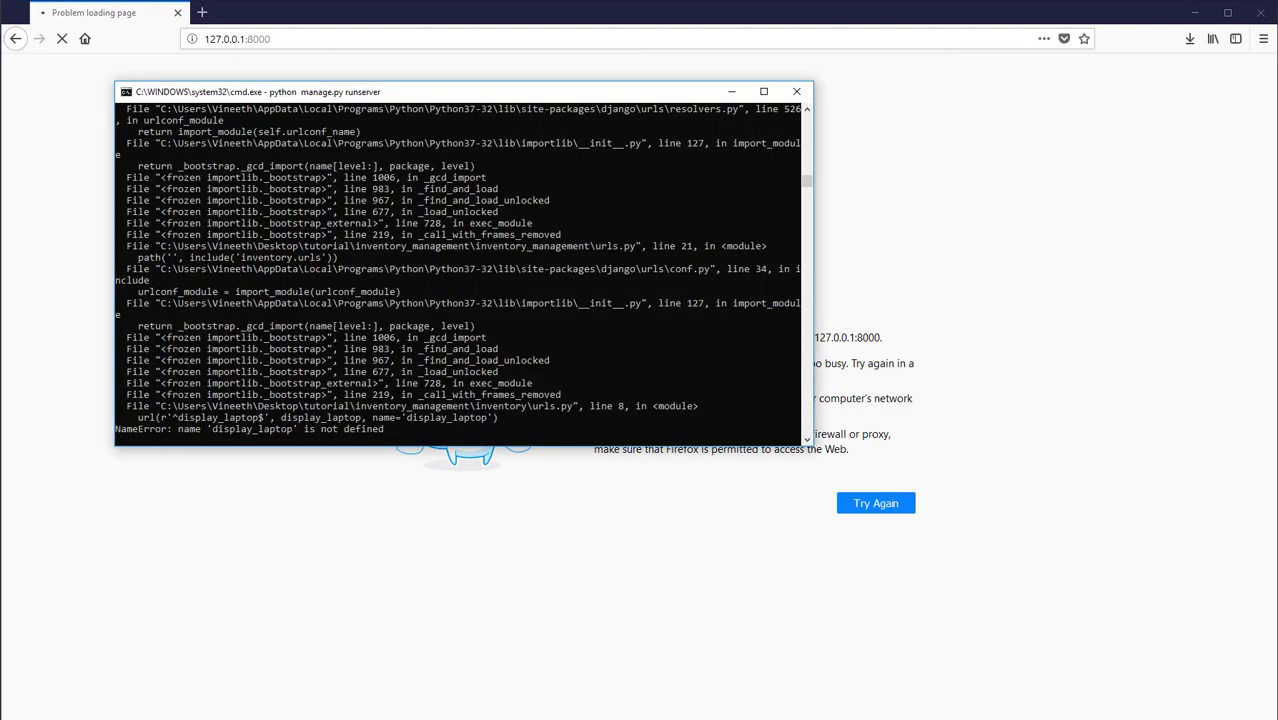
{"action": "left_click", "coordinate": [62, 38]}
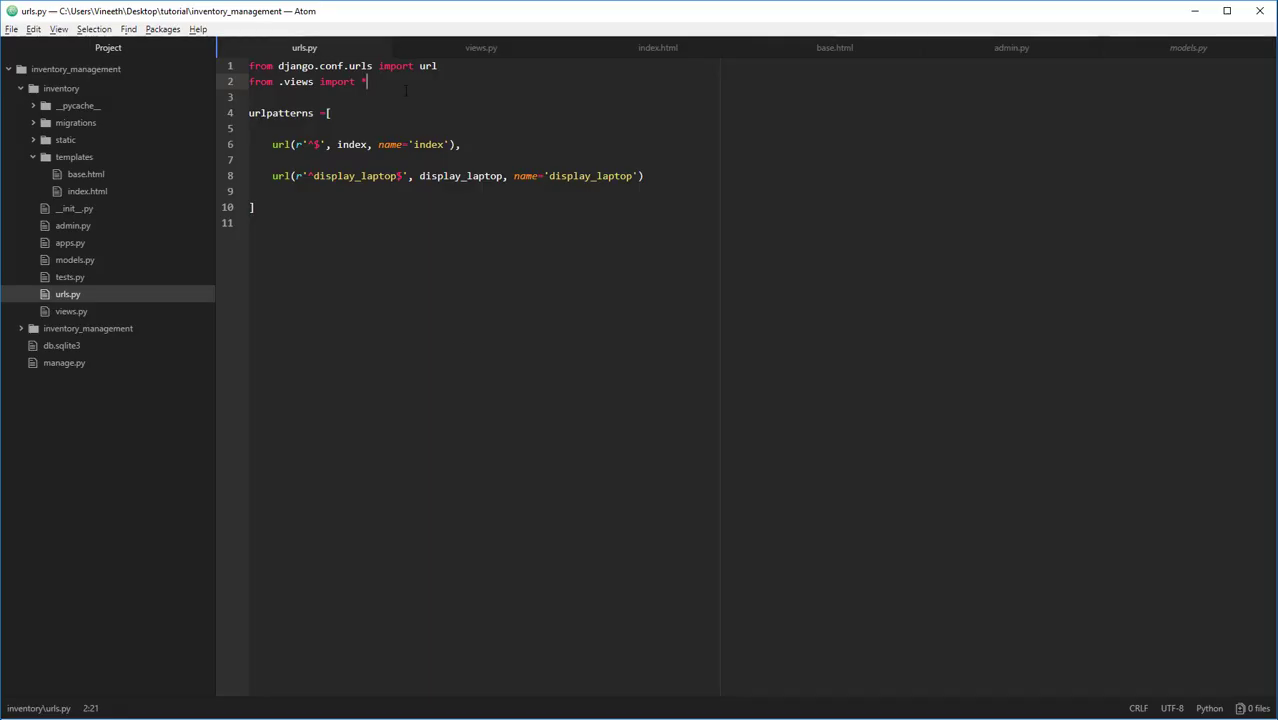
Step: Rename the laptop view and route to the plural display_laptops in views.py and urls.py
{"action": "left_click", "coordinate": [480, 48]}
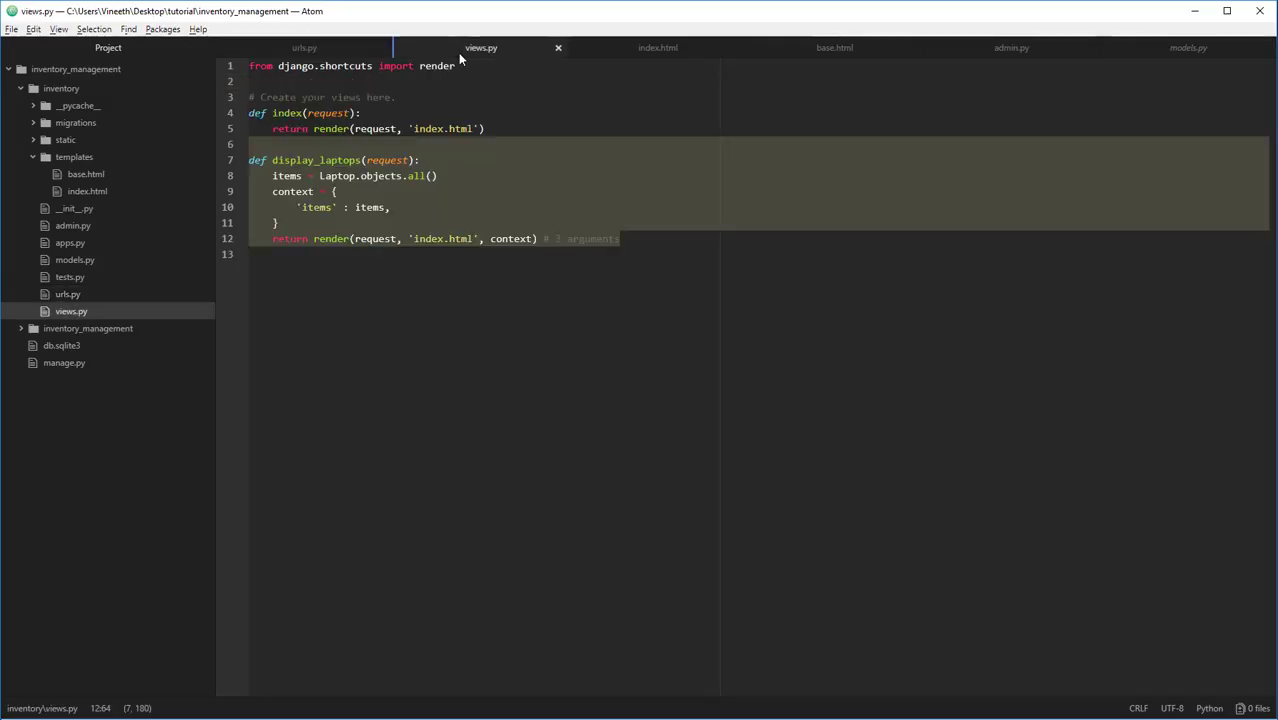
{"action": "left_click", "coordinate": [356, 160]}
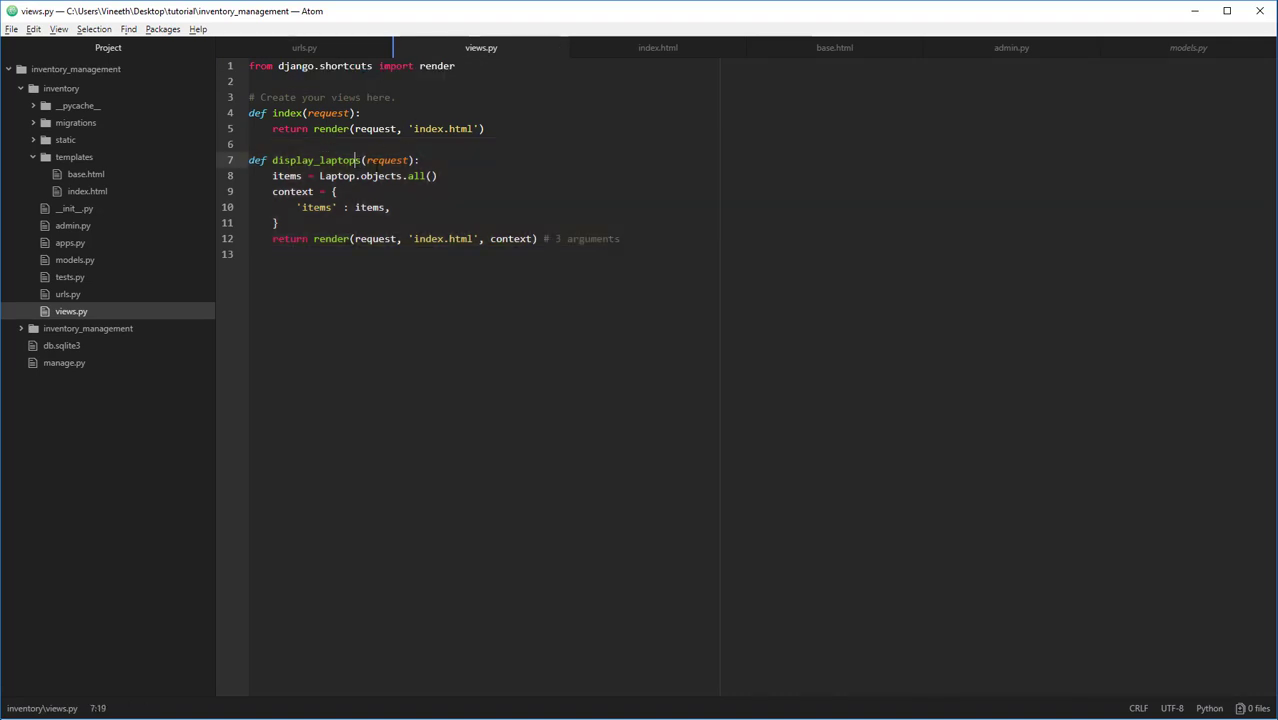
{"action": "key", "text": "Backspace"}
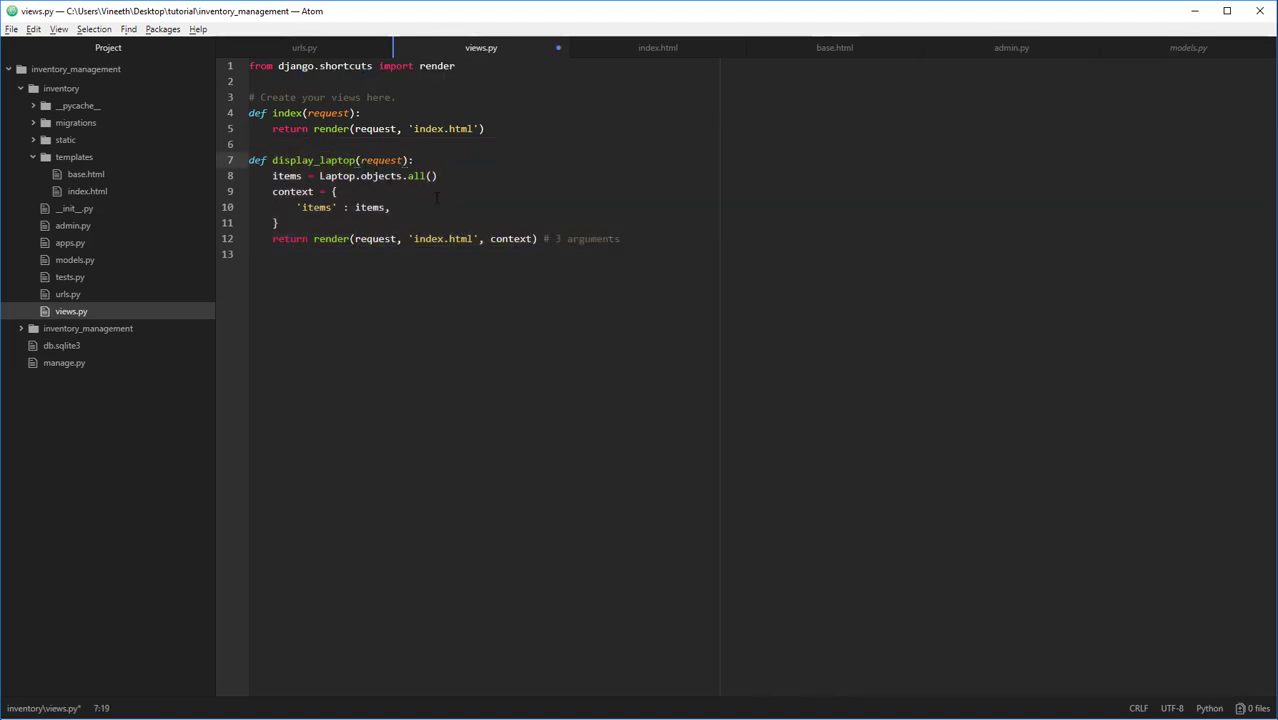
{"action": "left_click", "coordinate": [304, 48]}
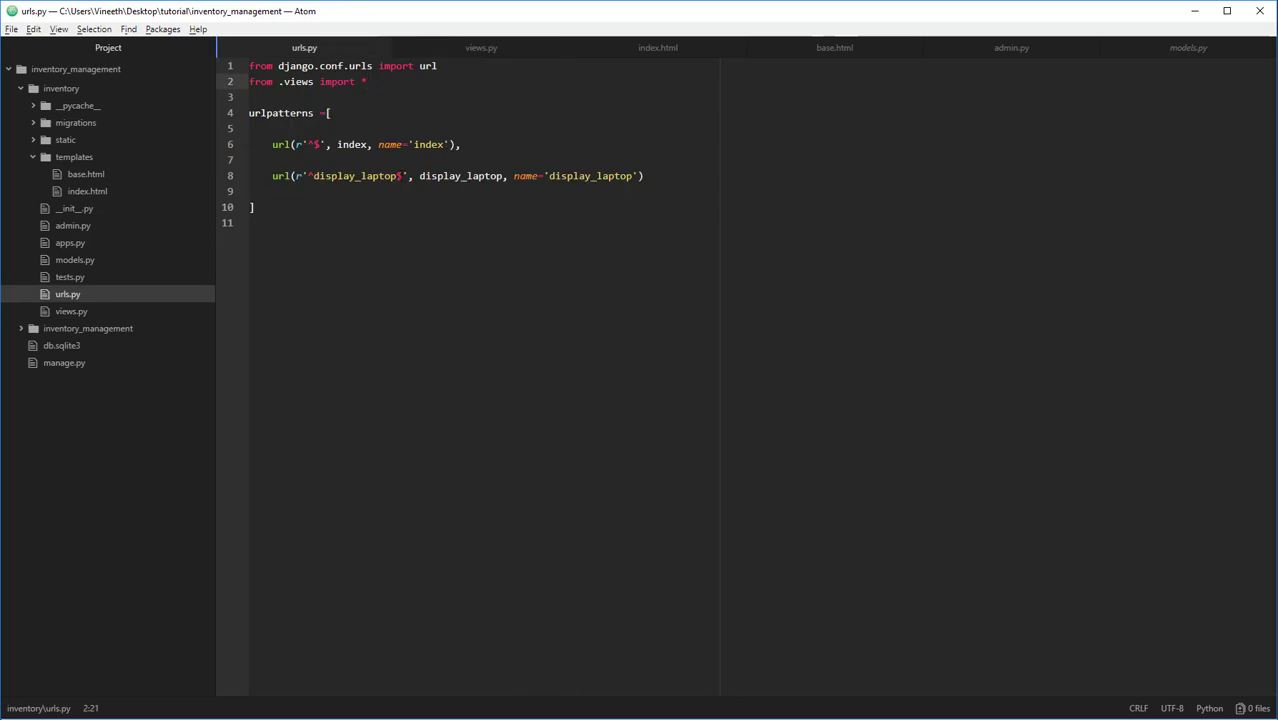
{"action": "type", "text": "s"}
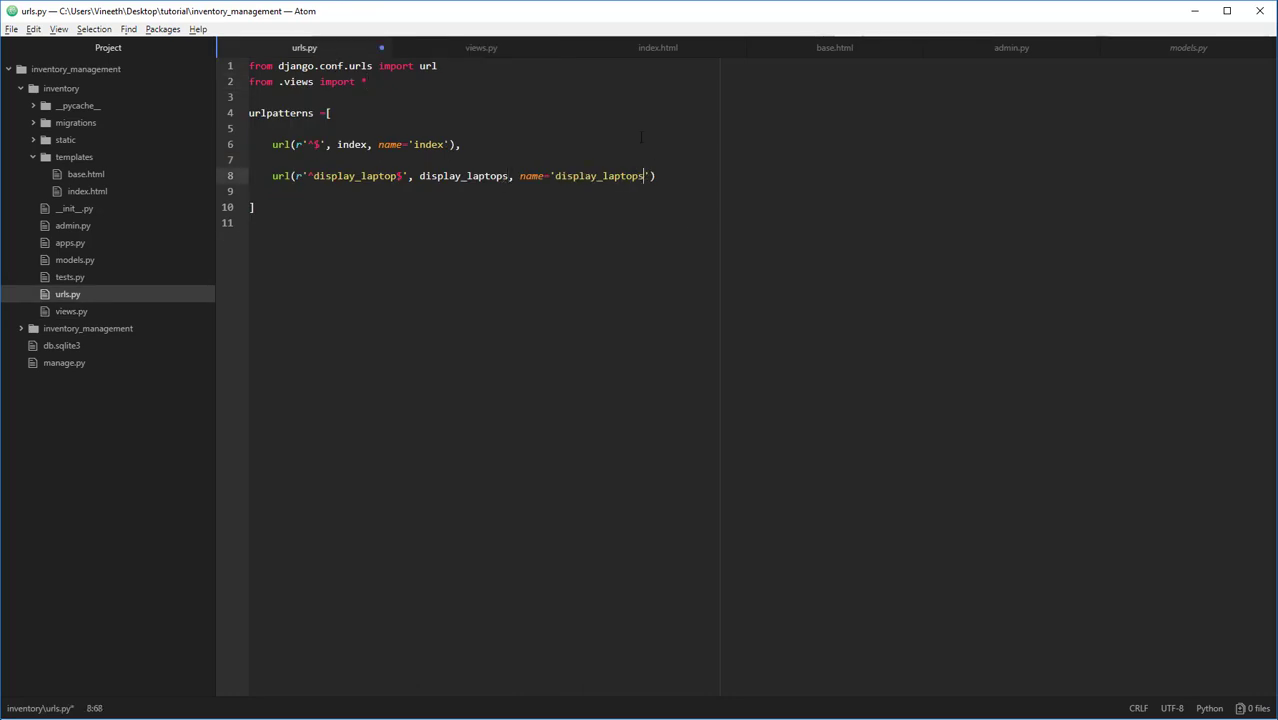
{"action": "left_click", "coordinate": [658, 48]}
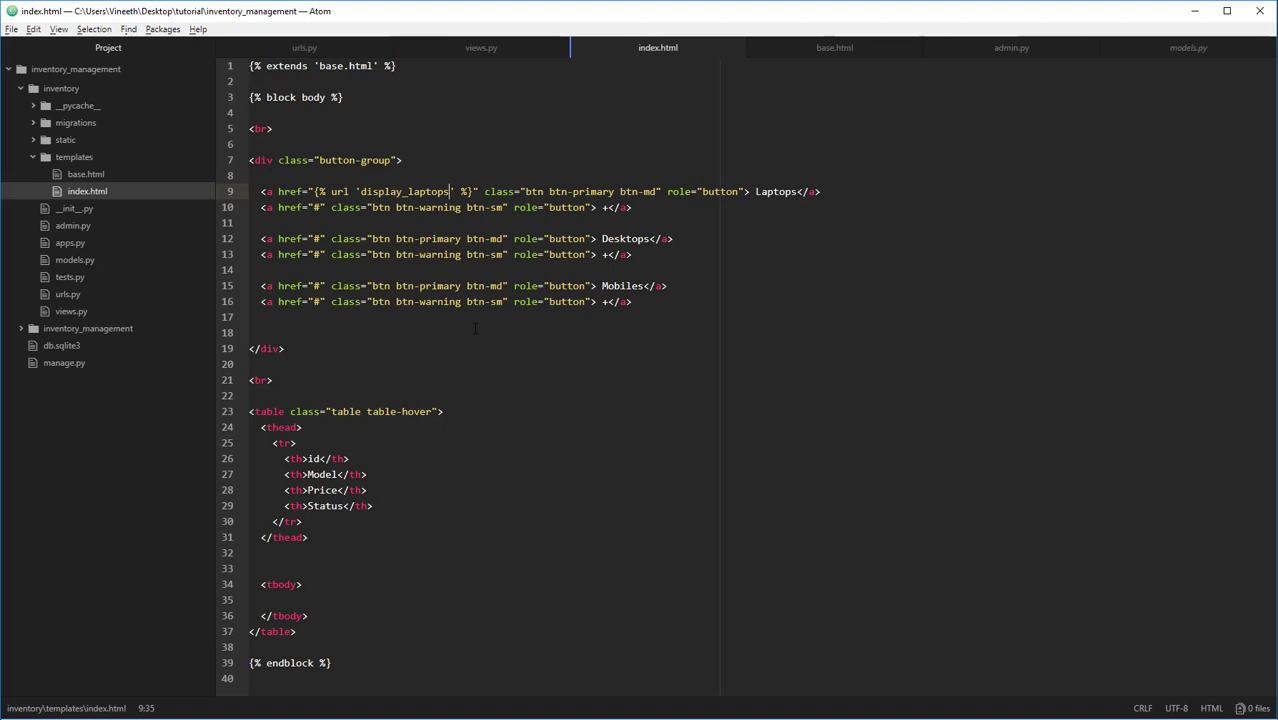
{"action": "mouse_move", "coordinate": [472, 348]}
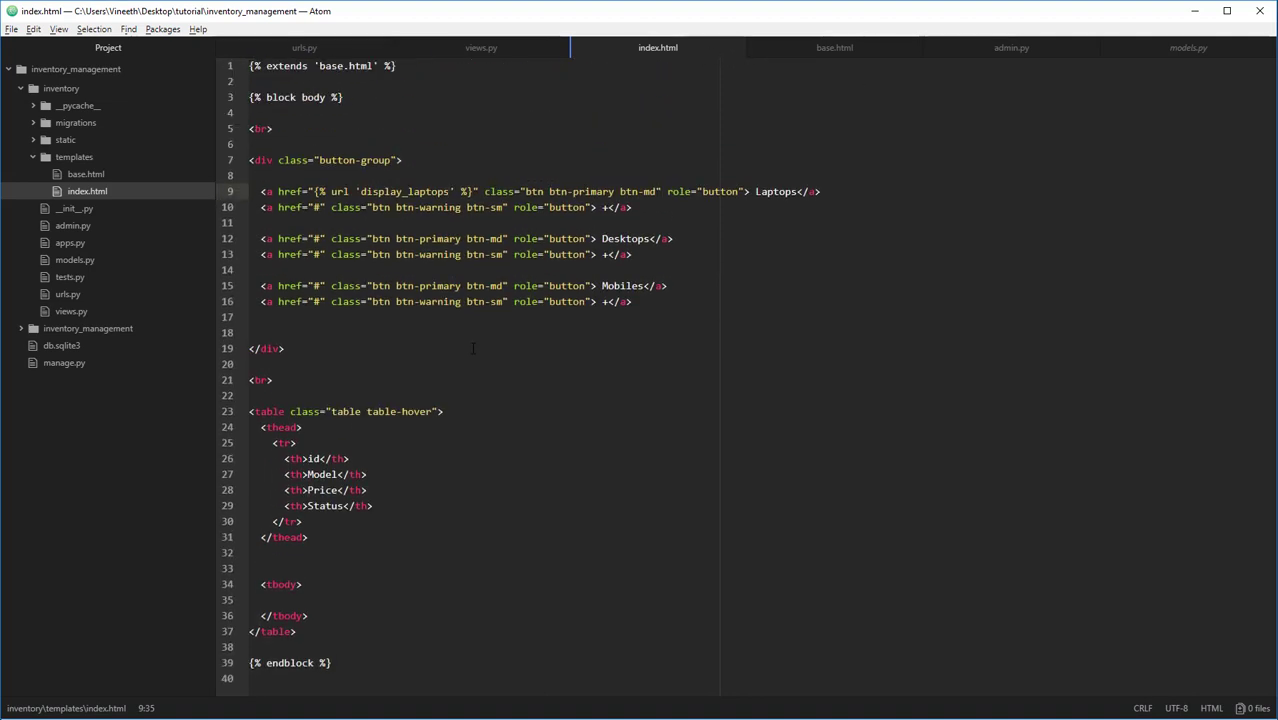
Step: Begin a 'from .models' import at the top of views.py
{"action": "left_click", "coordinate": [304, 48]}
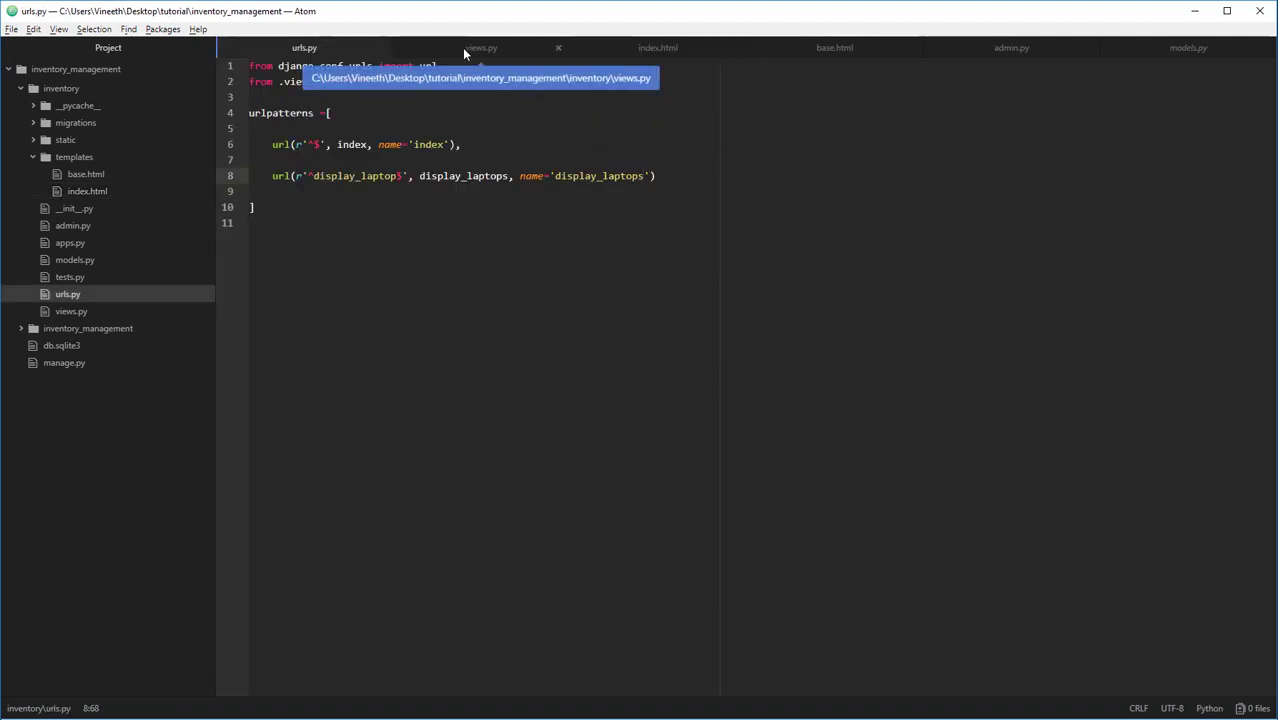
{"action": "left_click", "coordinate": [480, 48]}
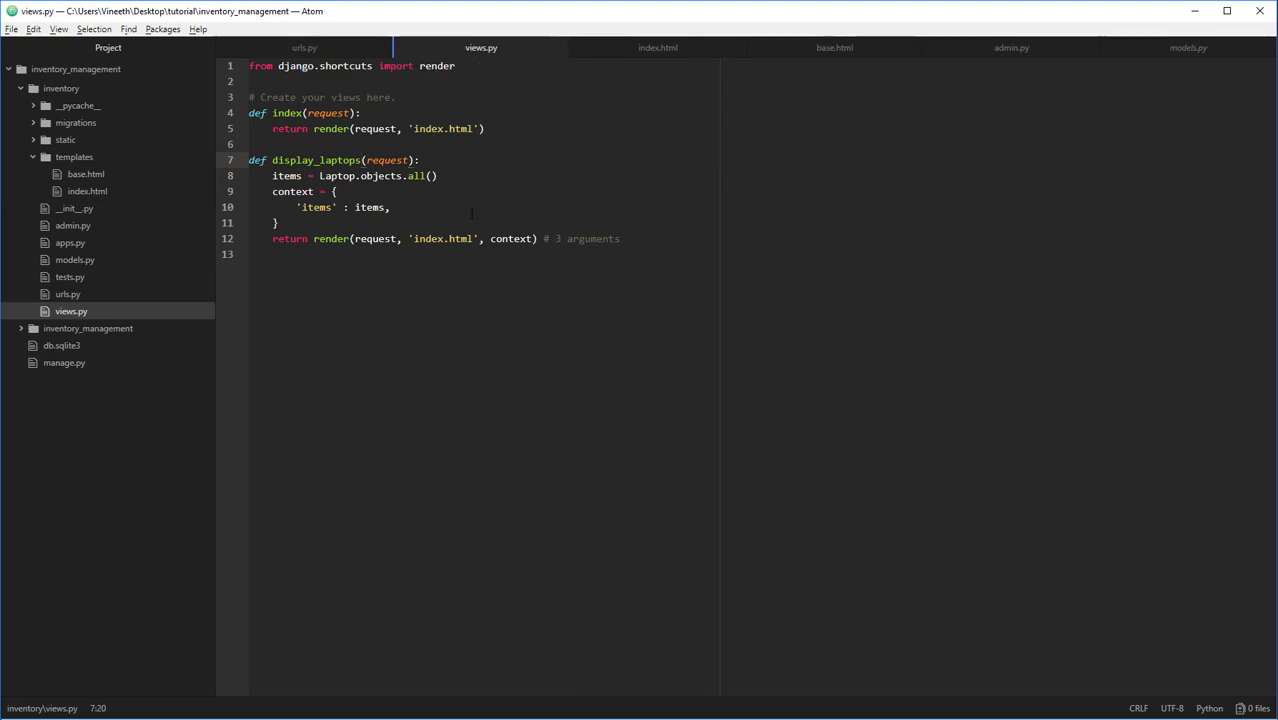
{"action": "left_click", "coordinate": [456, 66]}
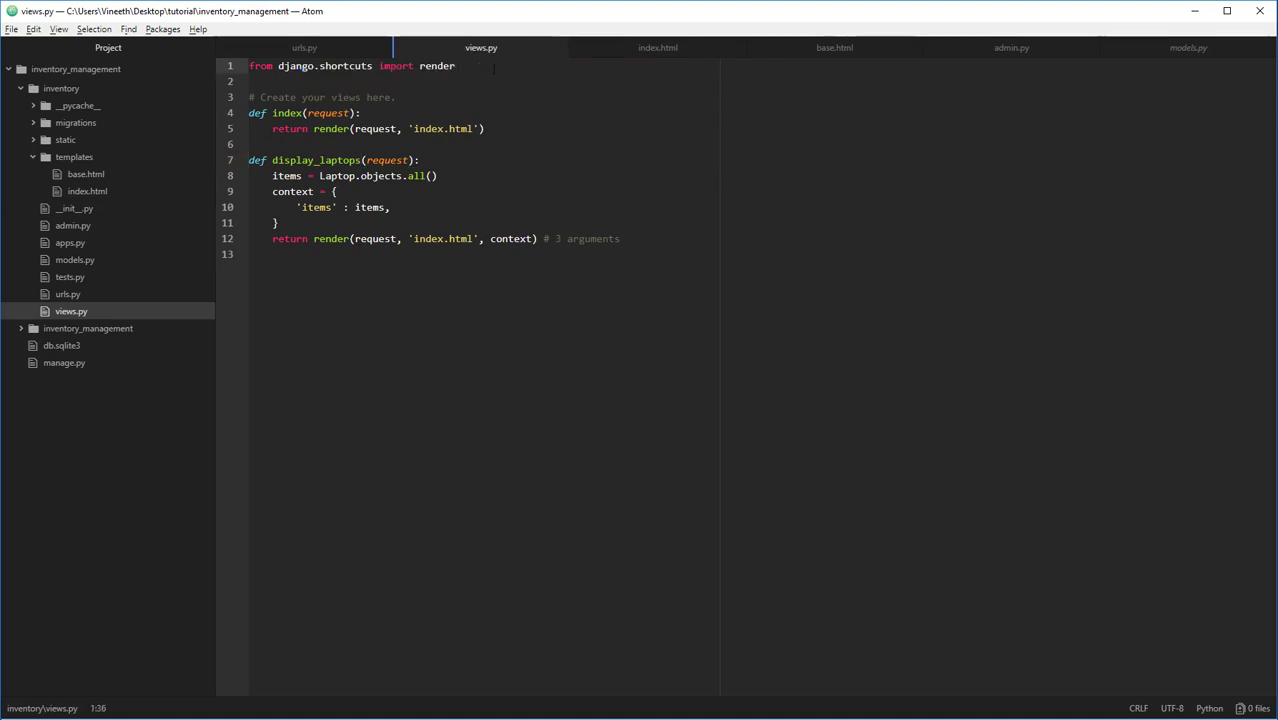
{"action": "type", "text": "from .m"}
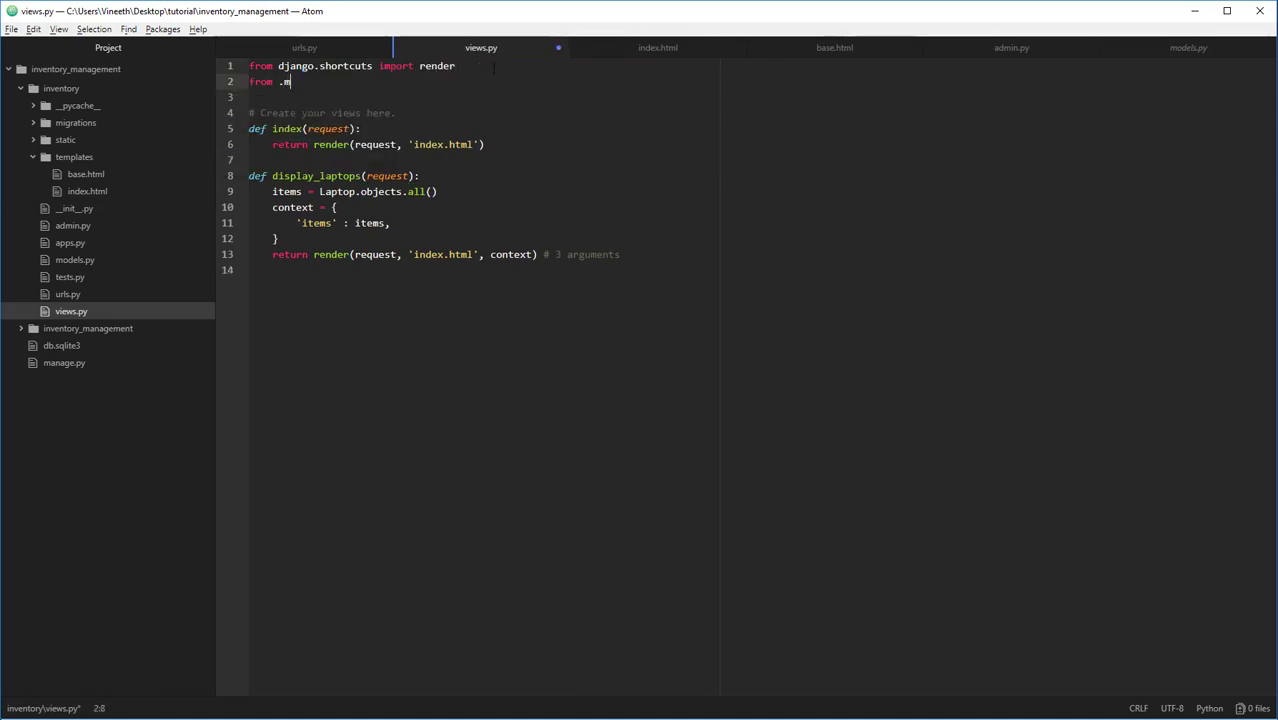
{"action": "type", "text": "ode"}
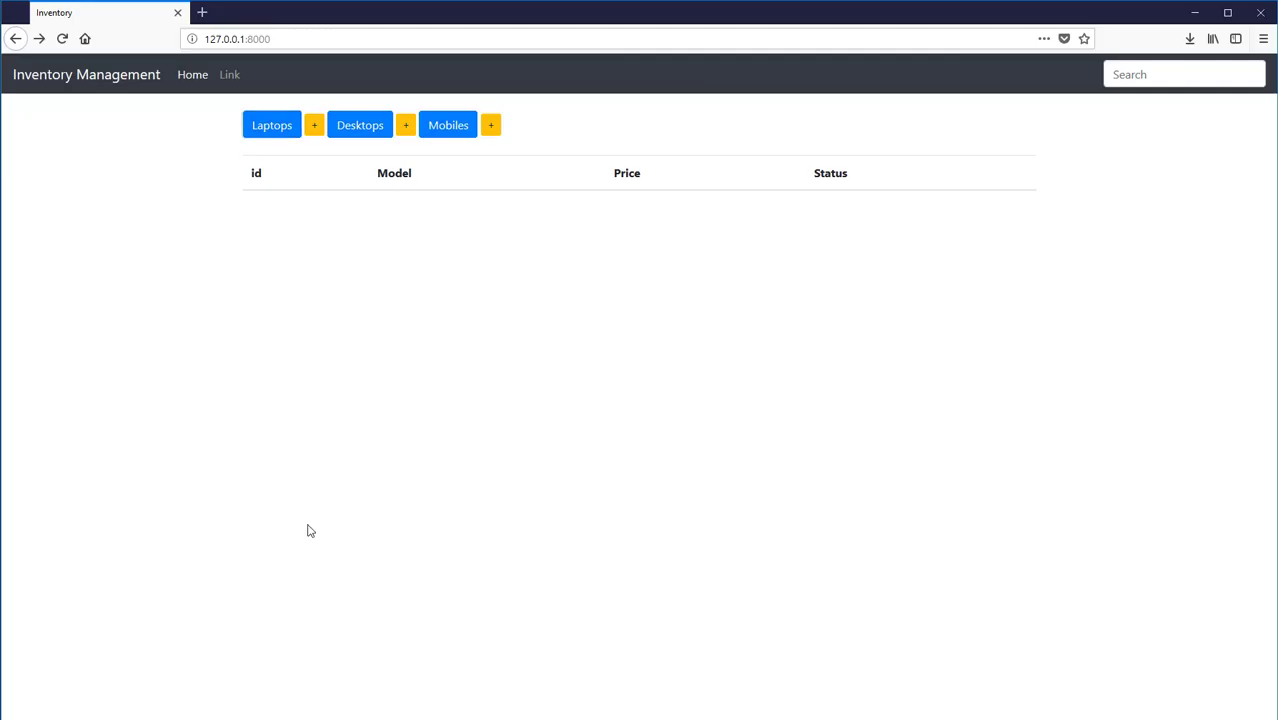
Step: Reload 127.0.0.1:8000 in Firefox to see the Laptops, Desktops and Mobiles buttons above the empty table
{"action": "left_click", "coordinate": [272, 124]}
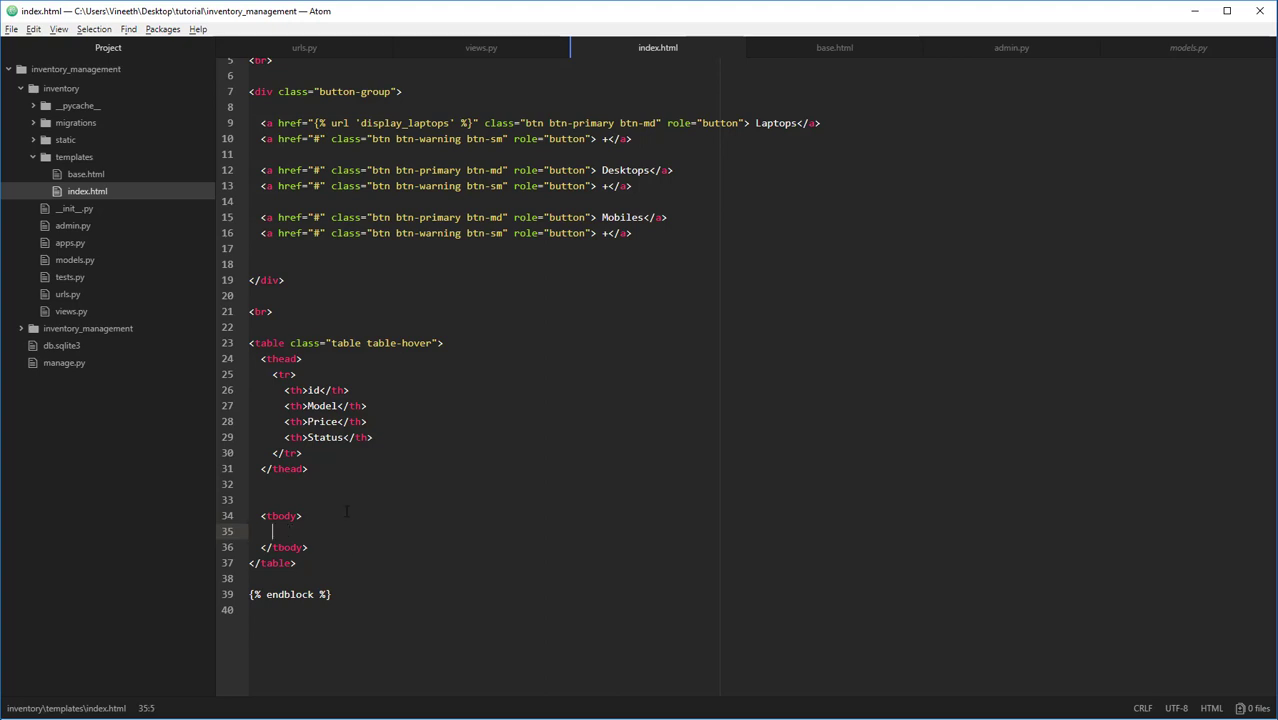
Step: Add {% for item in items %} and {% endfor %} inside the table body of index.html
{"action": "key", "text": "enter"}
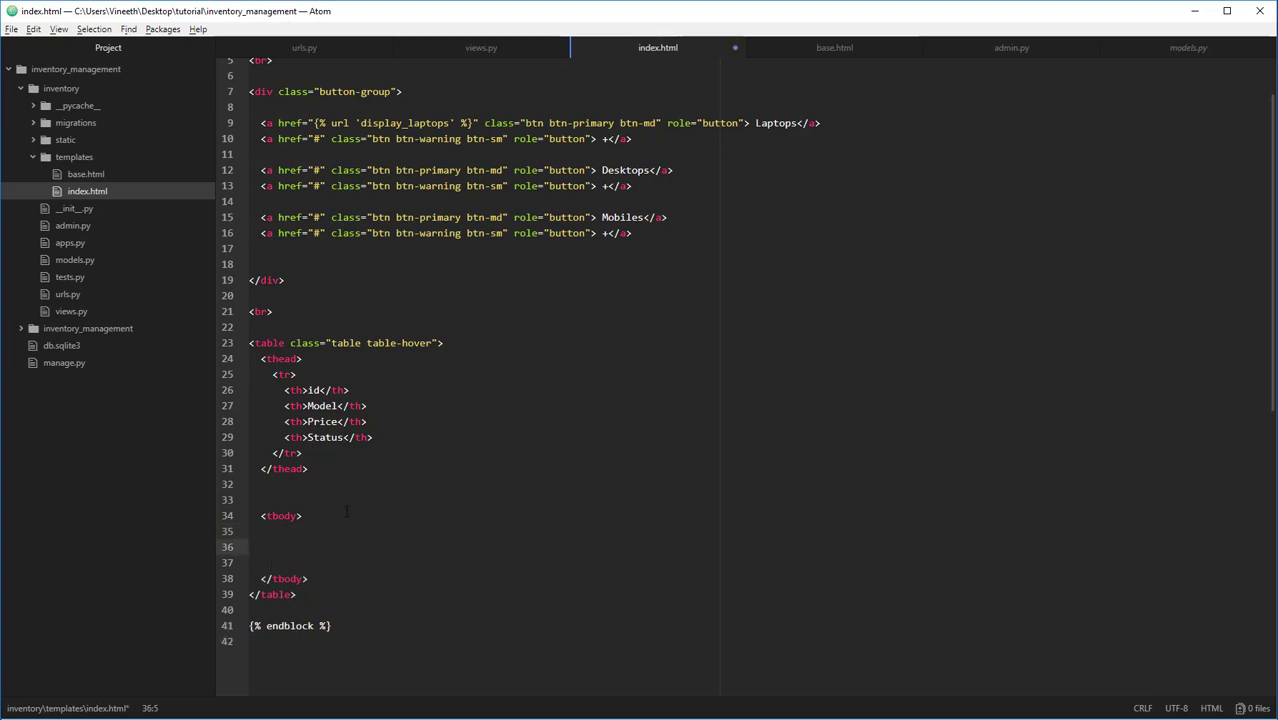
{"action": "type", "text": "{% for"}
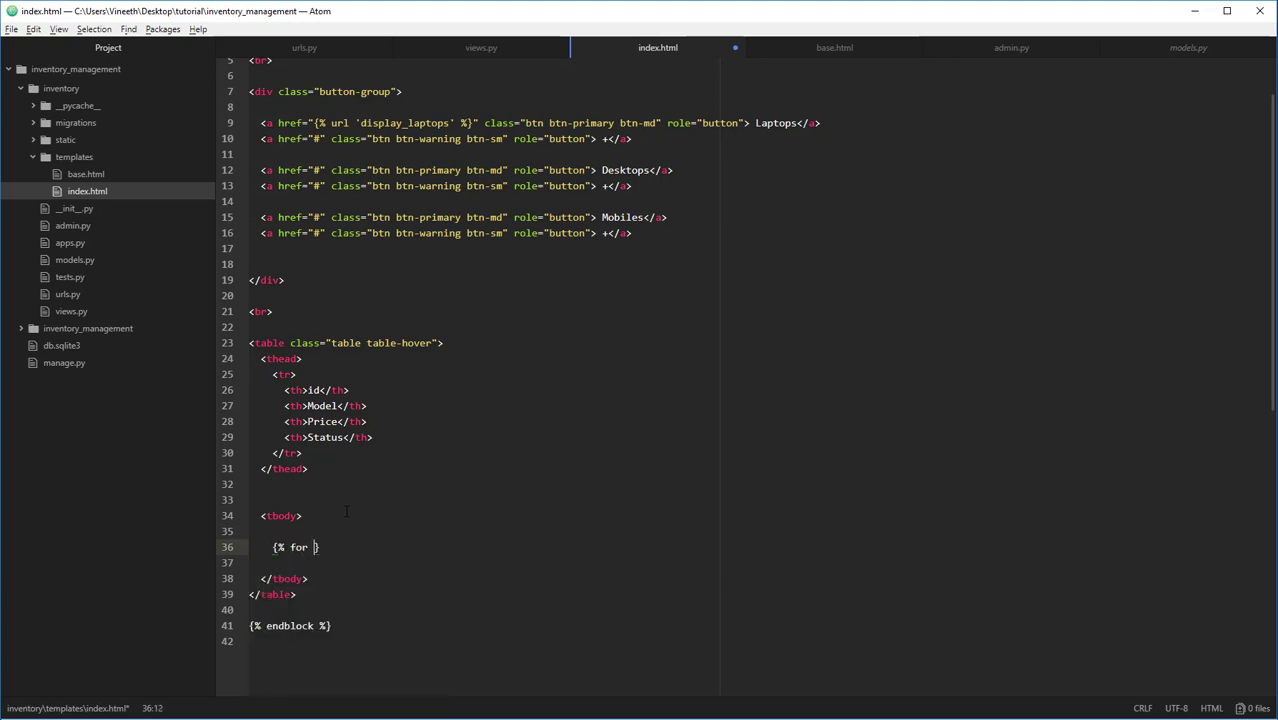
{"action": "type", "text": "item in items %}"}
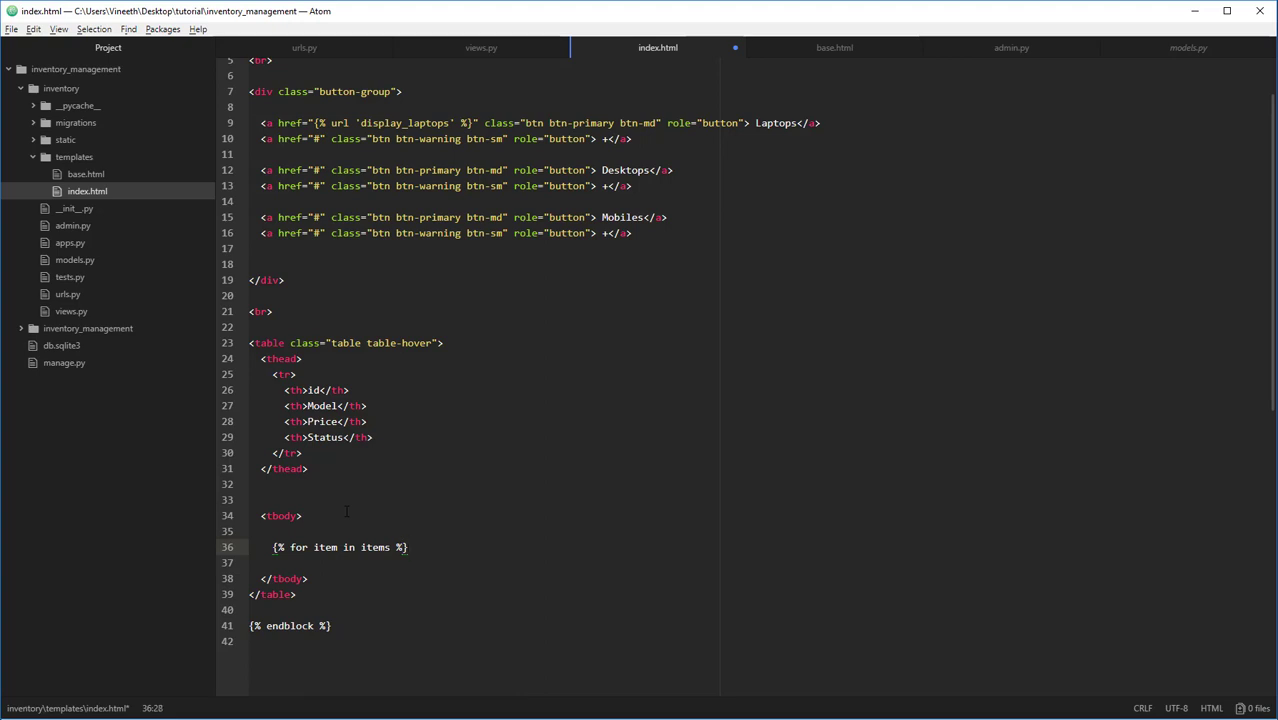
{"action": "key", "text": "enter"}
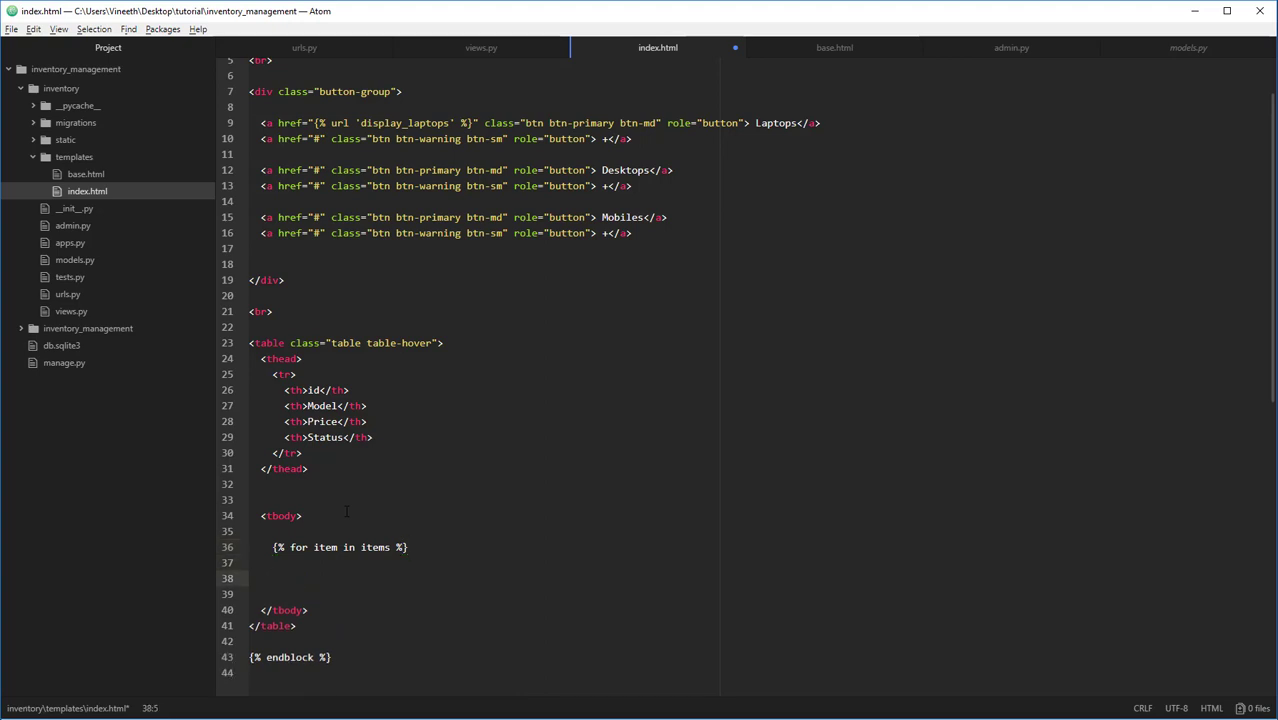
{"action": "type", "text": "{ end fo"}
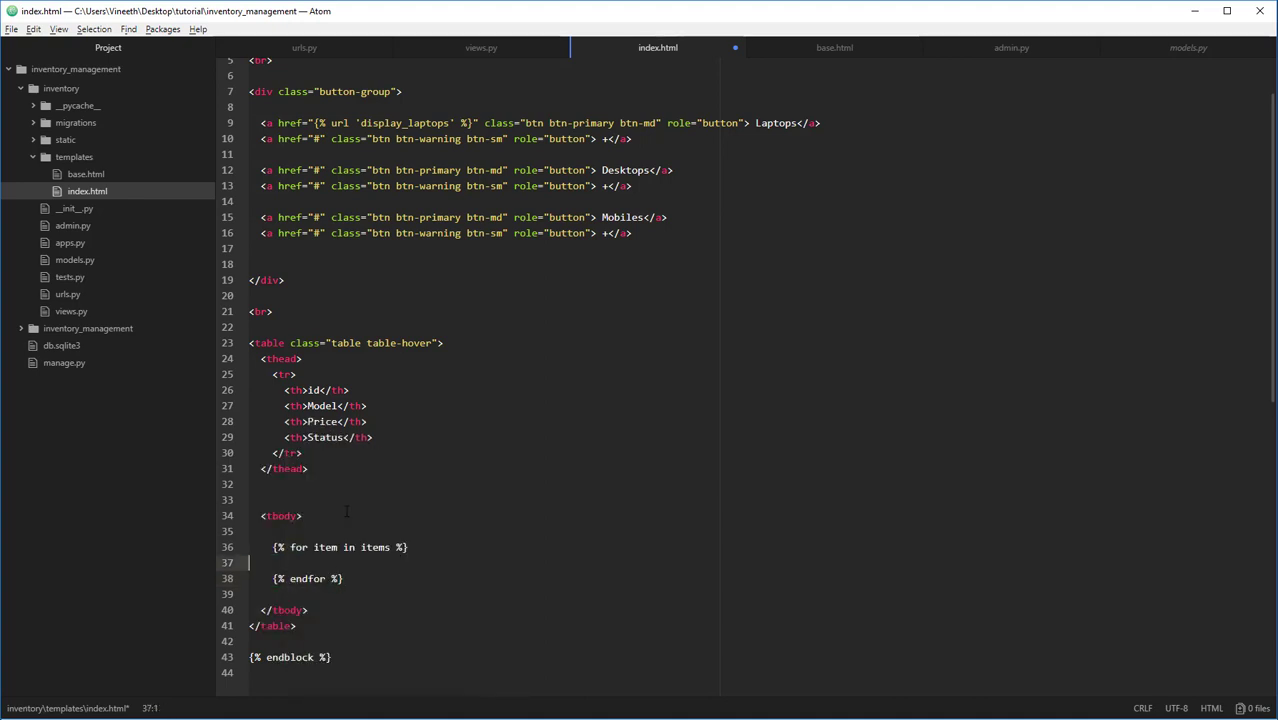
{"action": "key", "text": "enter"}
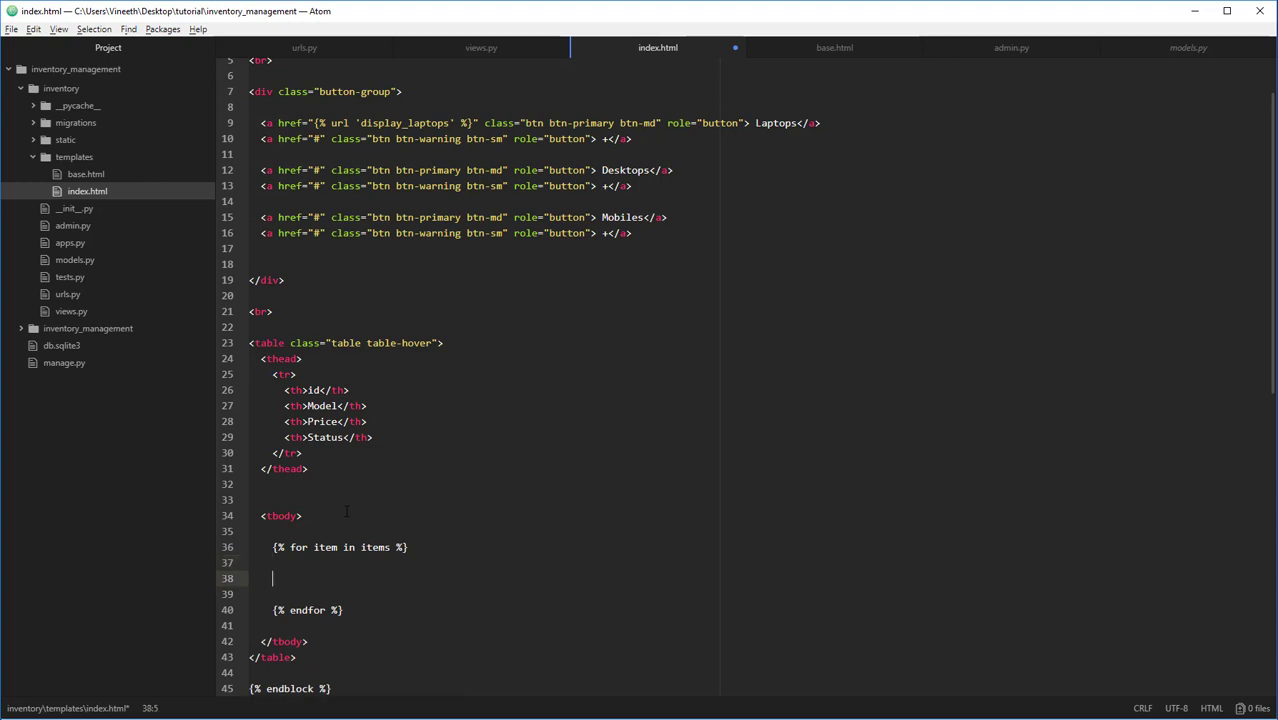
Step: Confirm the loop's items variable matches the 'items' key in the views.py context
{"action": "double_click", "coordinate": [376, 548]}
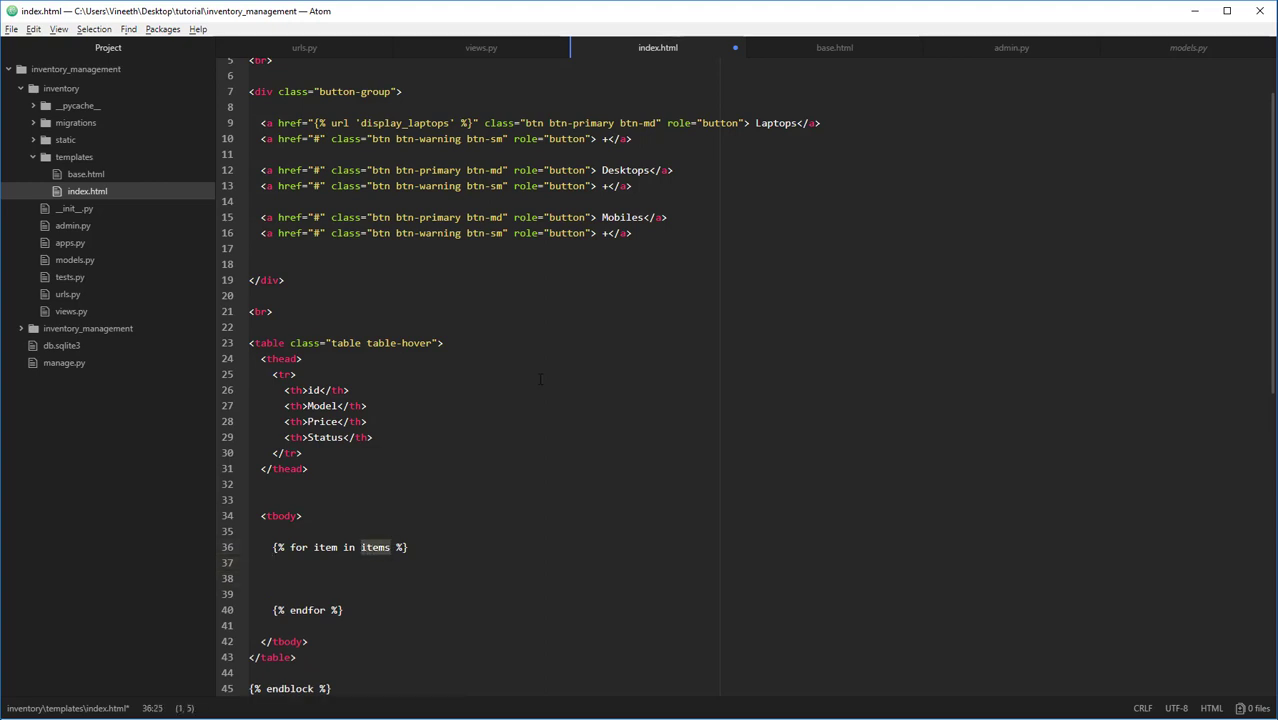
{"action": "left_click", "coordinate": [480, 48]}
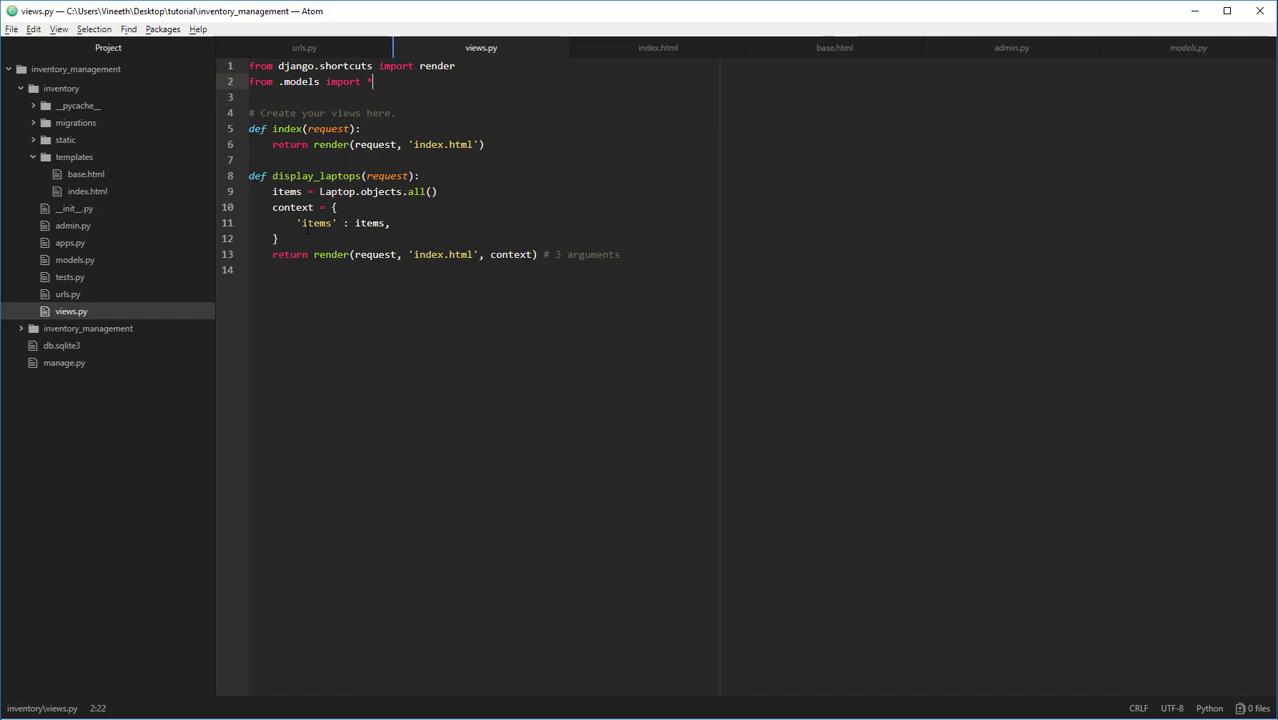
{"action": "double_click", "coordinate": [316, 222]}
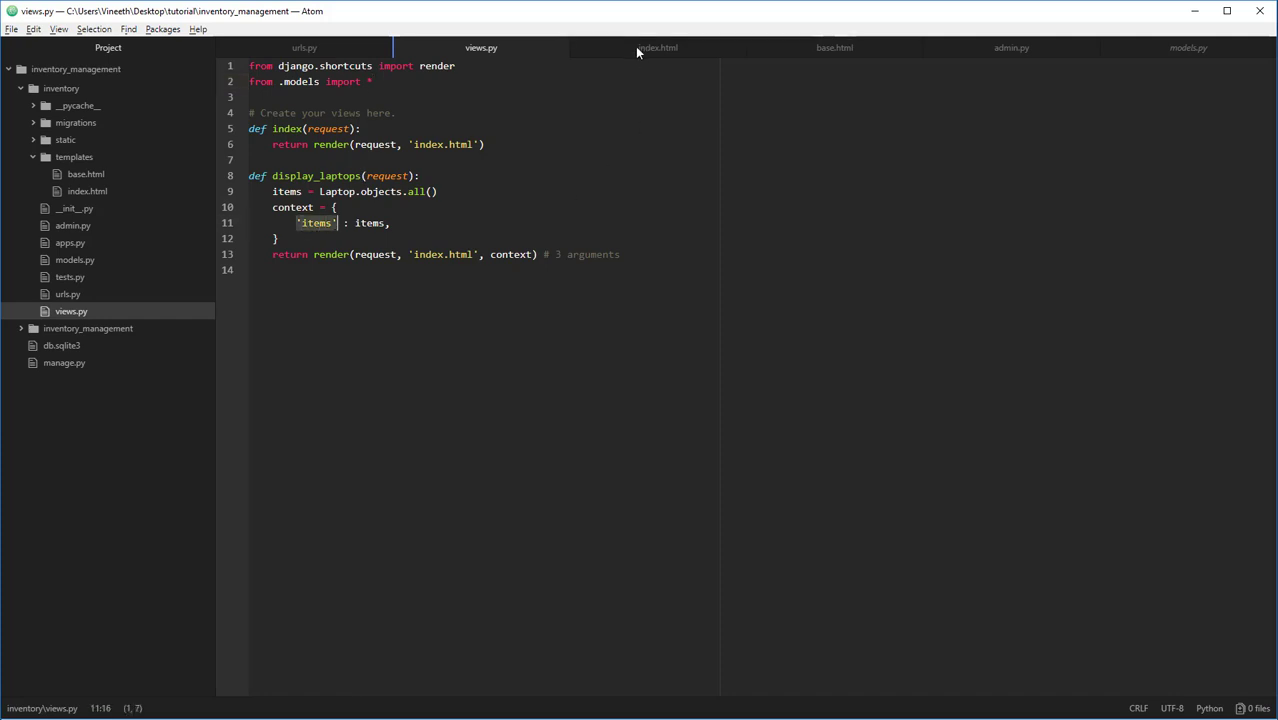
{"action": "left_click", "coordinate": [658, 48]}
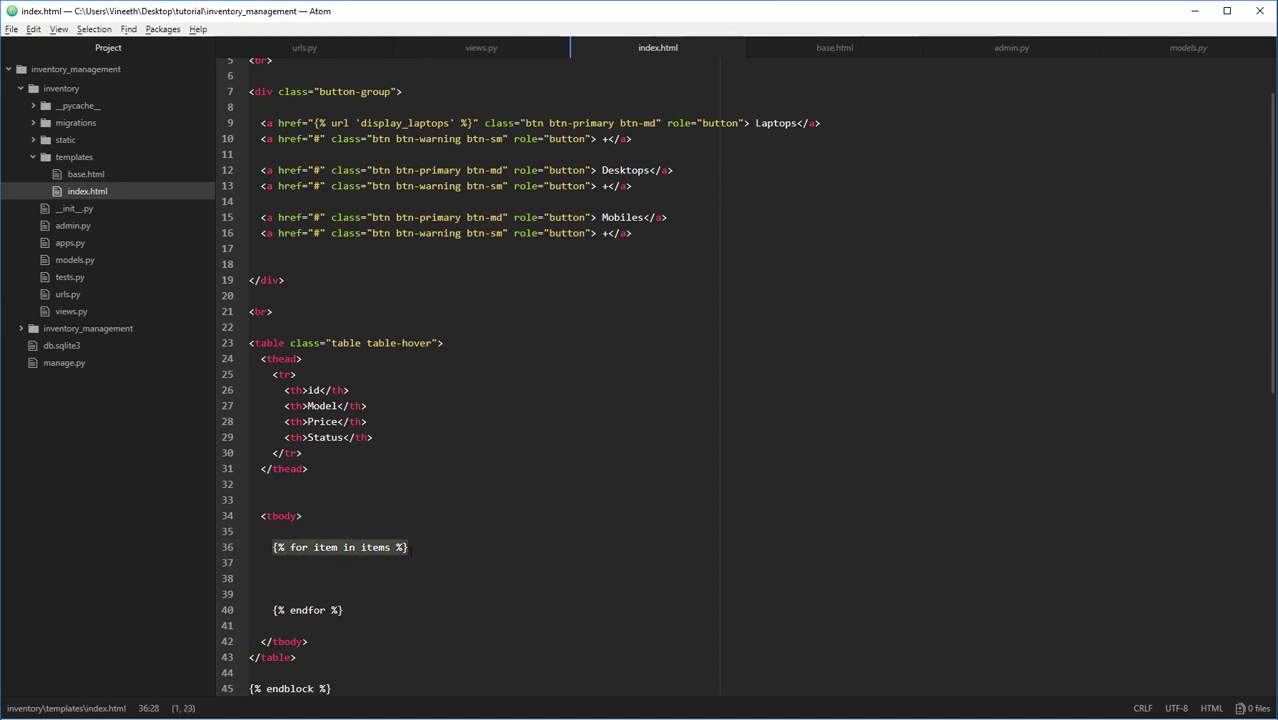
{"action": "double_click", "coordinate": [324, 548]}
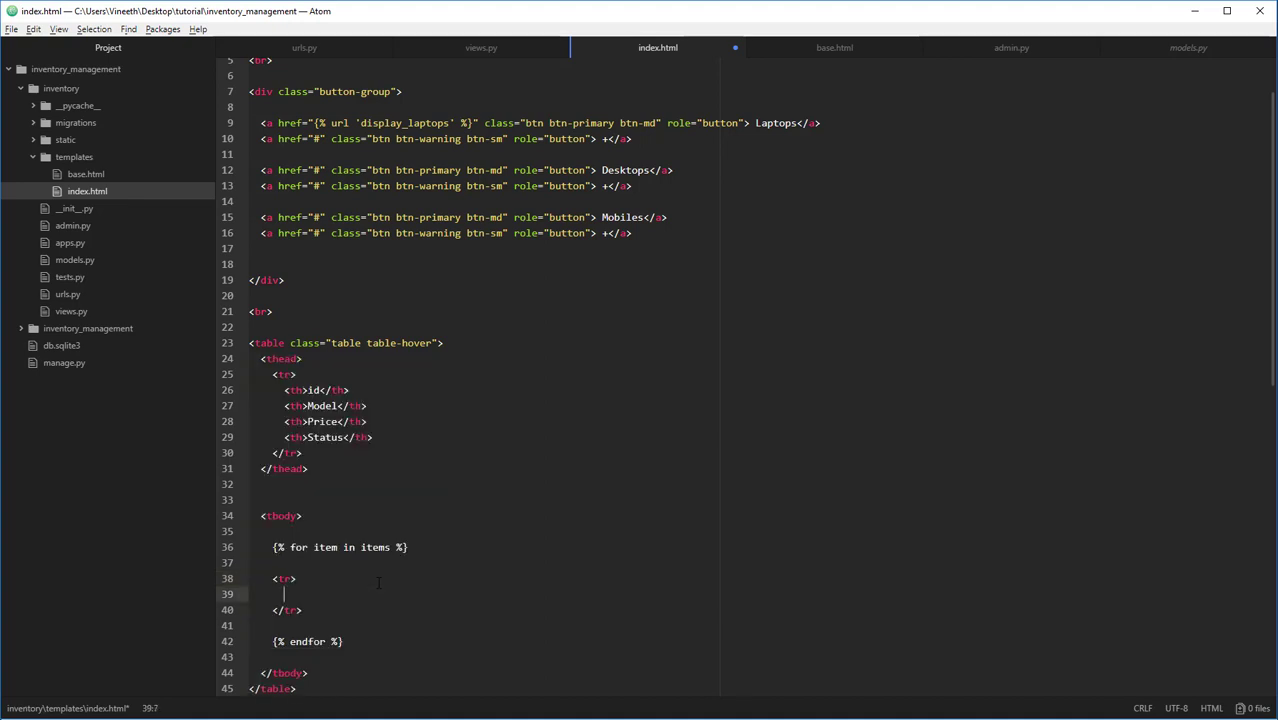
Step: Fill the loop row with <td> cells for item.pk, type, price, status and issues, and save
{"action": "type", "text": "<td></td>"}
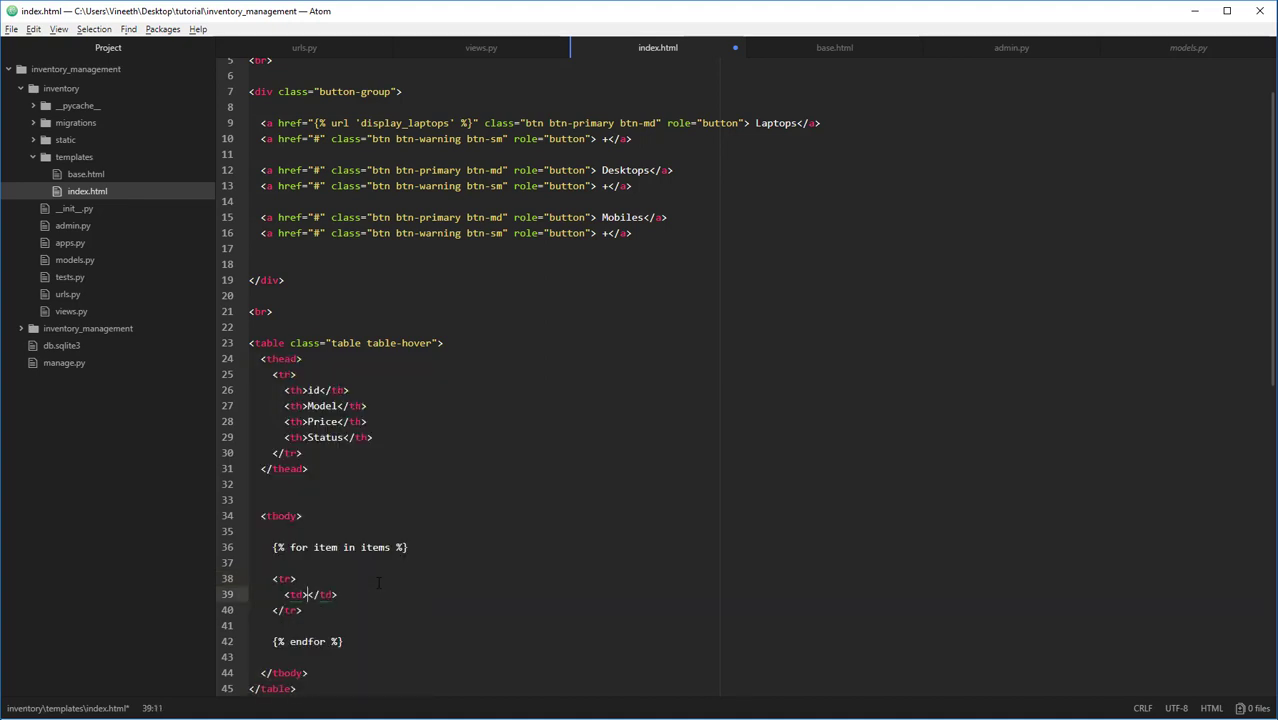
{"action": "type", "text": "{{ item./ }}"}
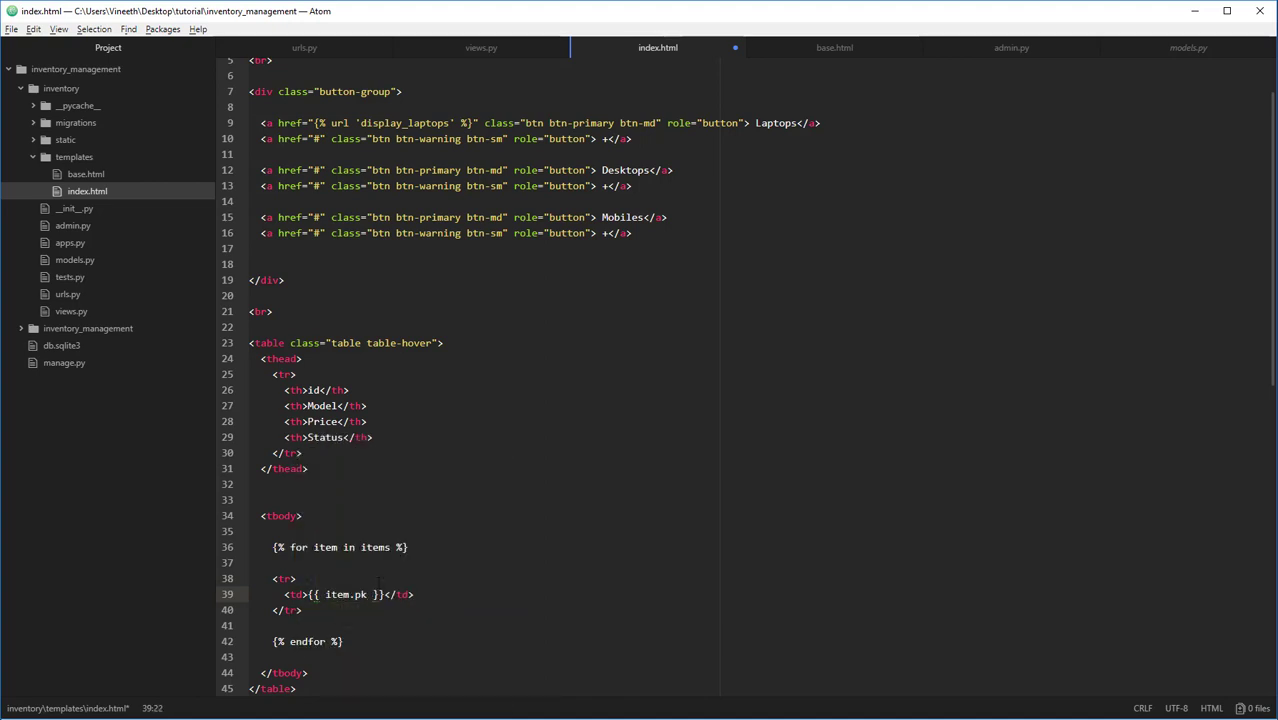
{"action": "key", "text": "enter"}
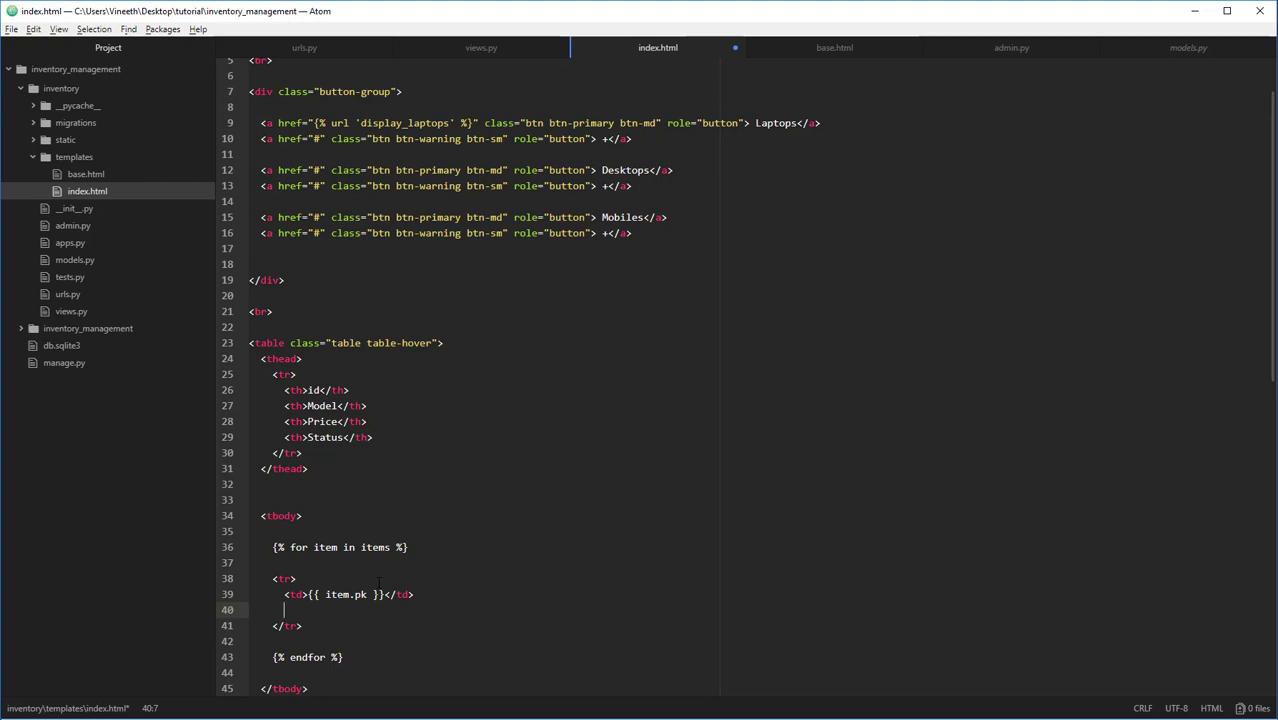
{"action": "type", "text": "<td></td>"}
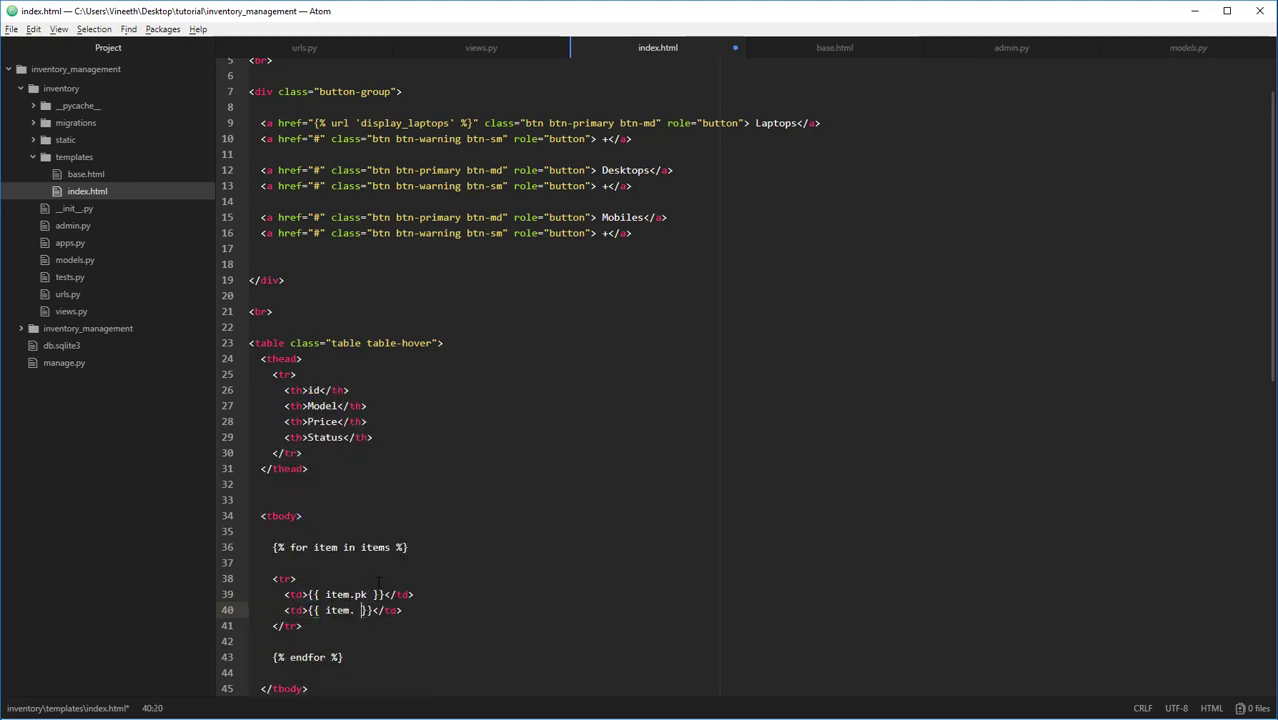
{"action": "type", "text": "type"}
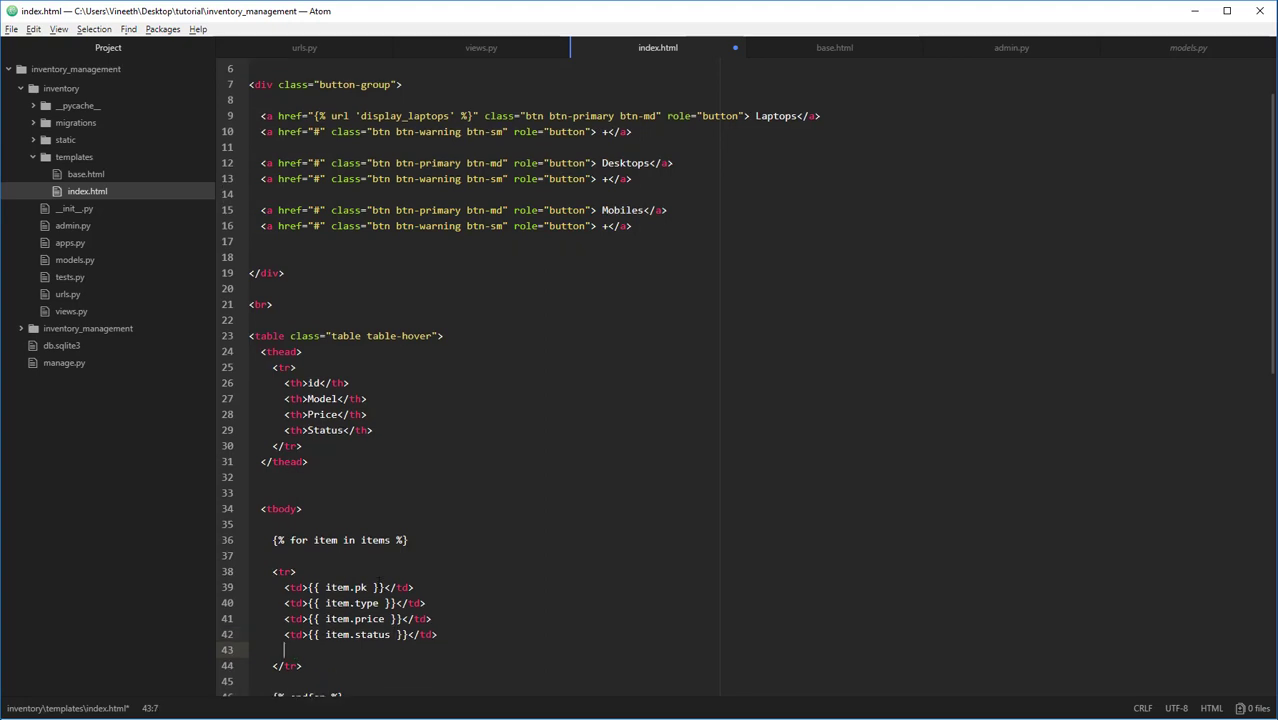
{"action": "type", "text": "item.issues }}</td>"}
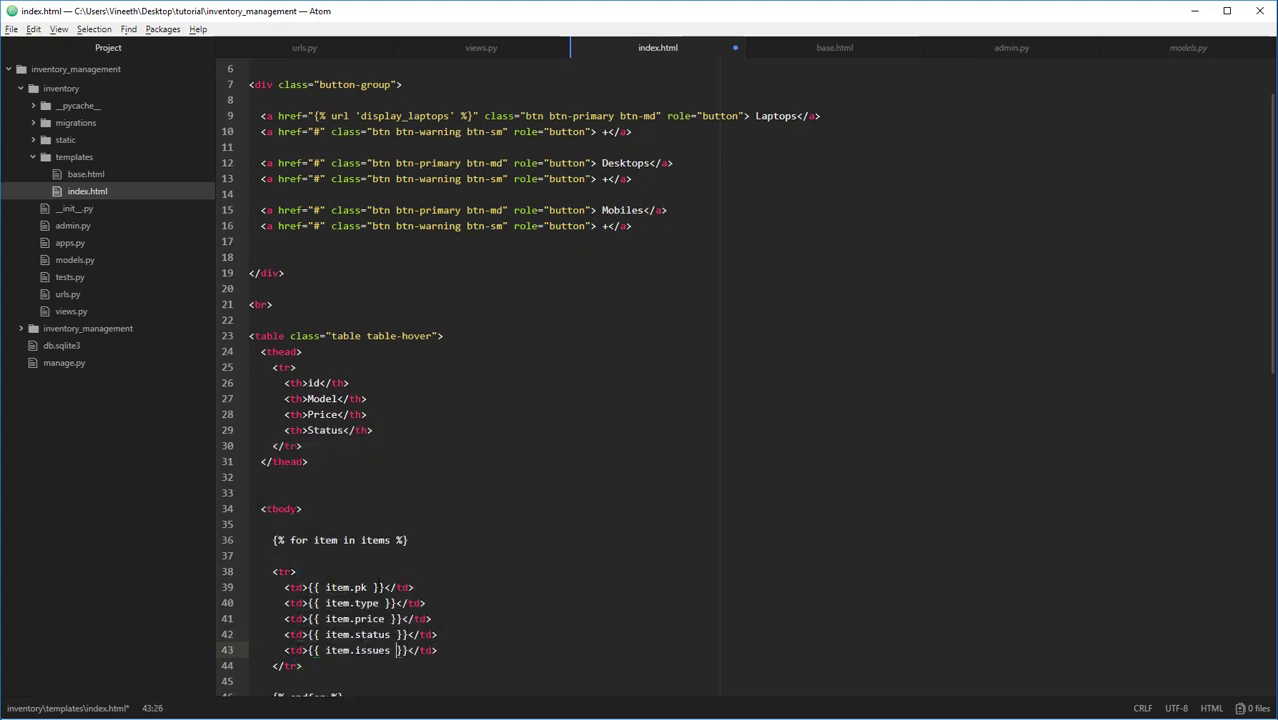
{"action": "key", "text": "ctrl+s"}
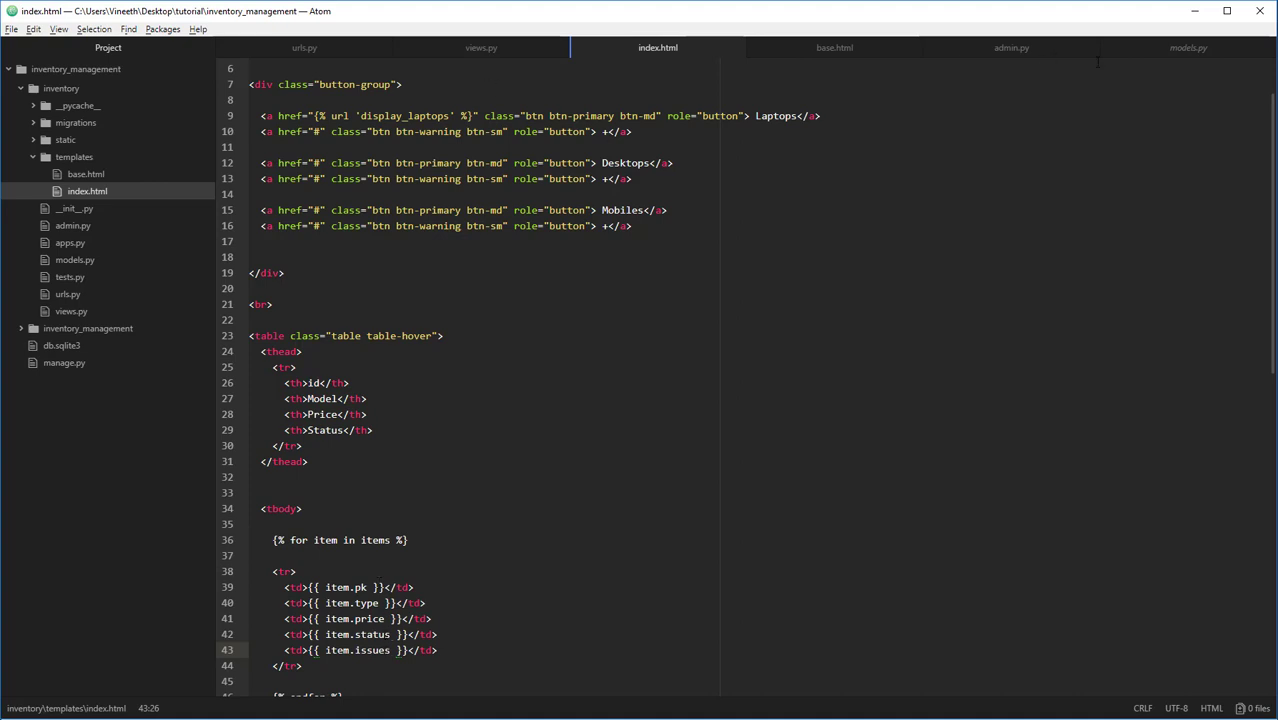
Step: Check the Device field names in models.py against the template cells
{"action": "left_click", "coordinate": [1188, 48]}
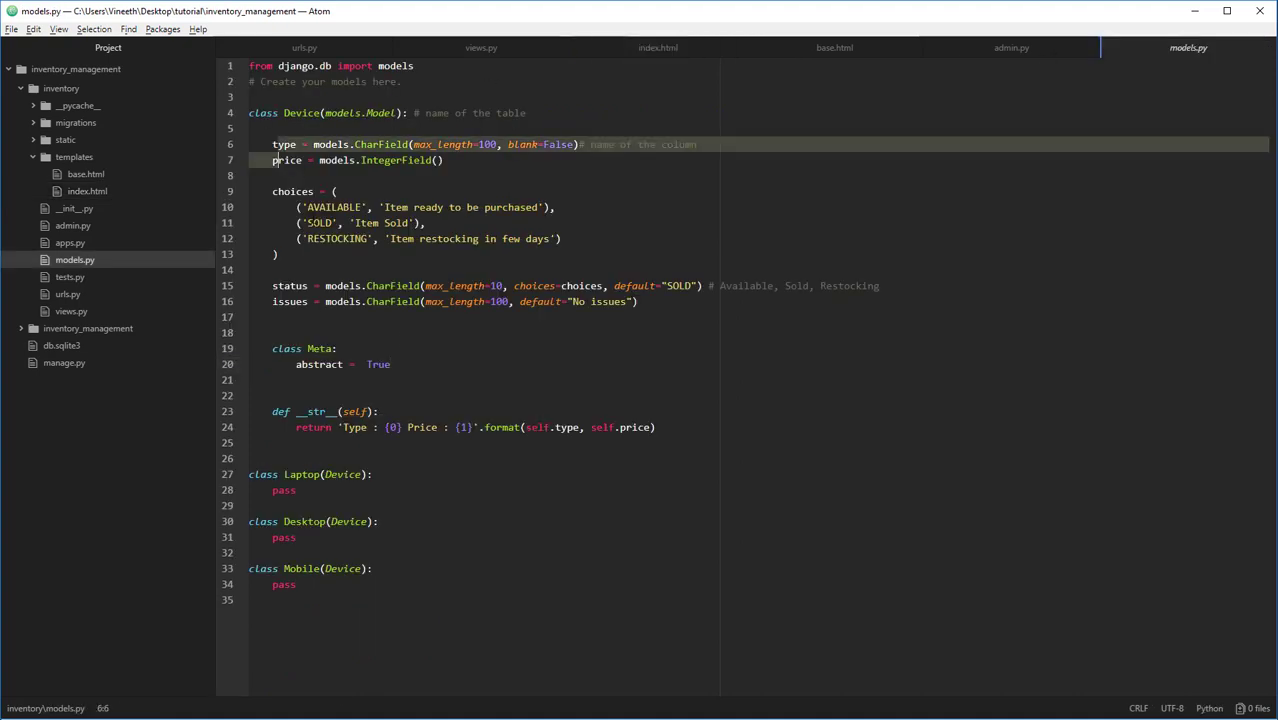
{"action": "left_click", "coordinate": [658, 48]}
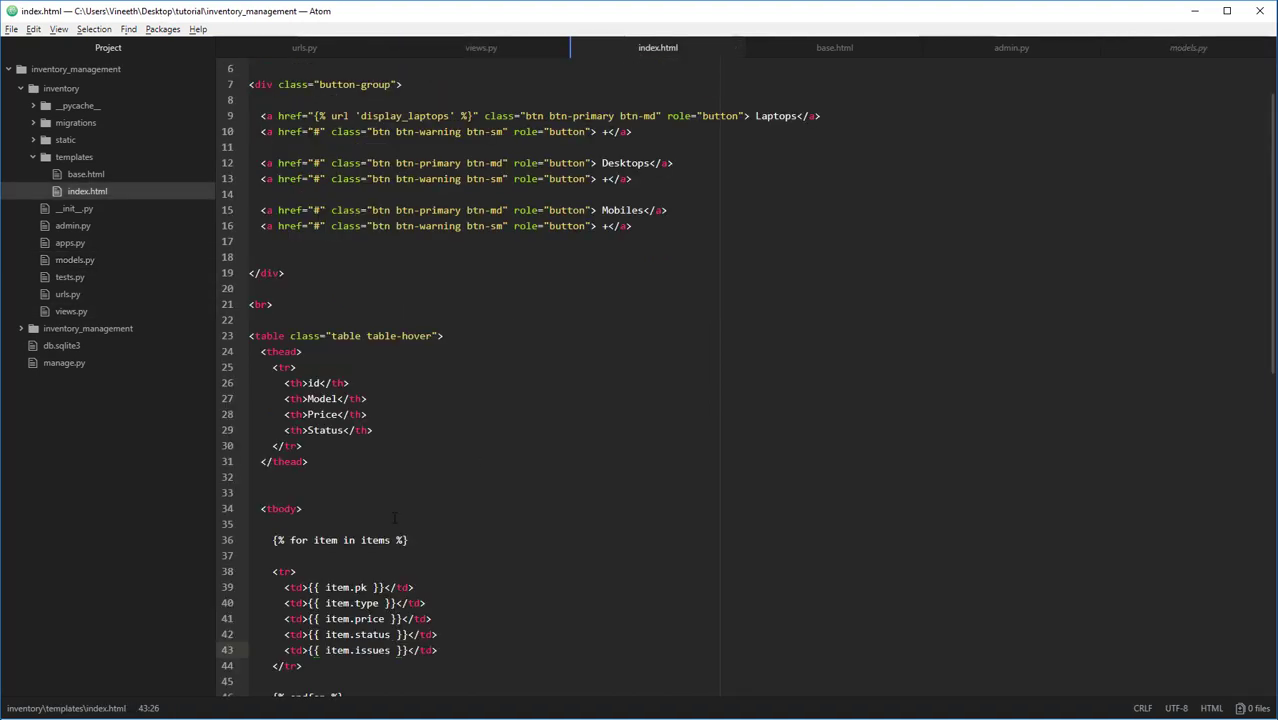
{"action": "scroll", "scroll_direction": "down", "scroll_amount": 3}
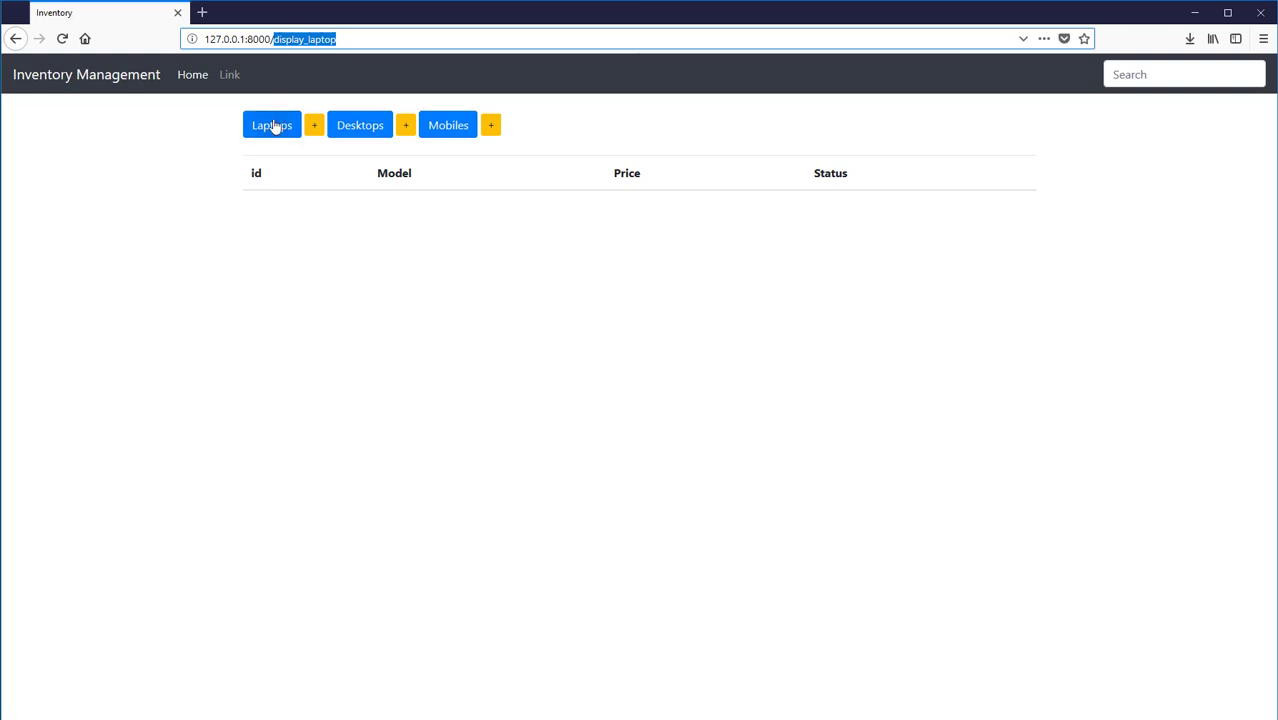
Step: Reload the laptops page so the table shows Laptop 1 and Laptop 2 with price, status and issues
{"action": "left_click", "coordinate": [272, 124]}
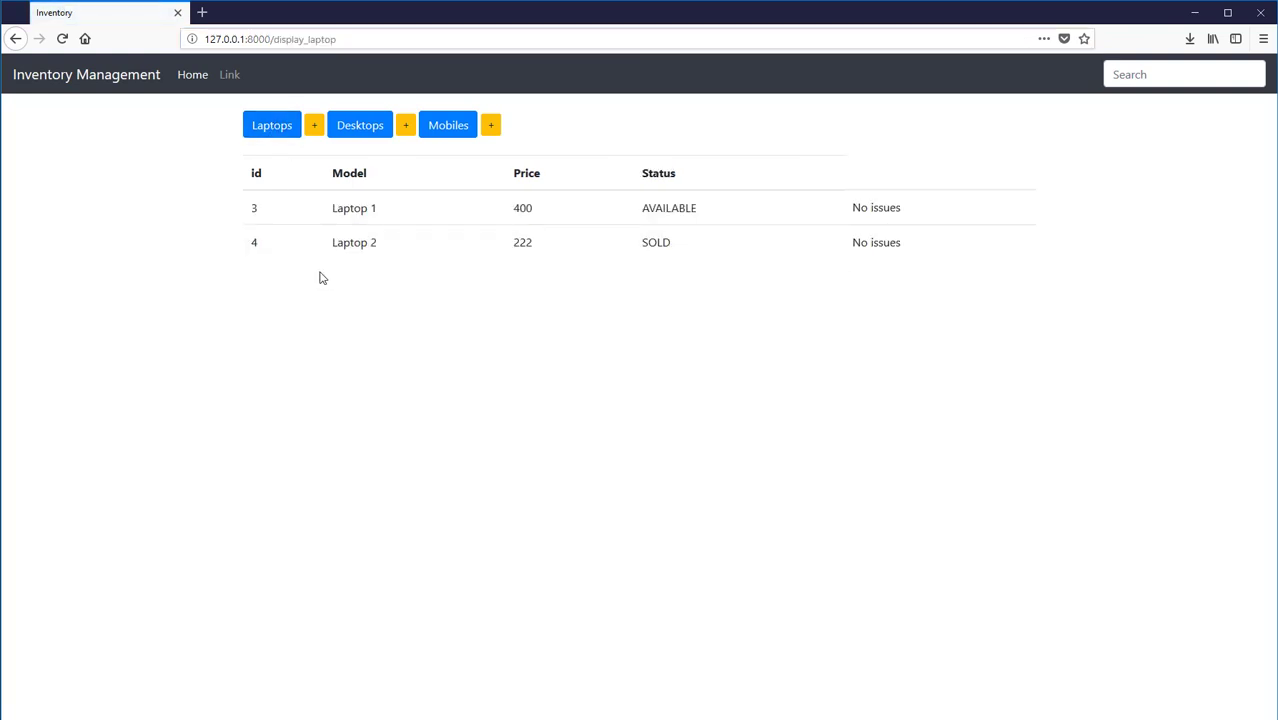
{"action": "mouse_move", "coordinate": [284, 232]}
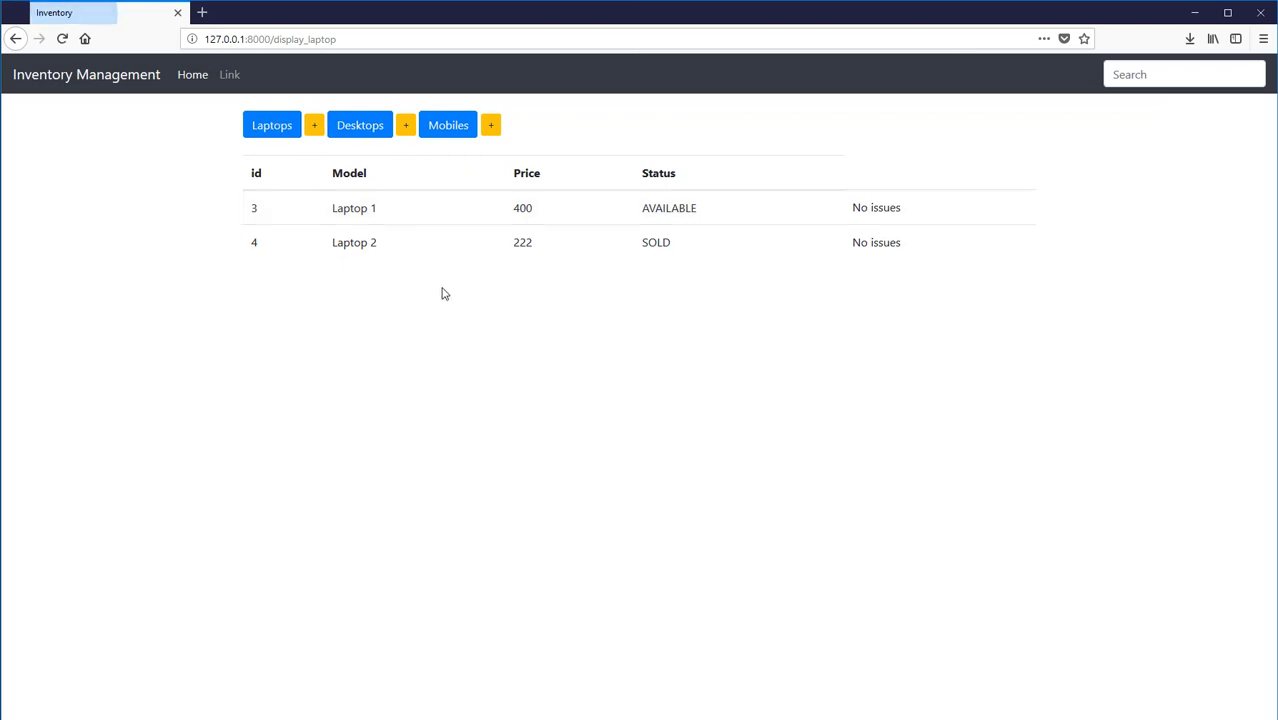
{"action": "mouse_move", "coordinate": [490, 206]}
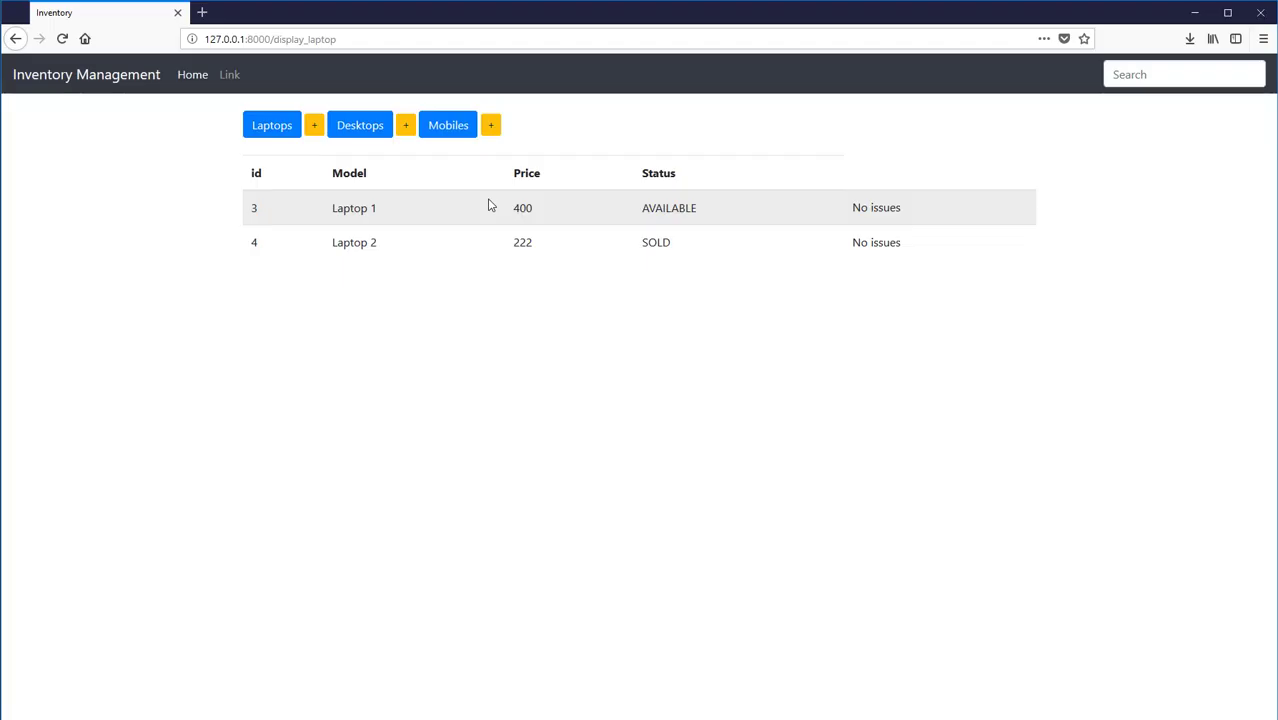
{"action": "left_click", "coordinate": [448, 124]}
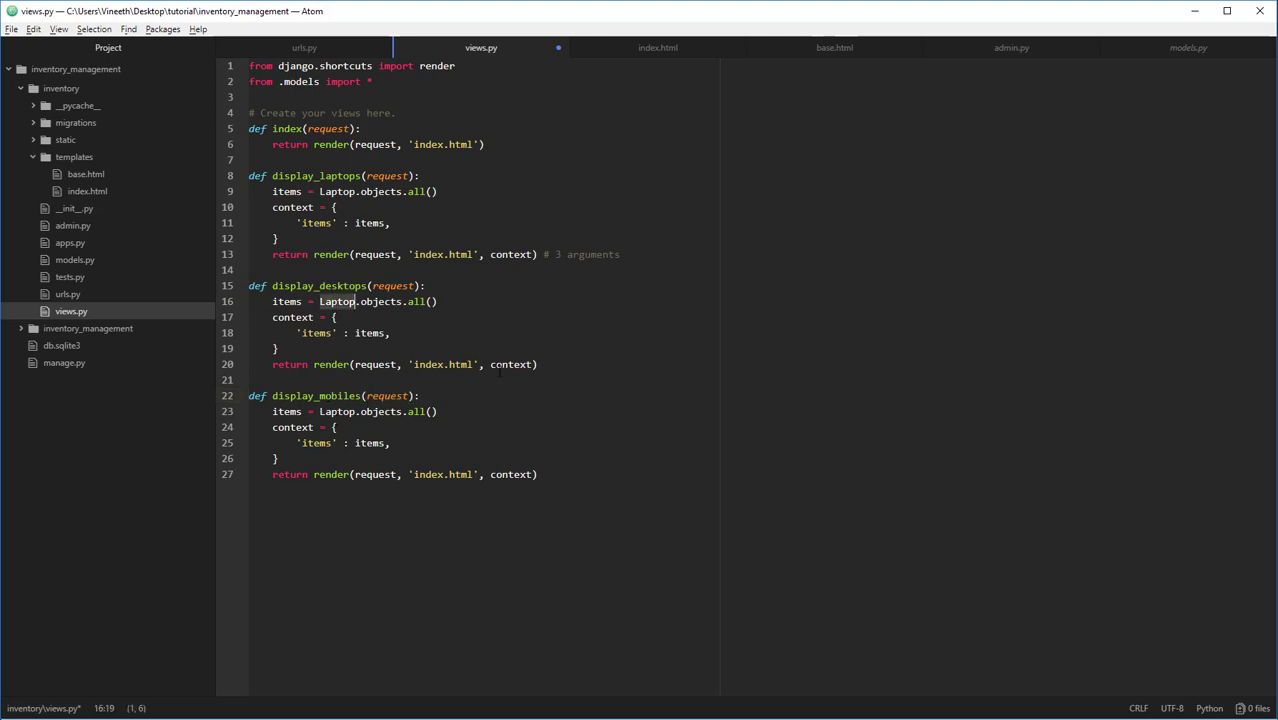
Step: Change display_desktops to query Desktop.objects.all() and display_mobiles to query Mobile.objects.all()
{"action": "type", "text": "Desk"}
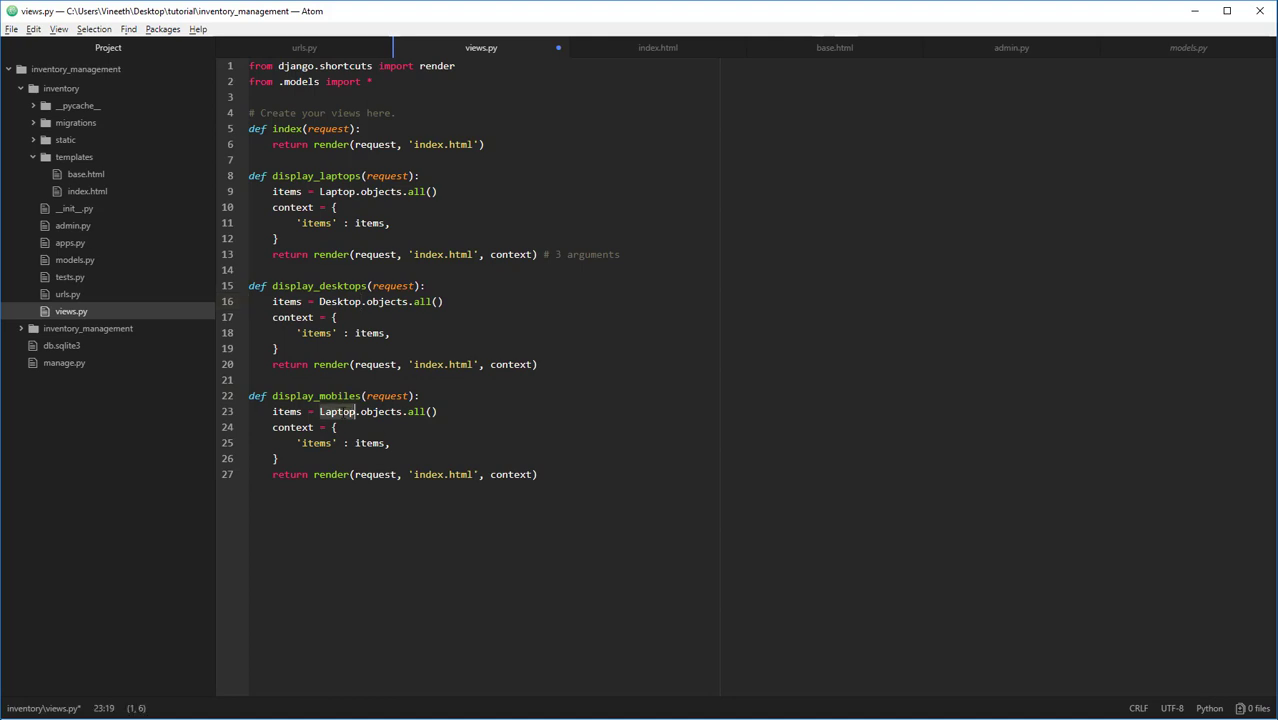
{"action": "type", "text": "Mobile"}
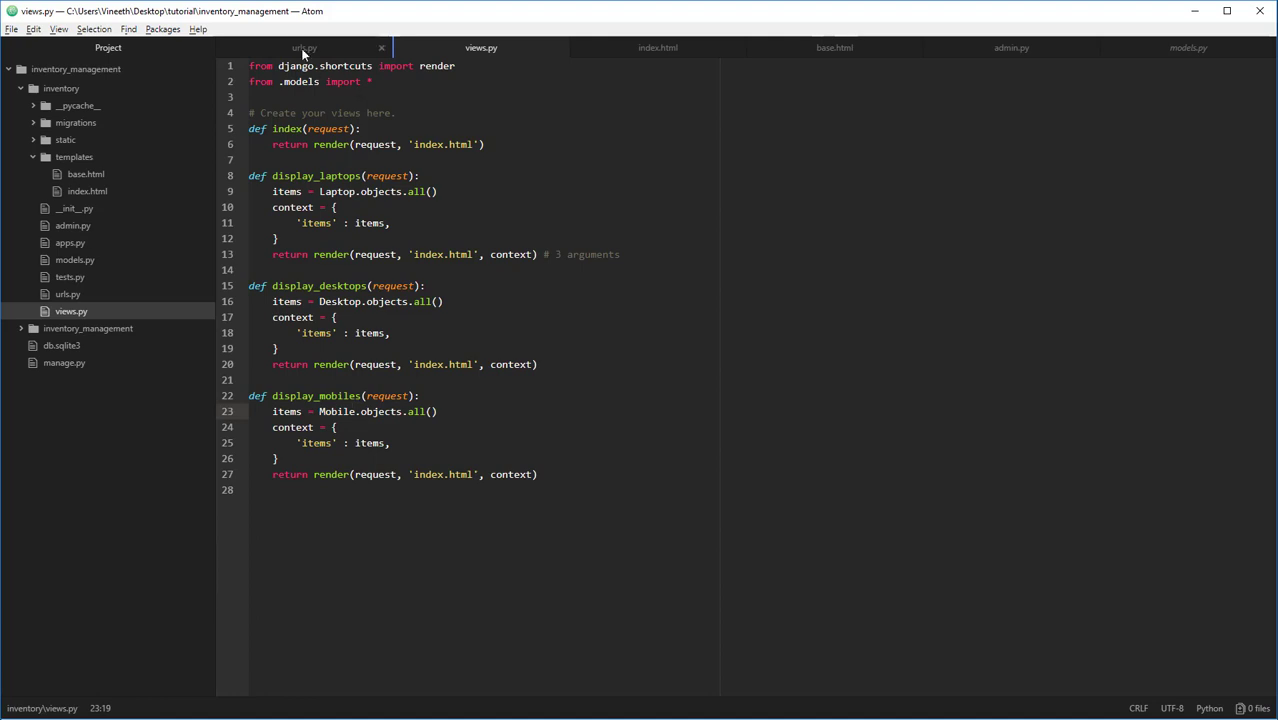
{"action": "mouse_move", "coordinate": [304, 48]}
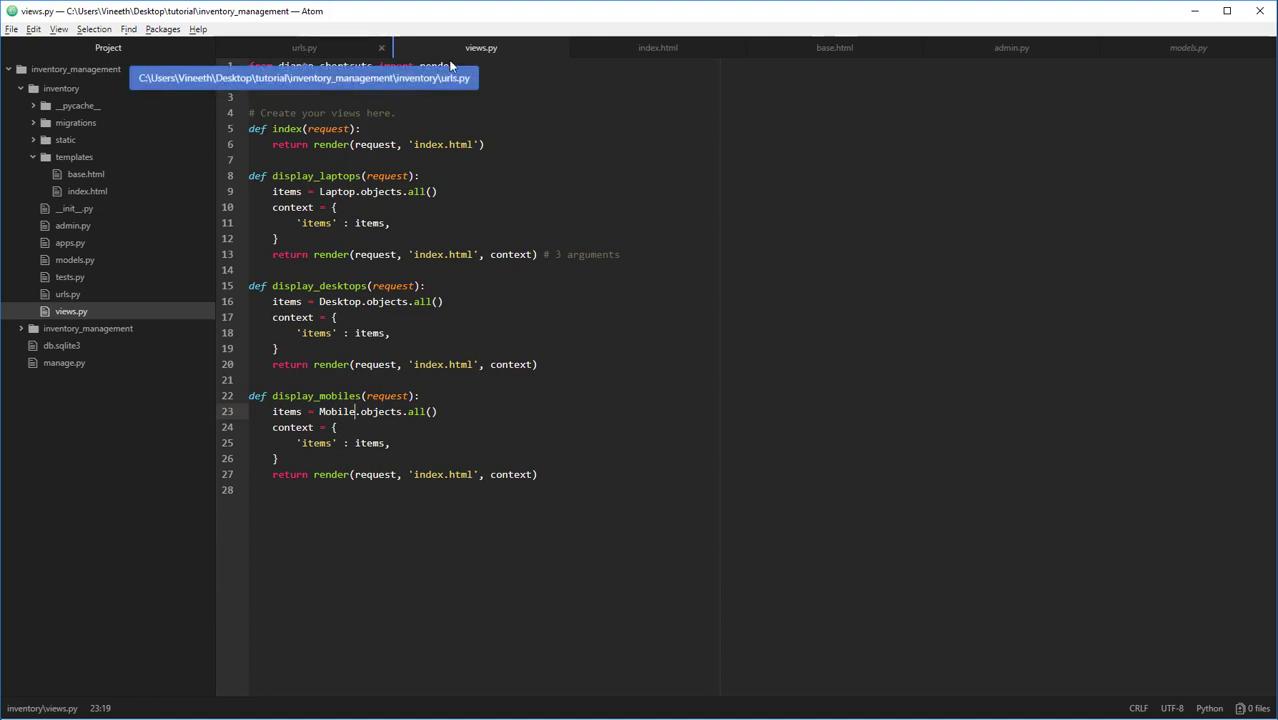
Step: Duplicate the display_laptops url() line in urls.py for the desktops and mobiles routes
{"action": "left_click", "coordinate": [304, 48]}
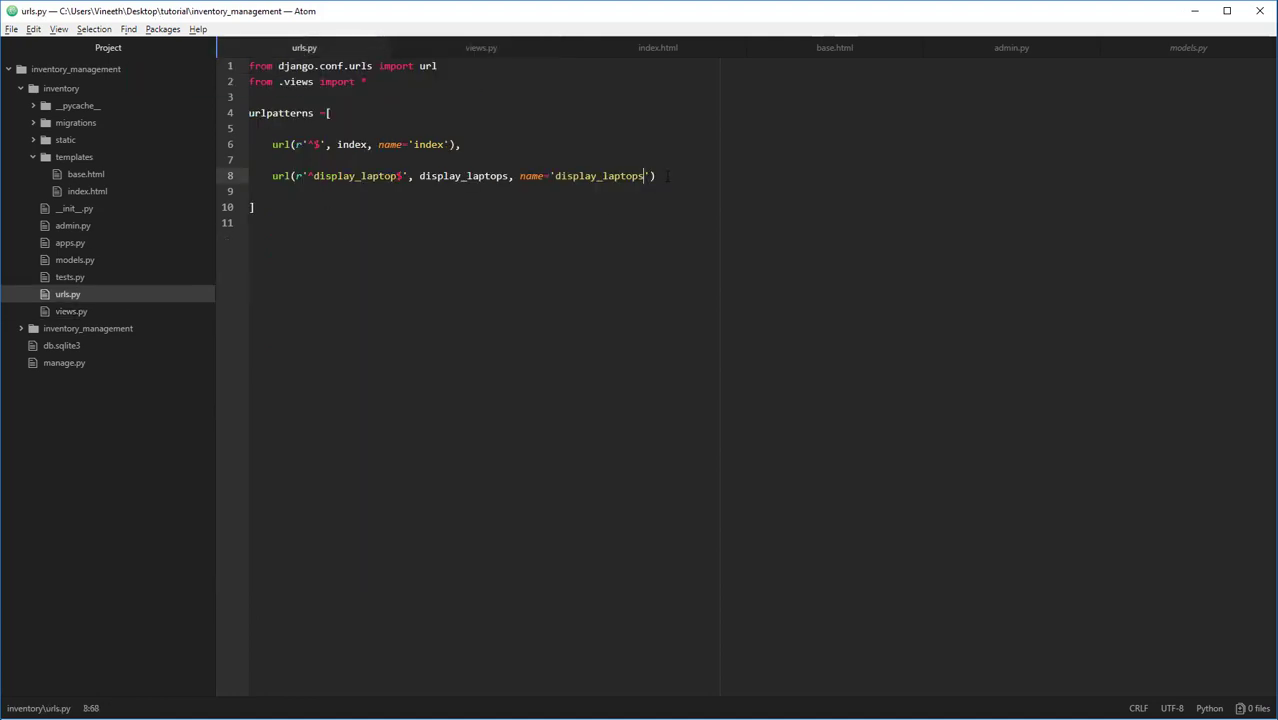
{"action": "key", "text": "Enter"}
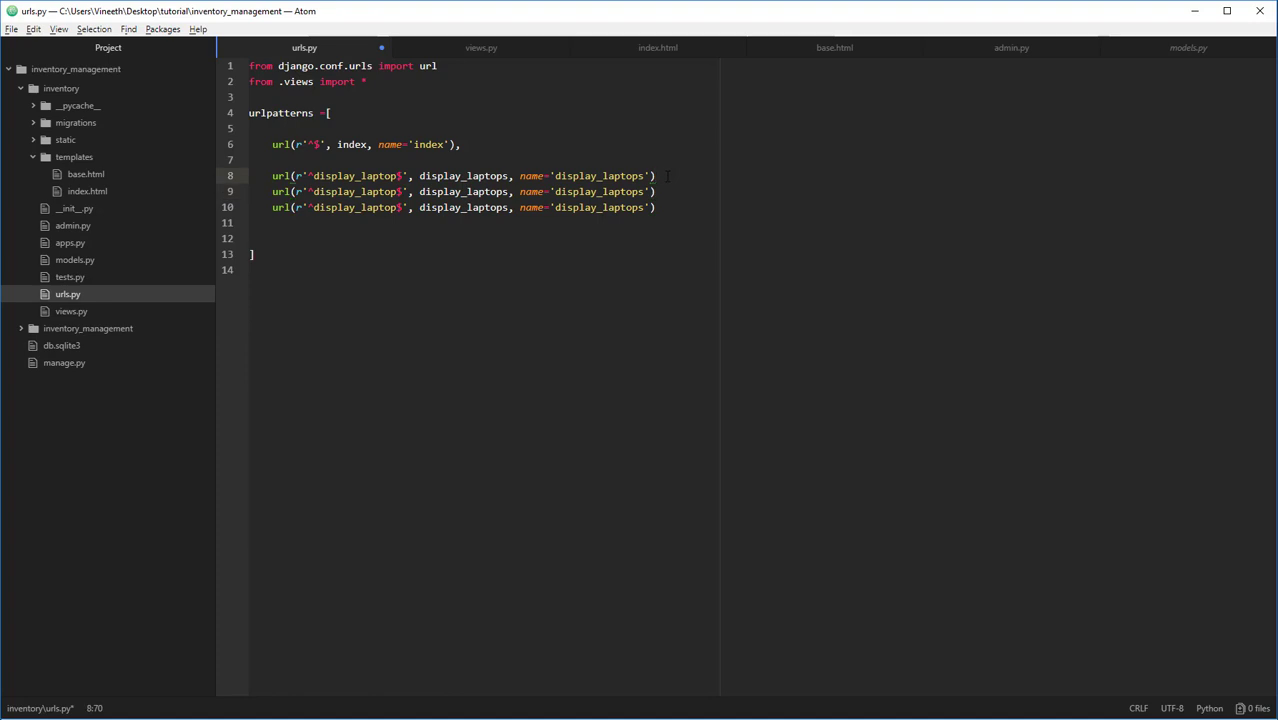
{"action": "type", "text": ","}
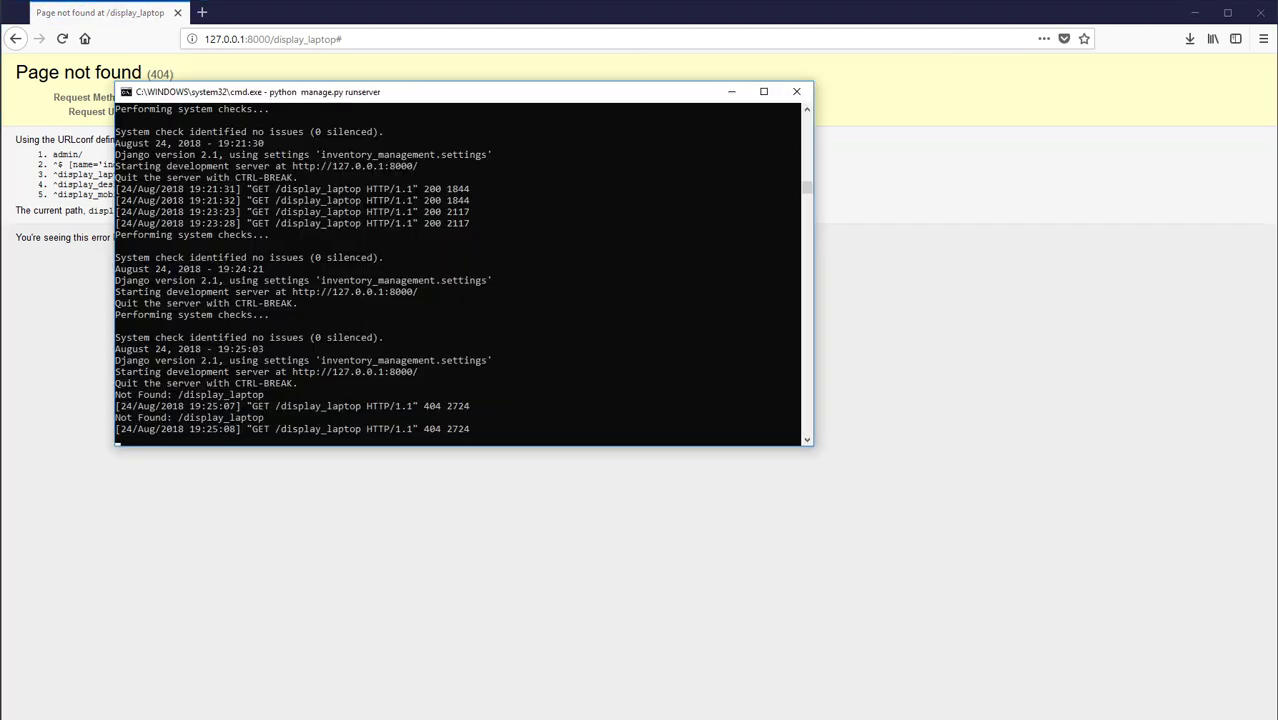
Step: Browse to 127.0.0.1:8000/display_laptops and view the listing with Laptop 1 and Laptop 2
{"action": "type", "text": "display_laptops"}
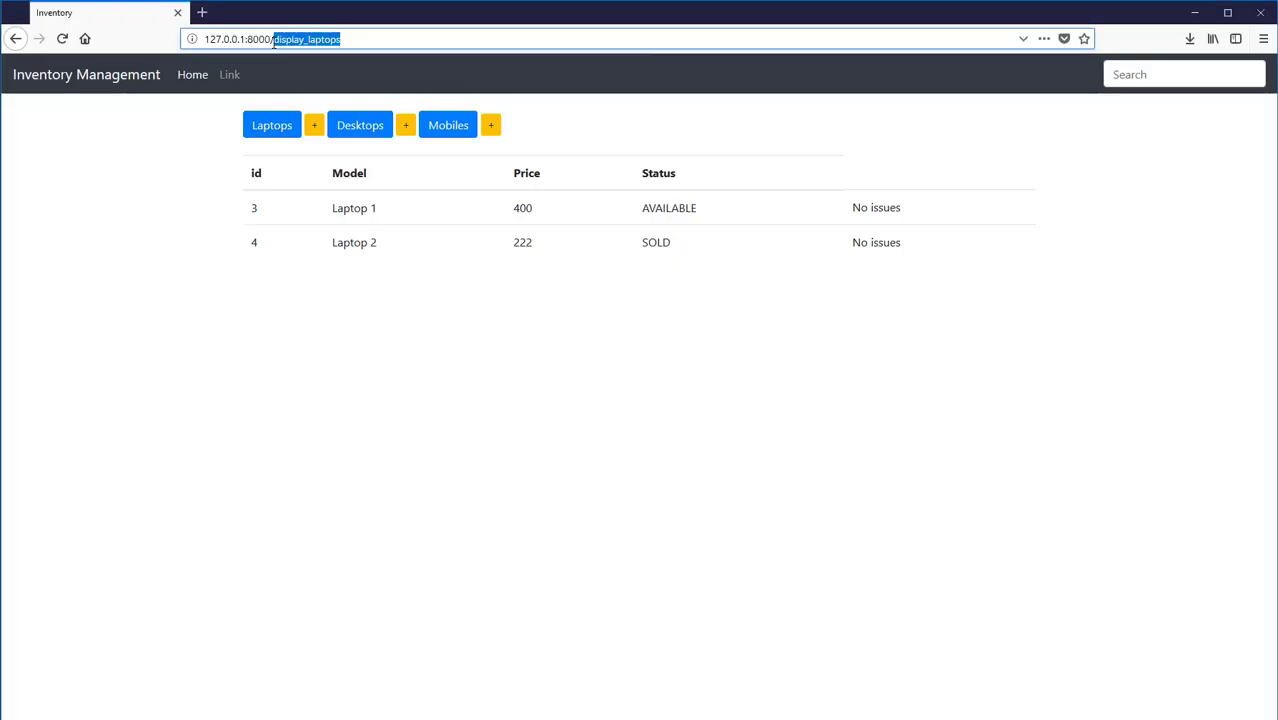
{"action": "left_click", "coordinate": [272, 124]}
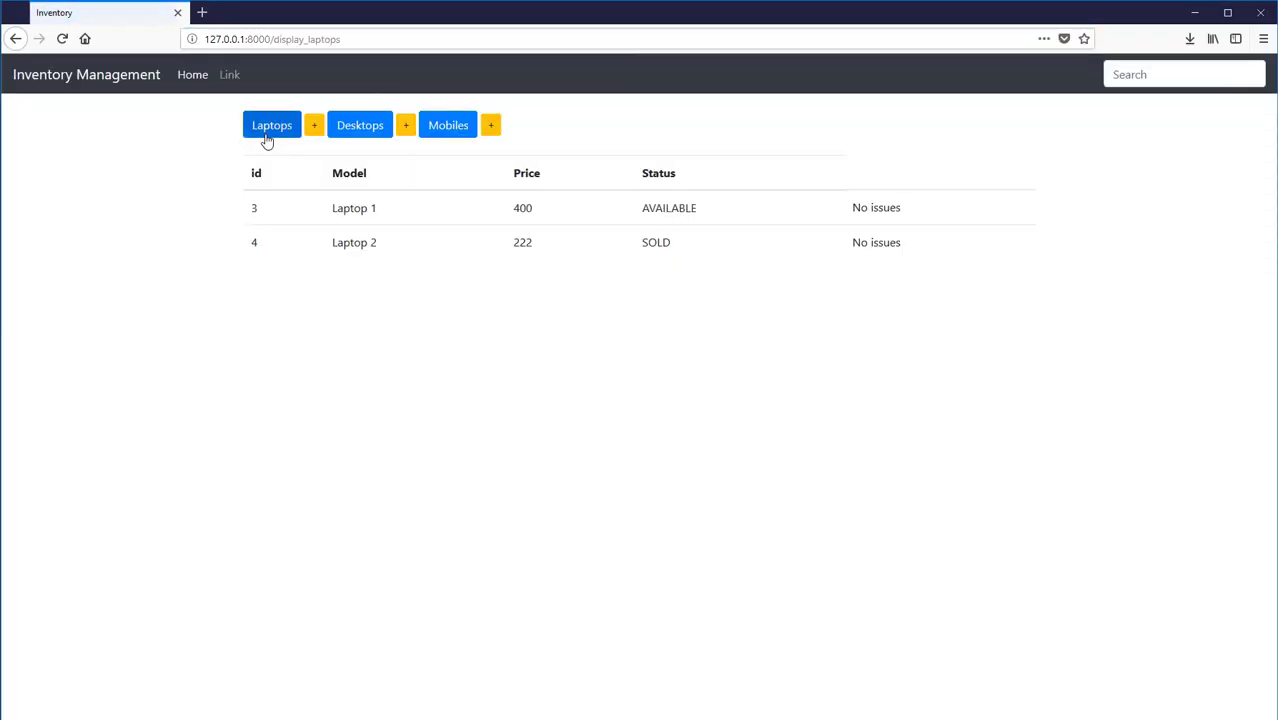
{"action": "left_click", "coordinate": [448, 124]}
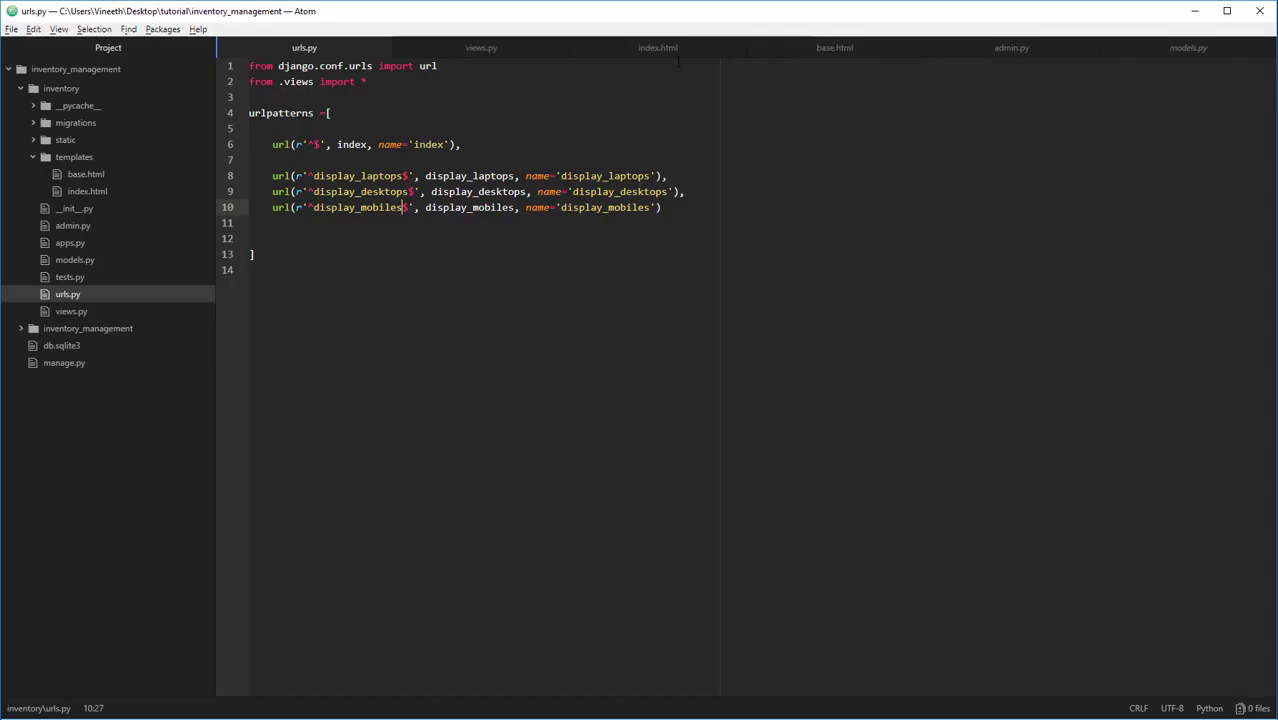
Step: Replace href="#" on the Desktops and Mobiles buttons with {% url 'display_desktops' %} and {% url 'display_mobiles' %}
{"action": "left_click", "coordinate": [658, 48]}
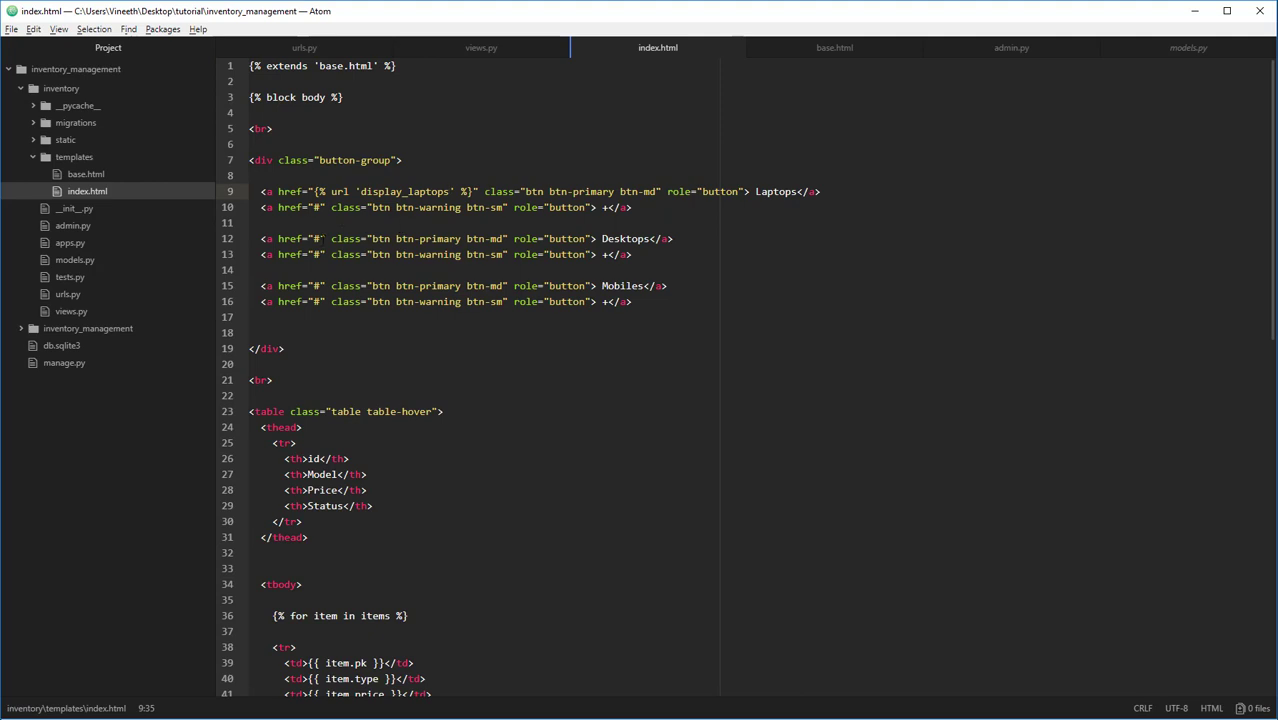
{"action": "left_click", "coordinate": [314, 192]}
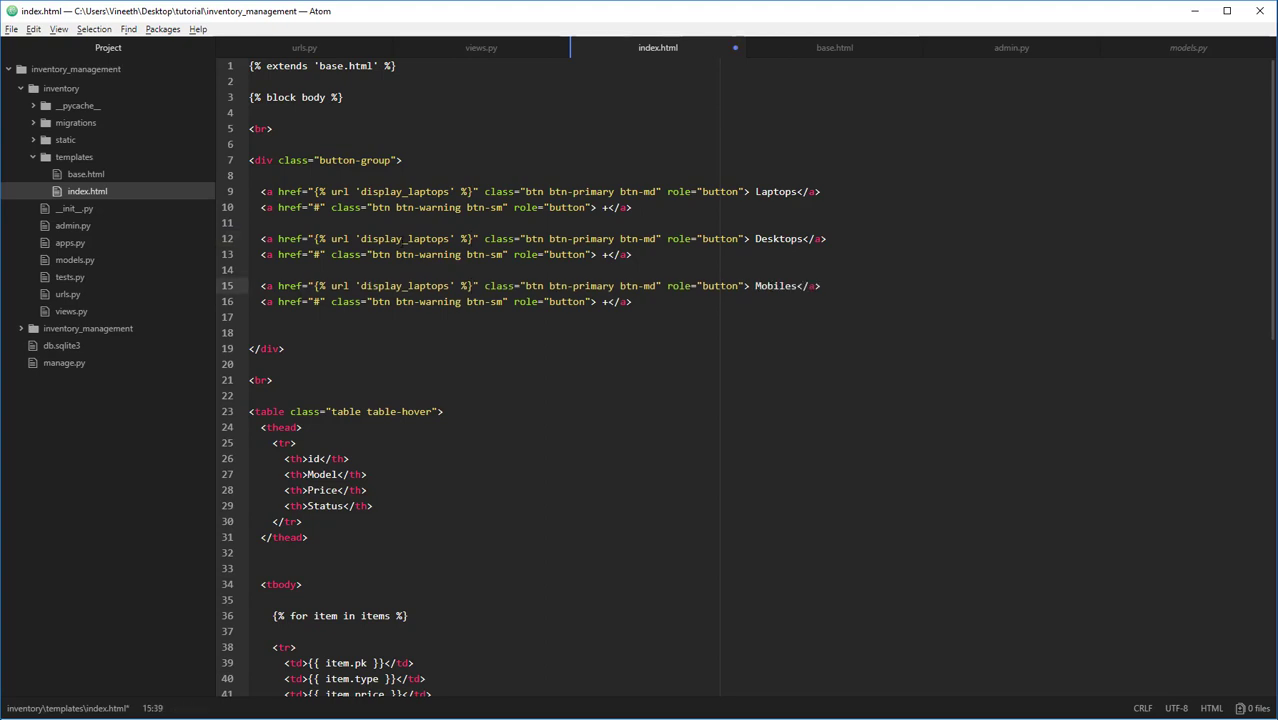
{"action": "type", "text": "display_desktops"}
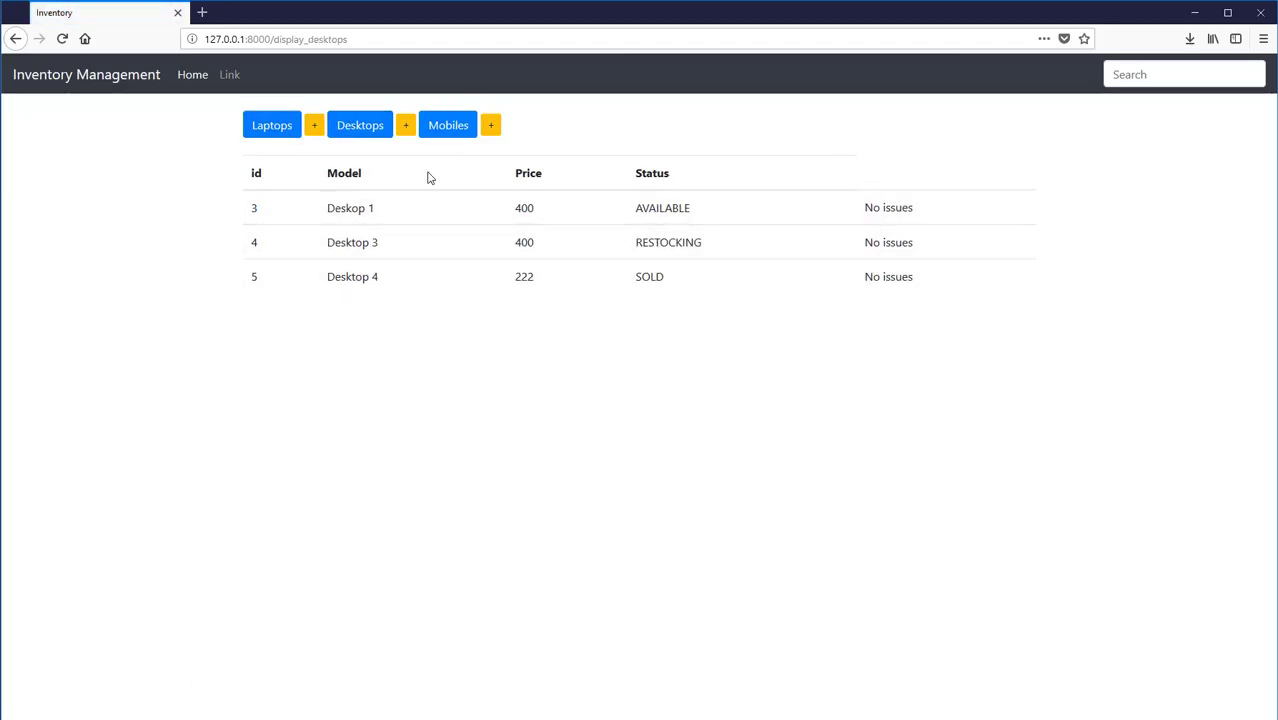
Step: View the mobiles listing showing a single Nexus 5 priced 222 and sold
{"action": "left_click", "coordinate": [448, 124]}
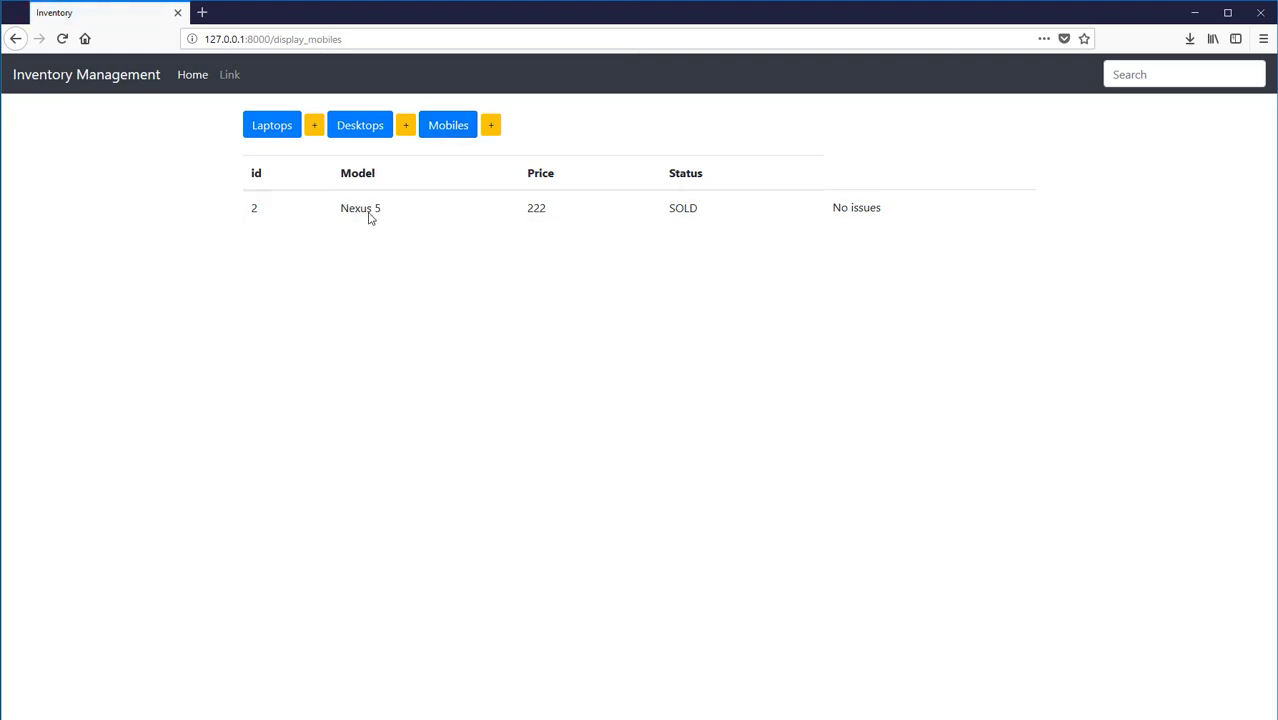
{"action": "mouse_move", "coordinate": [352, 598]}
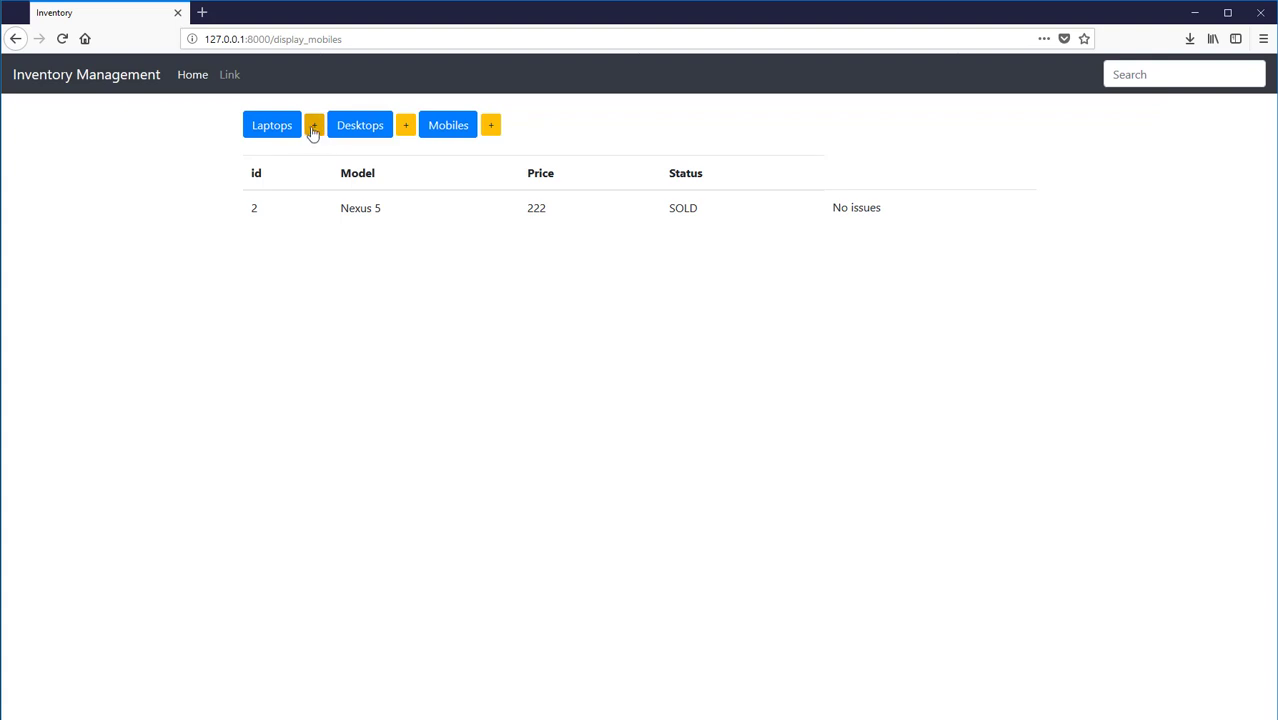
{"action": "mouse_move", "coordinate": [490, 124]}
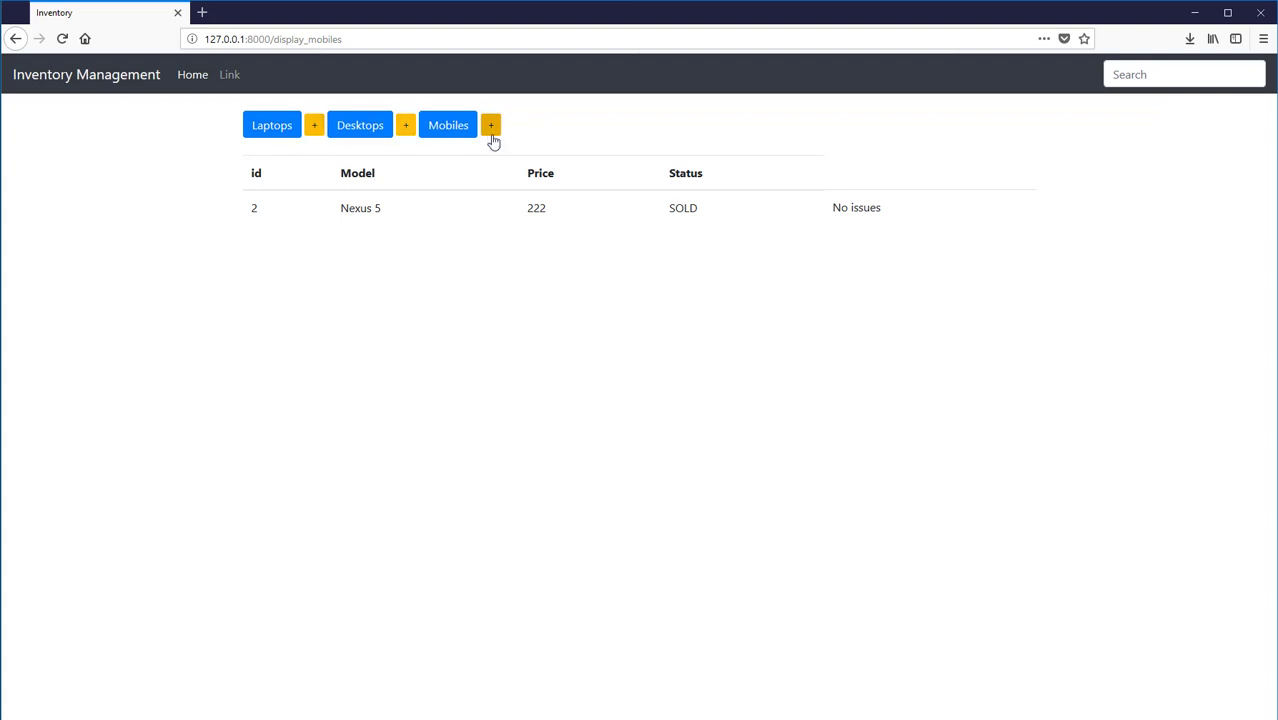